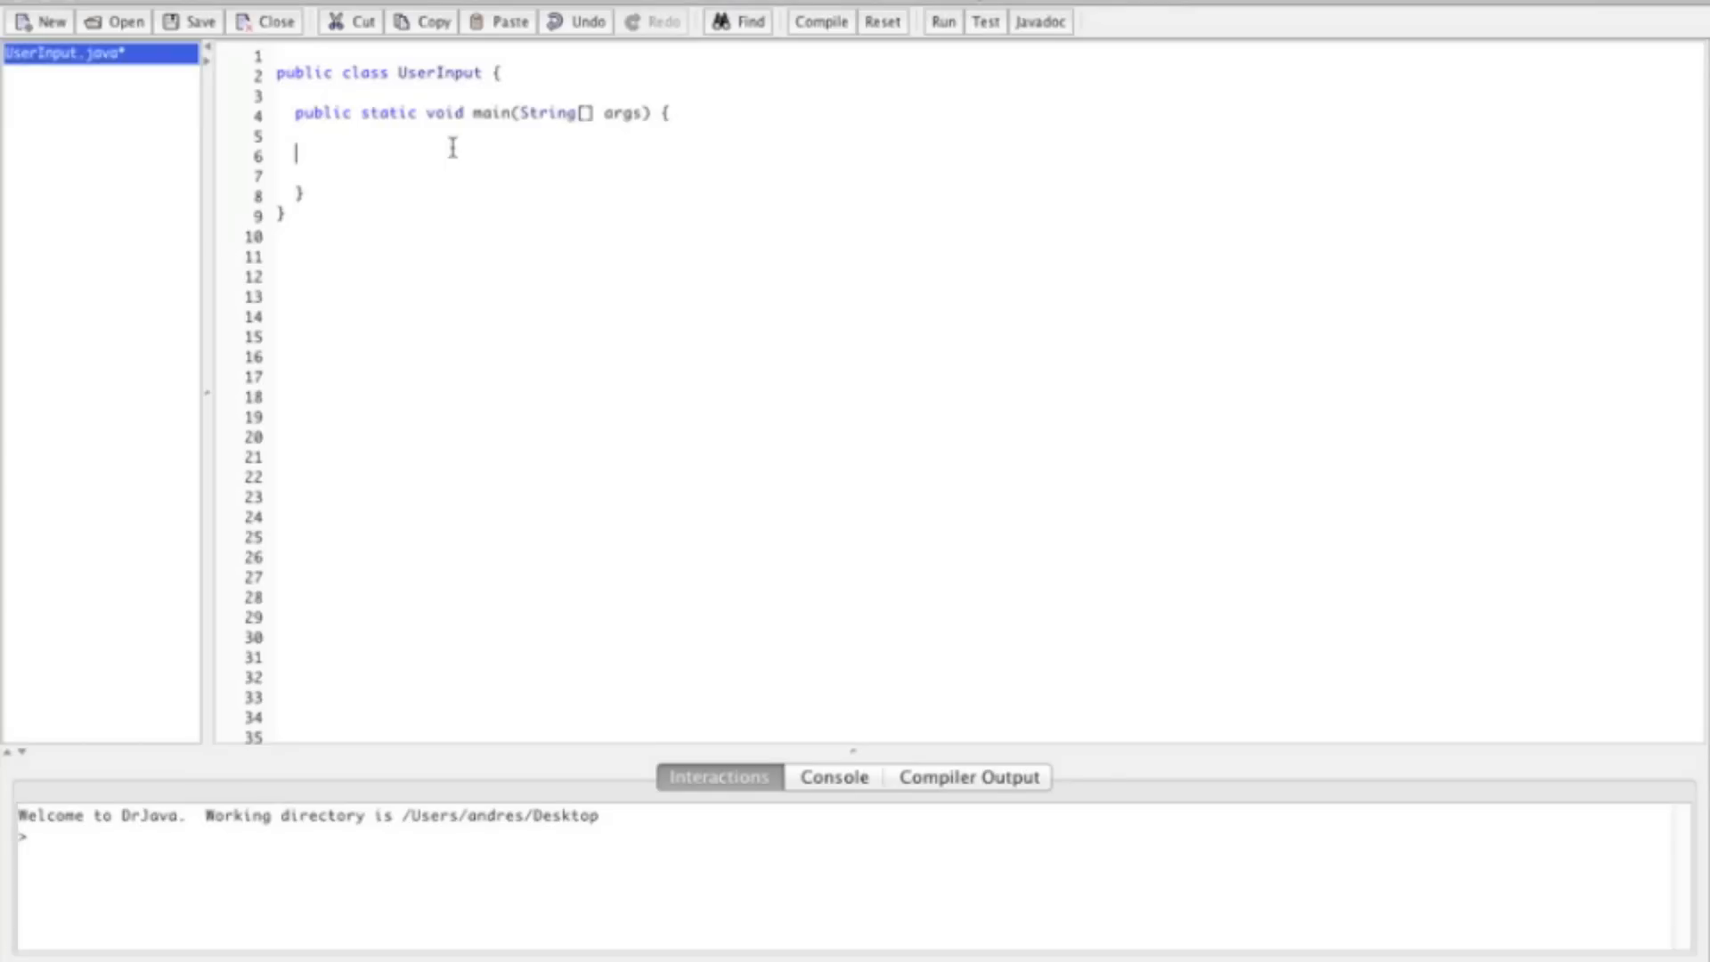
Declare String s1 = "Hello"; inside main.
{"action": "type", "text": "Stri"}
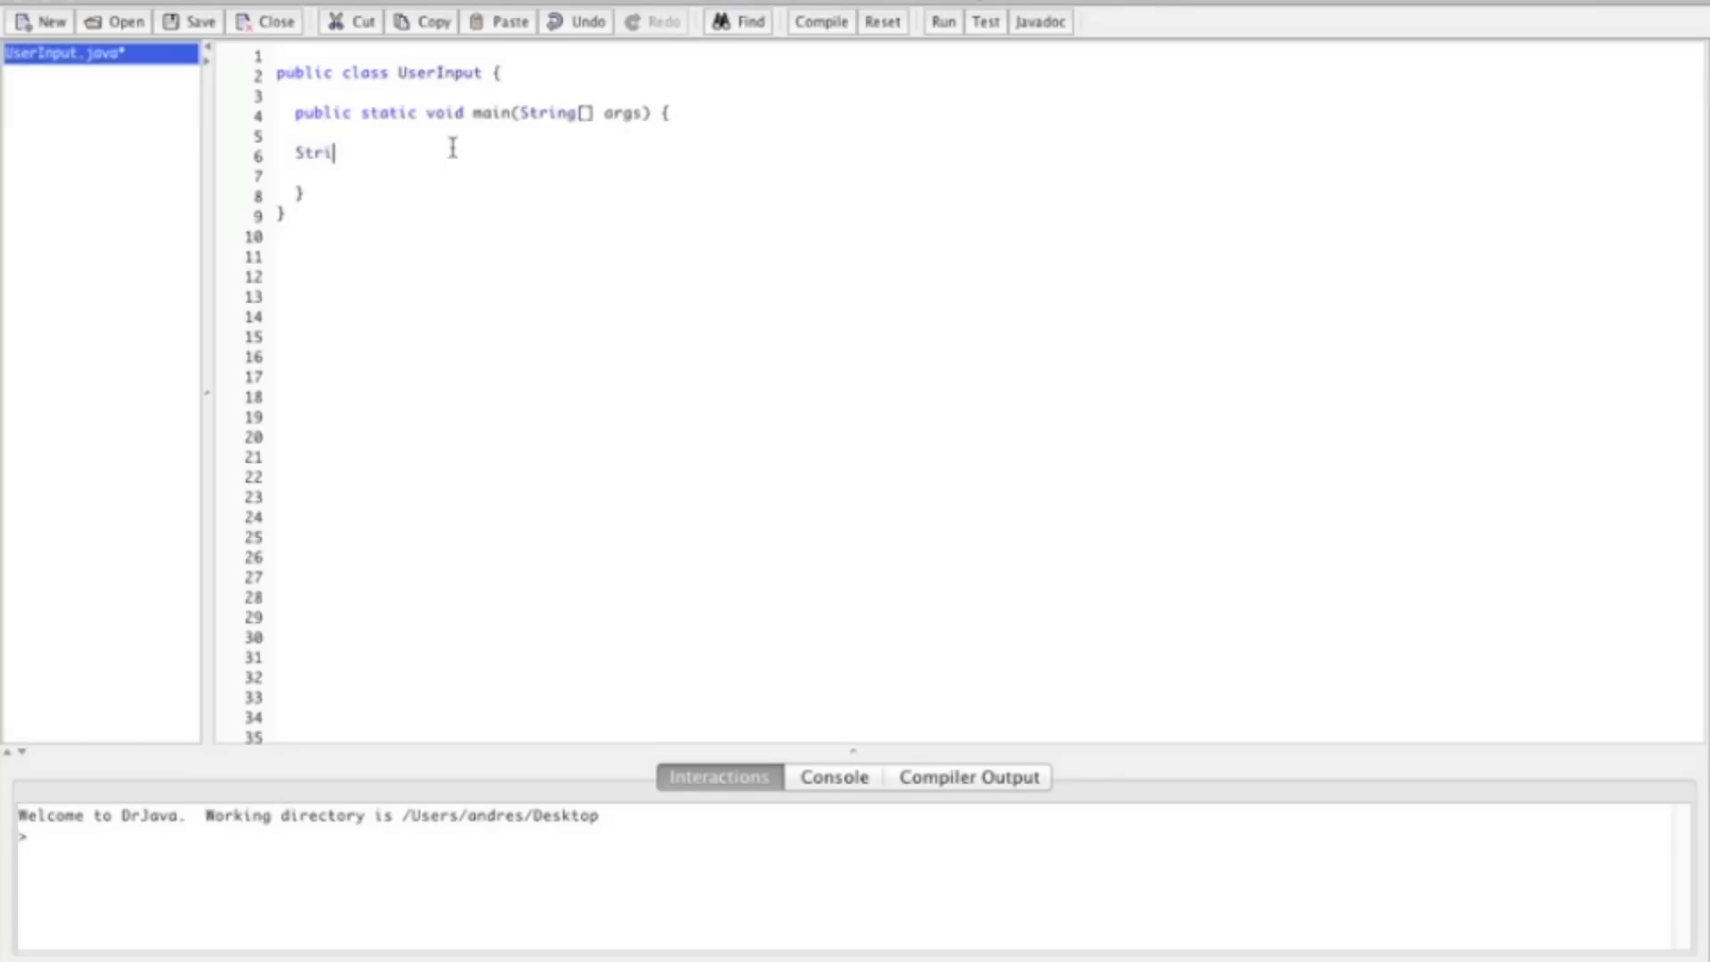
{"action": "type", "text": "ng"}
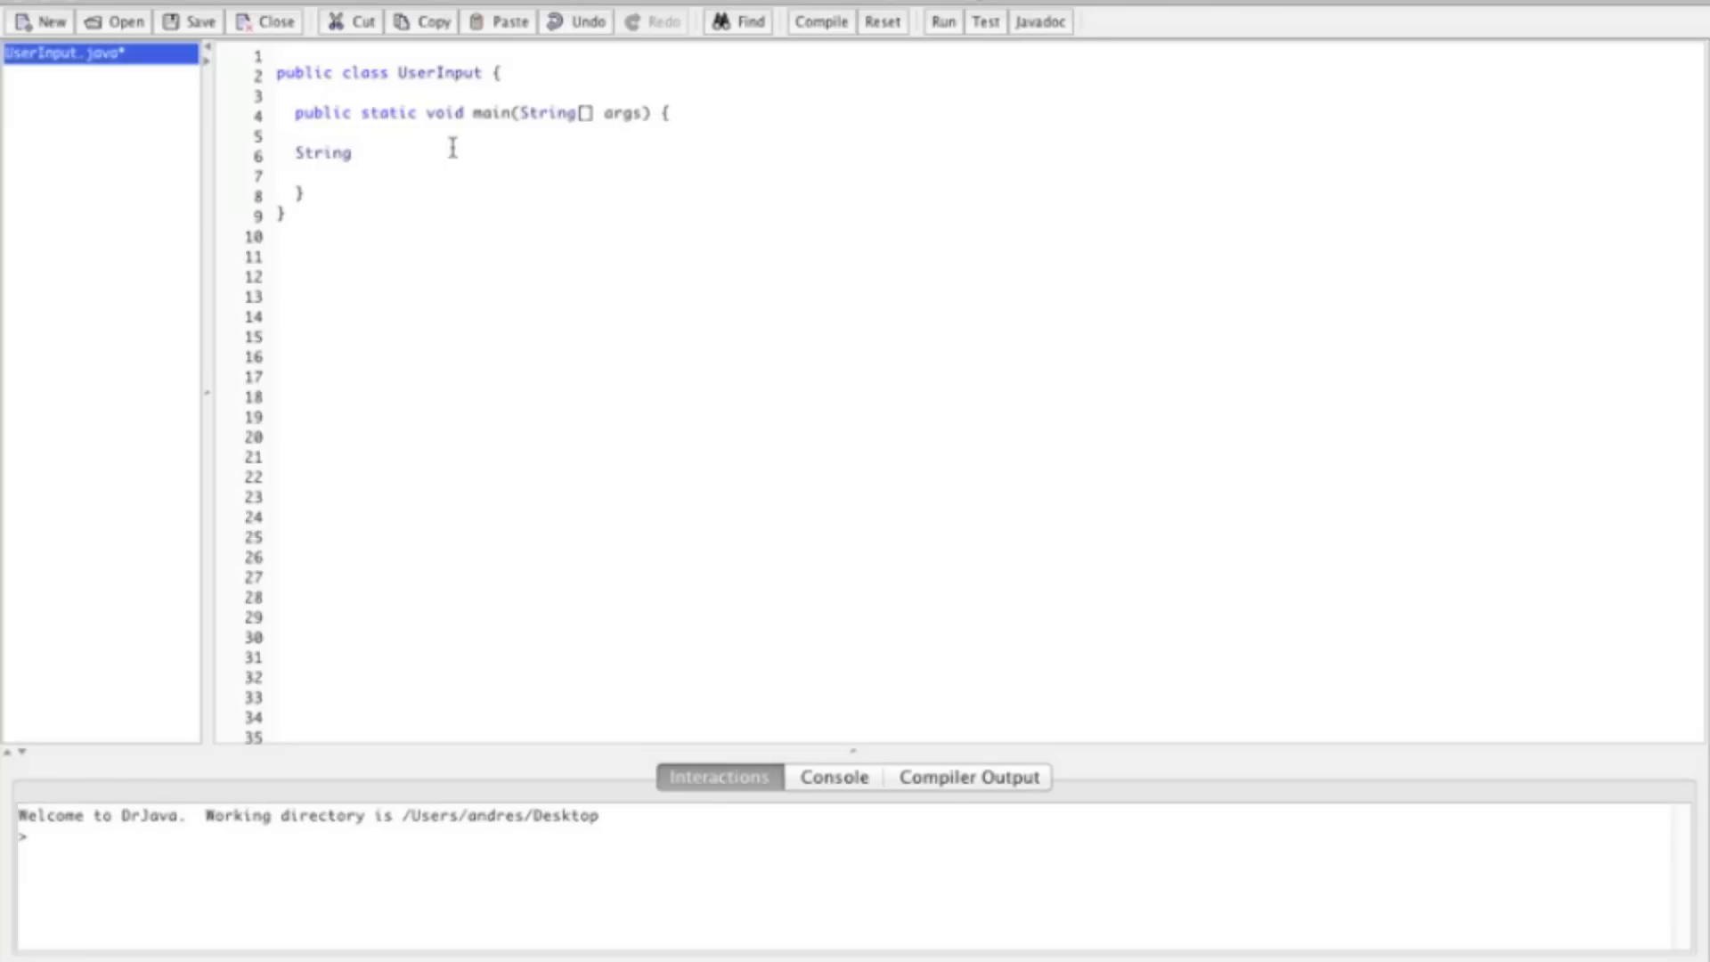
{"action": "type", "text": "s1 ="}
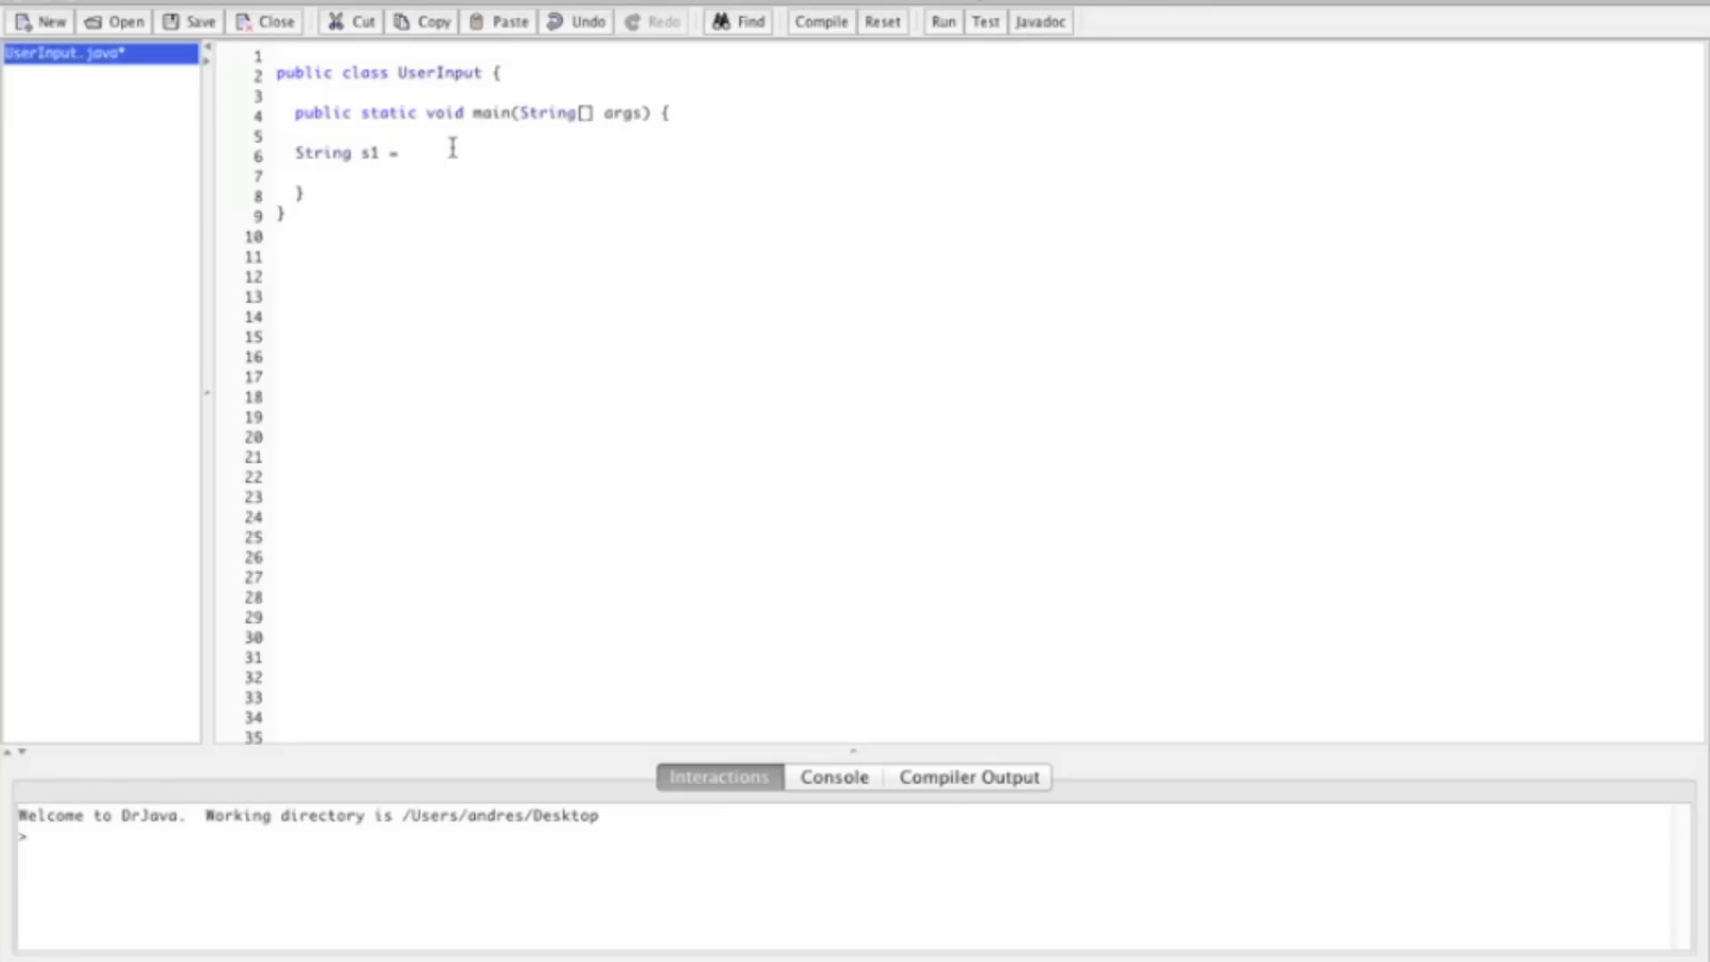
{"action": "type", "text": "\""}
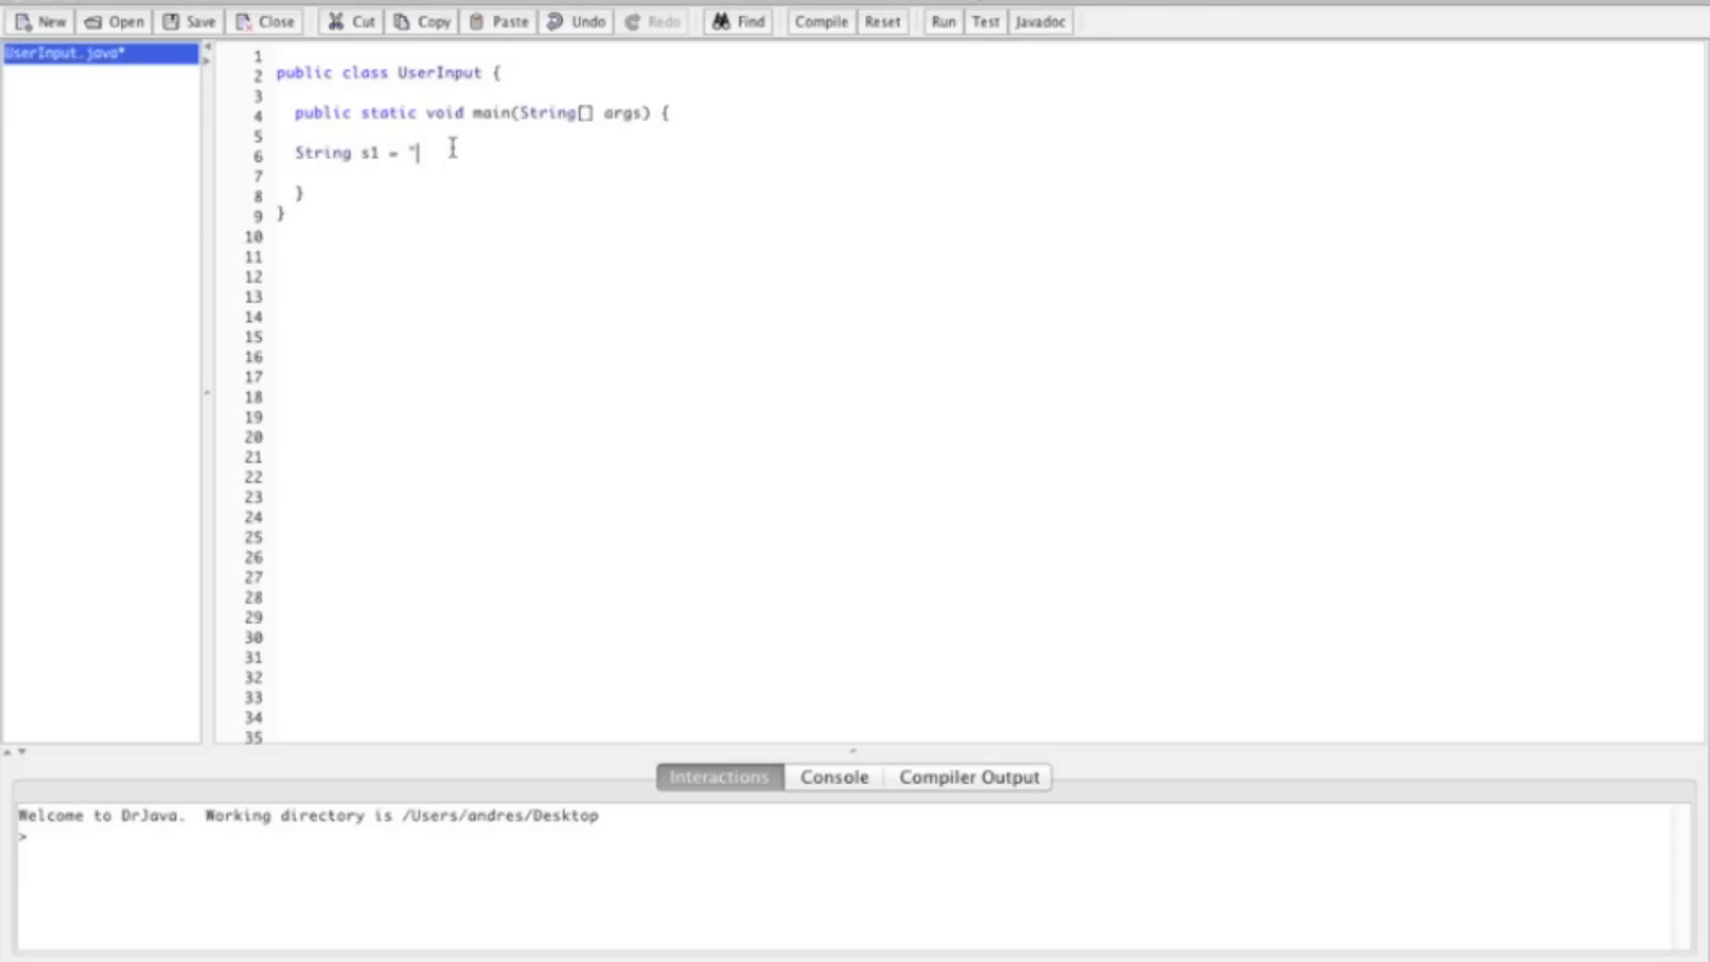
{"action": "type", "text": "Hello\";"}
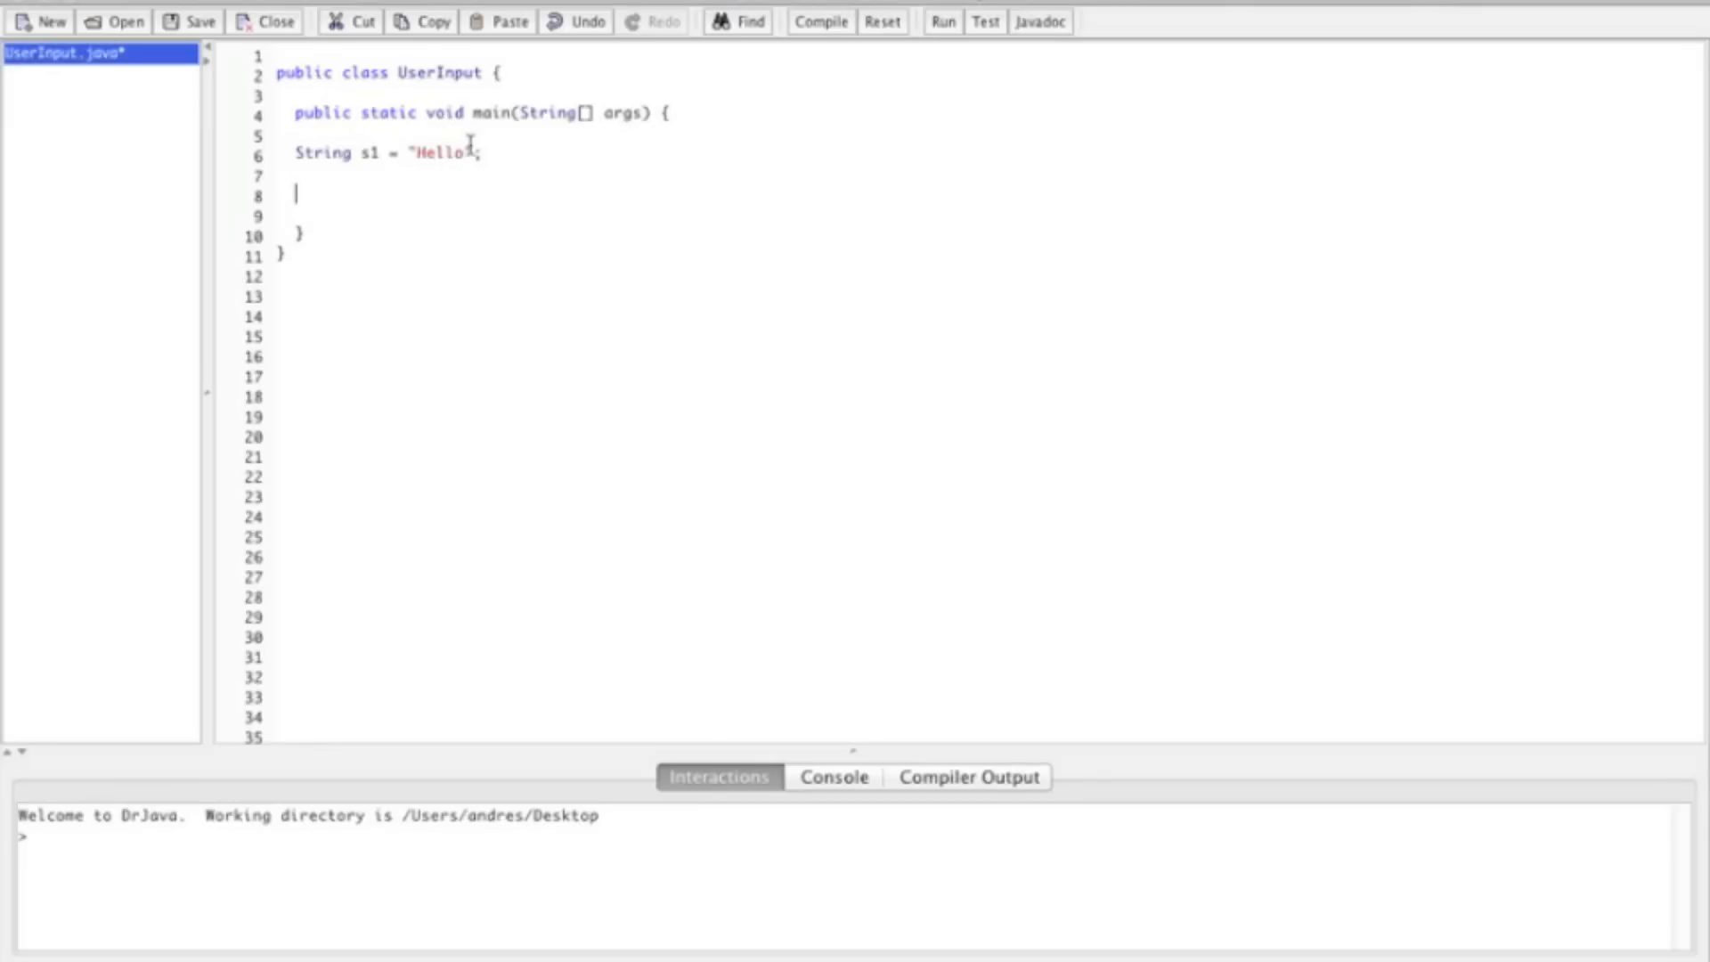
Print s1 with System.out.println( s1 ); on the next line.
{"action": "type", "text": "Sys"}
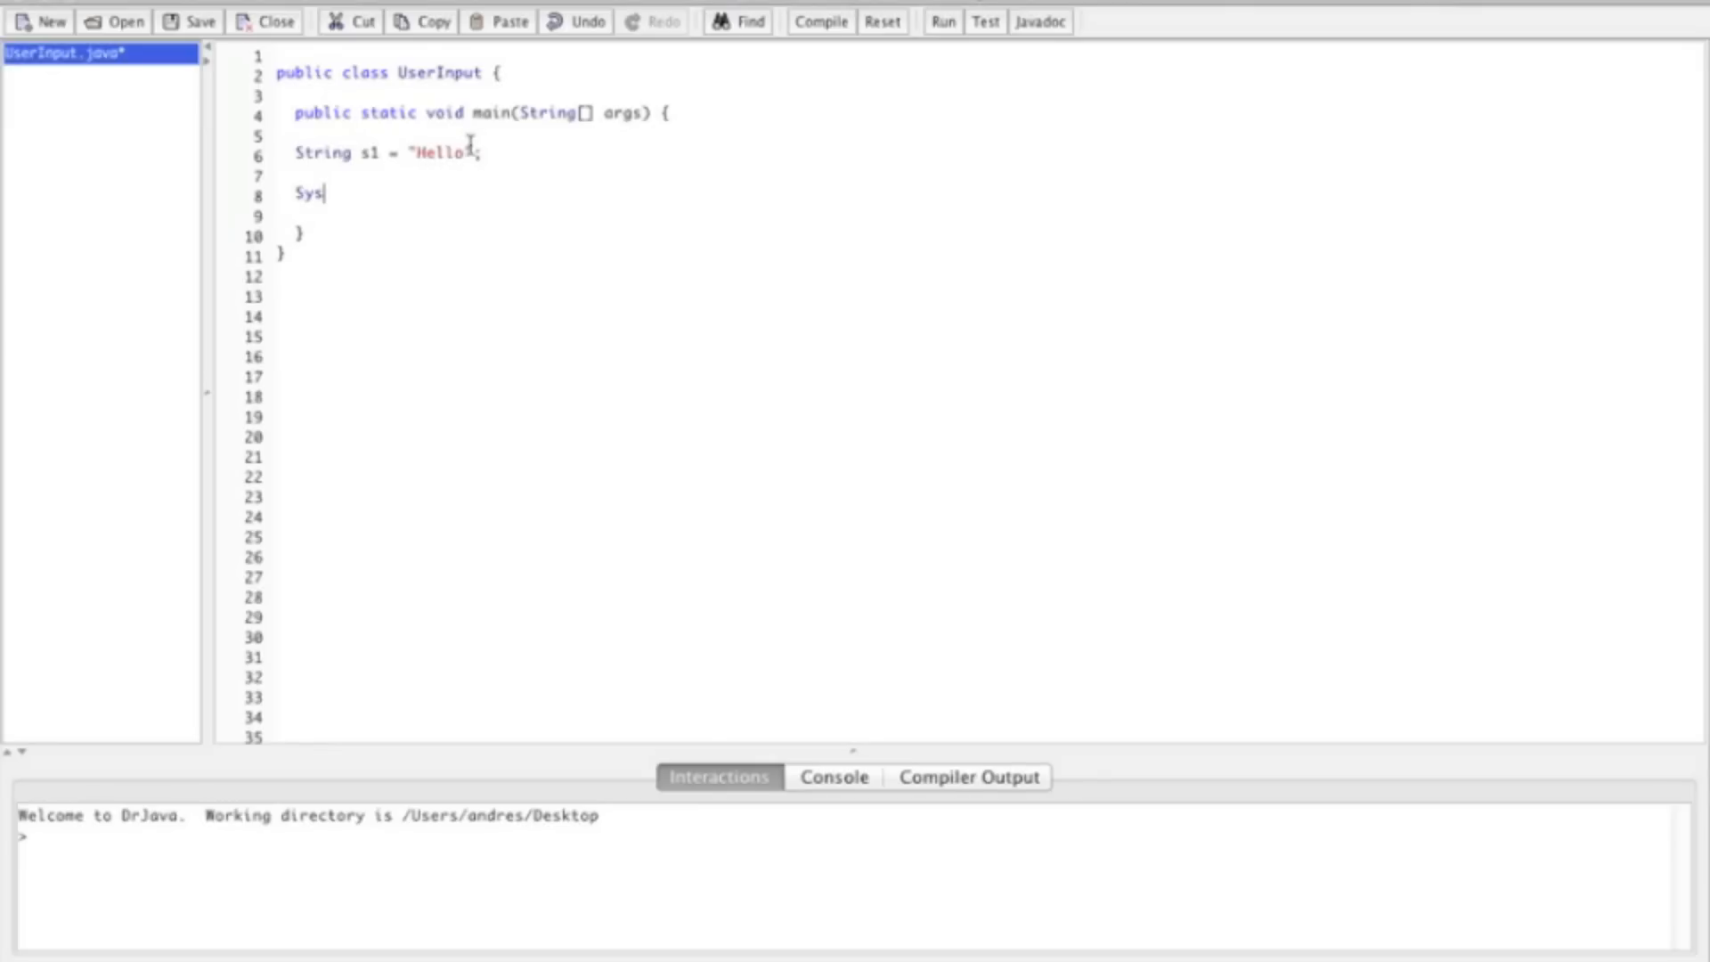
{"action": "type", "text": "tem.,"}
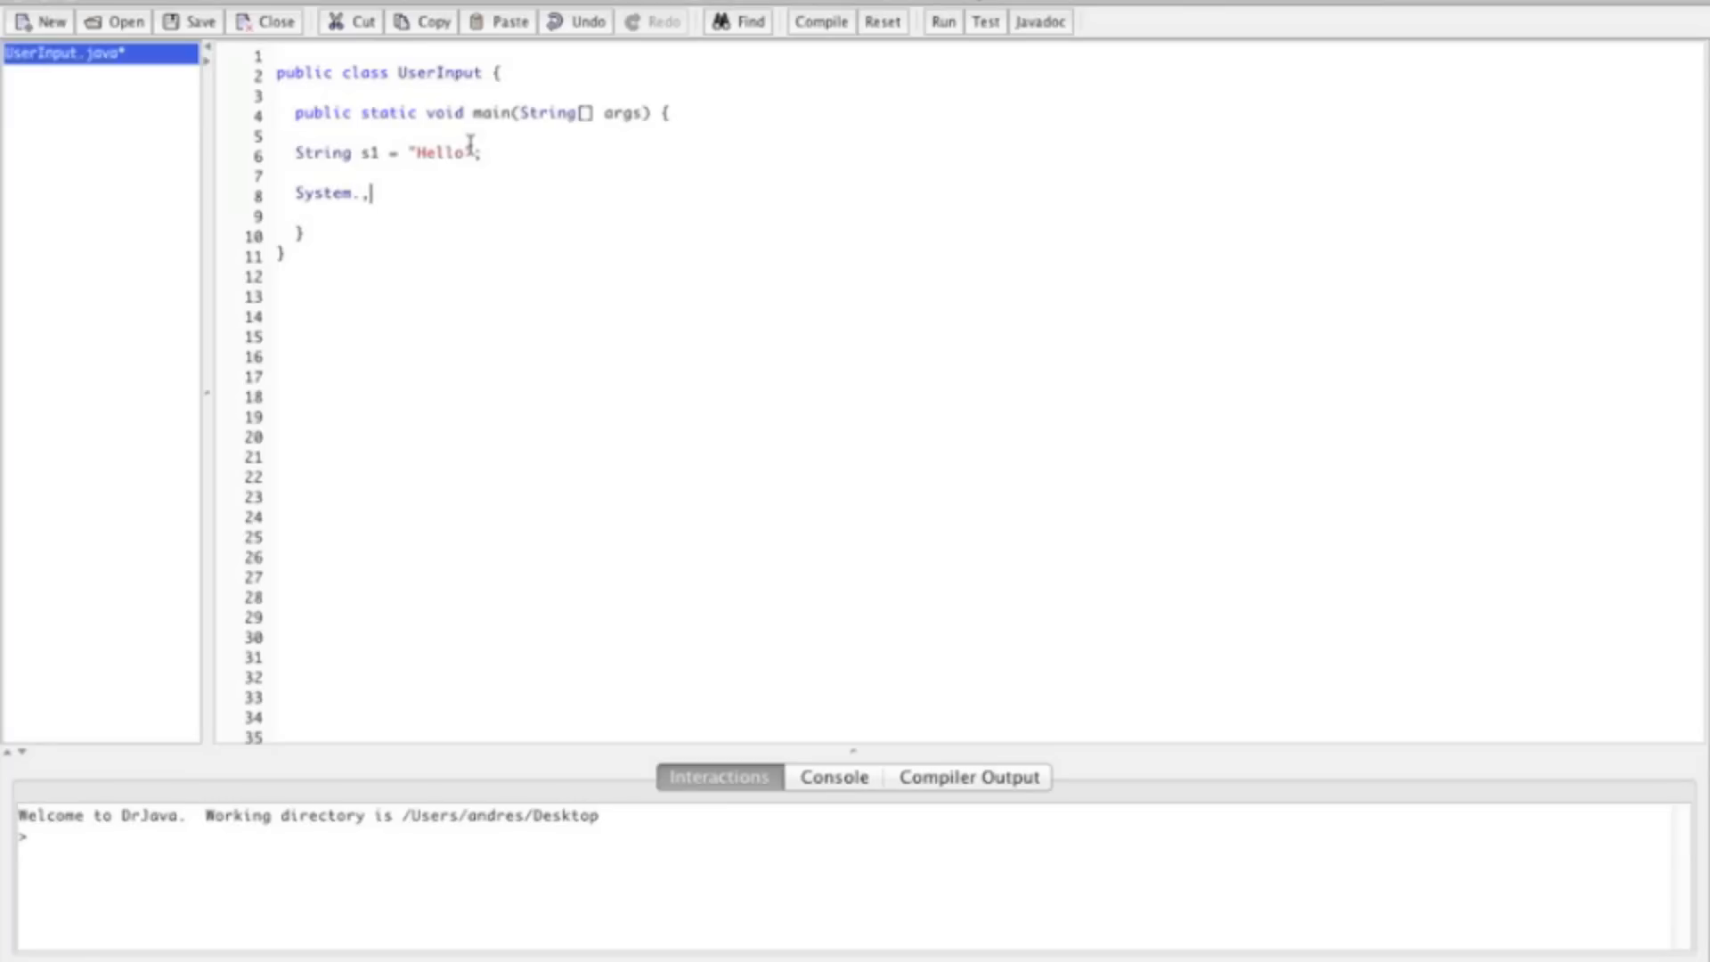
{"action": "type", "text": "out."}
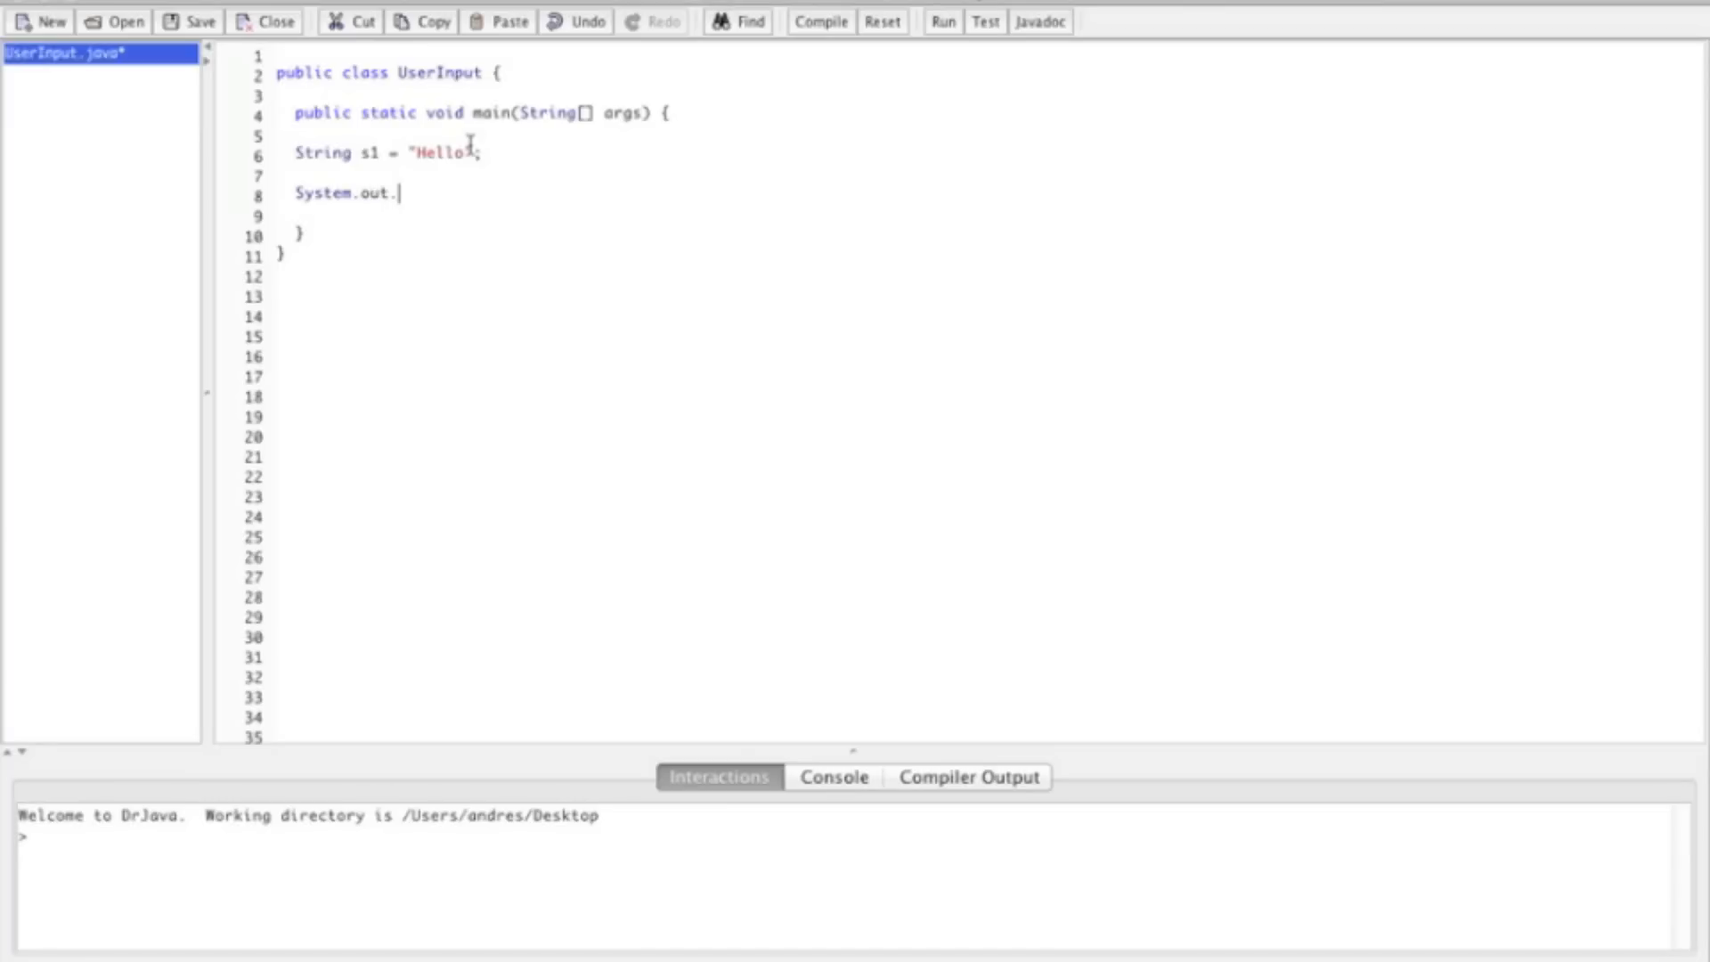
{"action": "type", "text": "printl"}
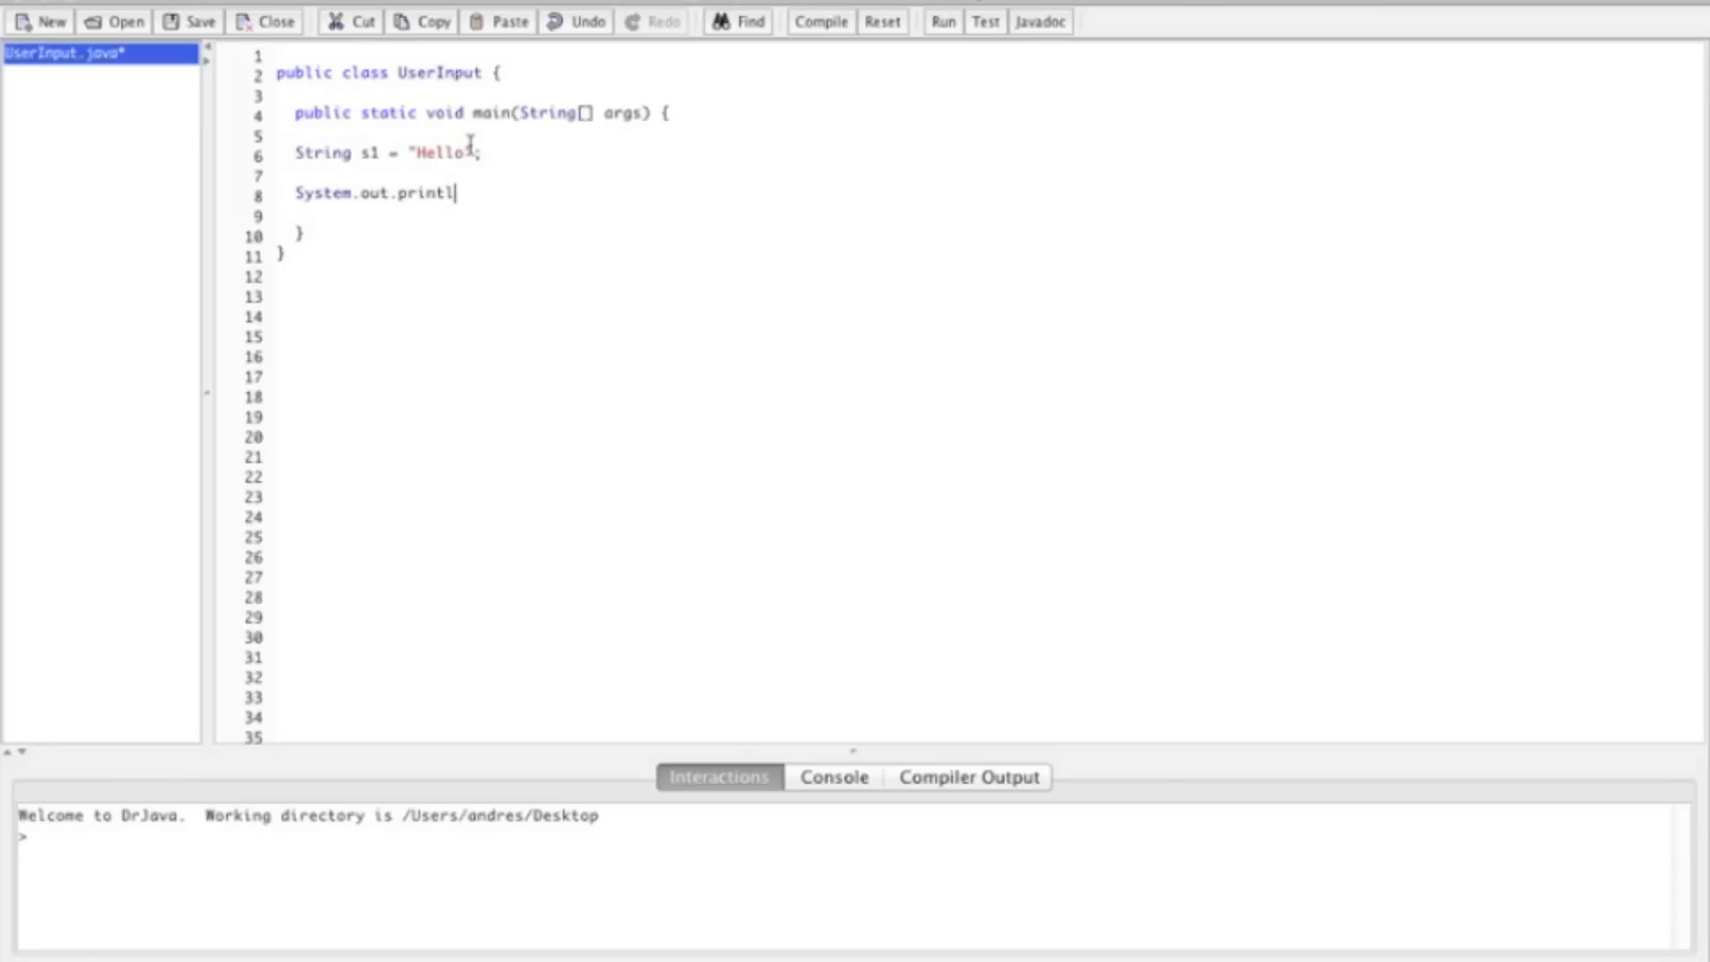
{"action": "type", "text": "n("}
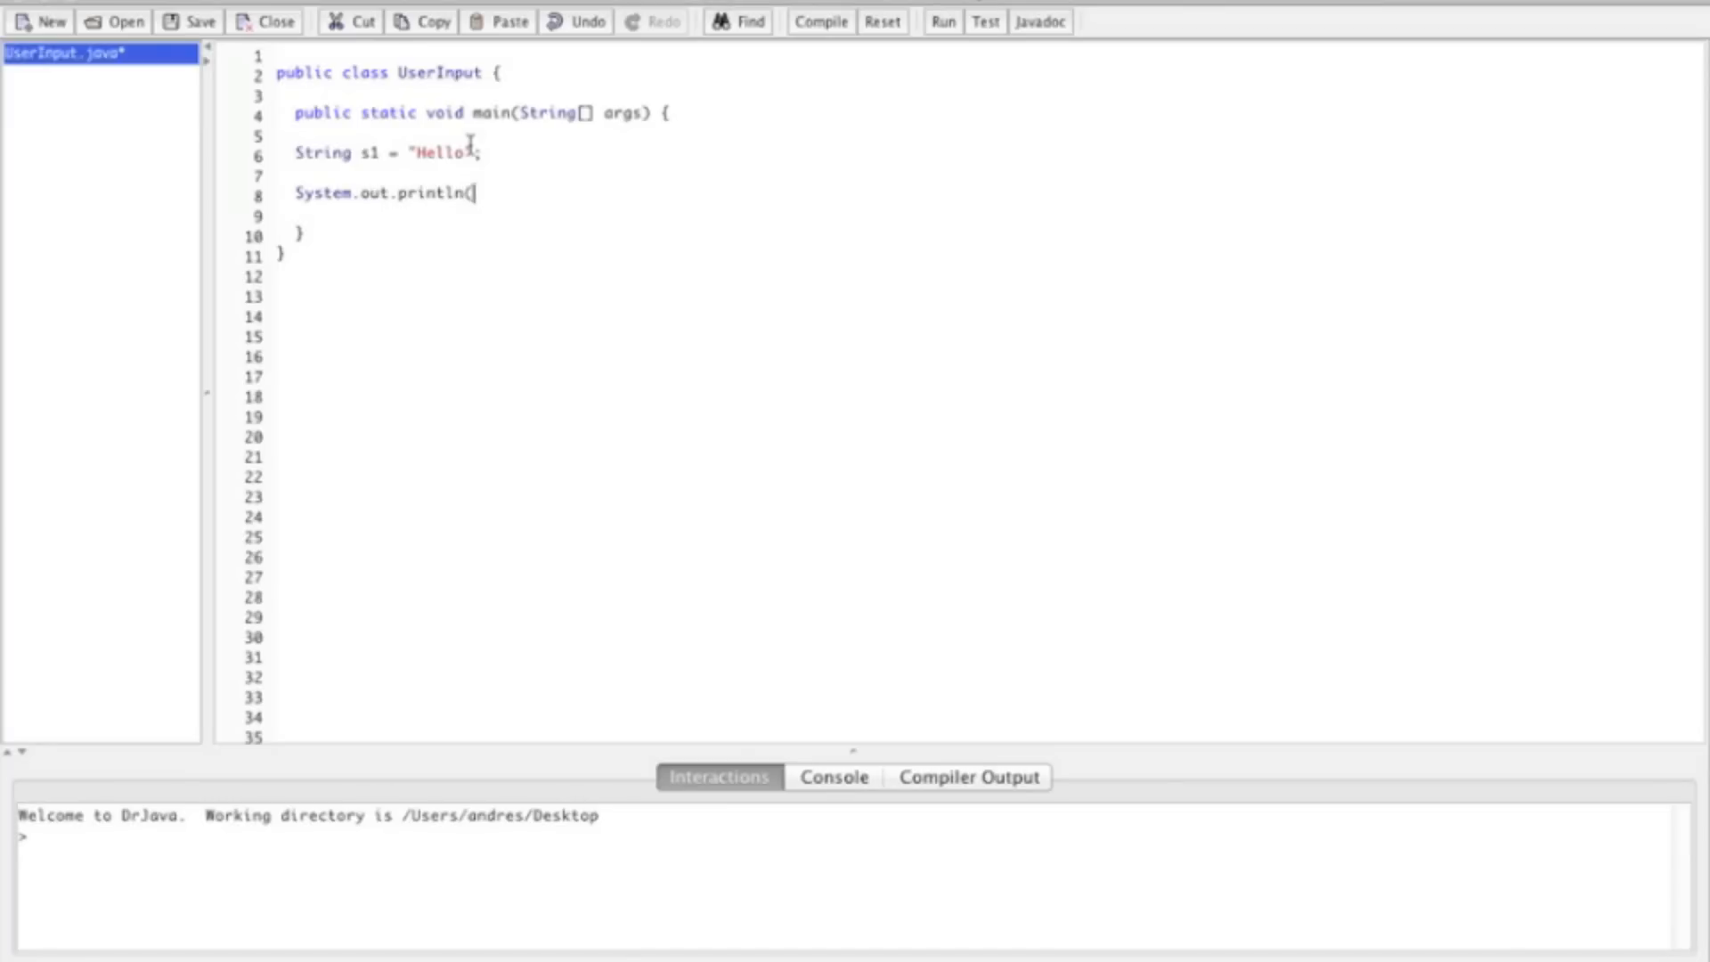
{"action": "type", "text": "s1 );"}
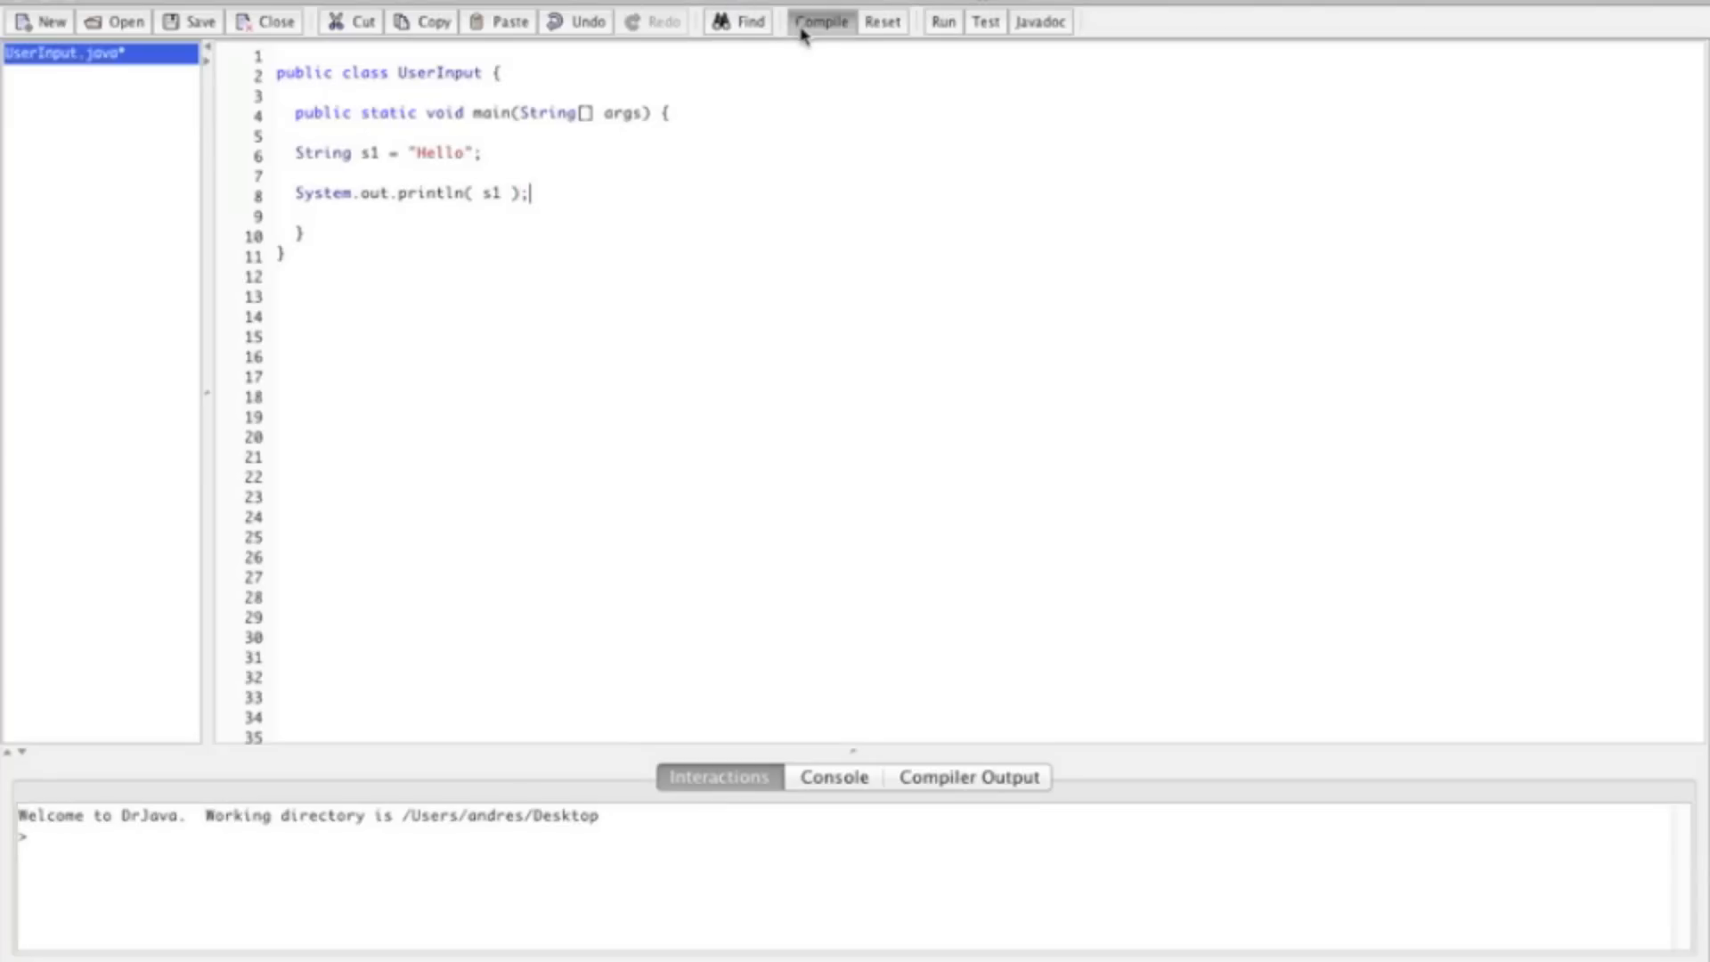
Compile UserInput and run it so Hello prints in Interactions.
{"action": "left_click", "coordinate": [821, 21]}
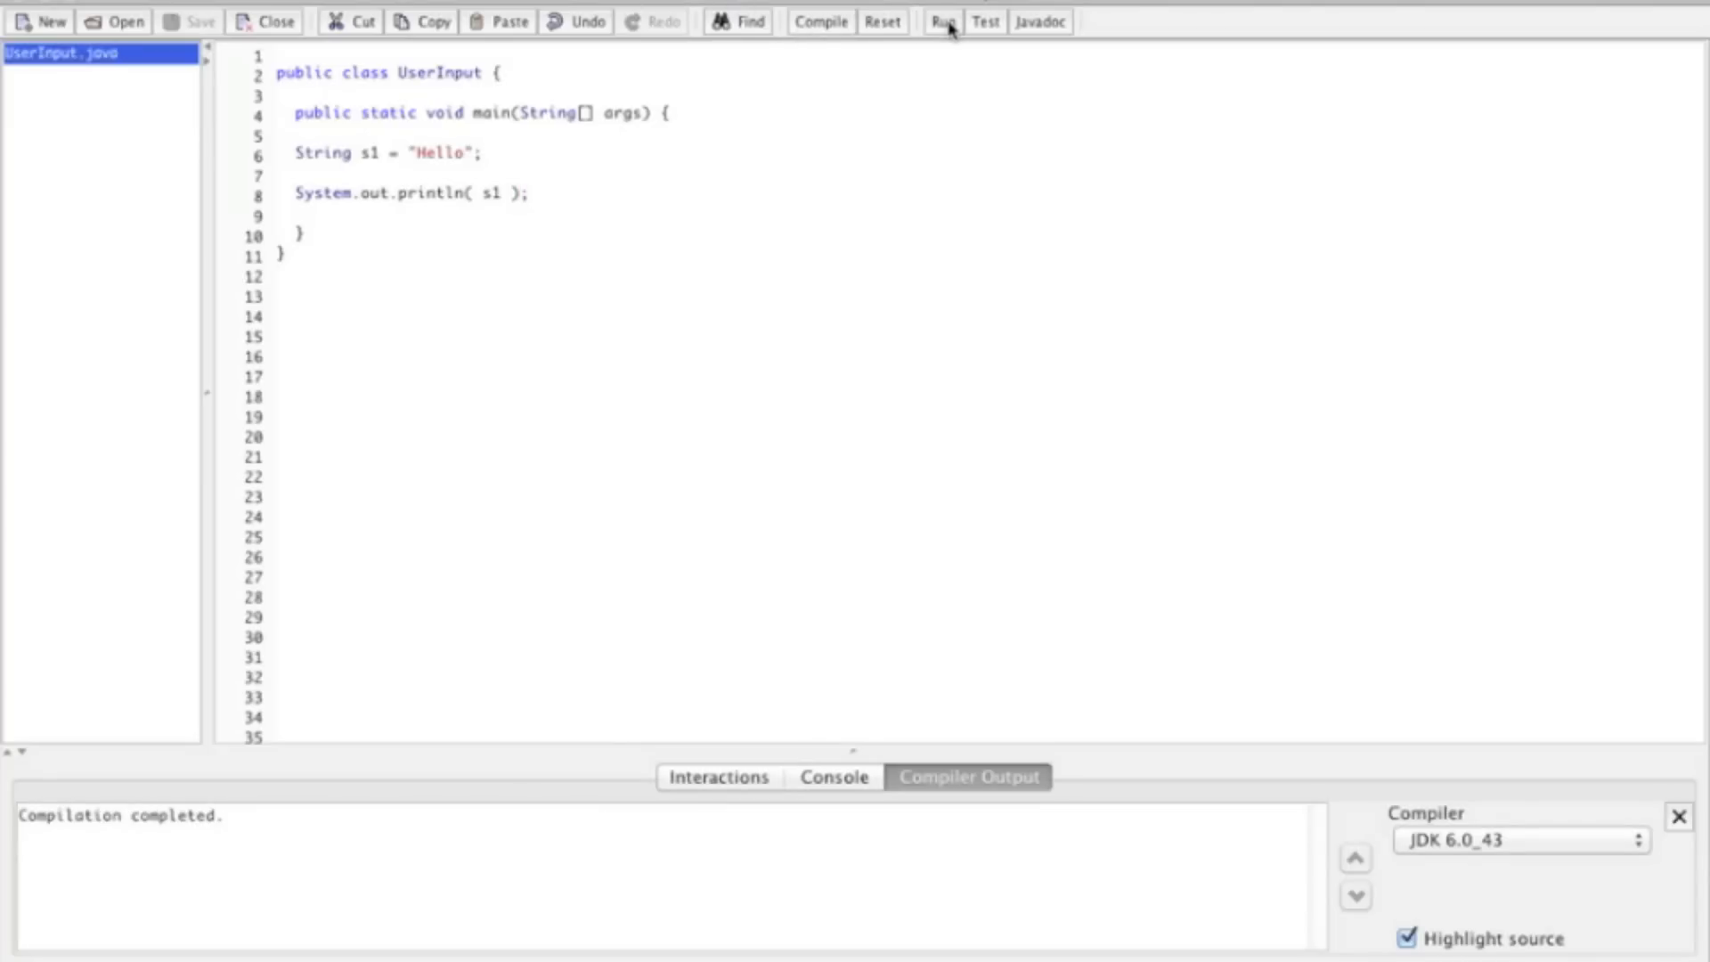
{"action": "left_click", "coordinate": [941, 21]}
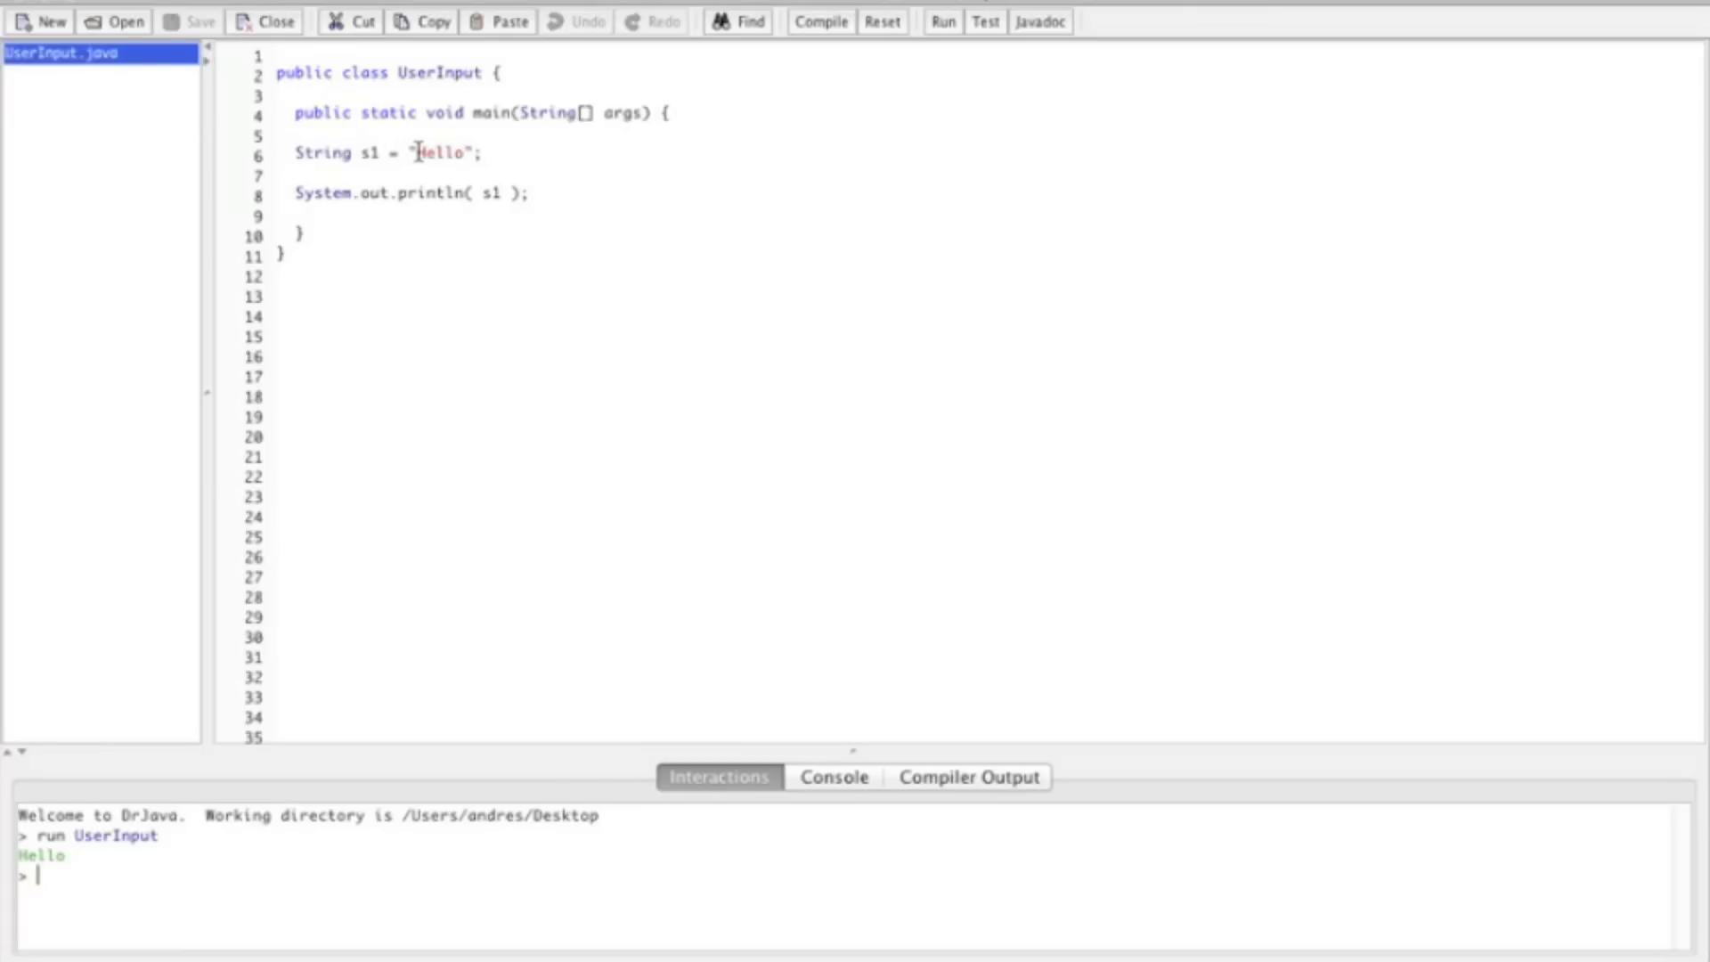
Change s1 to "Hello, what would you like me to repeat?" and add a line below println.
{"action": "double_click", "coordinate": [438, 152]}
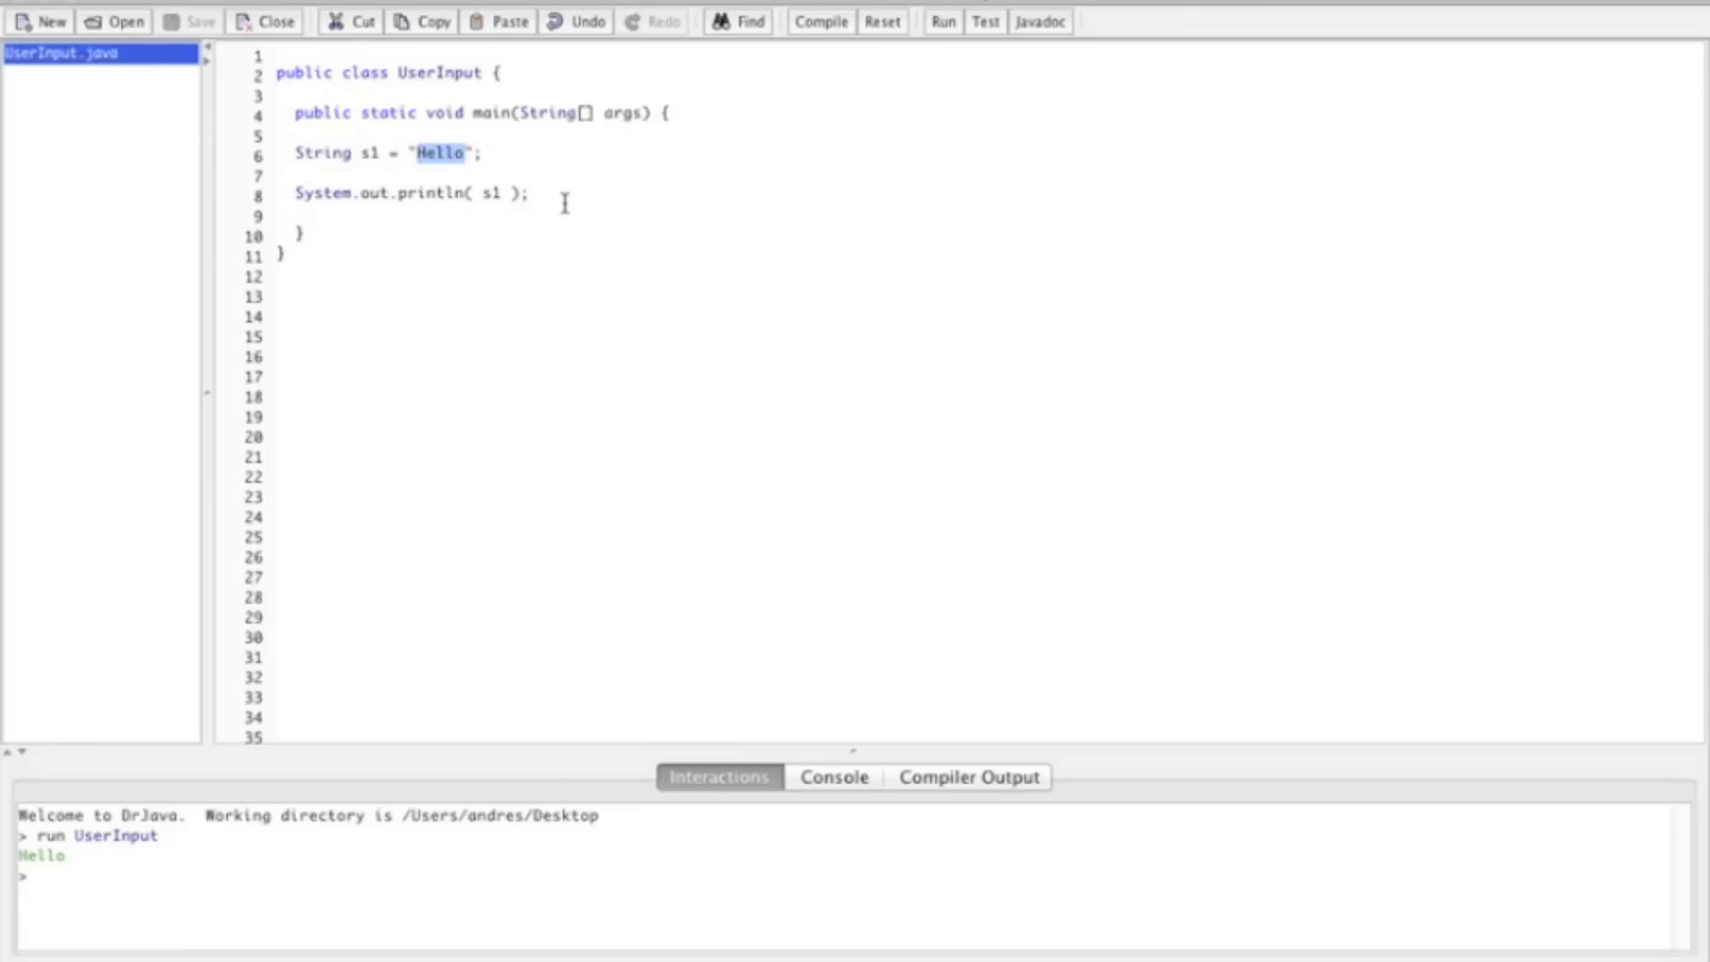
{"action": "type", "text": ", what"}
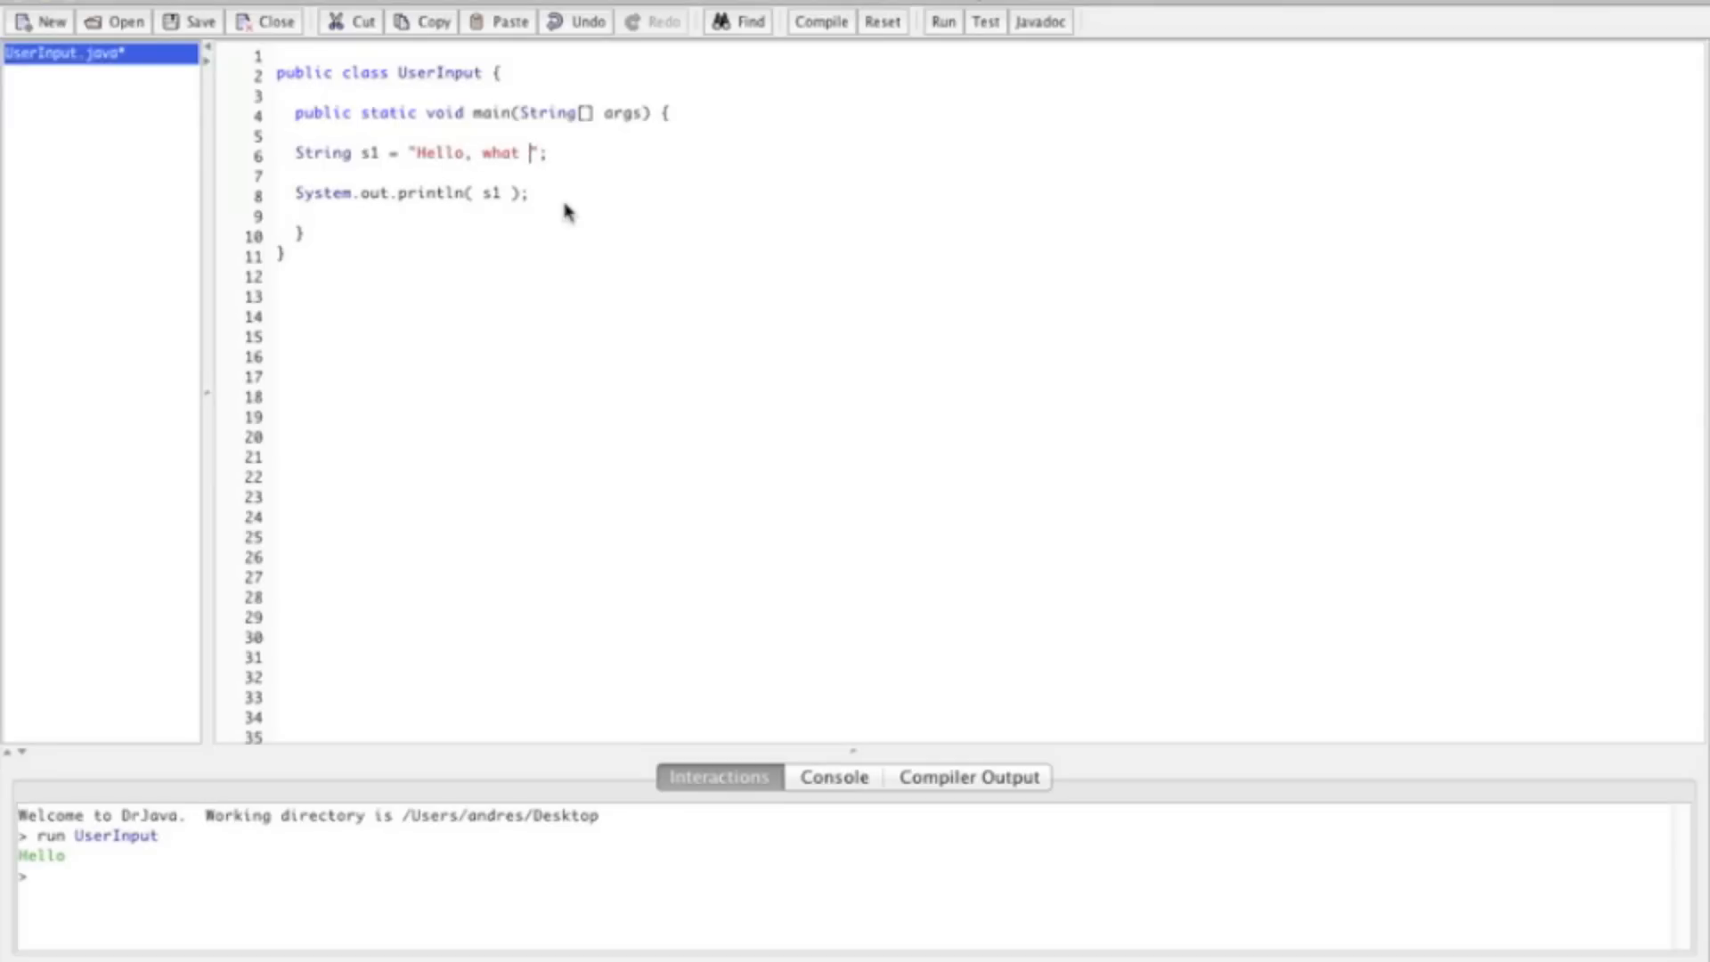
{"action": "type", "text": "would you li"}
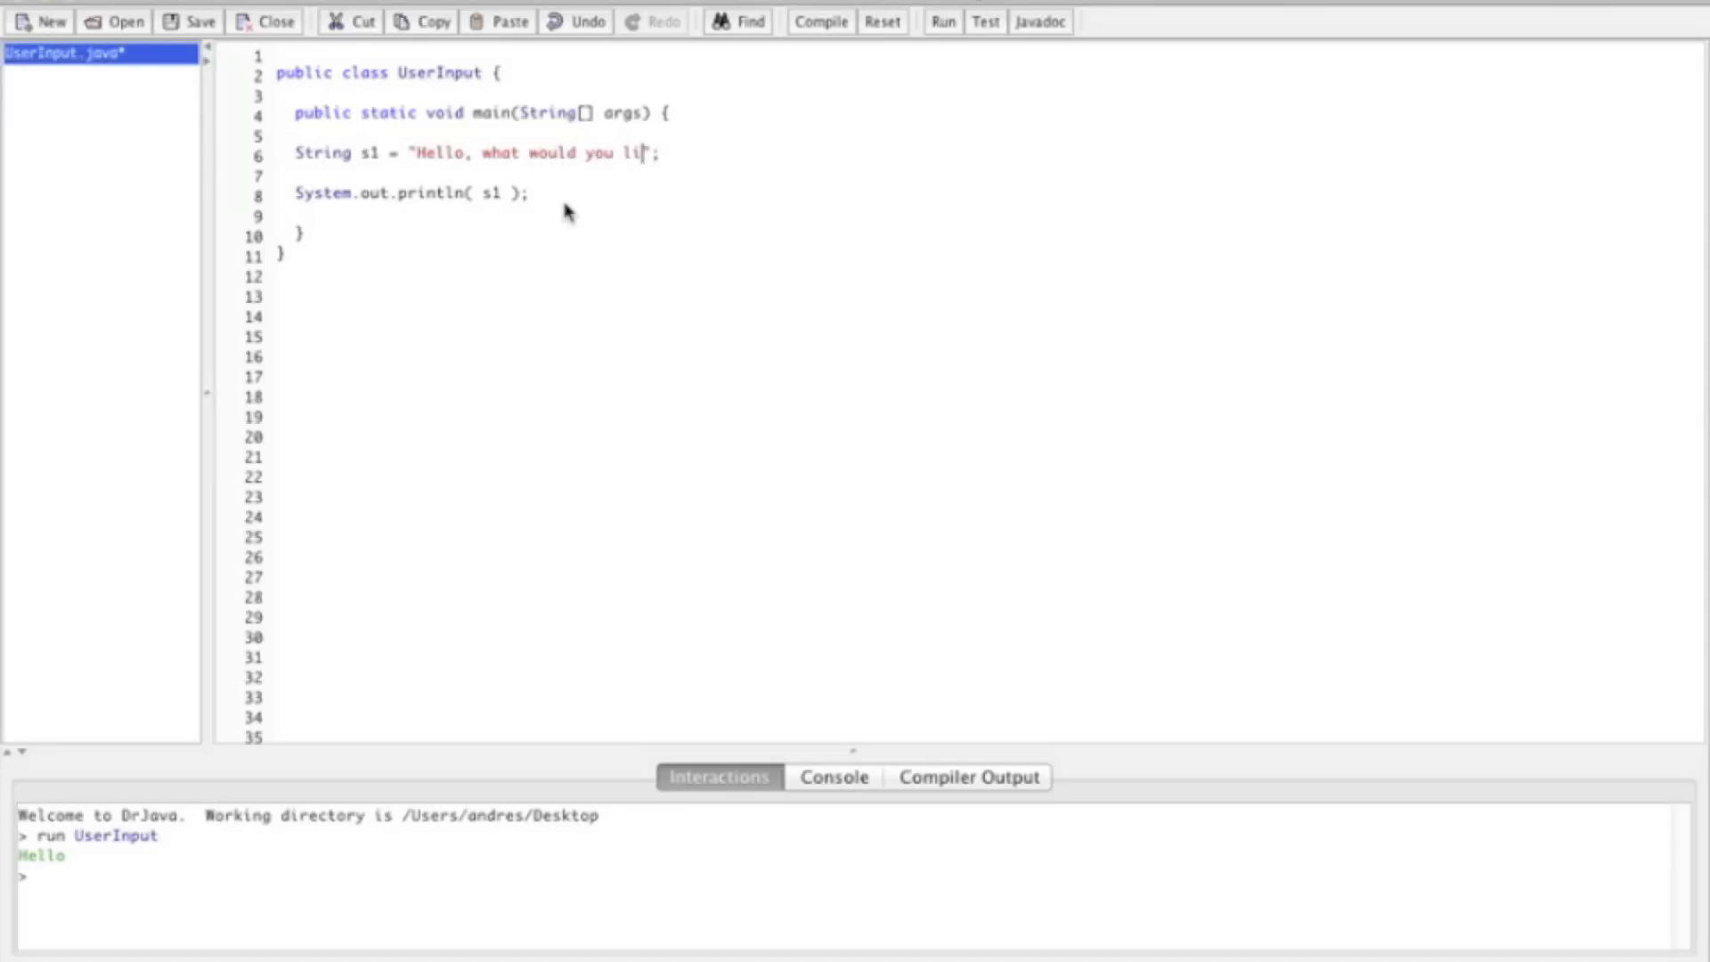
{"action": "type", "text": "ke m"}
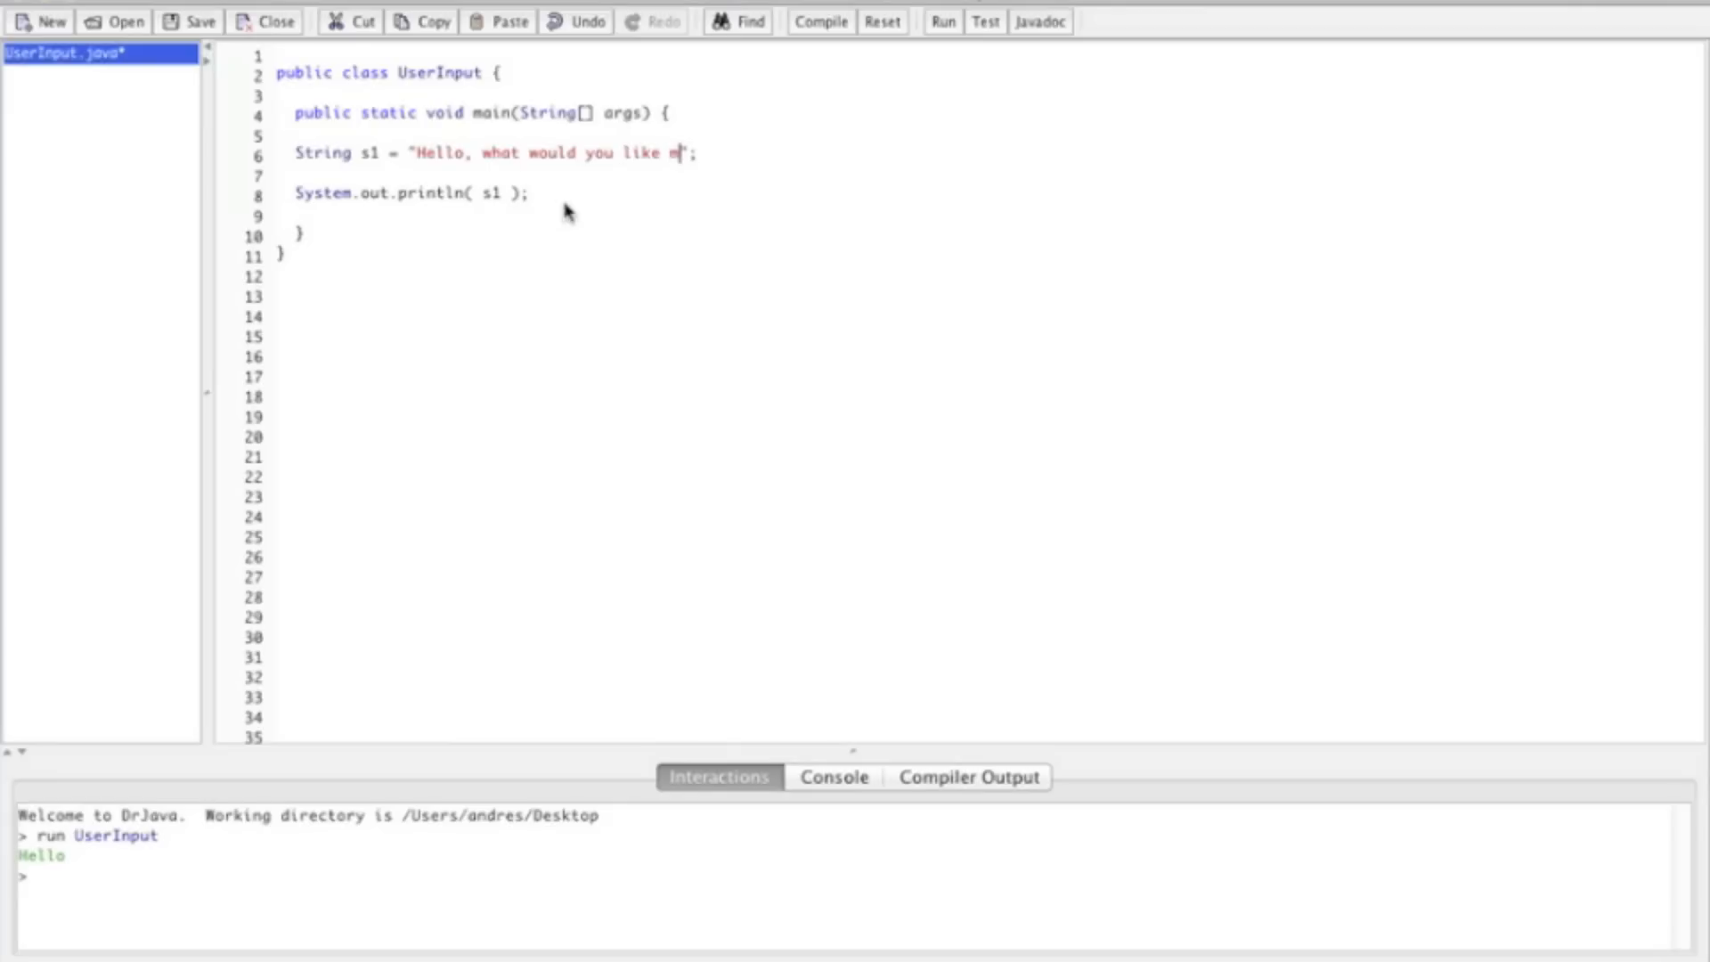
{"action": "type", "text": "e to repeat?"}
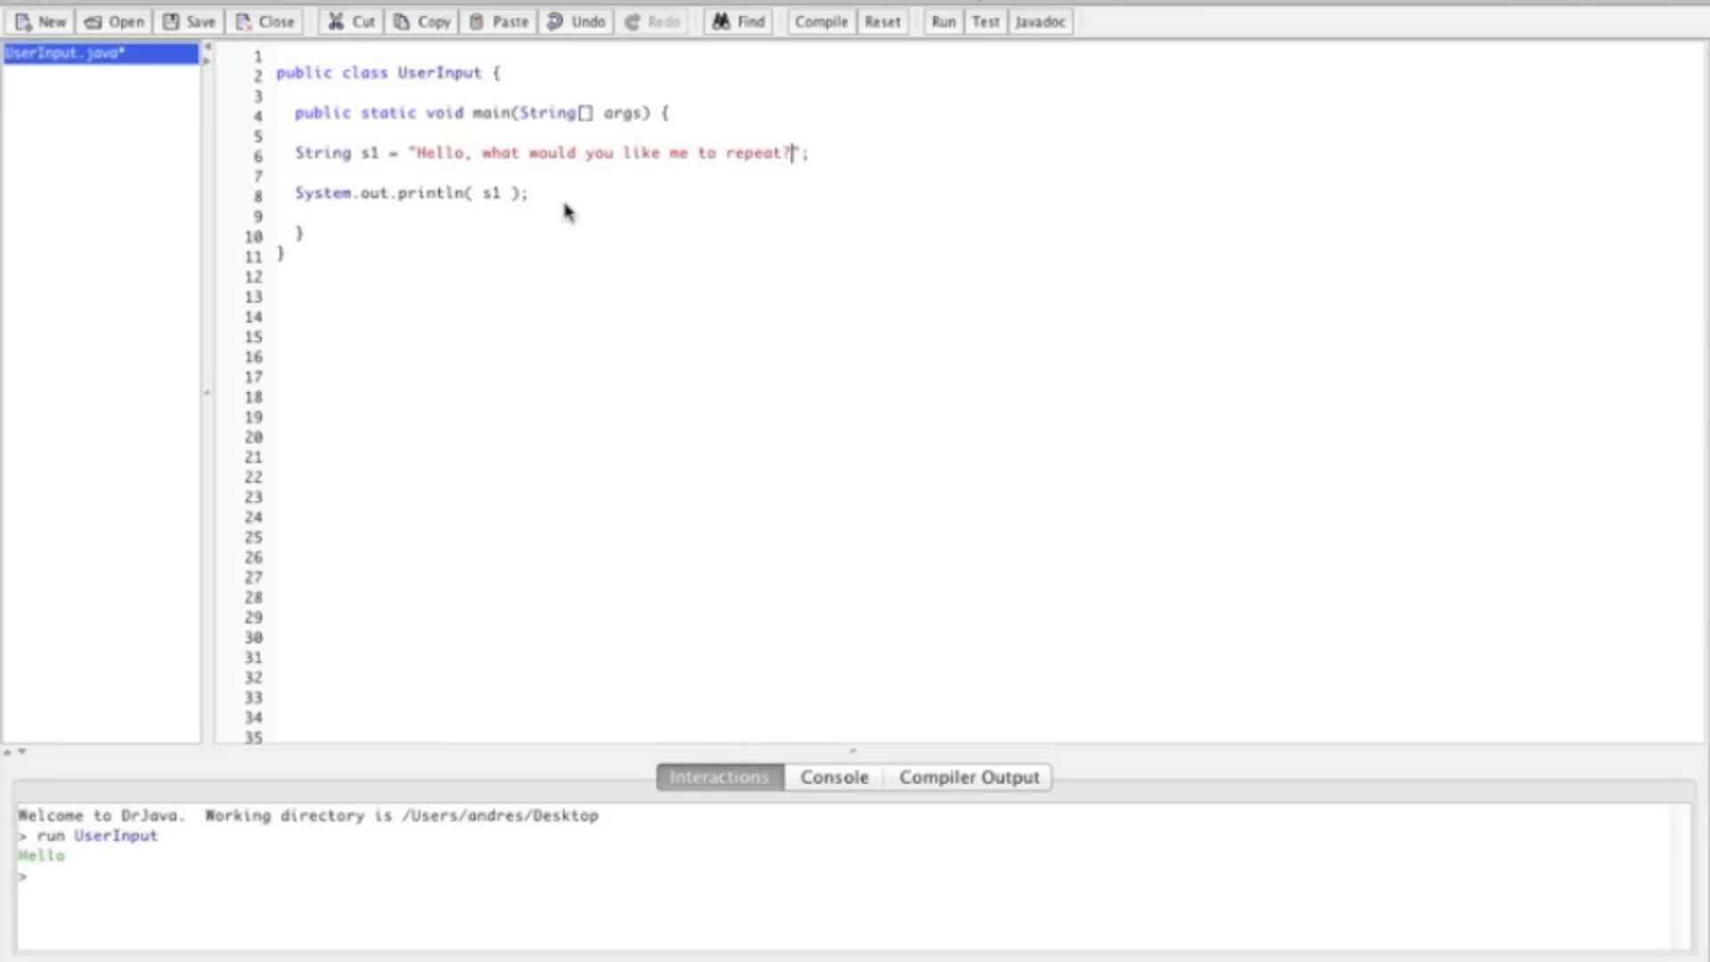
{"action": "mouse_move", "coordinate": [698, 180]}
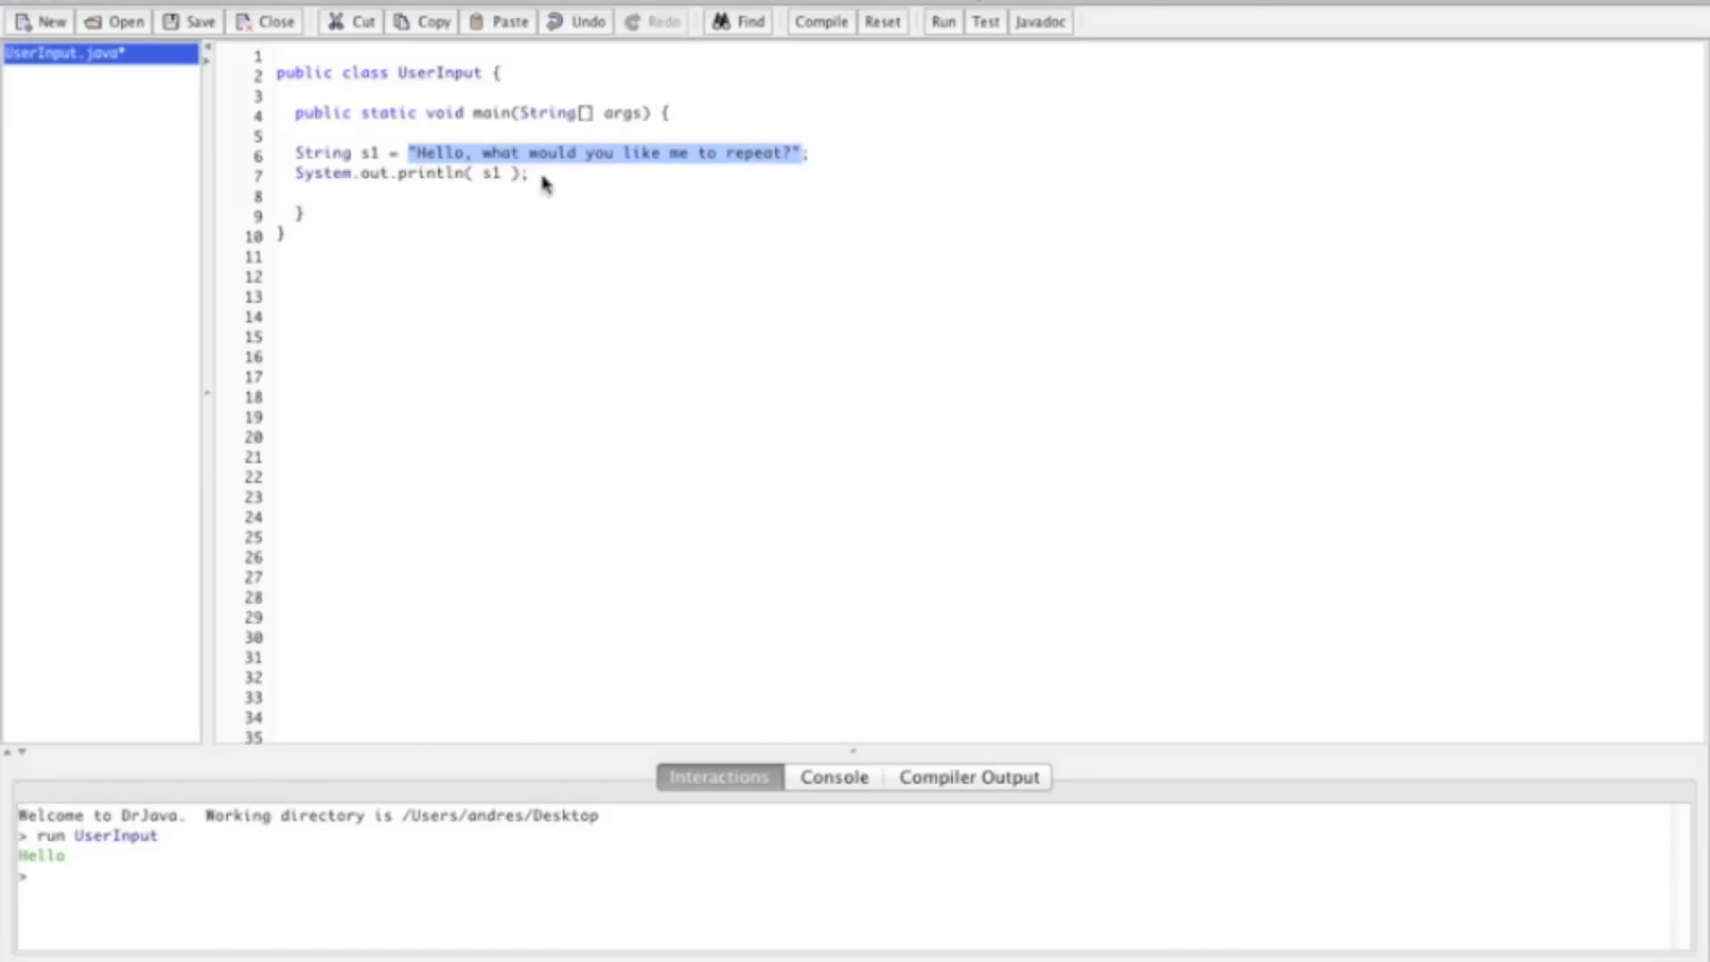
{"action": "mouse_move", "coordinate": [502, 189]}
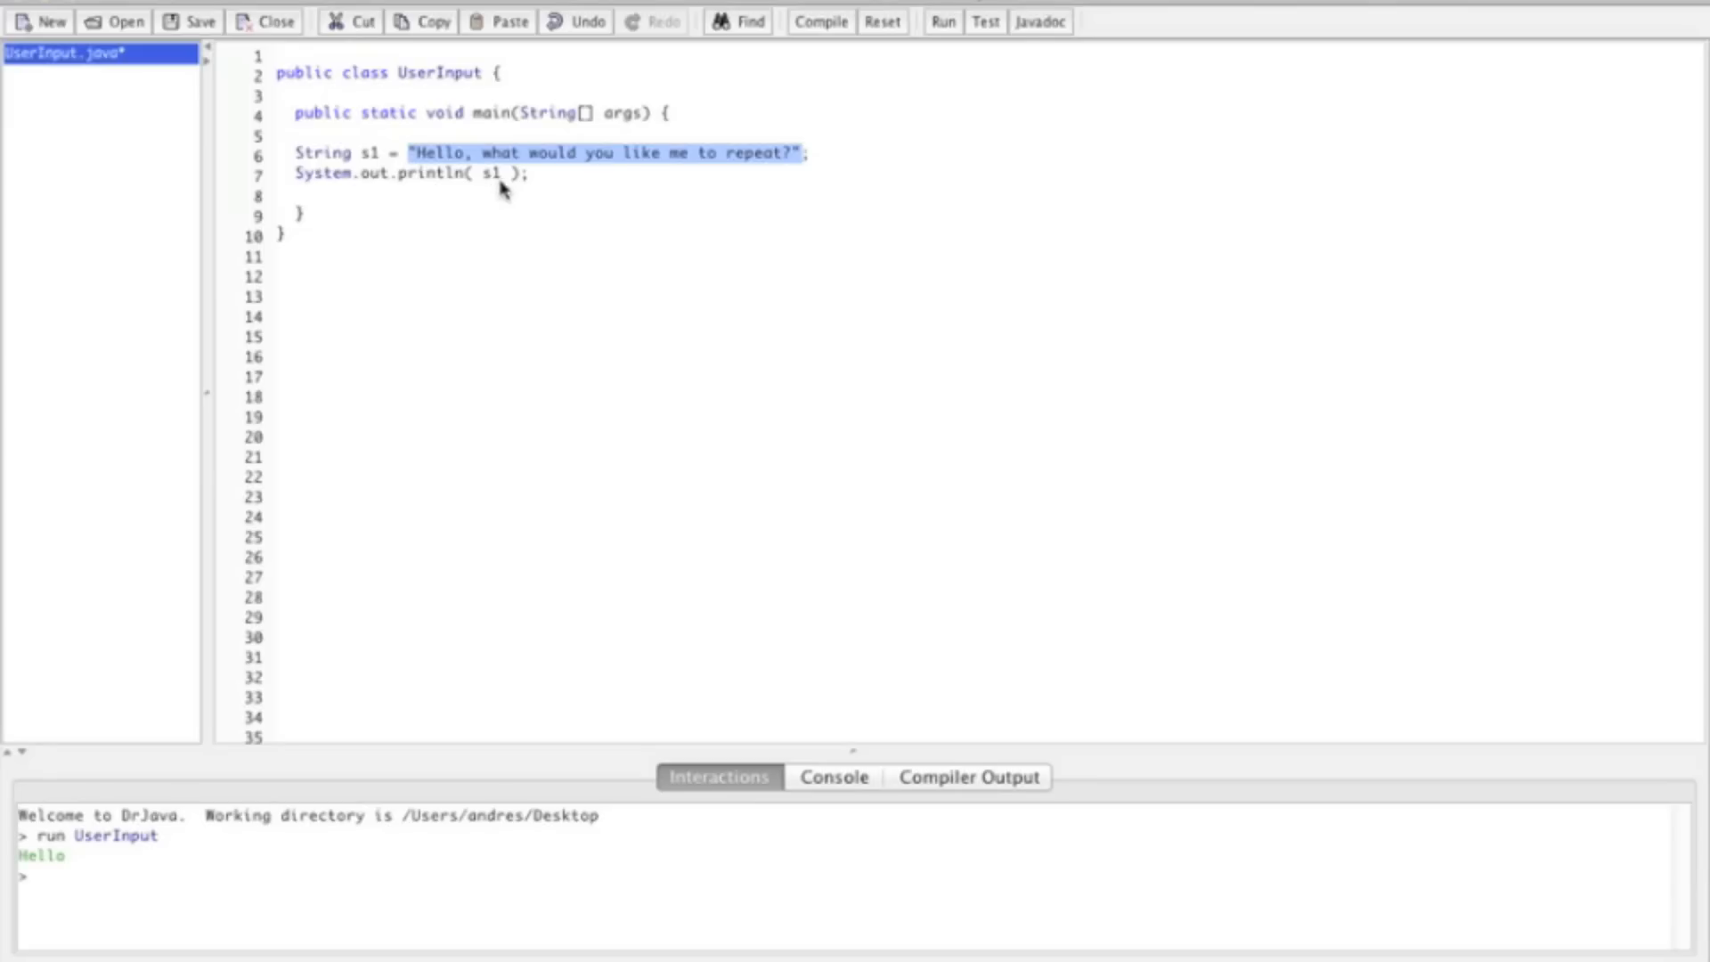
{"action": "left_click", "coordinate": [316, 194]}
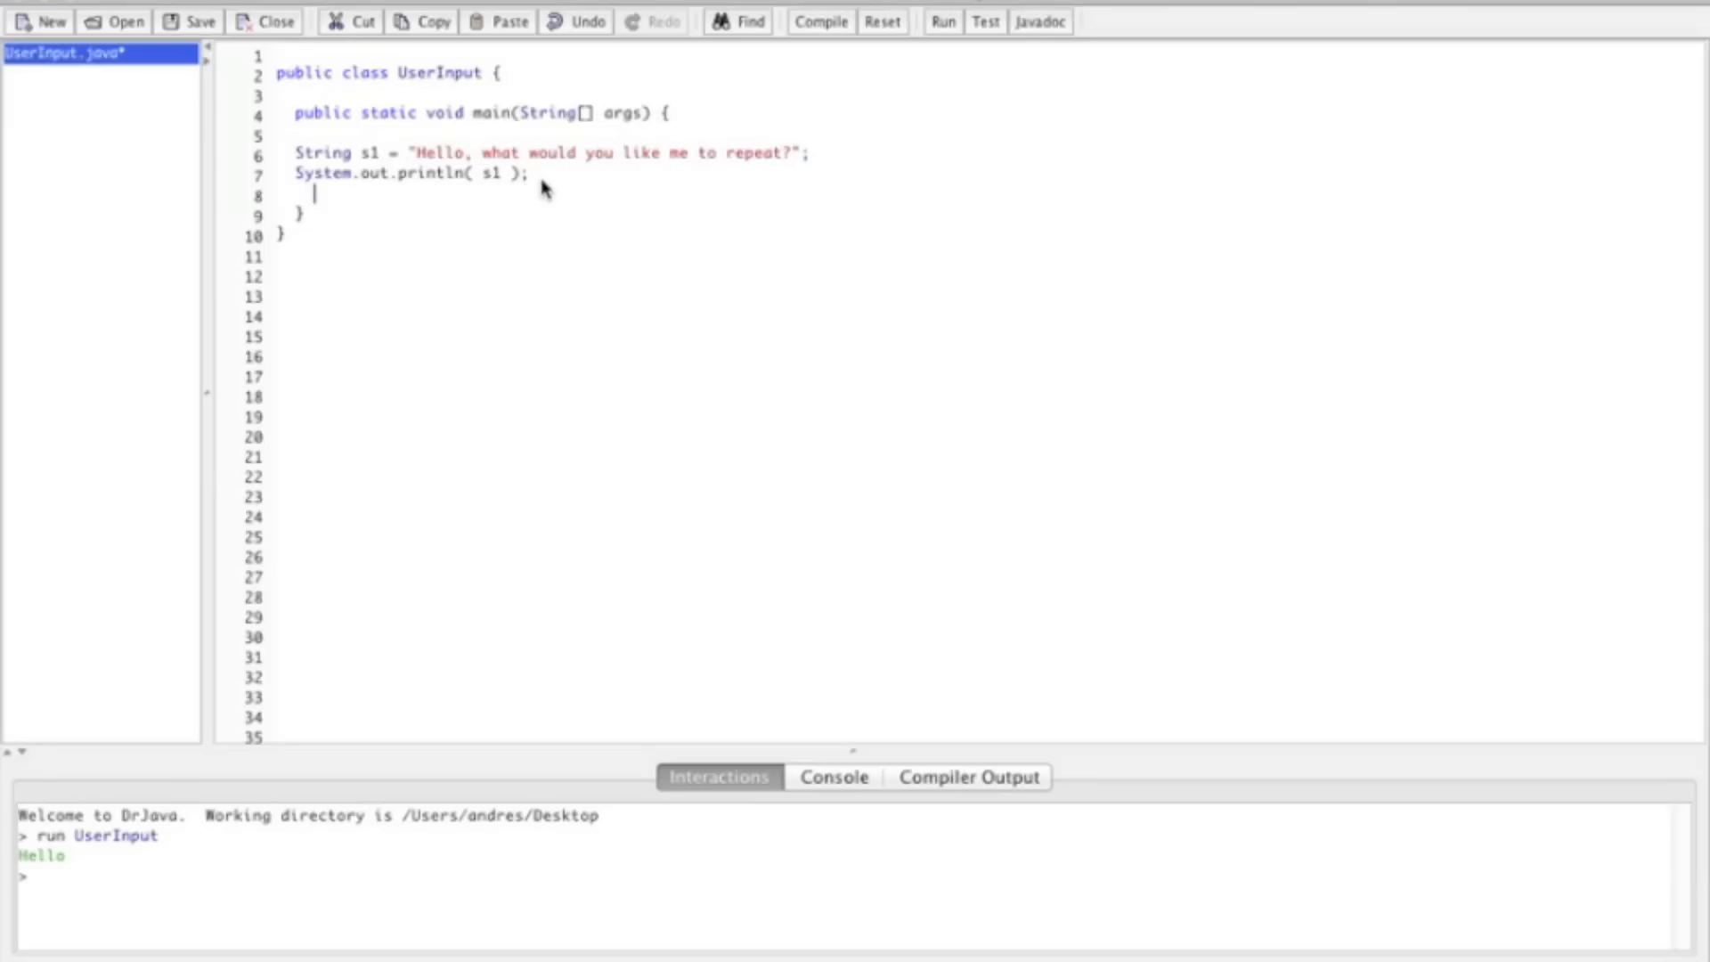
{"action": "key", "text": "enter"}
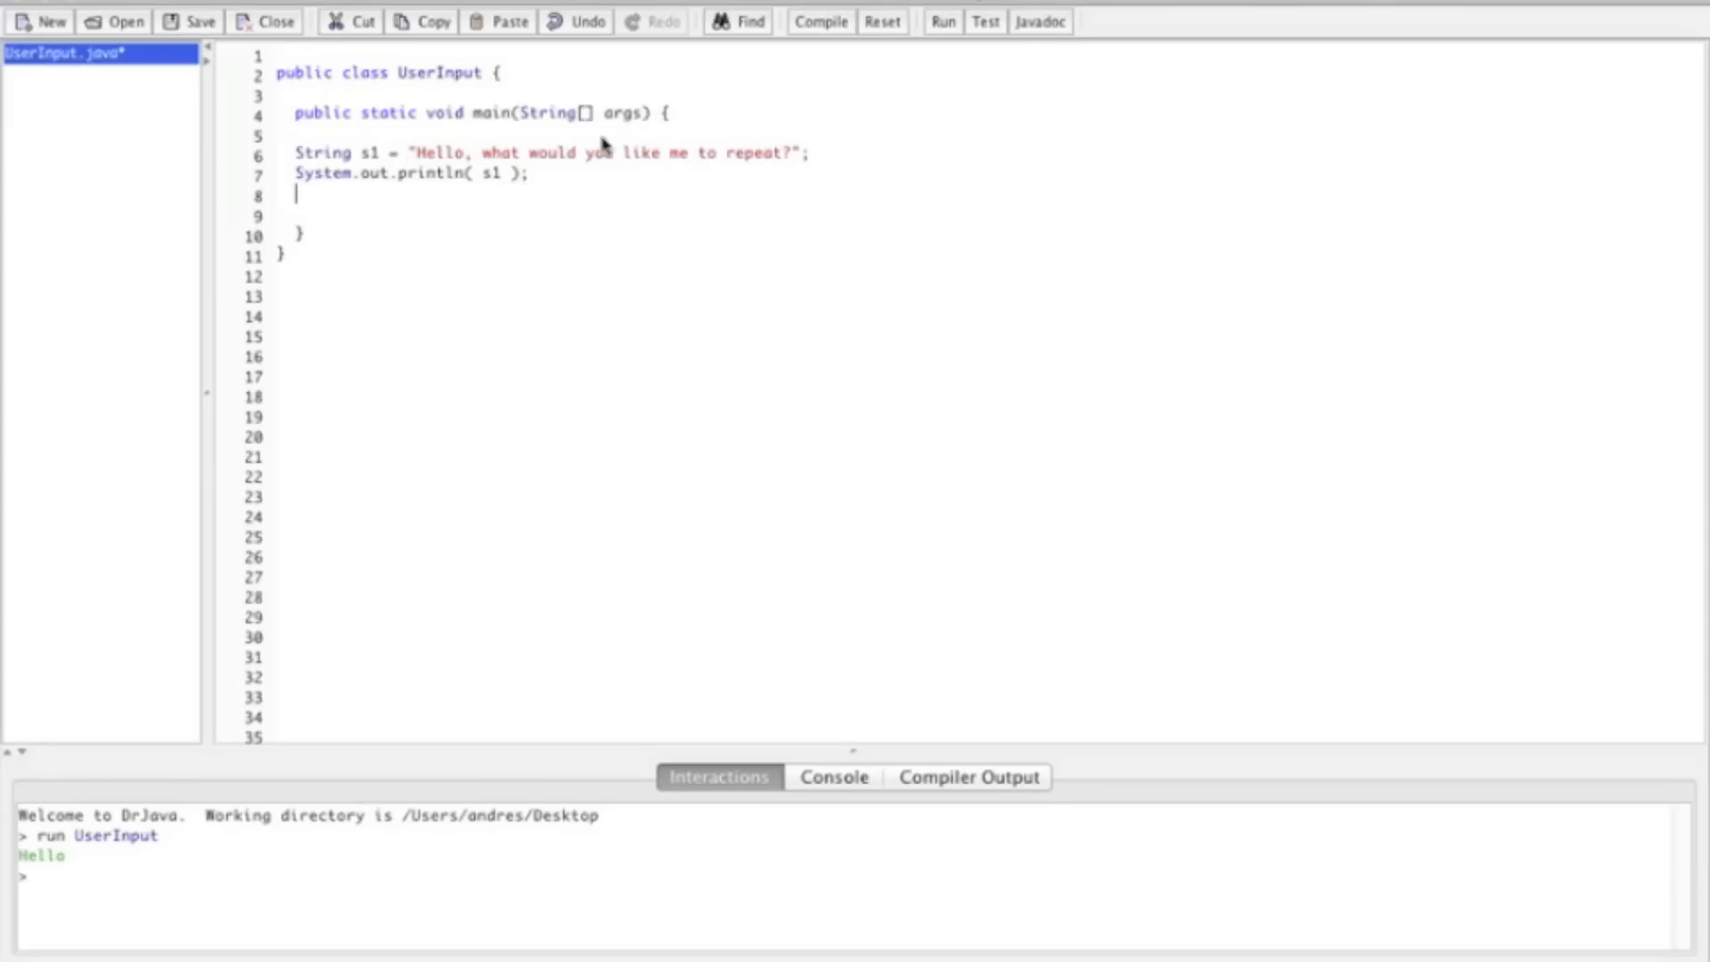
Recompile and run UserInput to display the new repeat prompt.
{"action": "left_click", "coordinate": [819, 21]}
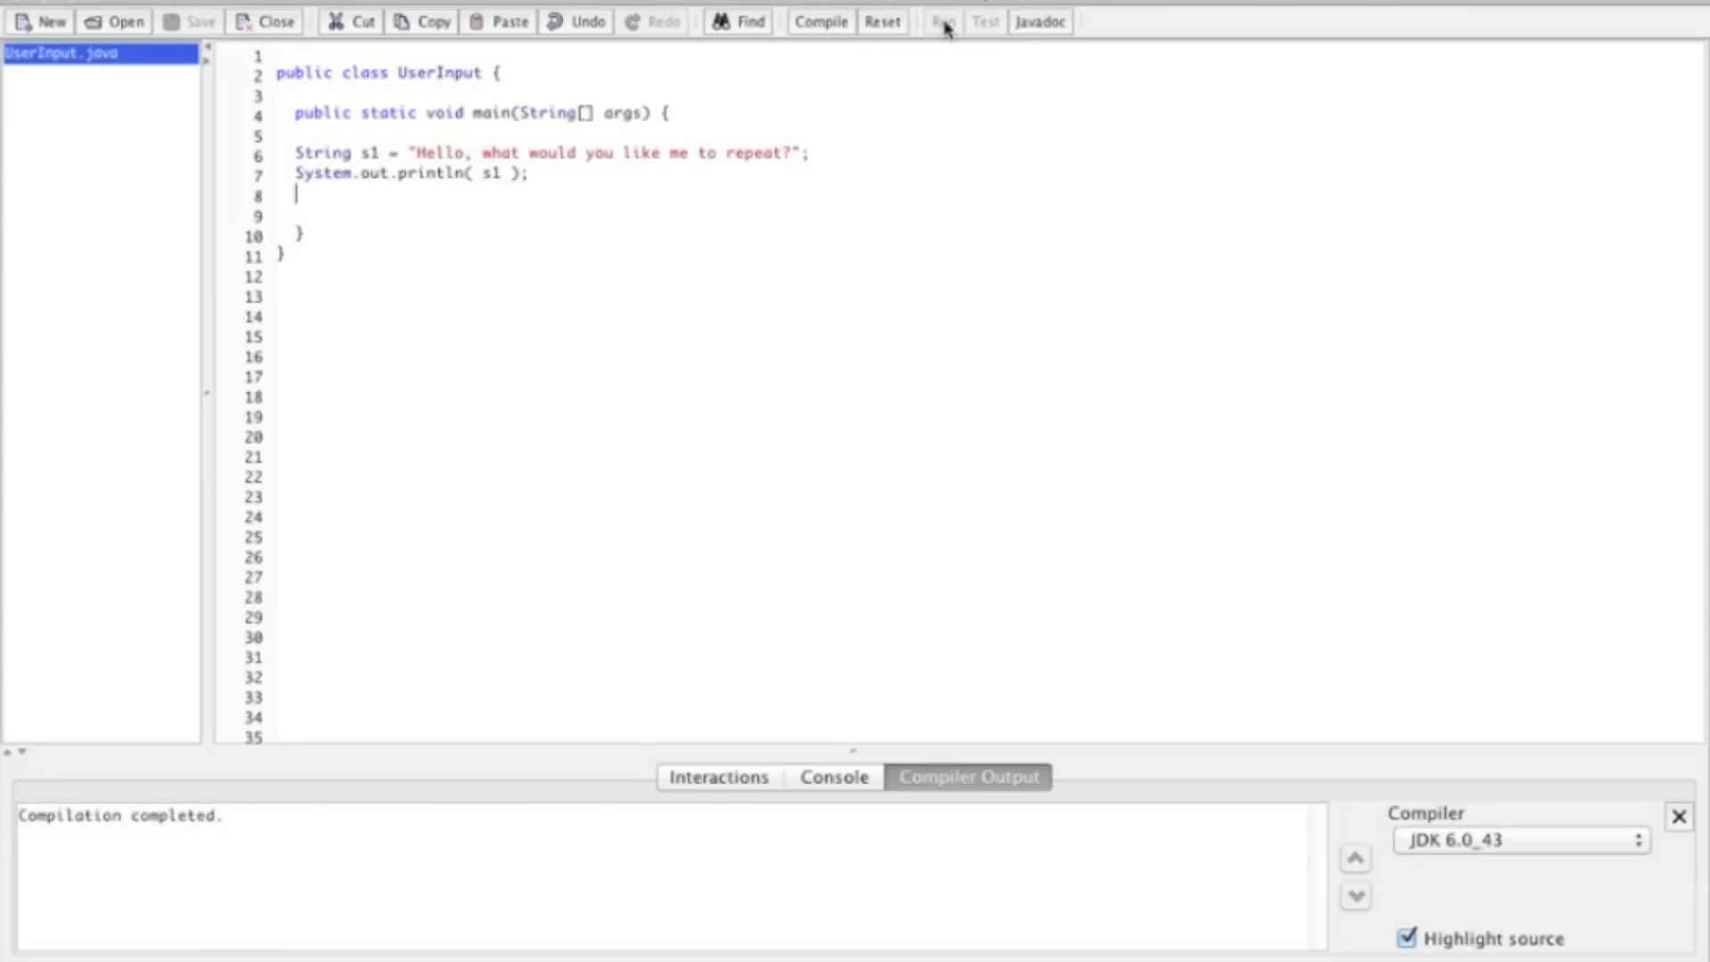
{"action": "left_click", "coordinate": [942, 20]}
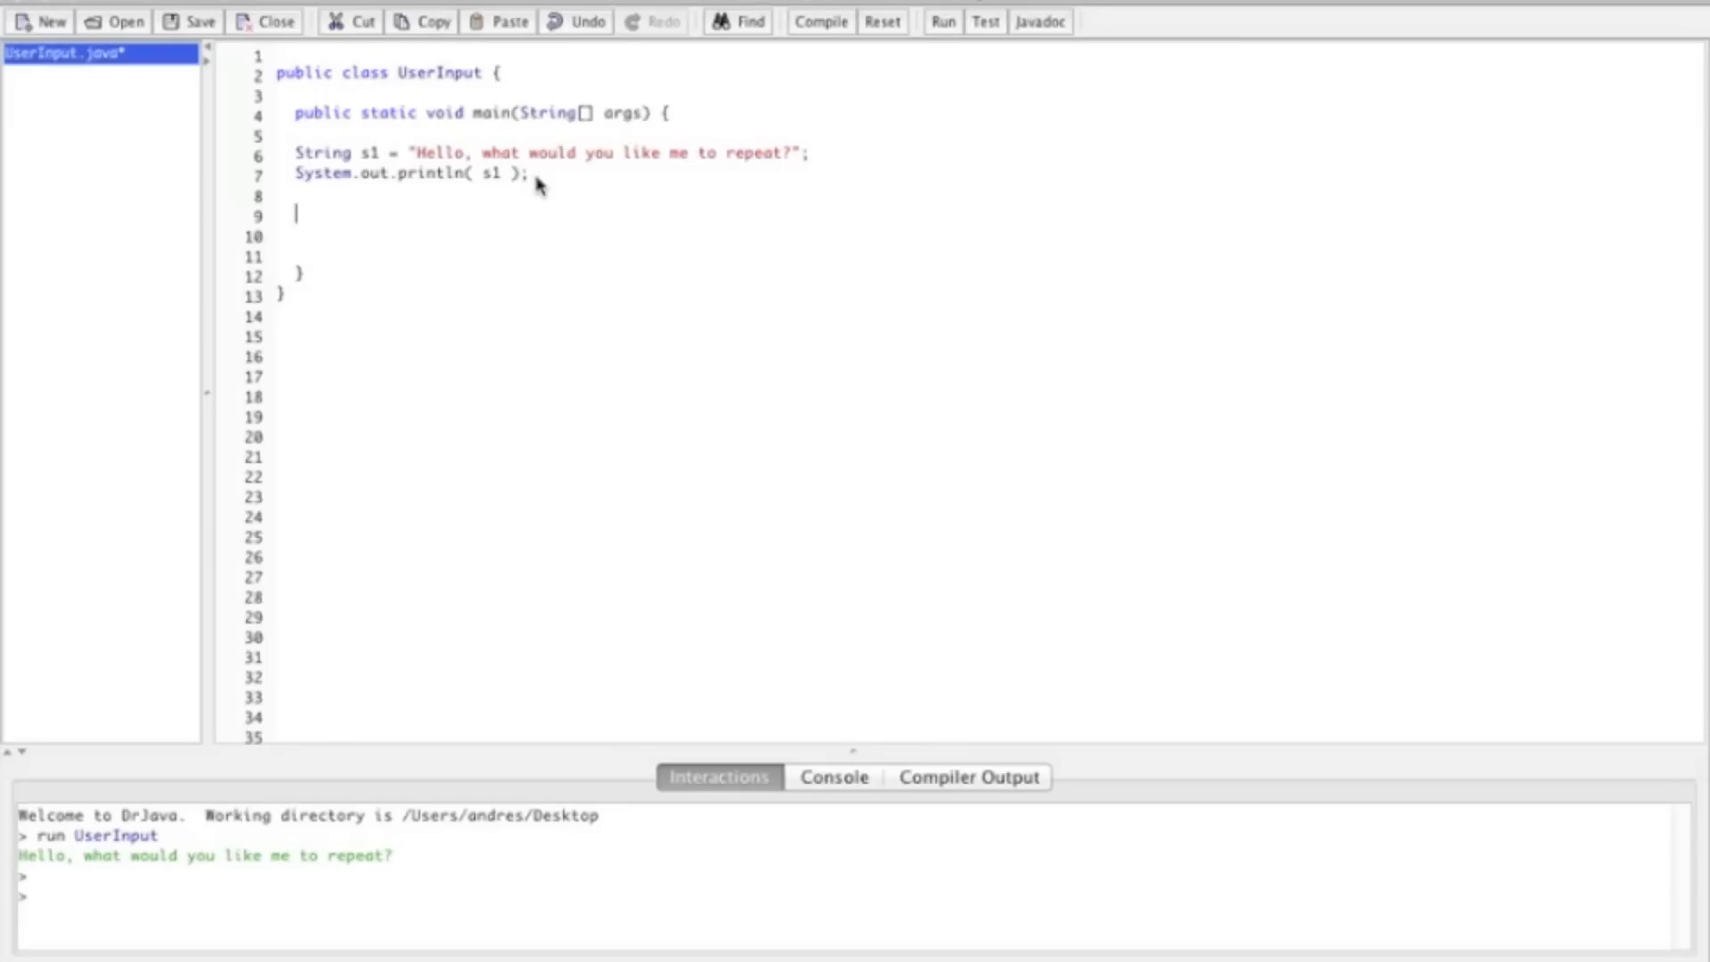
{"action": "mouse_move", "coordinate": [362, 581]}
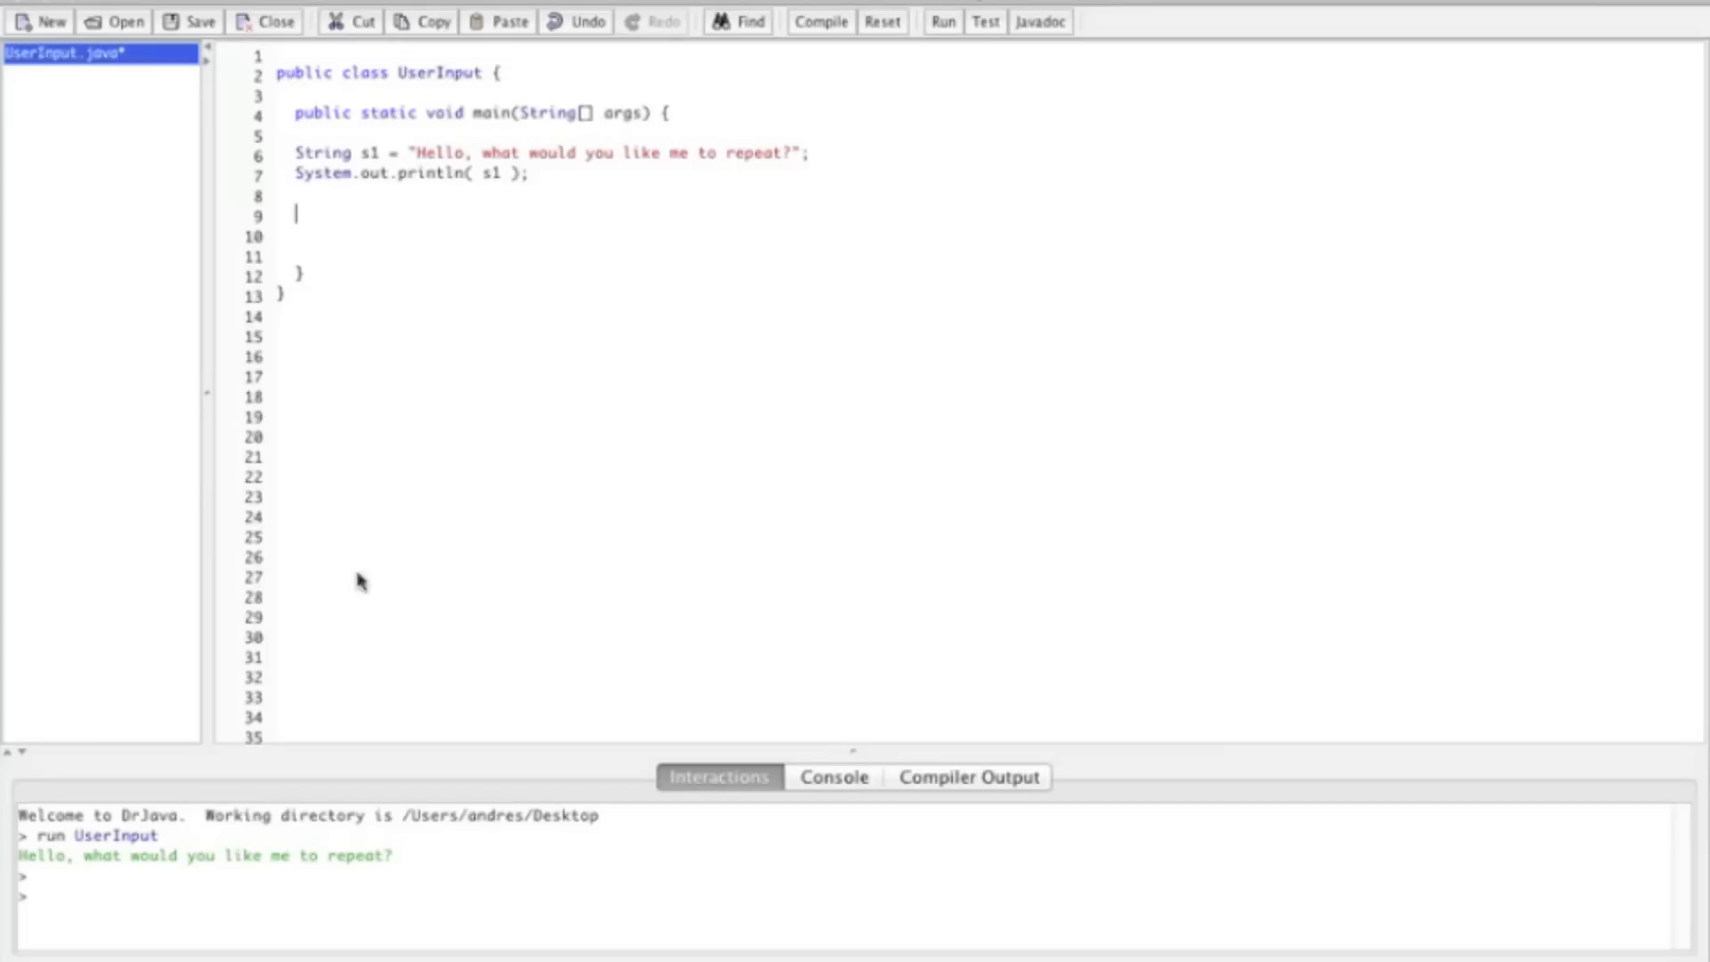
{"action": "mouse_move", "coordinate": [98, 874]}
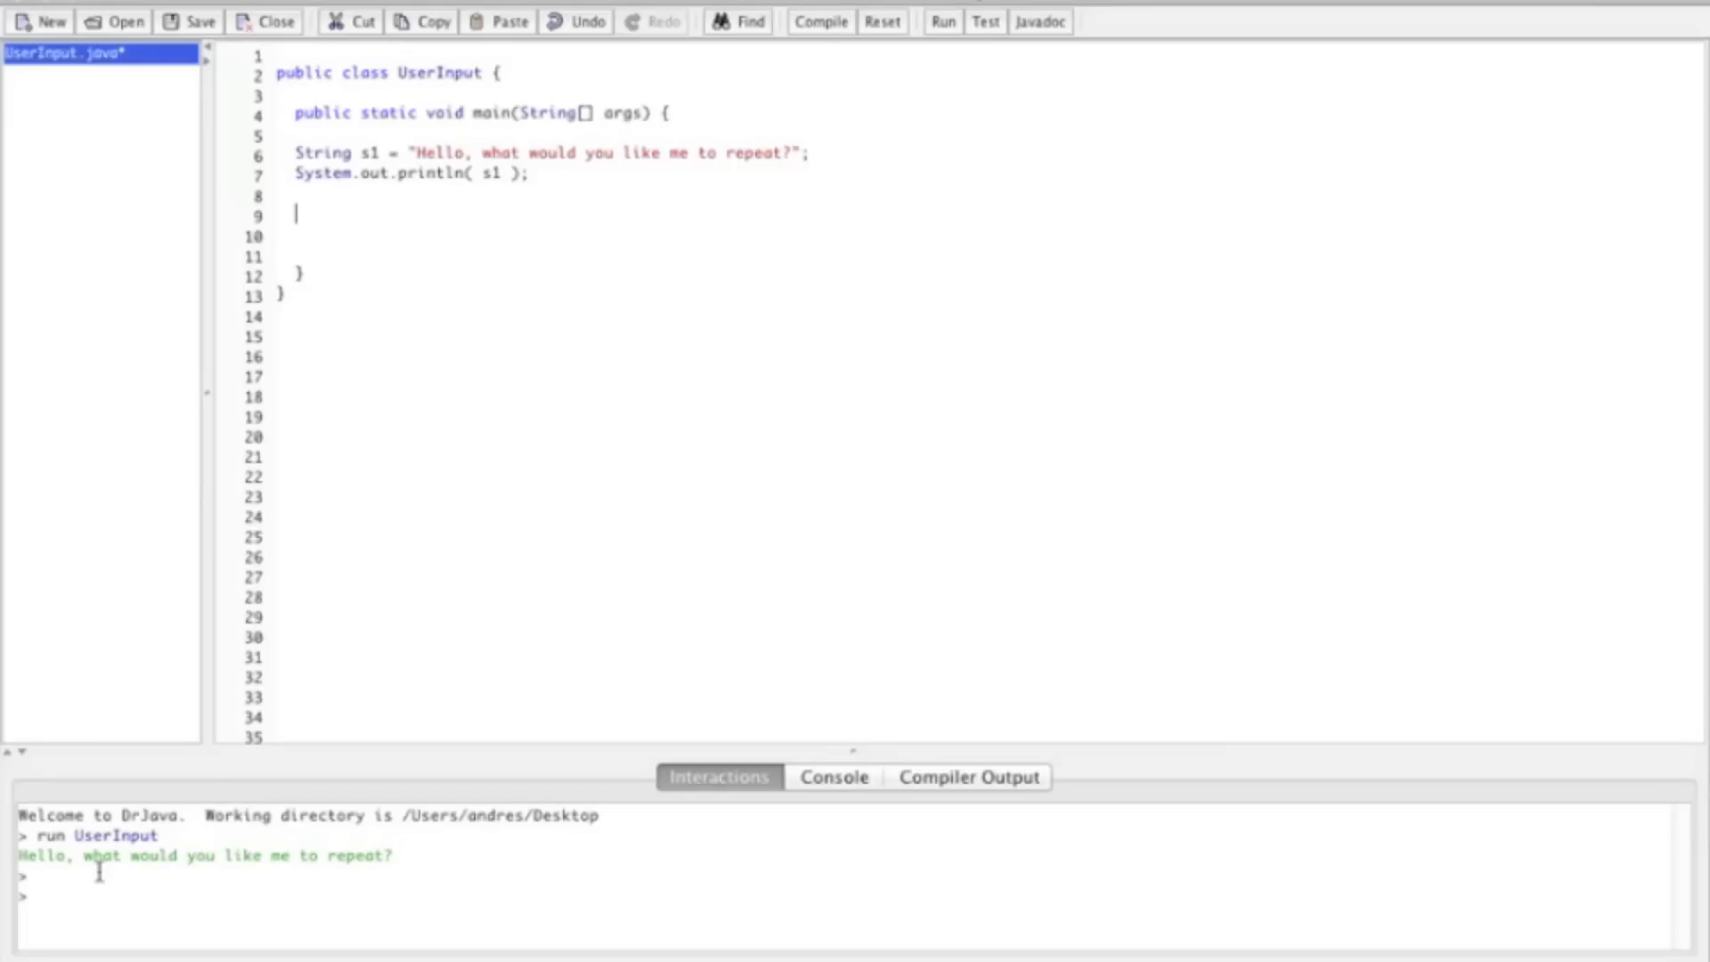
{"action": "mouse_move", "coordinate": [627, 269]}
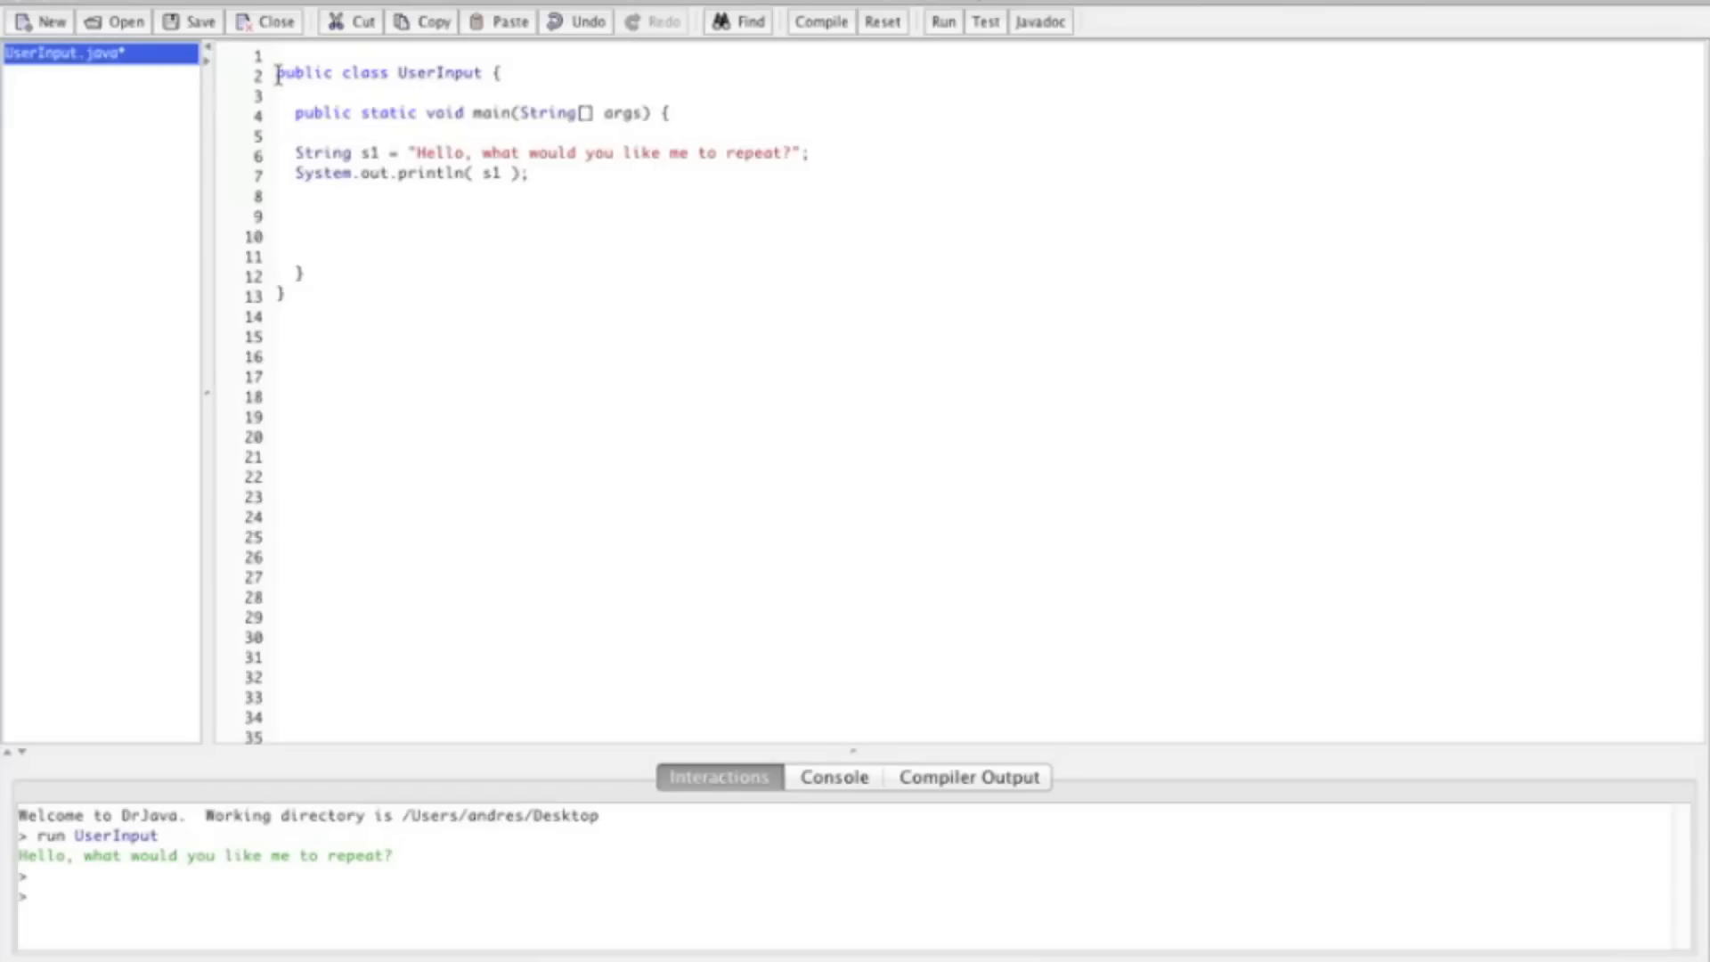
Add import java.util.Scanner; above the UserInput class declaration.
{"action": "key", "text": "Return"}
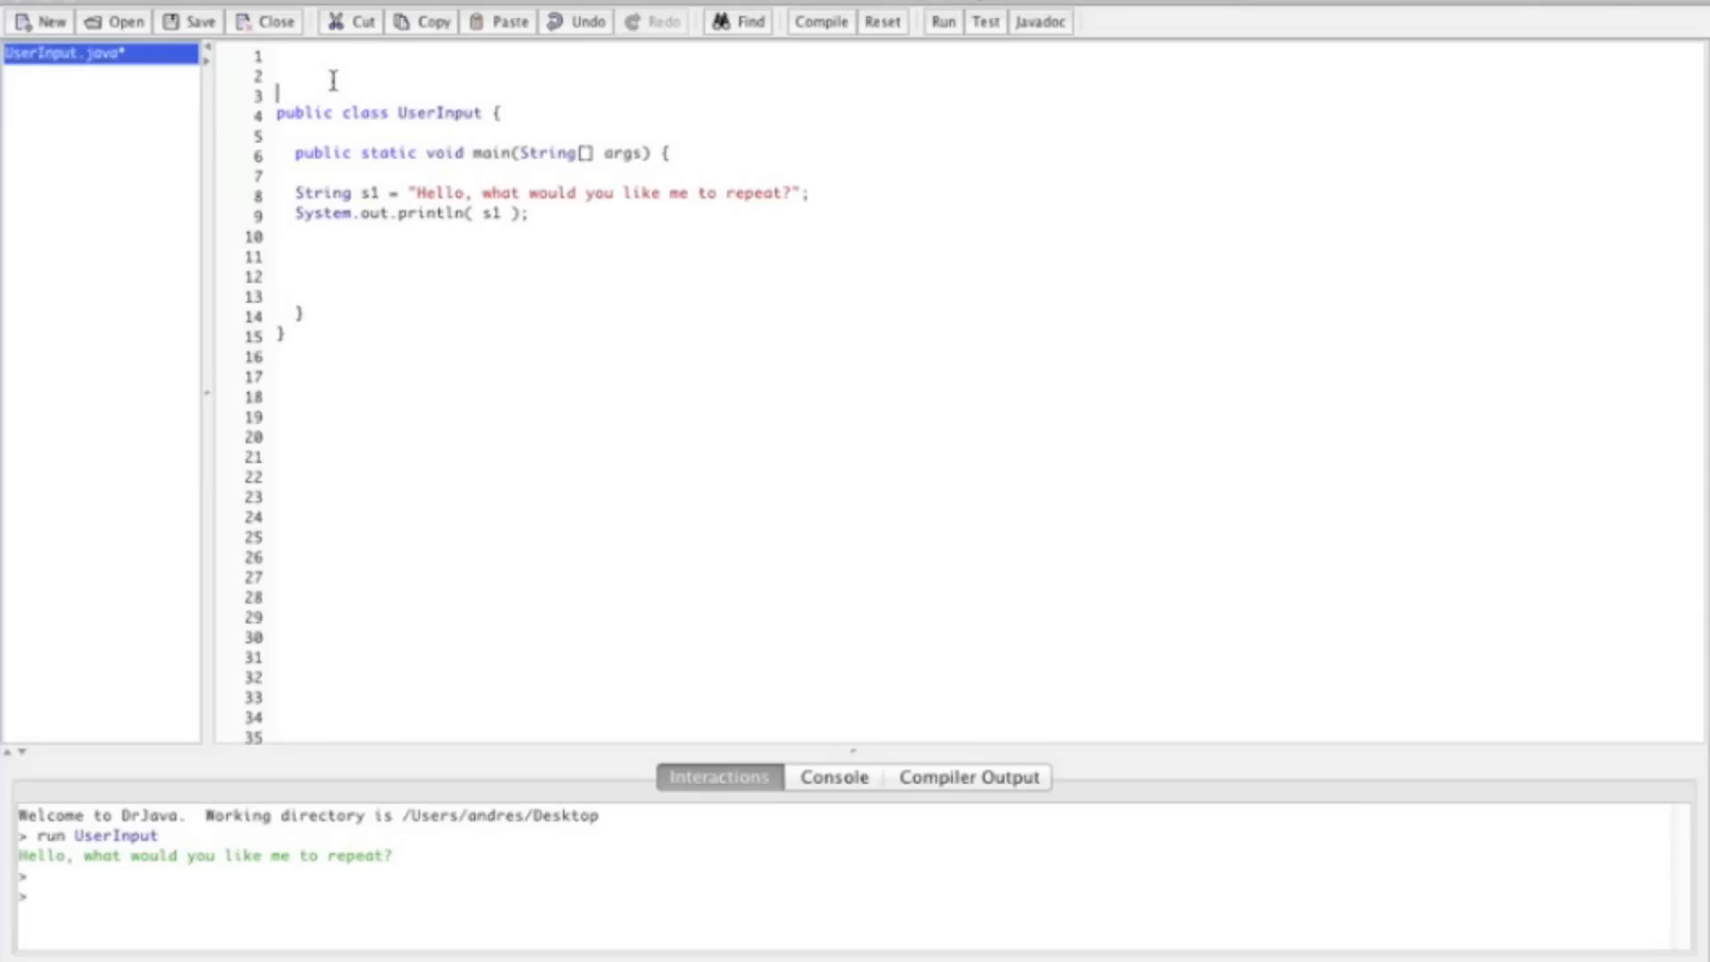
{"action": "type", "text": "import"}
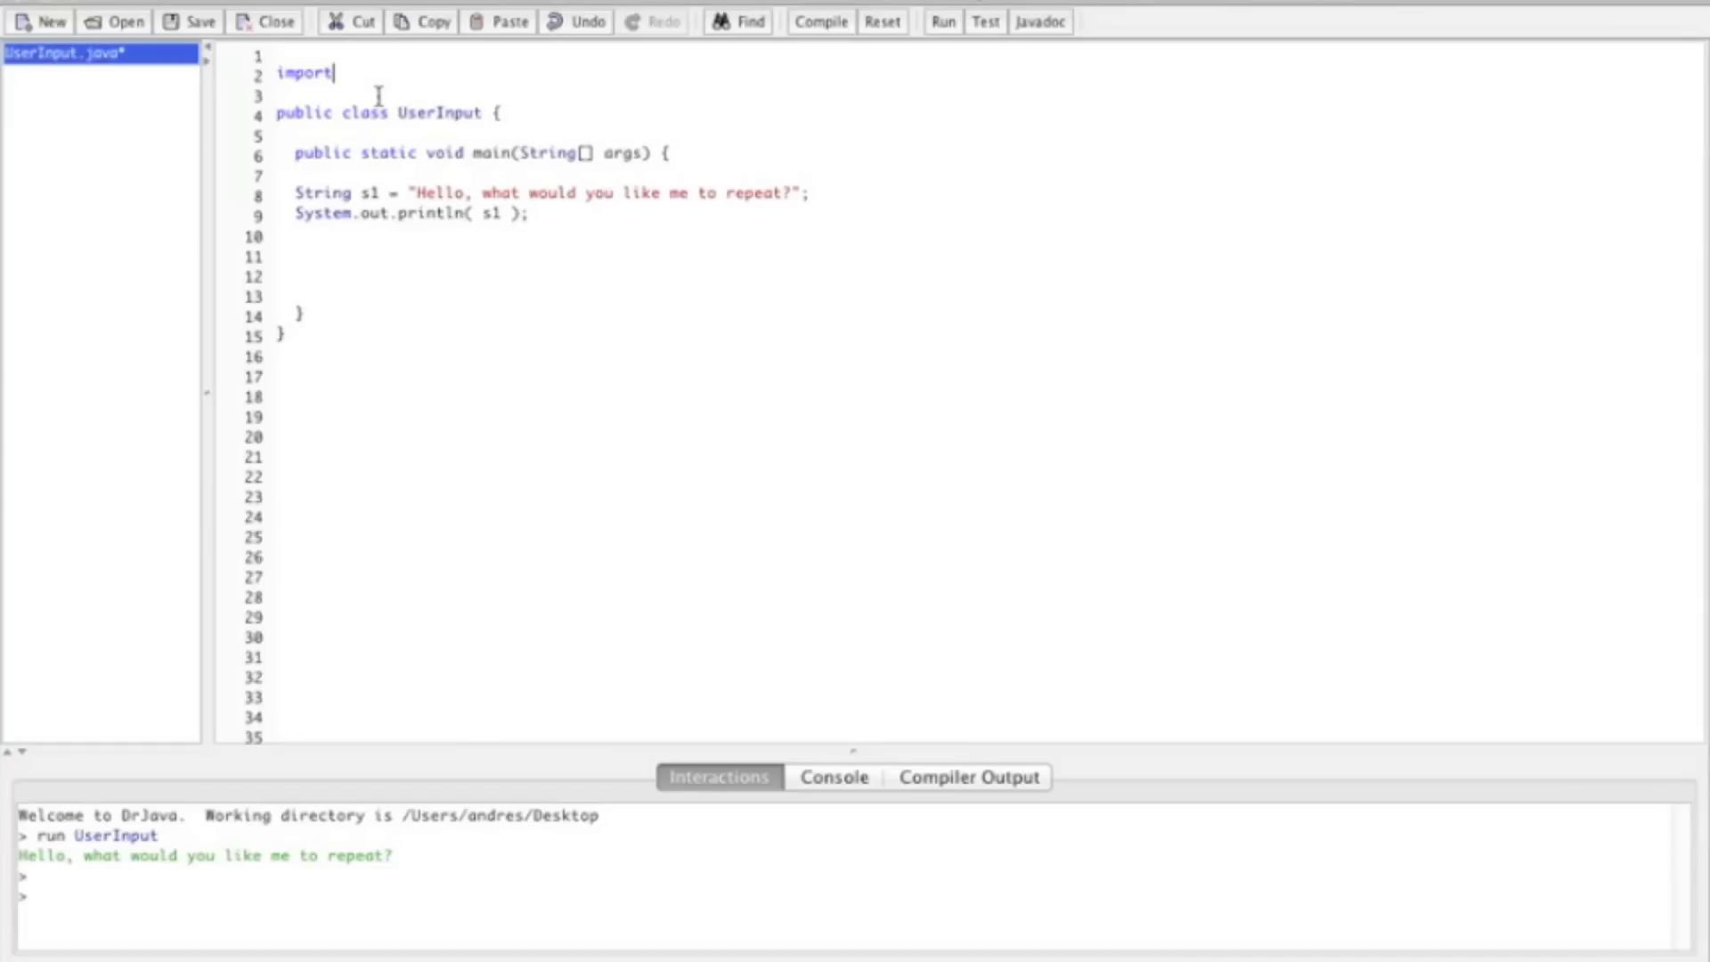
{"action": "type", "text": "java"}
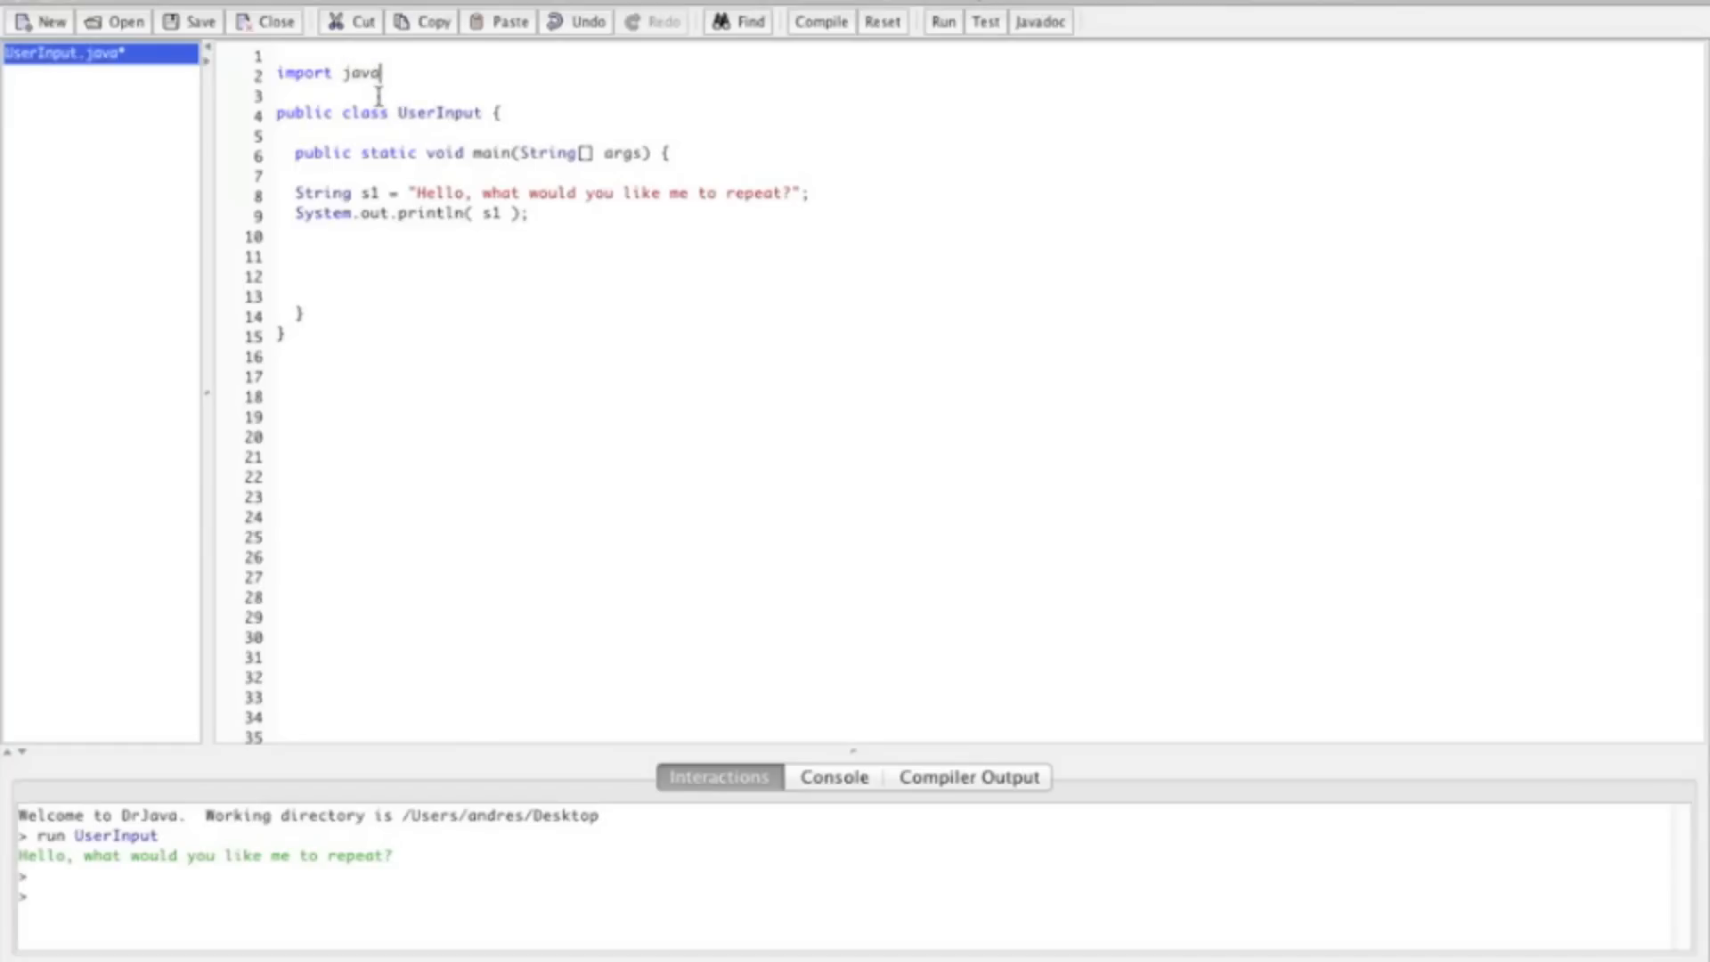
{"action": "type", "text": ".util"}
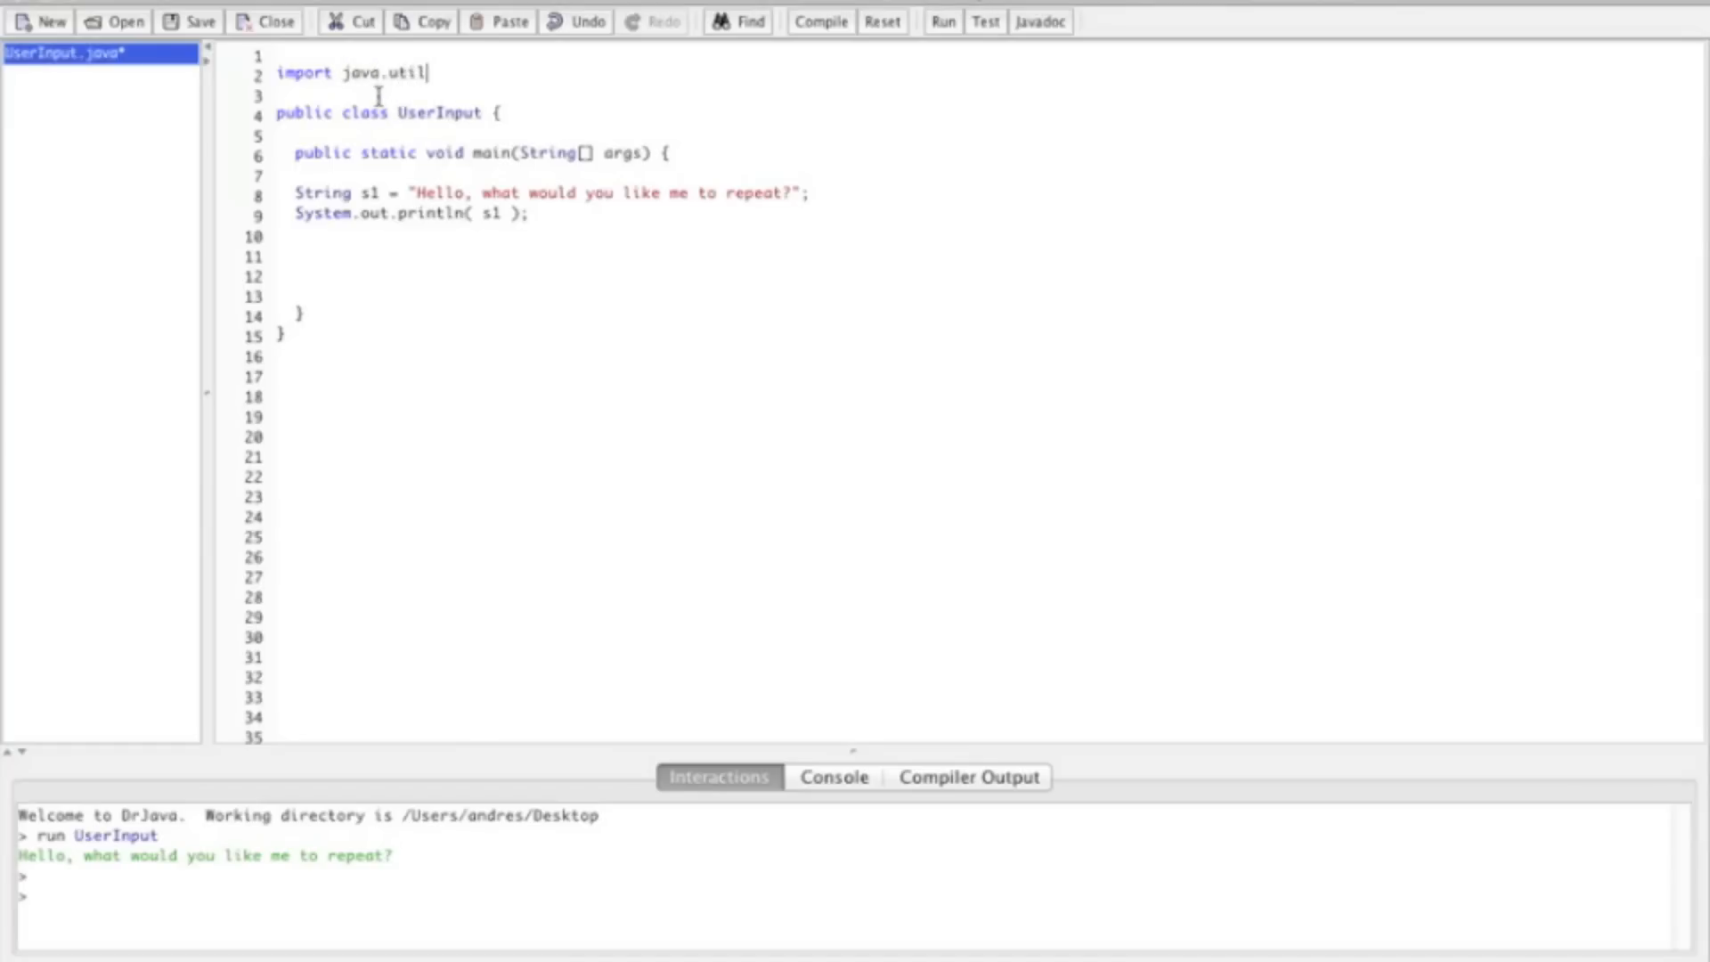
{"action": "type", "text": ".Scanner"}
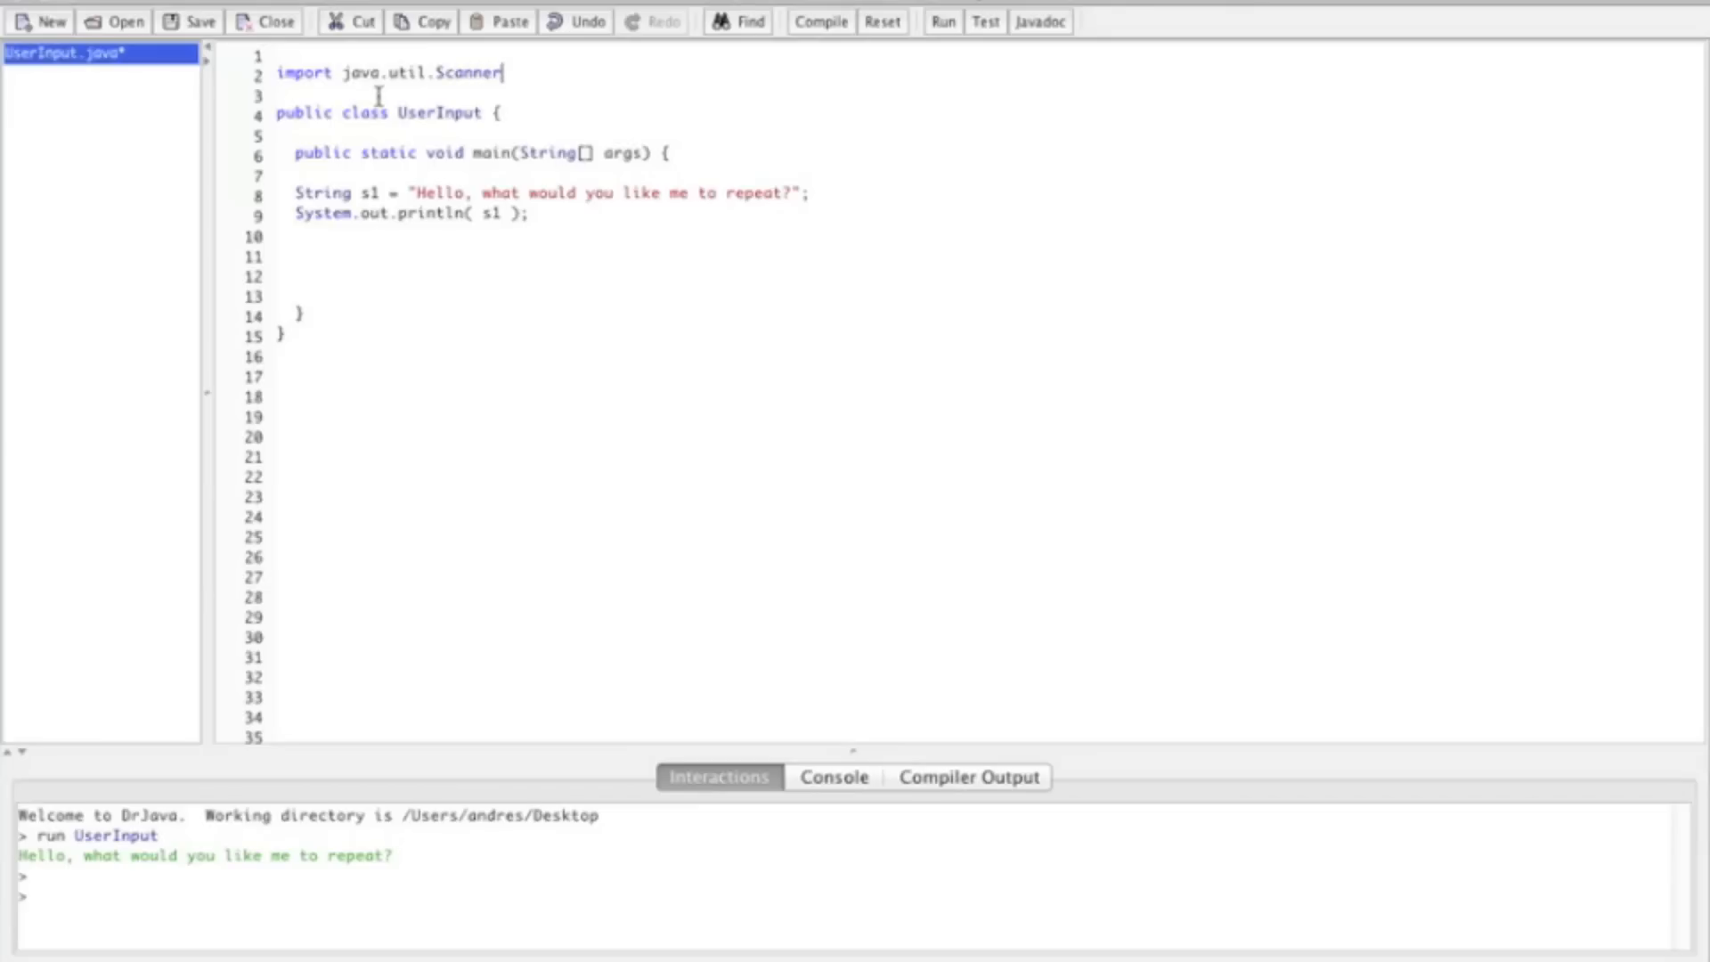
{"action": "type", "text": ";"}
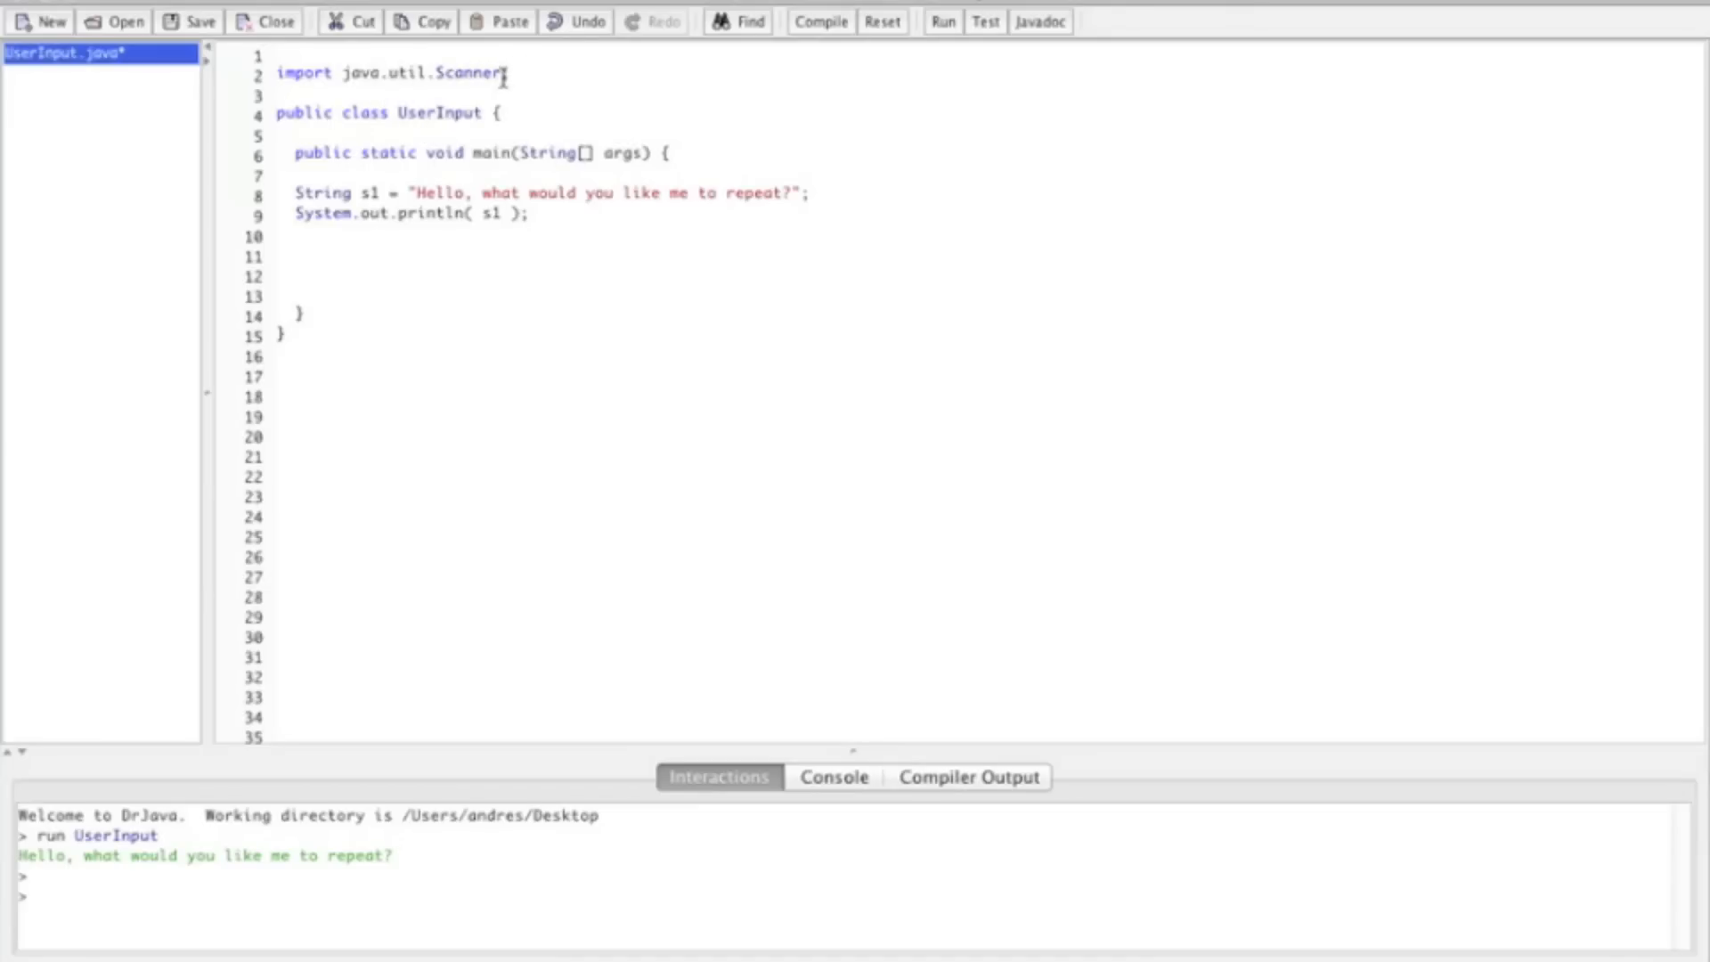
{"action": "key", "text": "Backspace"}
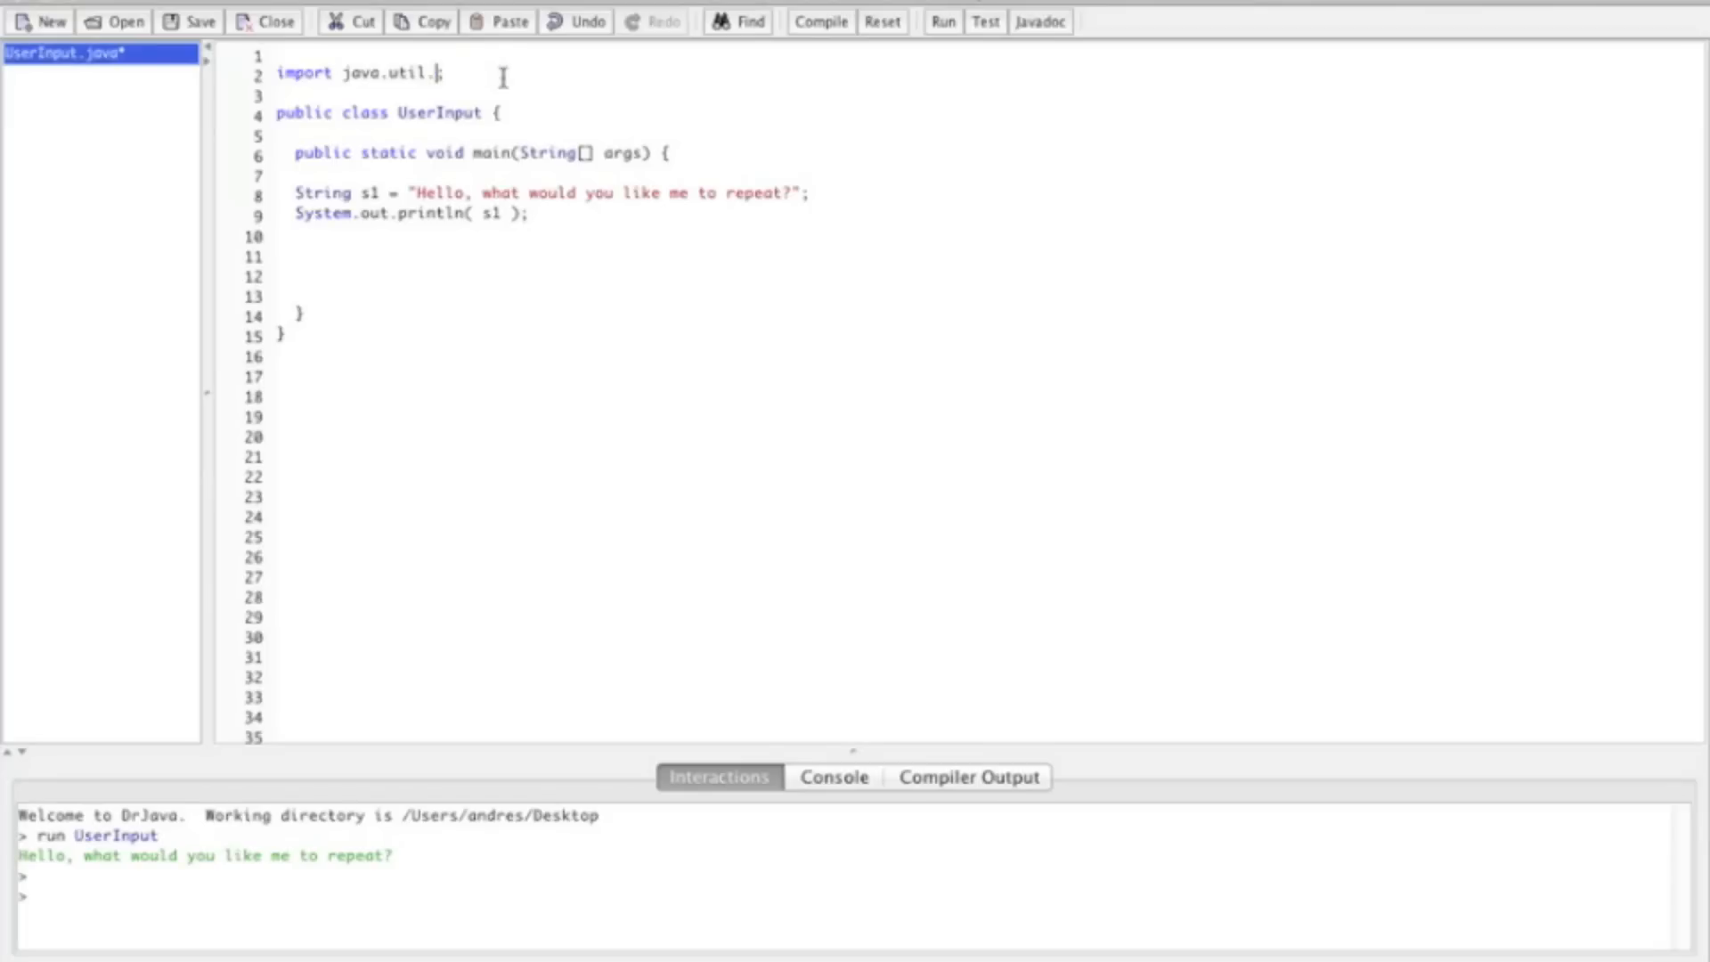
{"action": "type", "text": "*"}
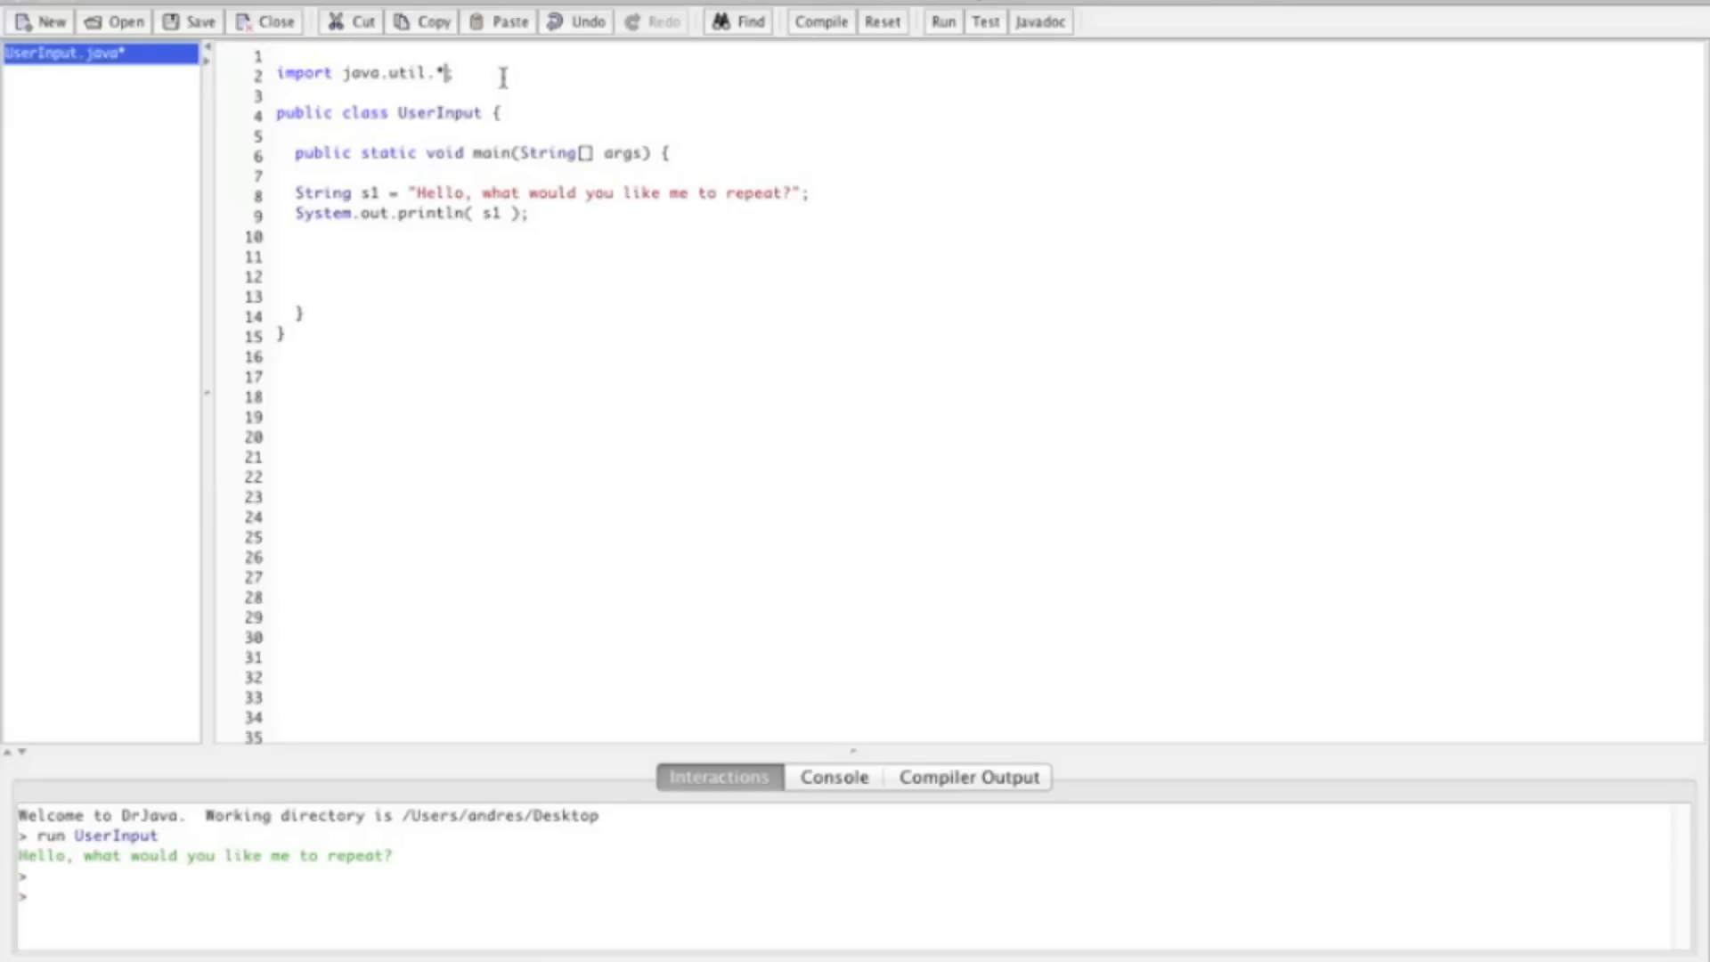
{"action": "mouse_move", "coordinate": [554, 225]}
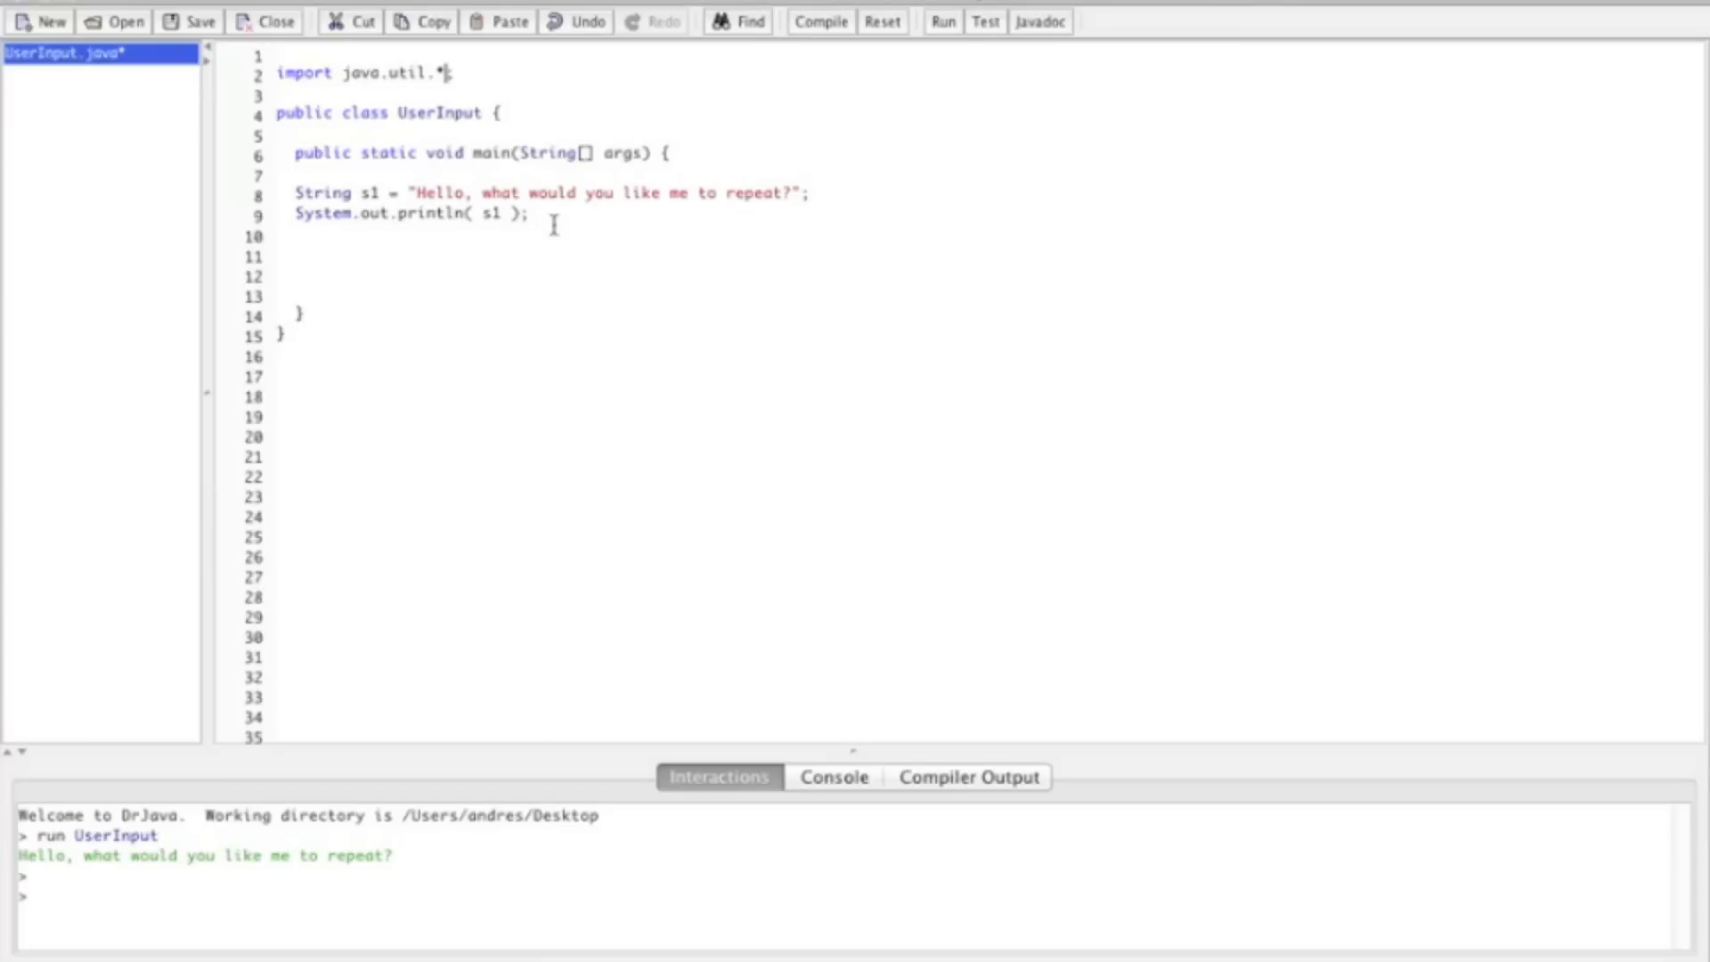
{"action": "key", "text": "Backspace"}
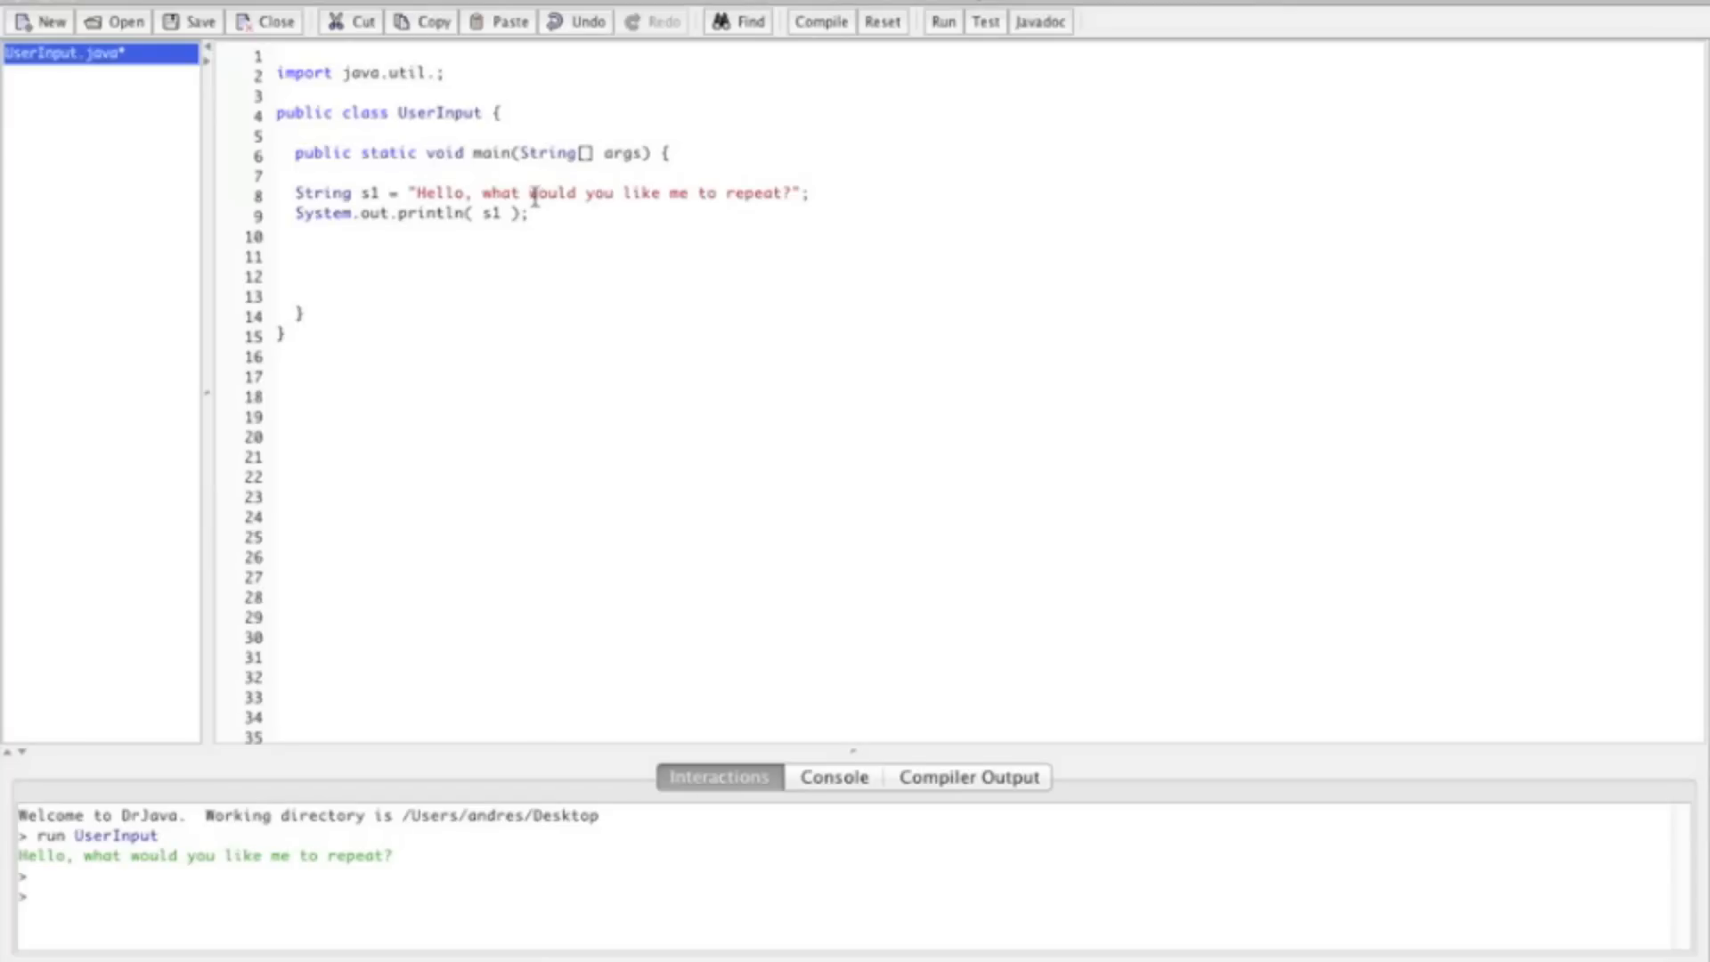
{"action": "type", "text": "Scanner"}
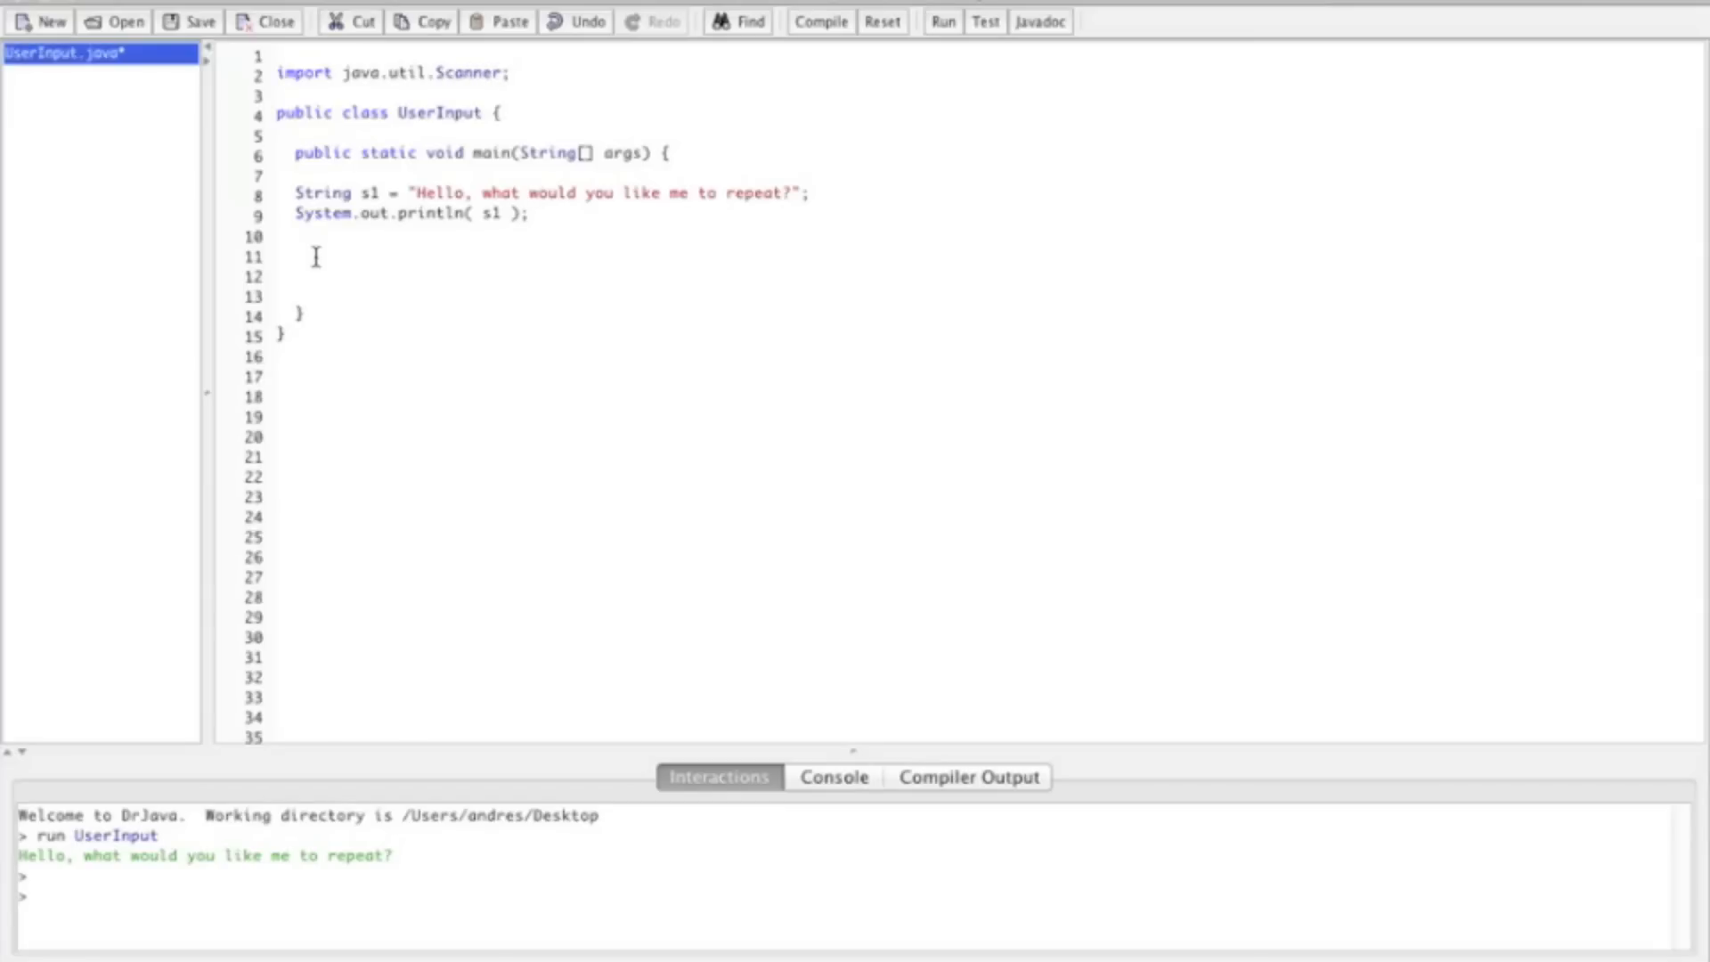
{"action": "mouse_move", "coordinate": [642, 358]}
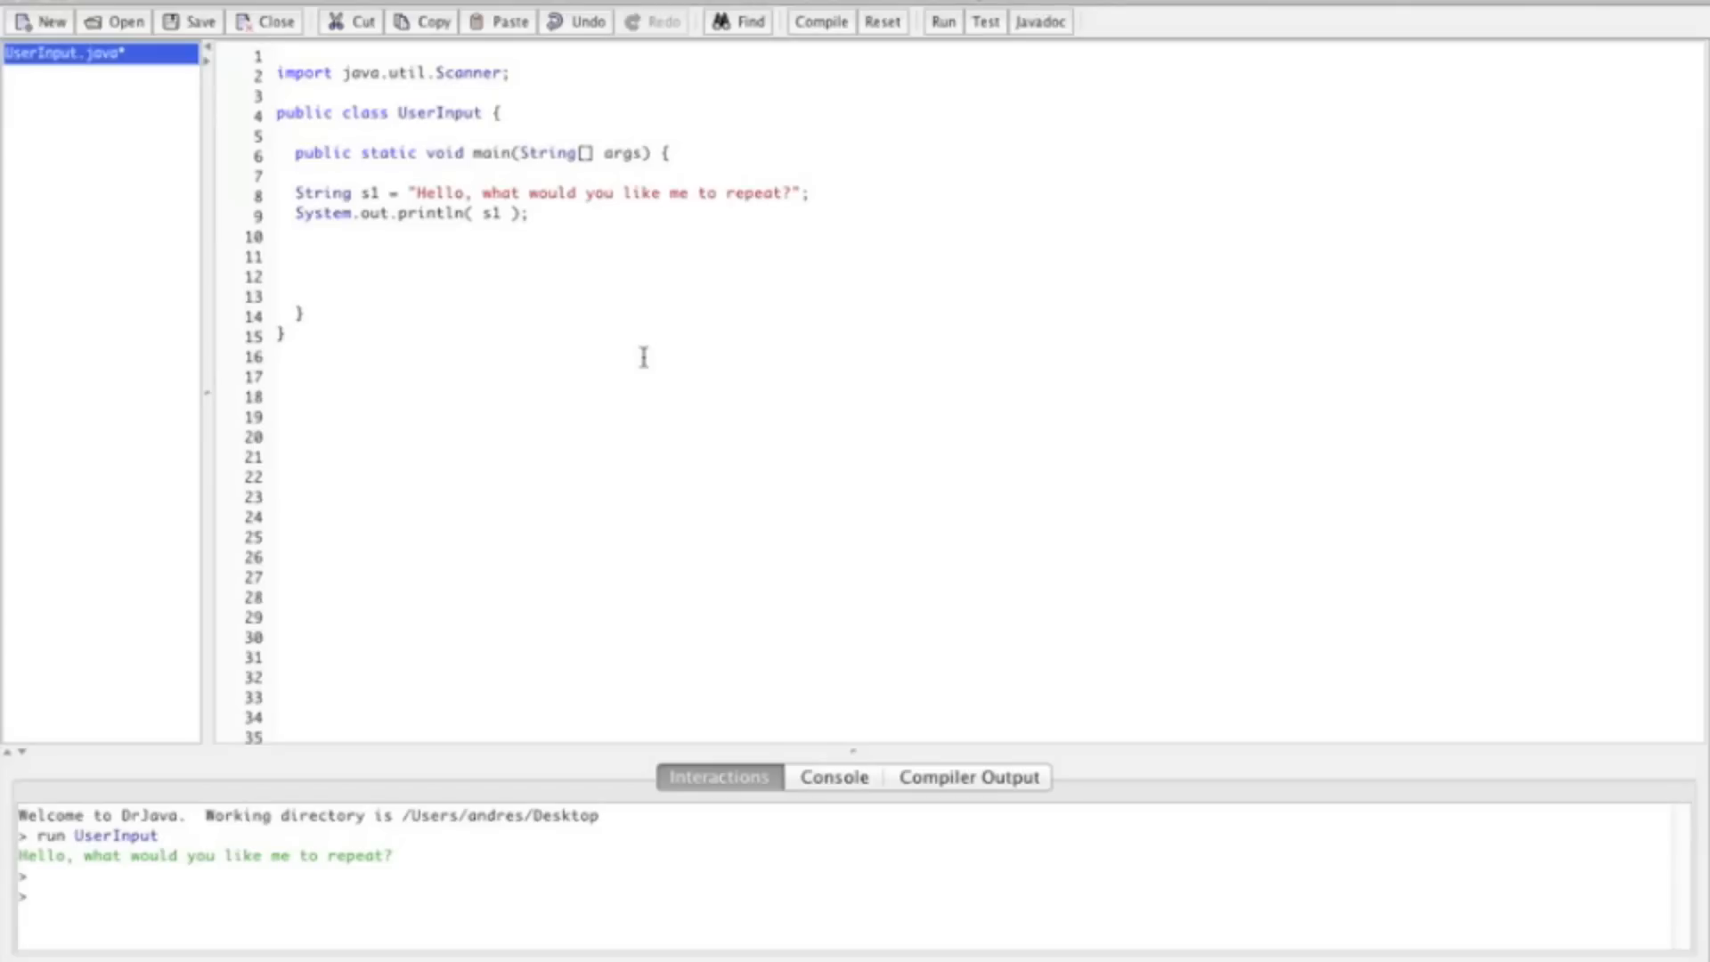
{"action": "mouse_move", "coordinate": [625, 370]}
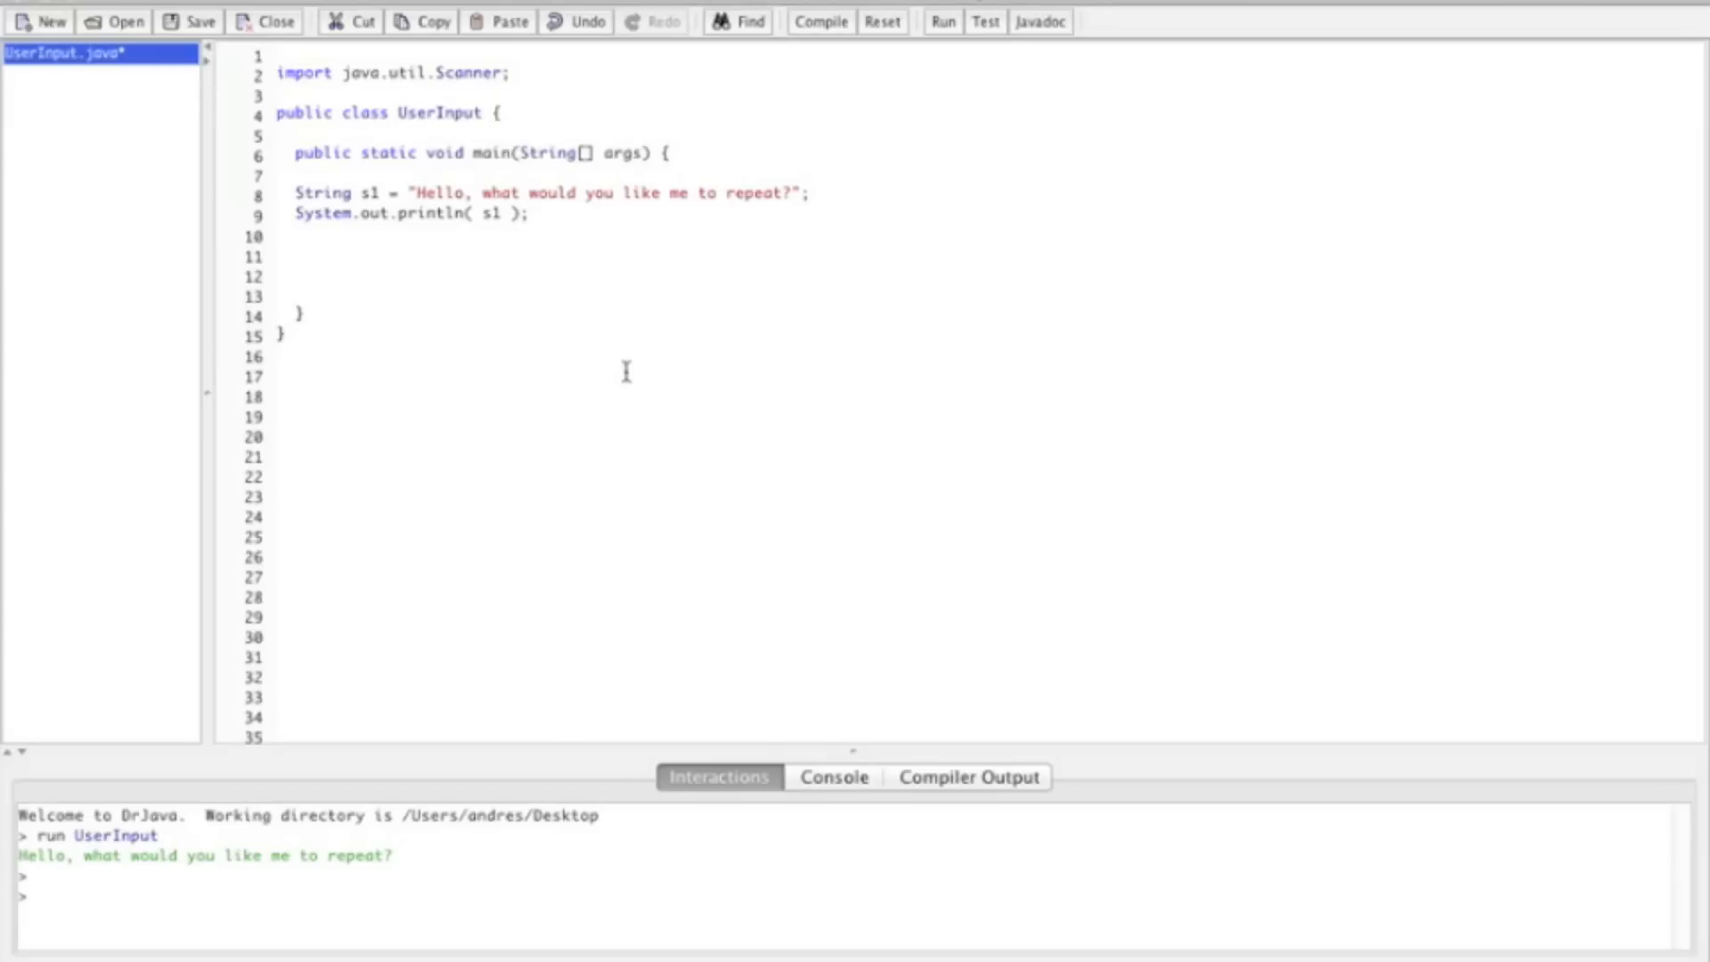
Begin a declaration of type Scanner with variable name scan.
{"action": "type", "text": "Scann"}
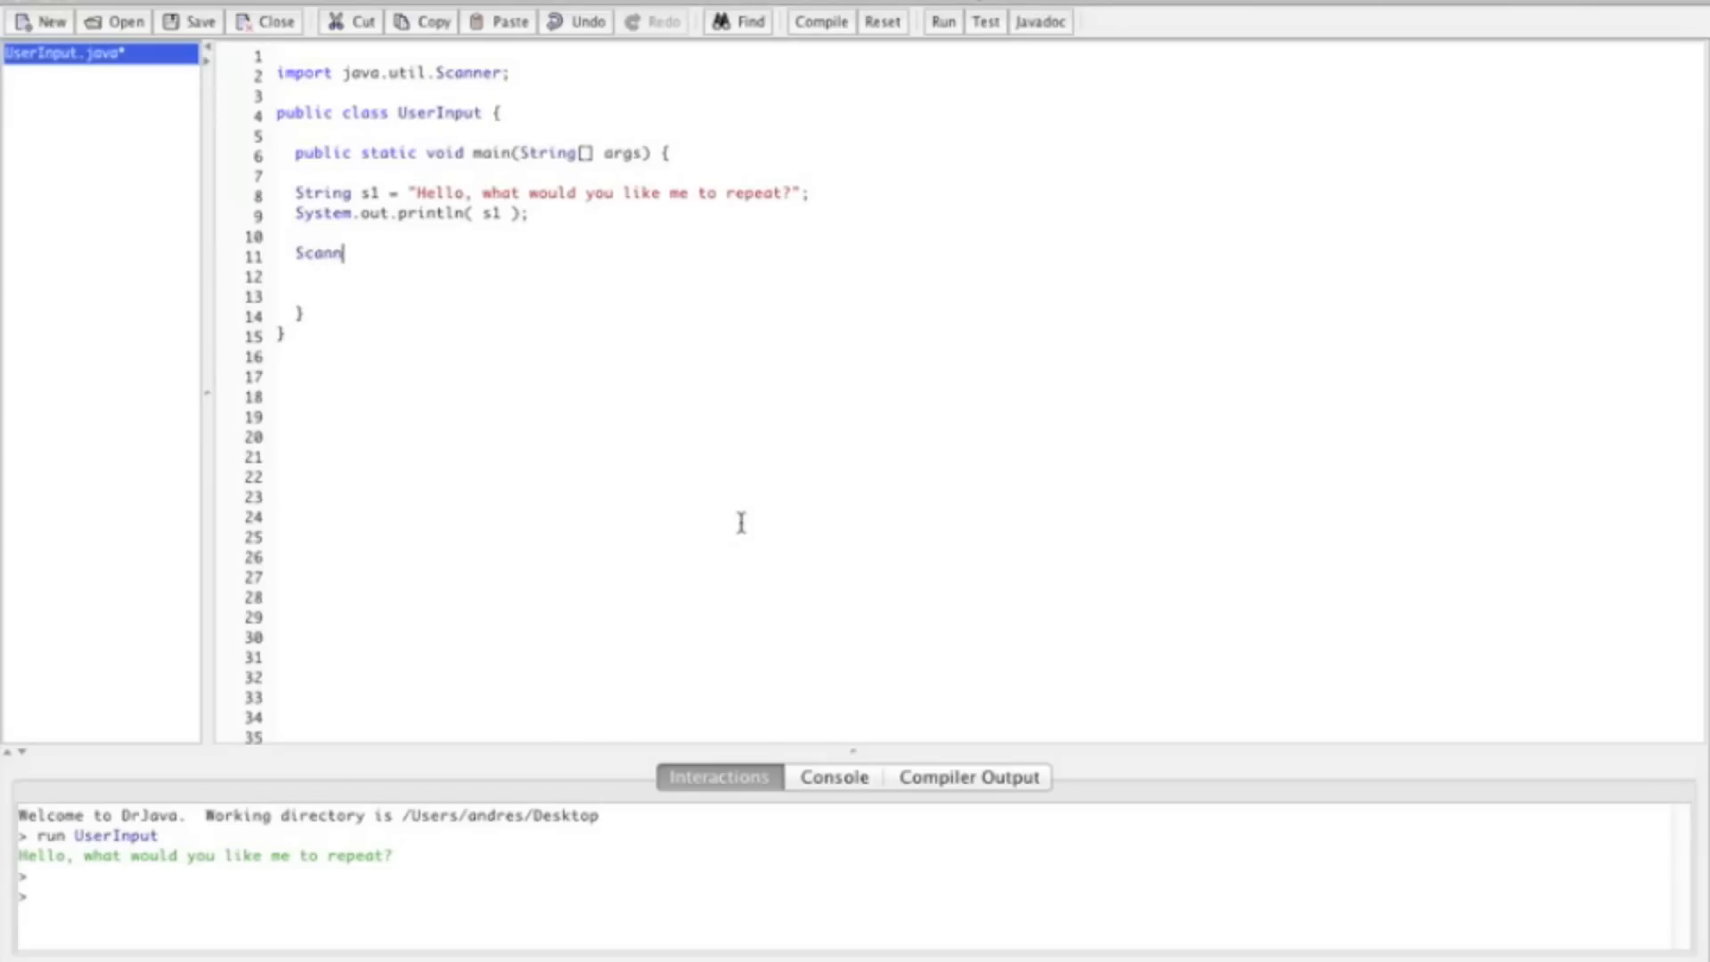
{"action": "type", "text": "er"}
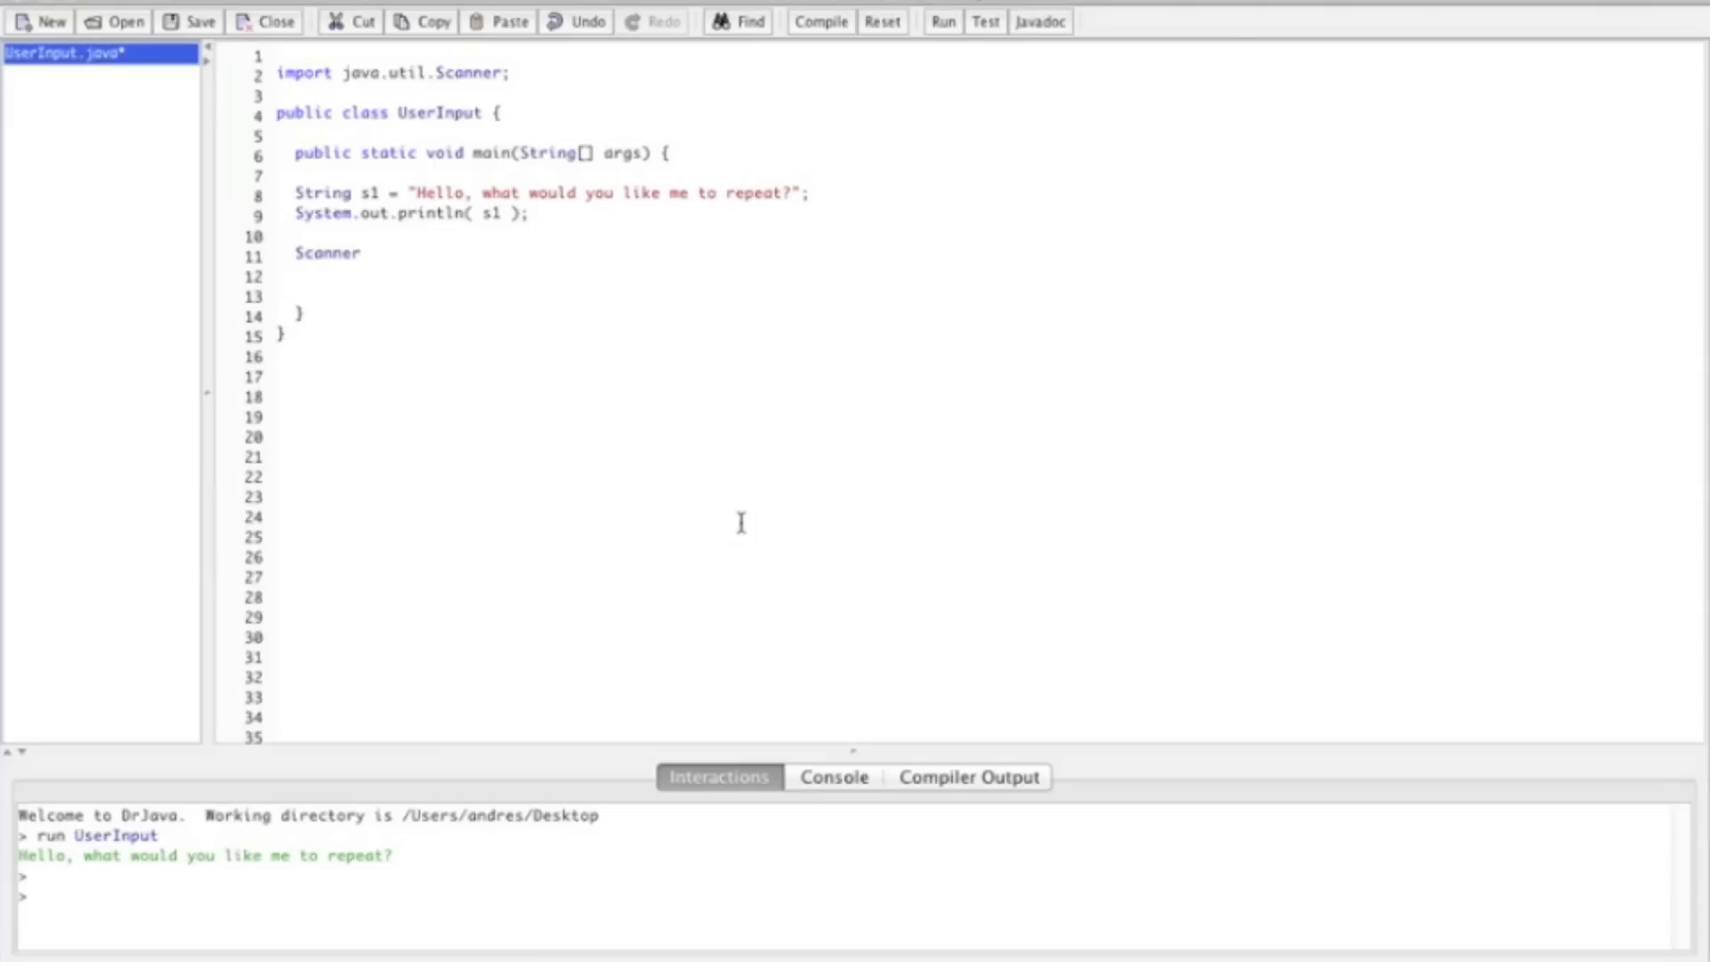
{"action": "type", "text": "scan"}
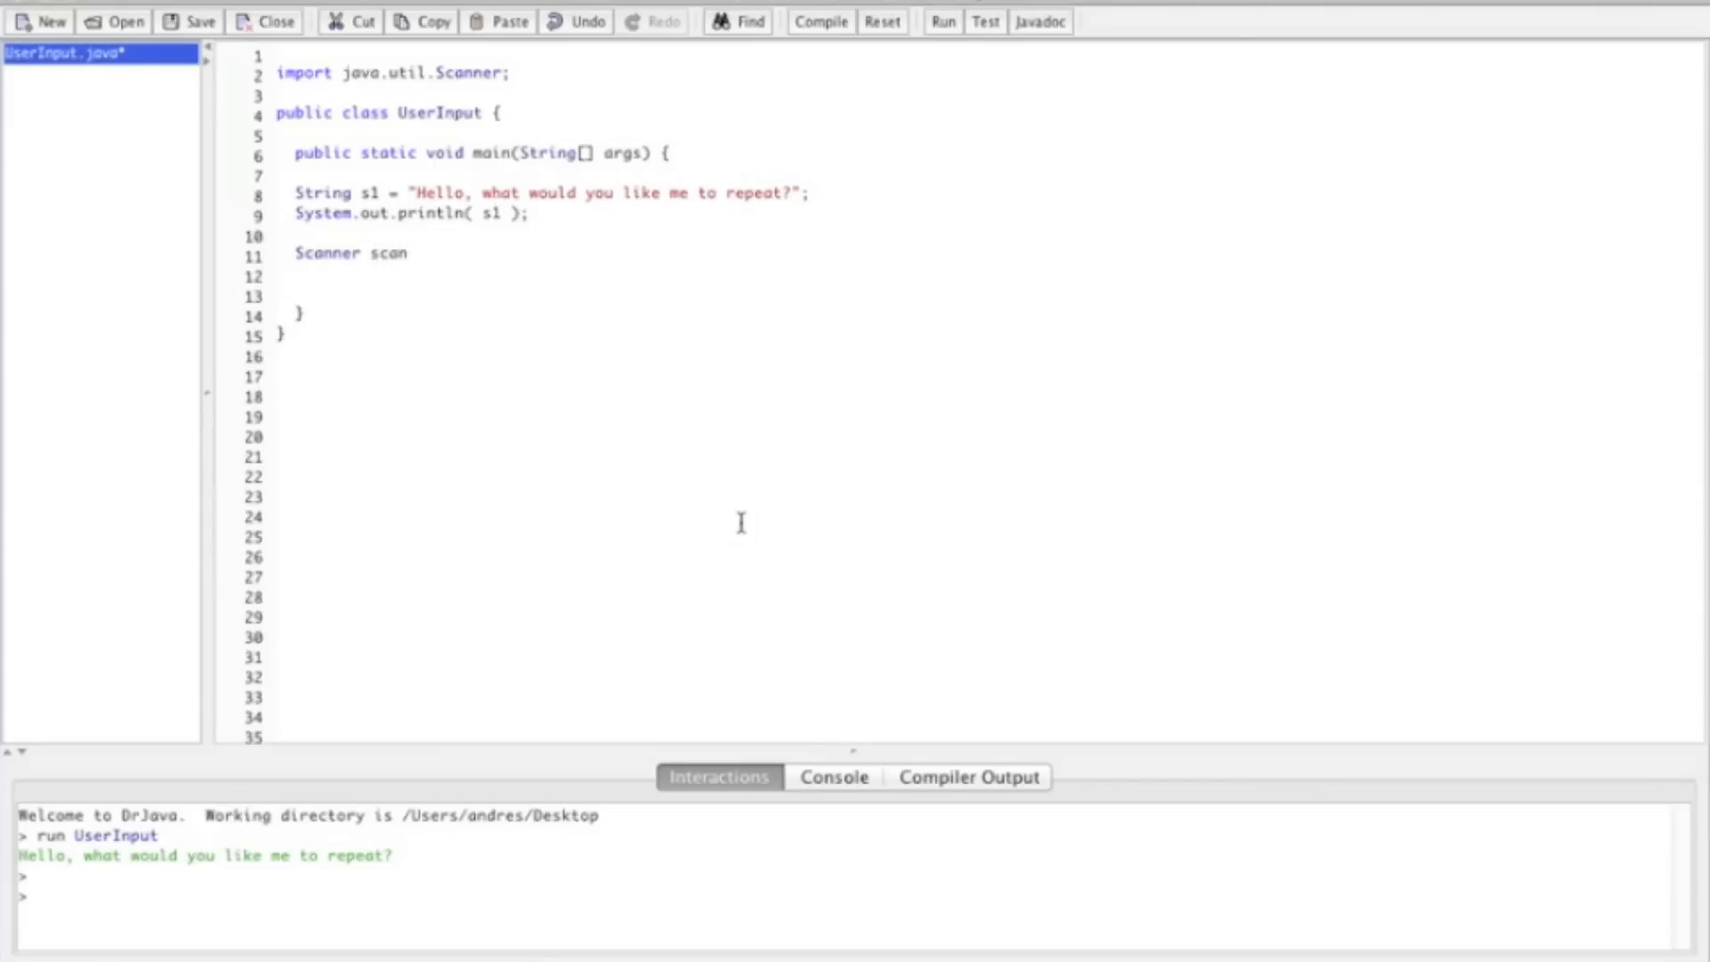
{"action": "key", "text": "Backspace"}
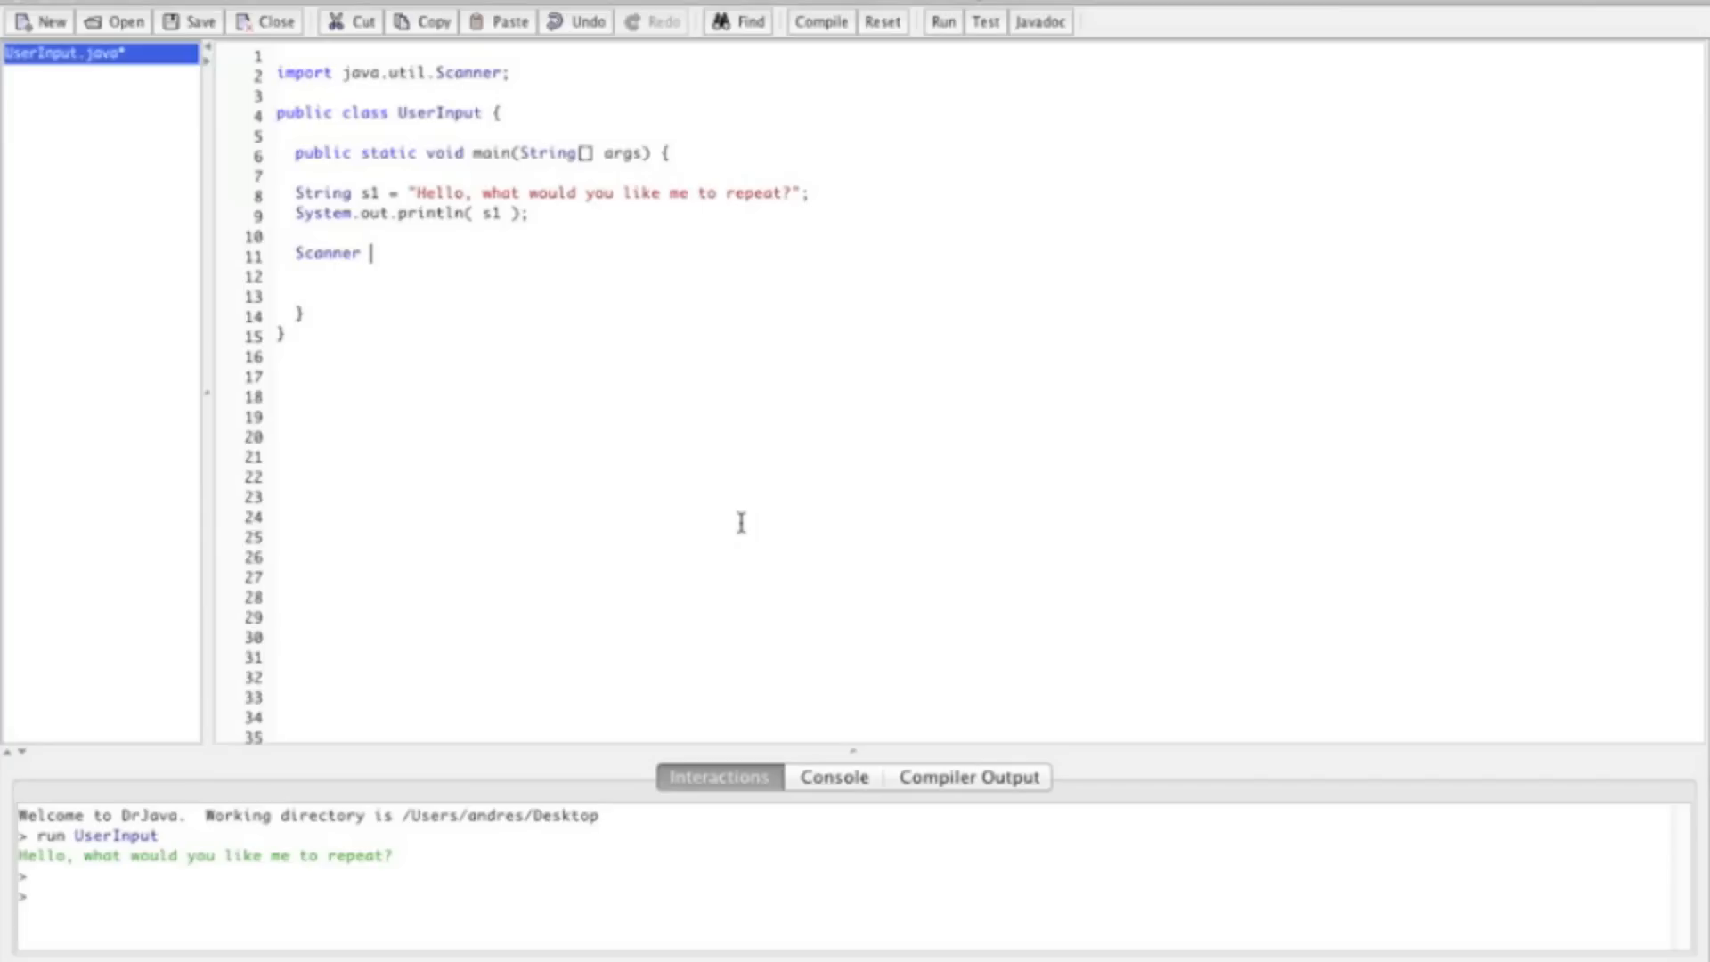
{"action": "type", "text": "cat"}
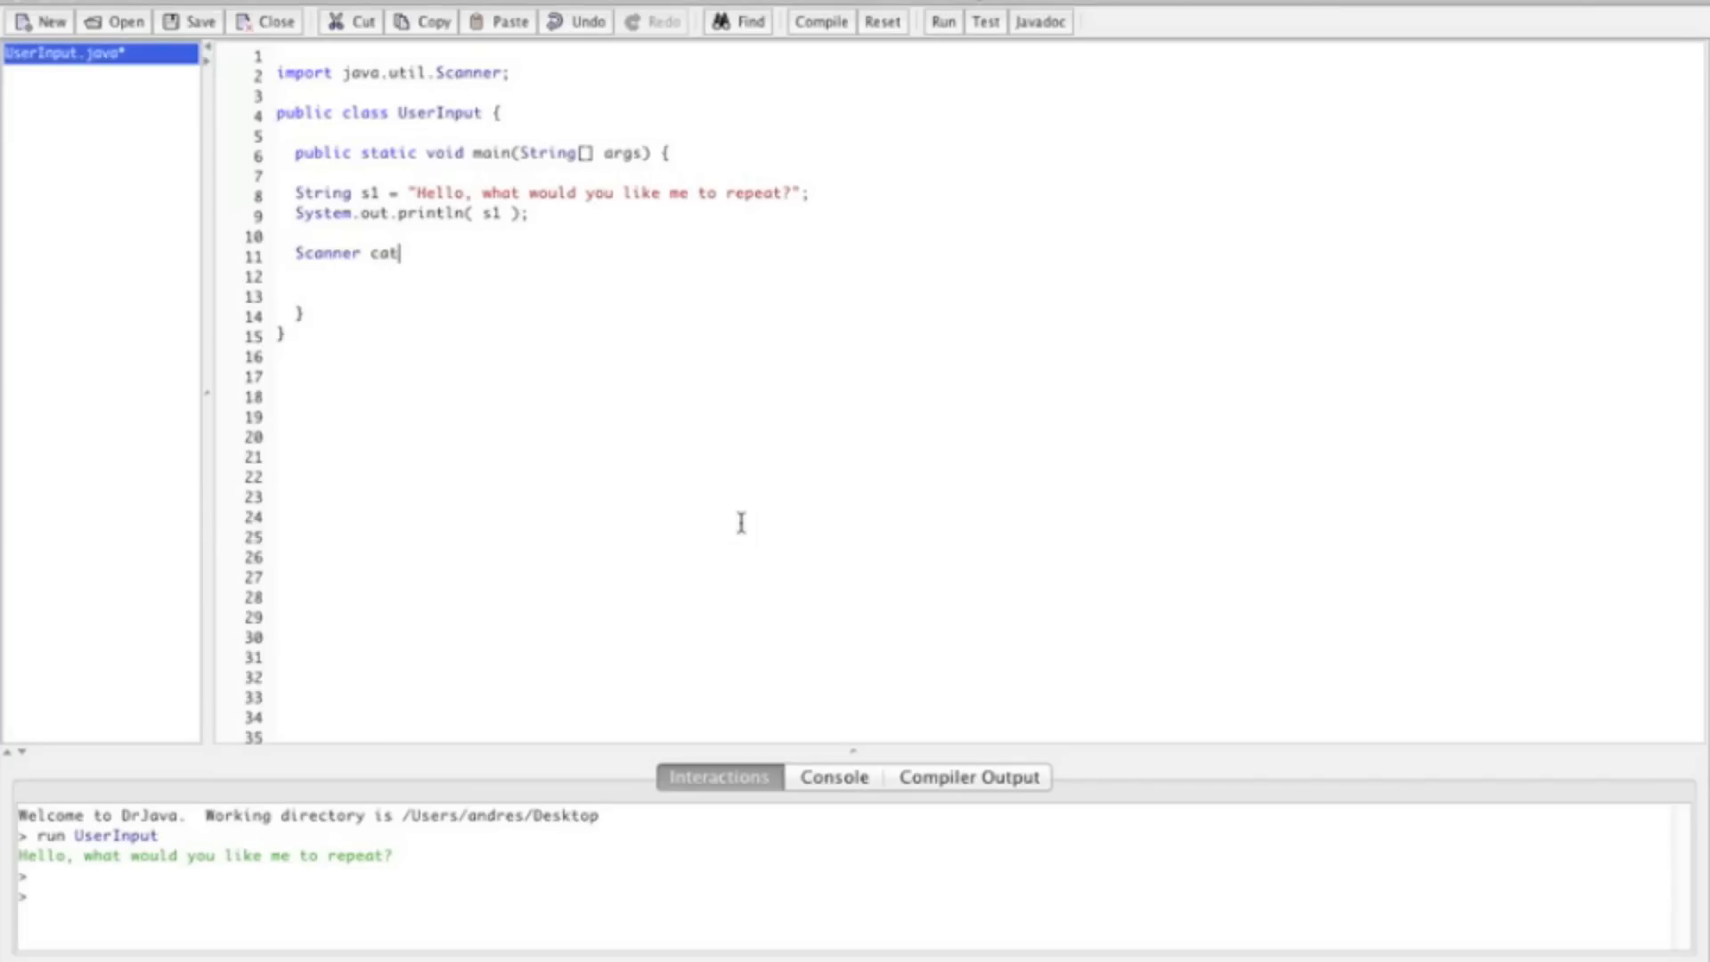
{"action": "key", "text": "BackSpace"}
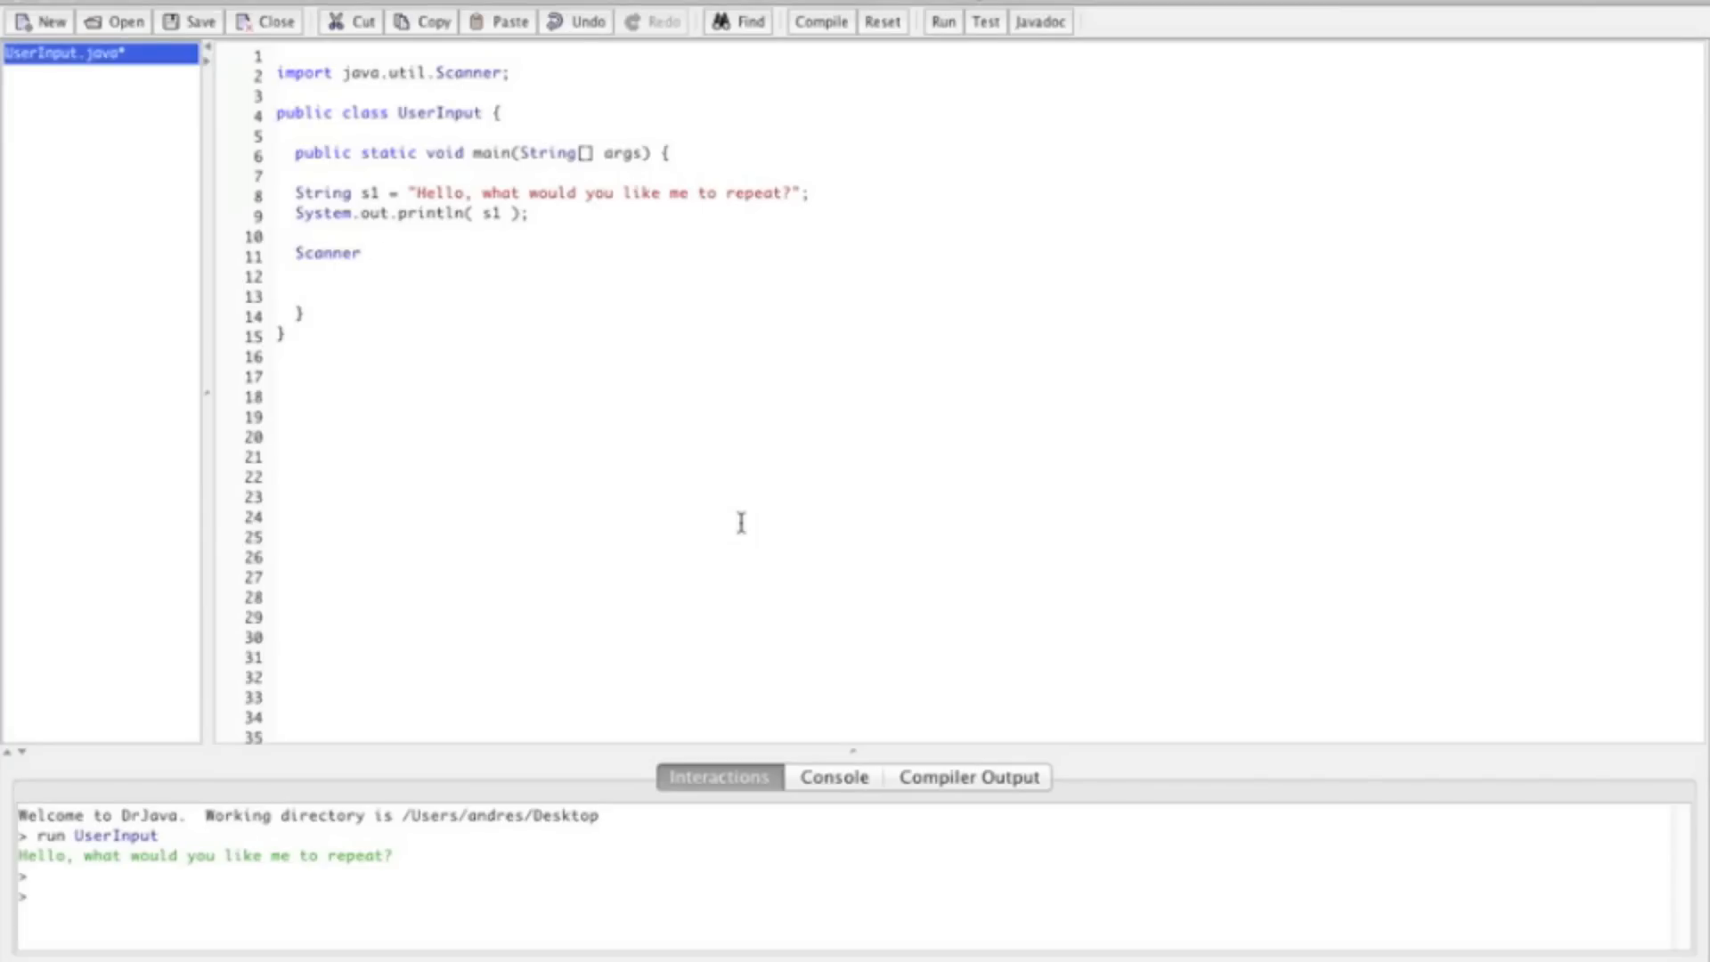
{"action": "type", "text": "scan"}
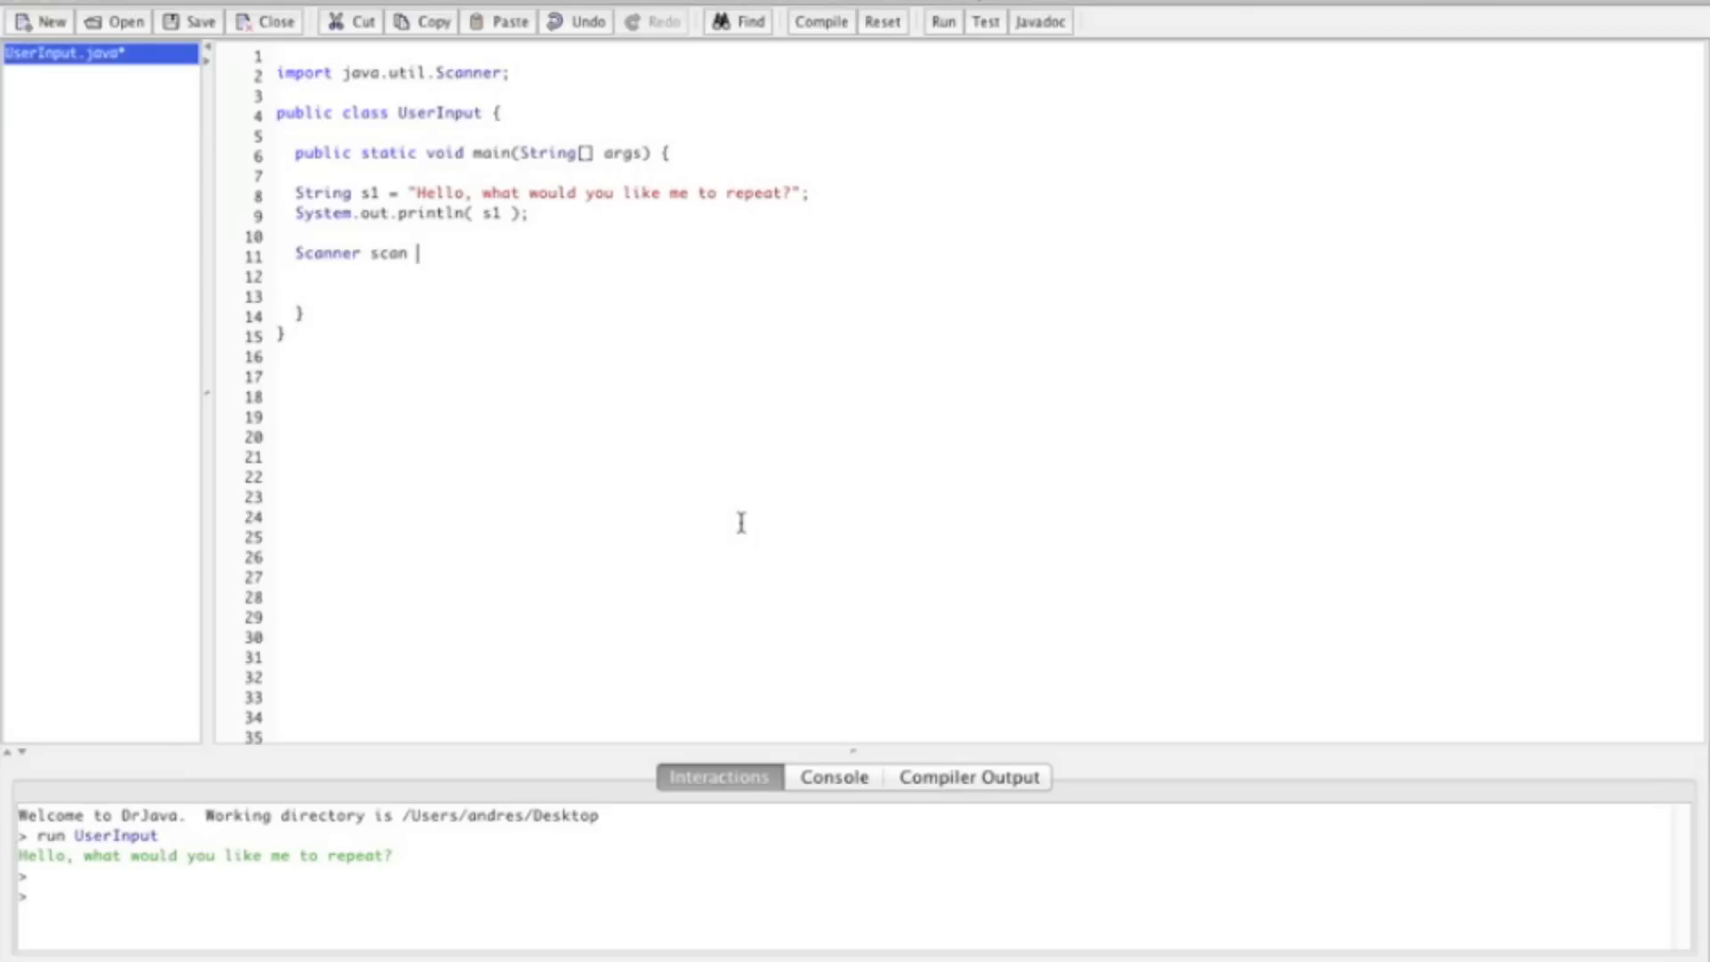
Initialize scan with new Scanner(System.in); and open a blank line below.
{"action": "type", "text": "= new Sc"}
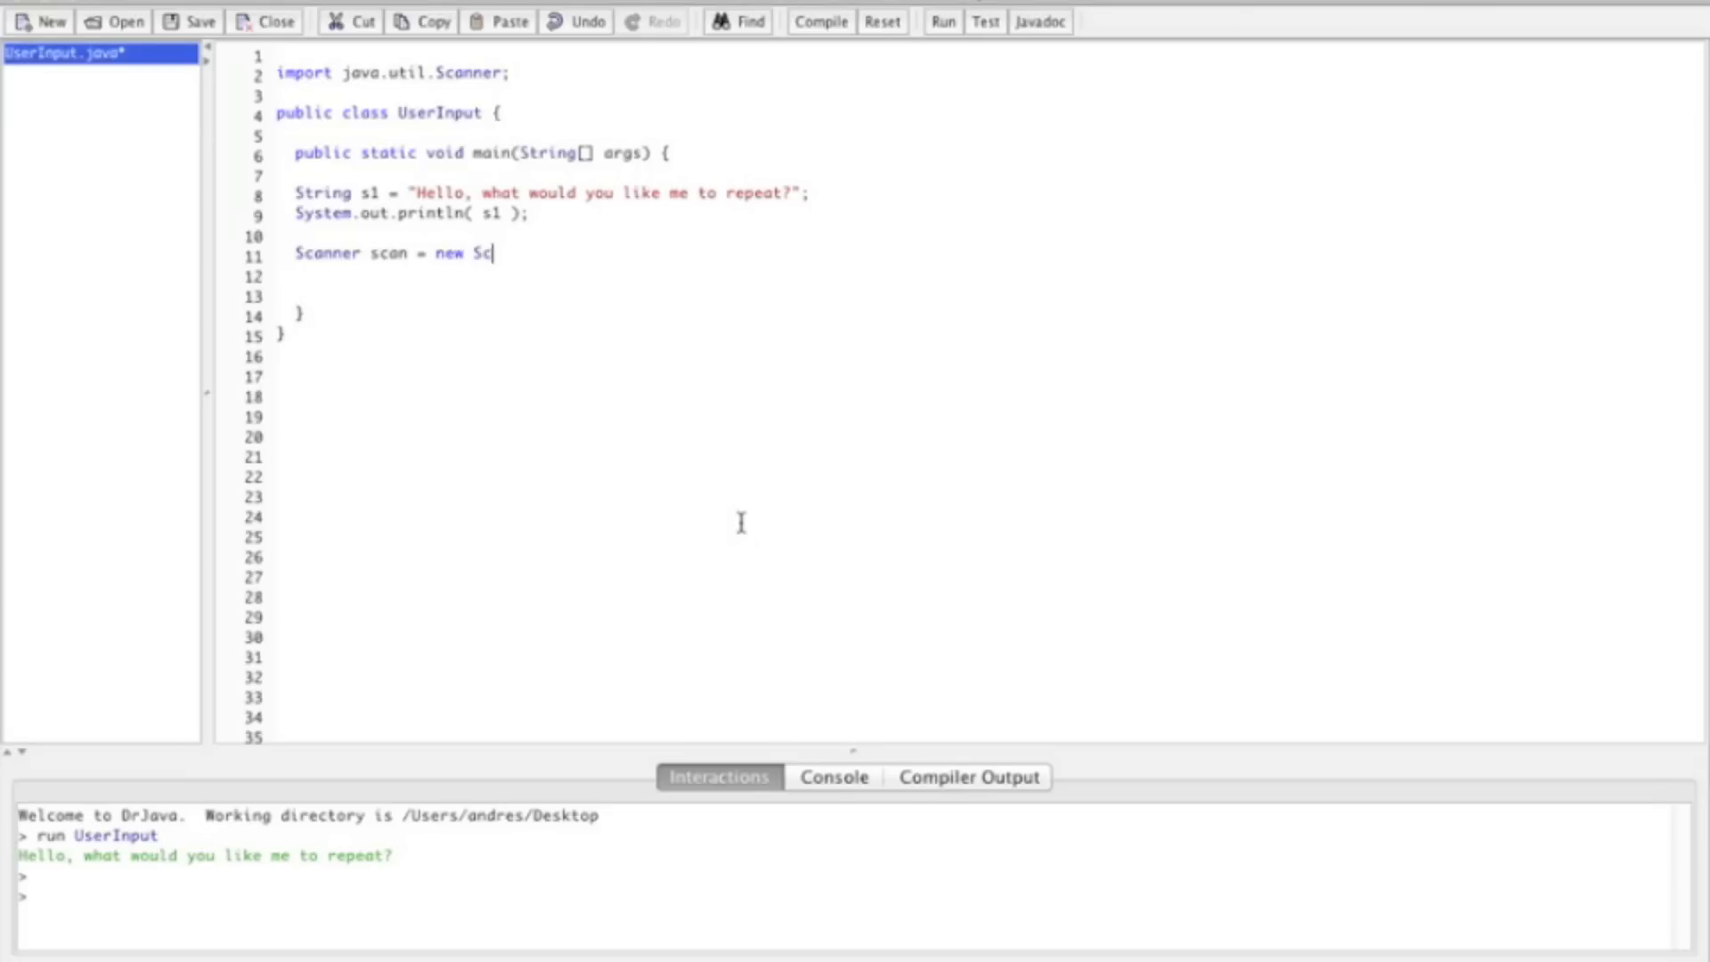
{"action": "type", "text": "anner"}
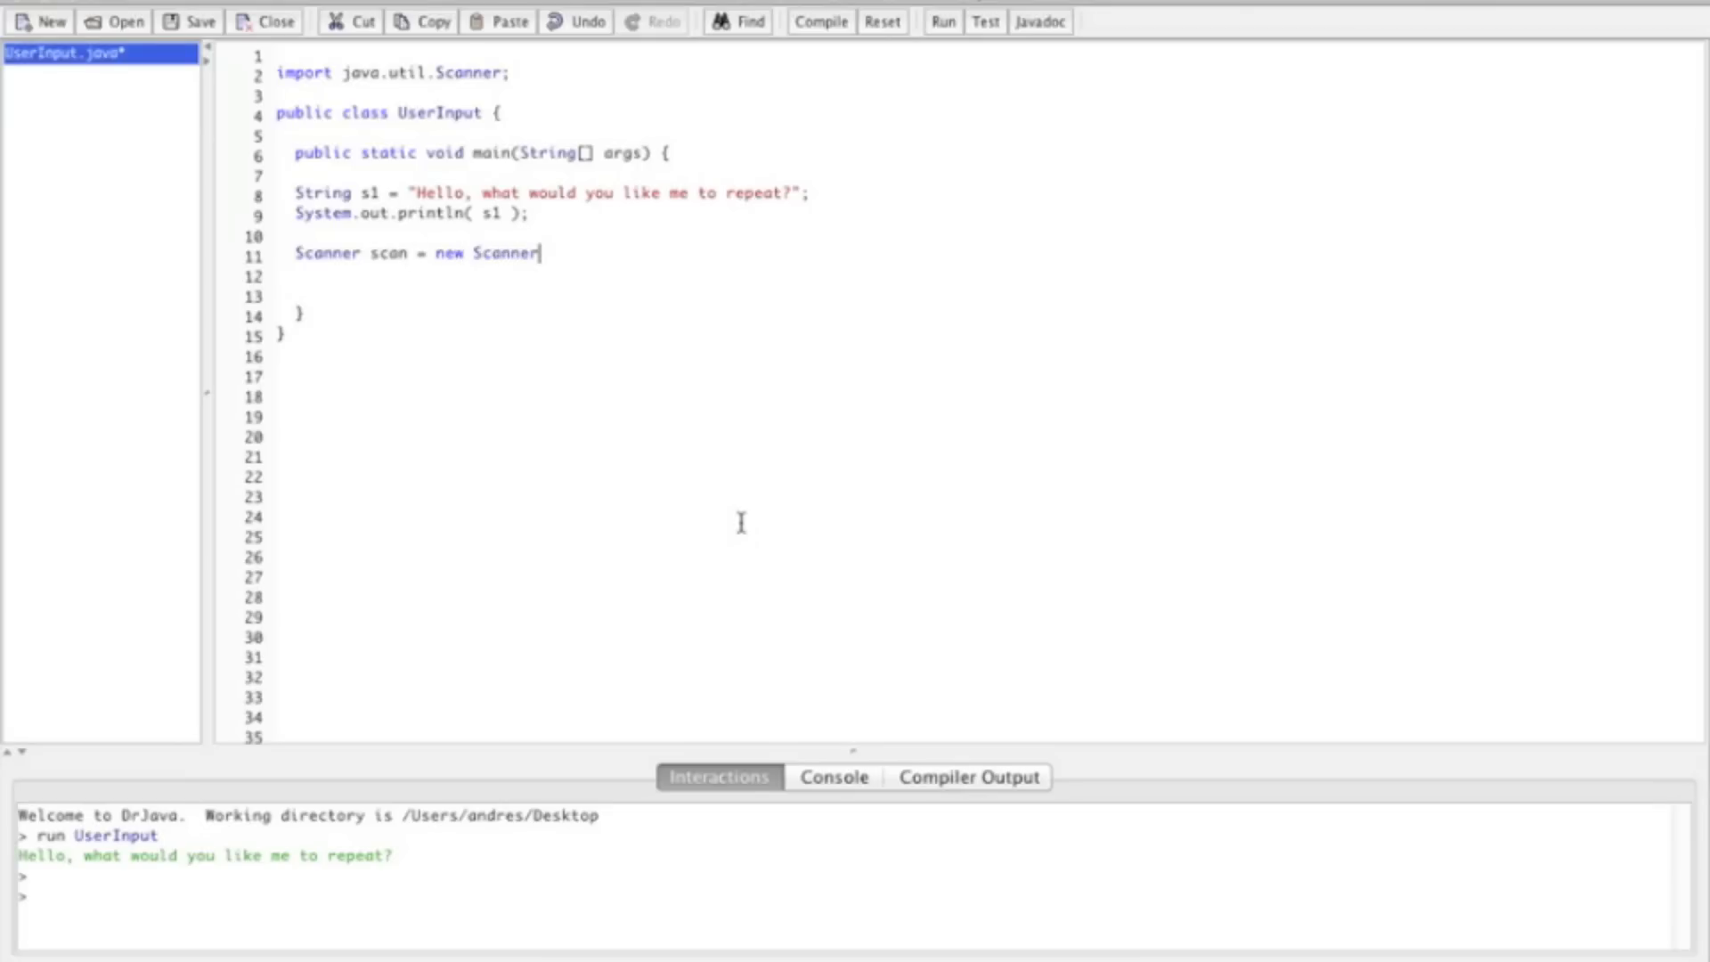
{"action": "type", "text": "("}
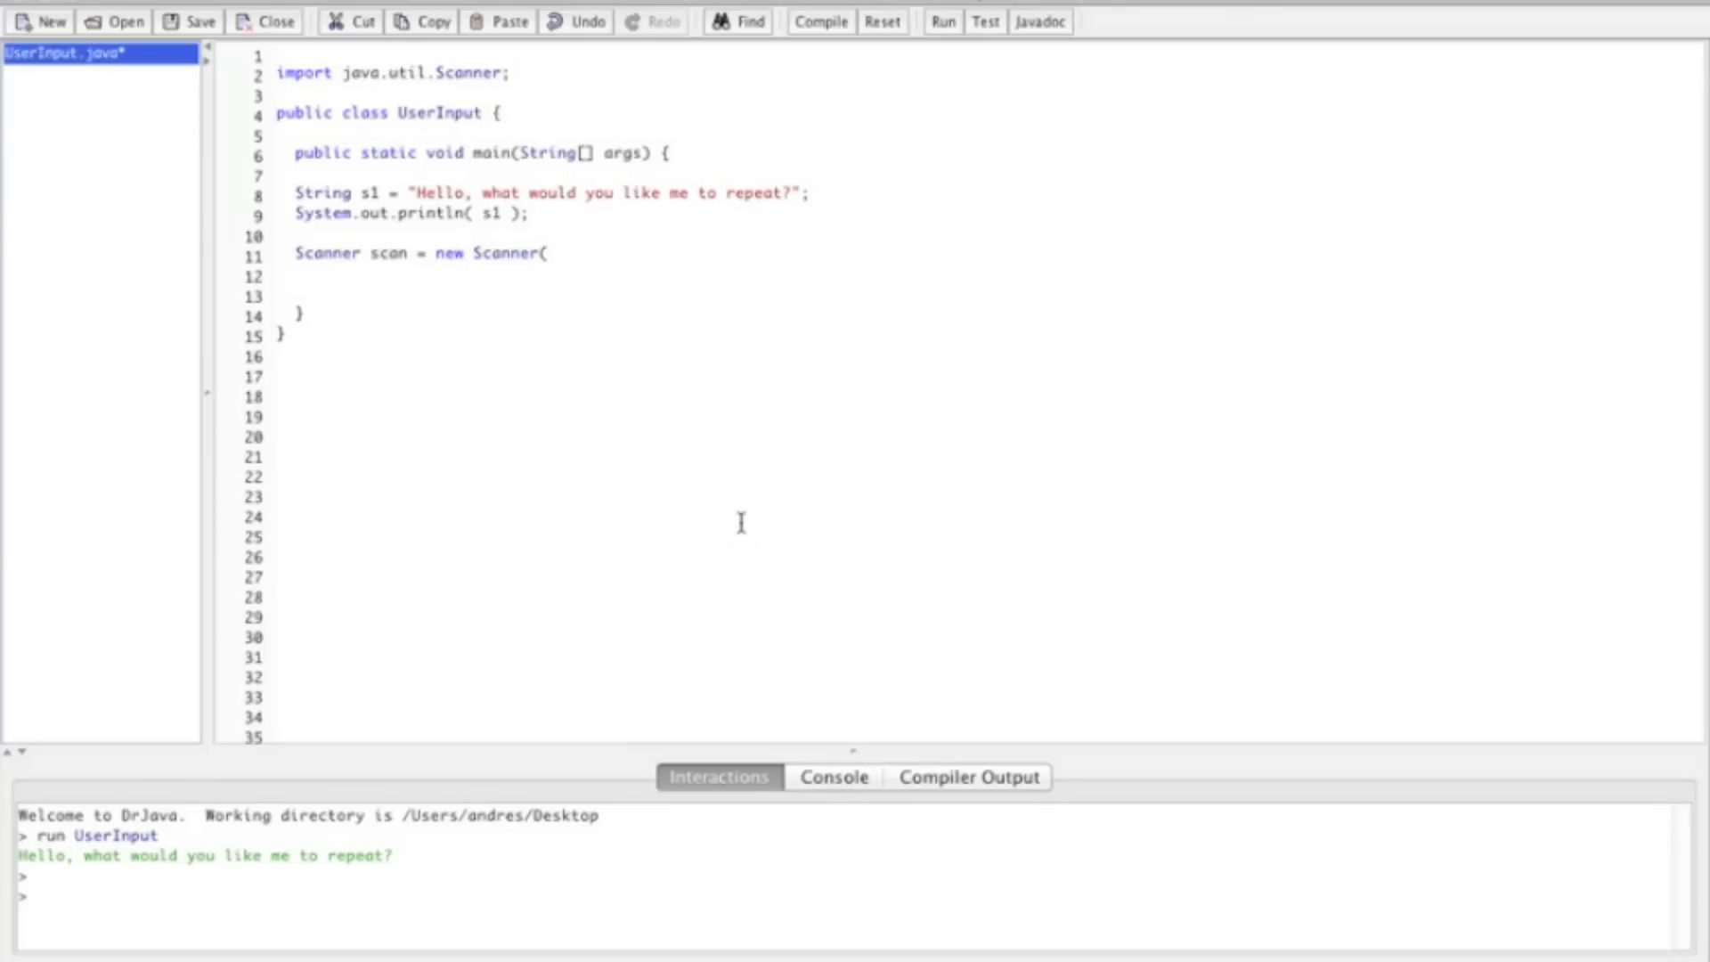
{"action": "type", "text": "S"}
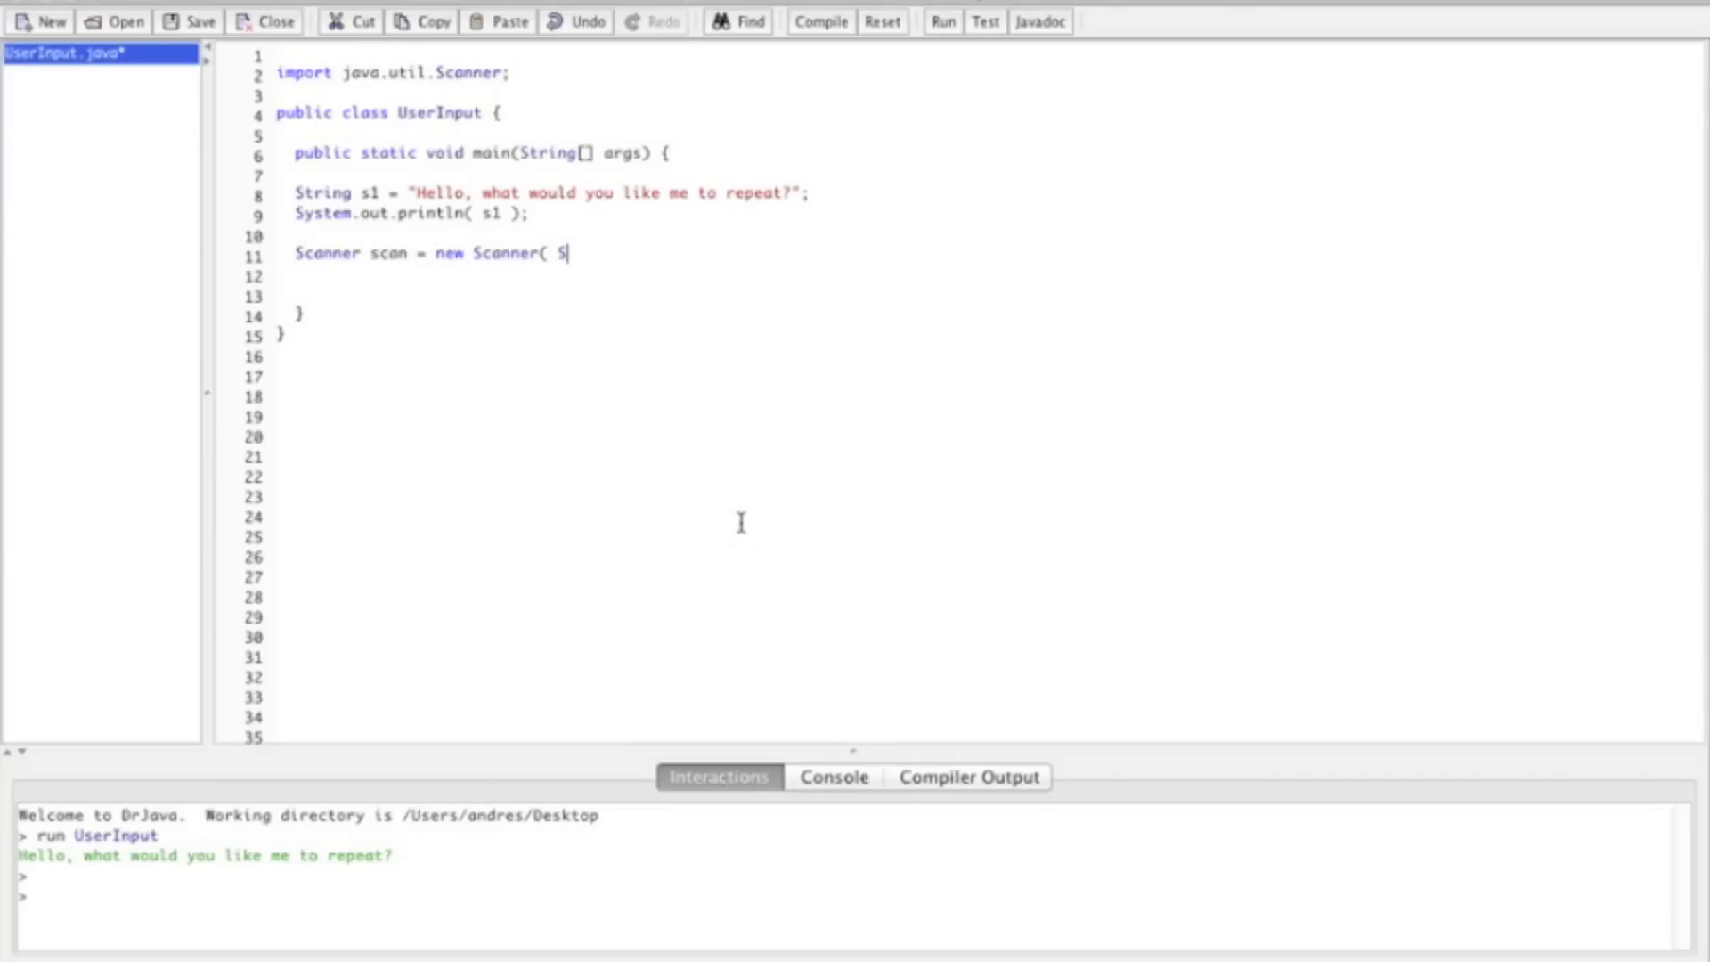
{"action": "type", "text": "ystem.in"}
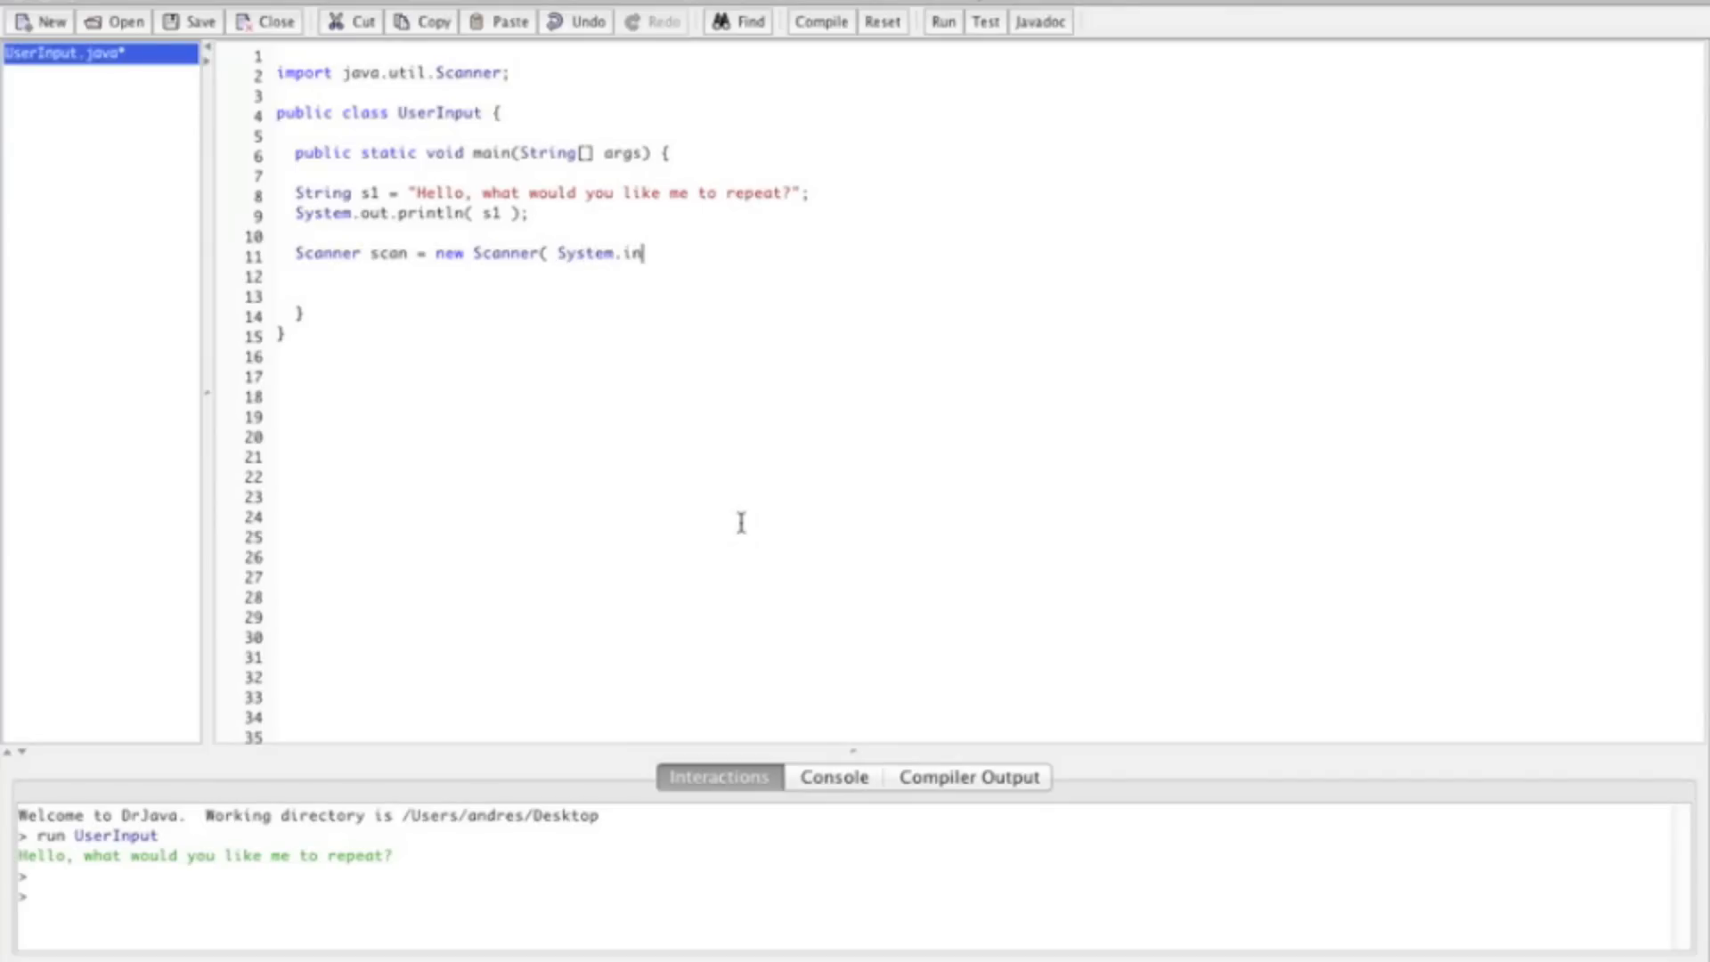
{"action": "type", "text": ")"}
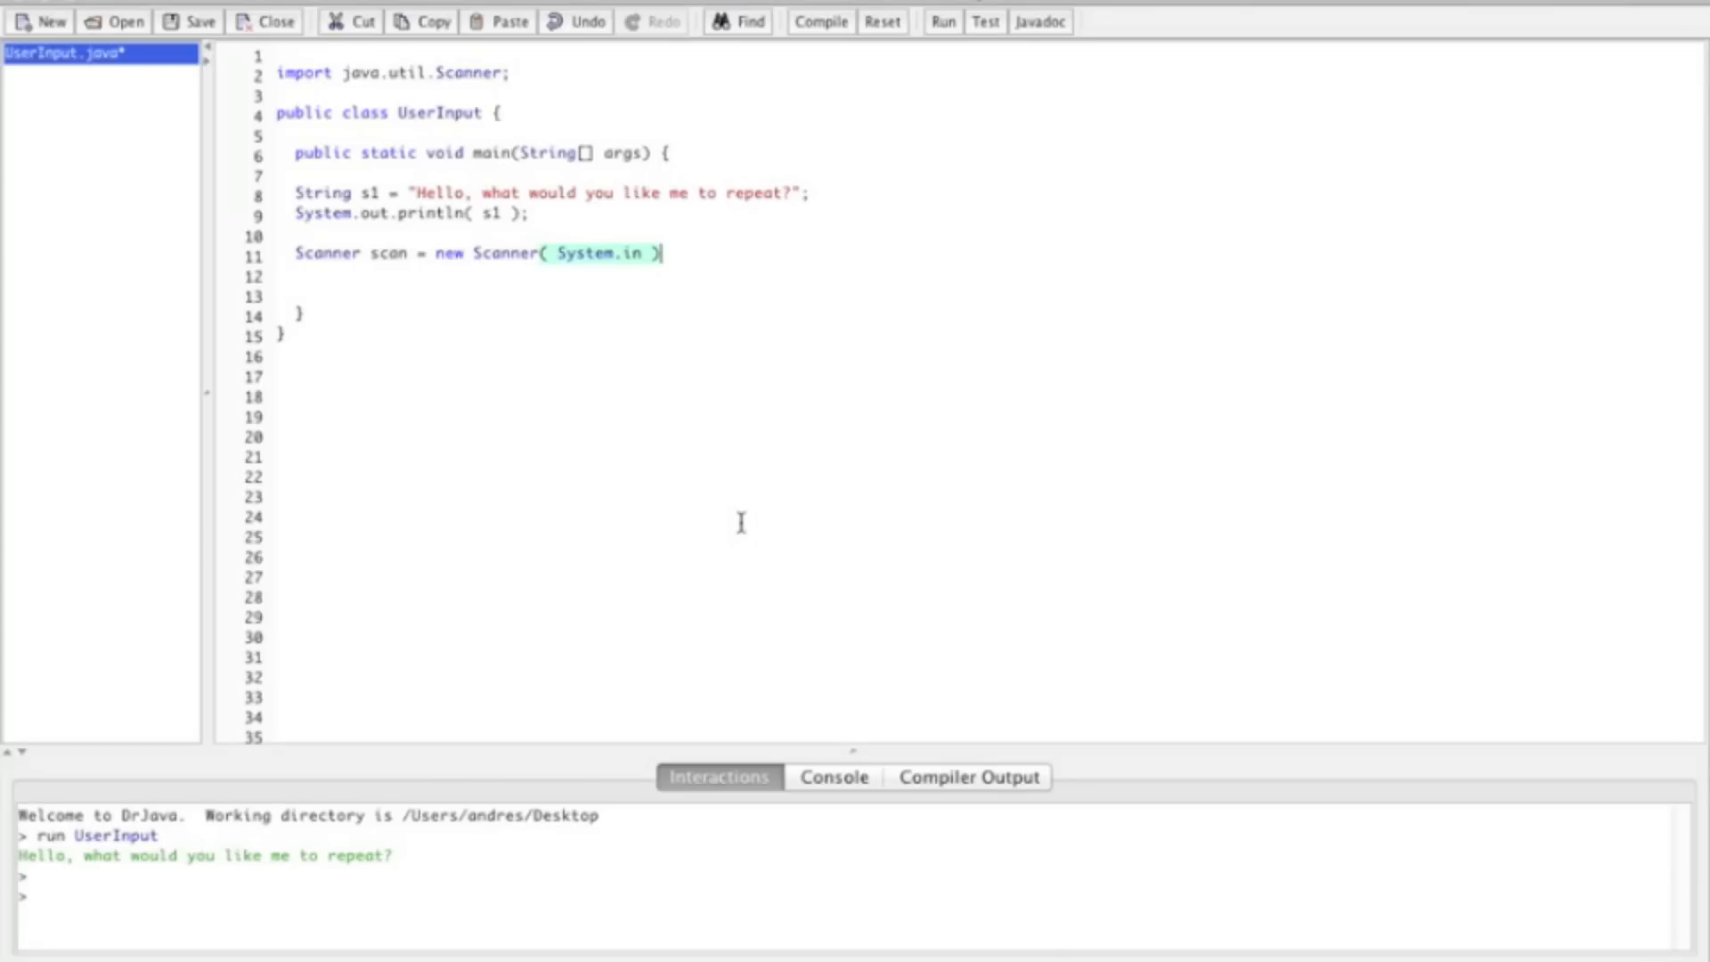
{"action": "type", "text": ";"}
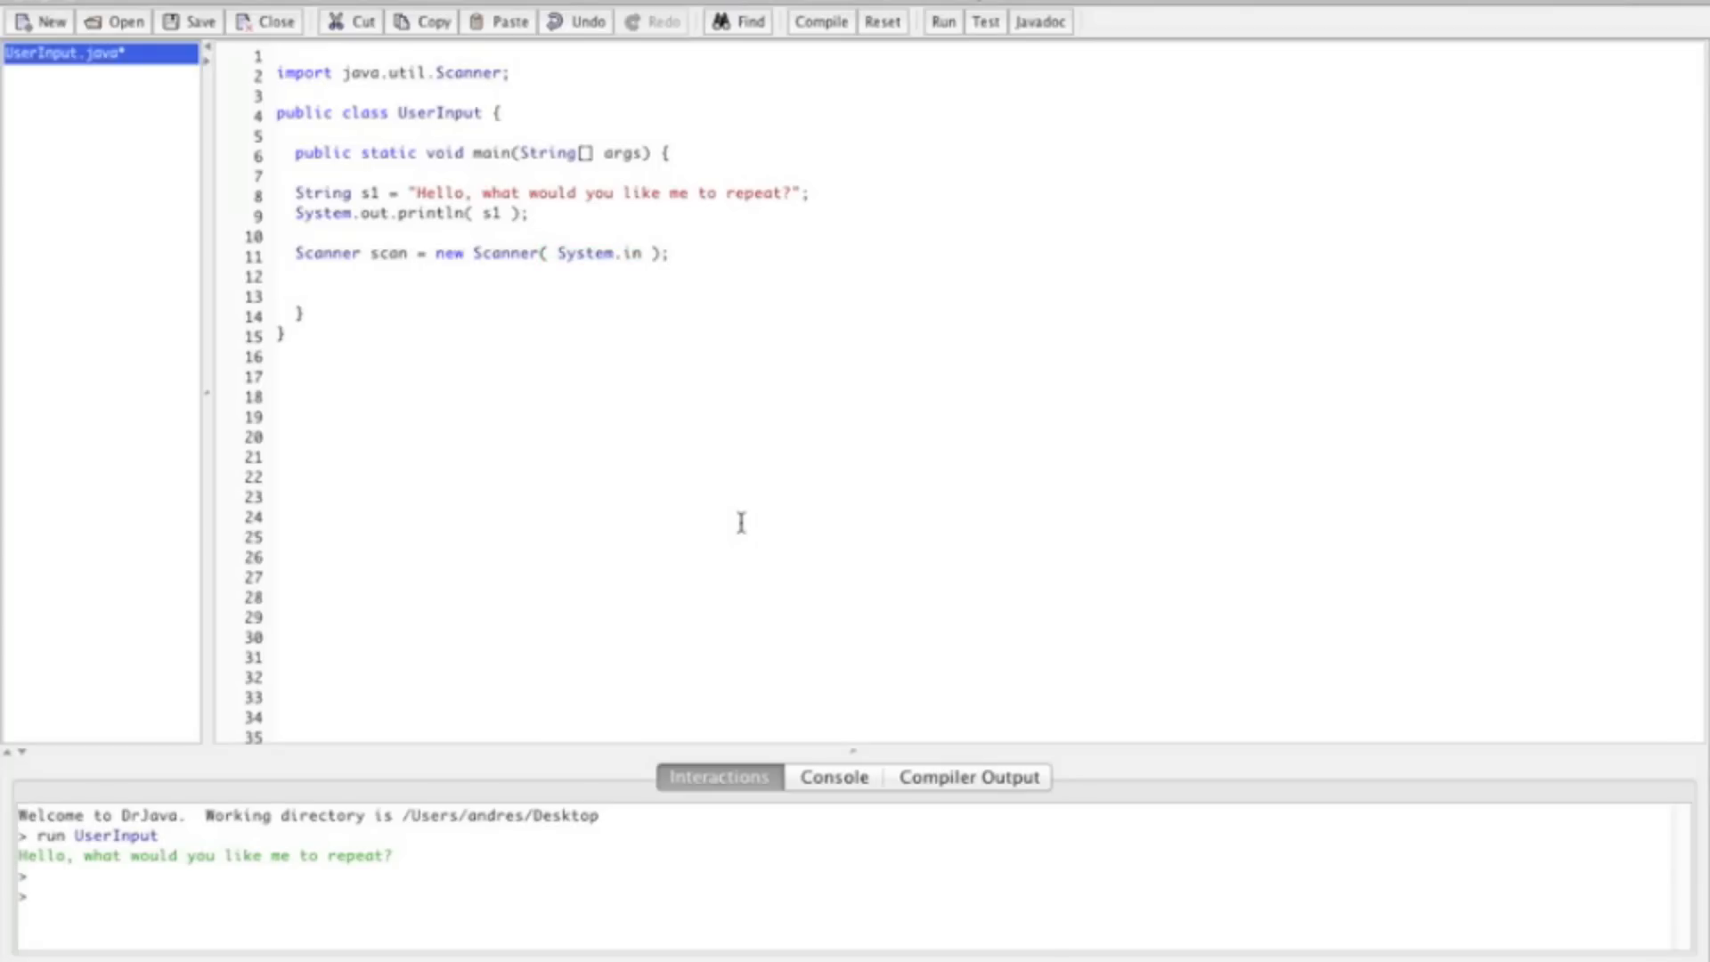
{"action": "mouse_move", "coordinate": [411, 252]}
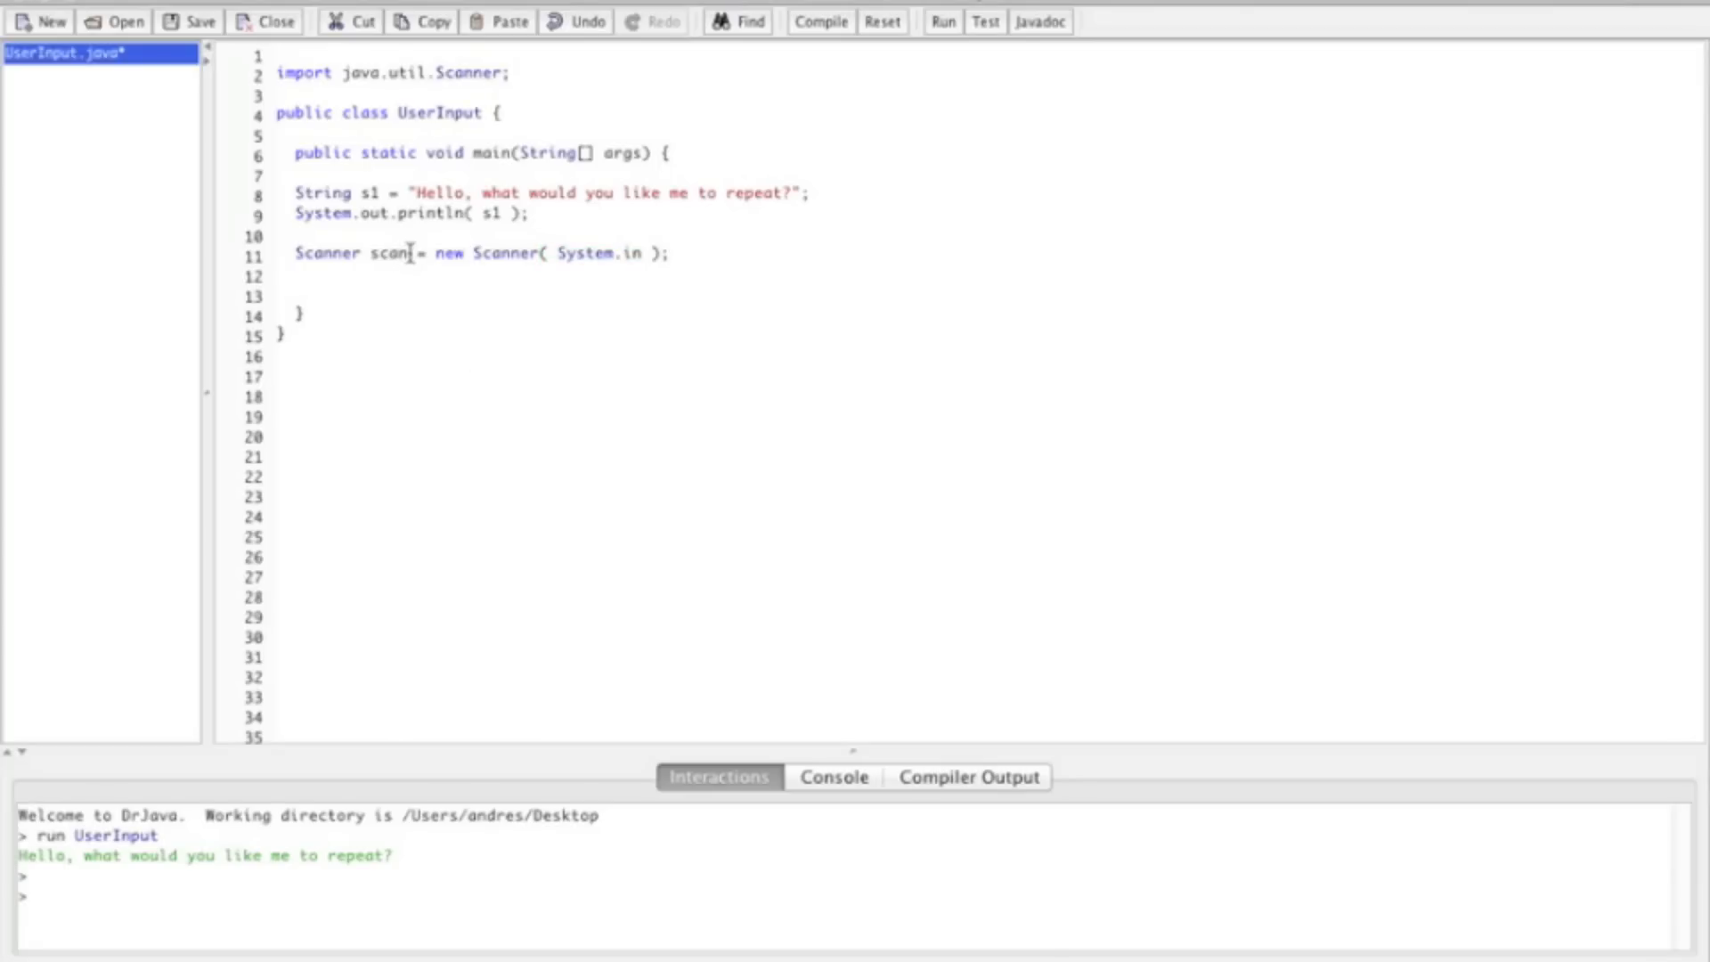
{"action": "double_click", "coordinate": [381, 253]}
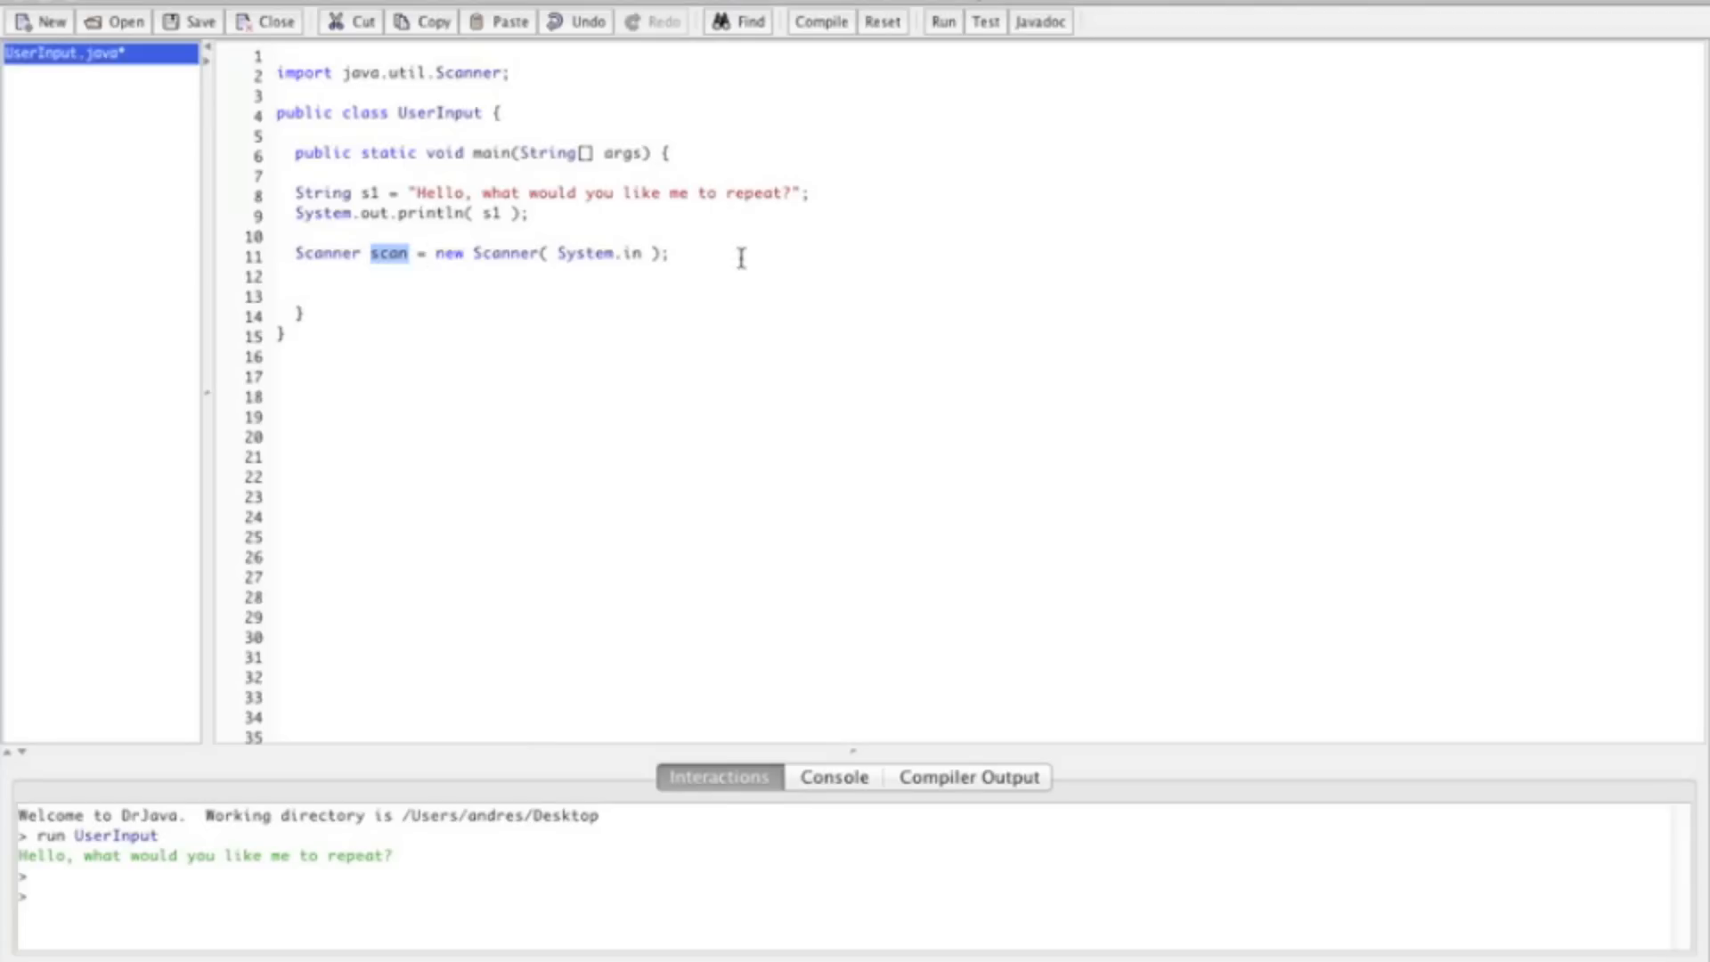
{"action": "key", "text": "enter"}
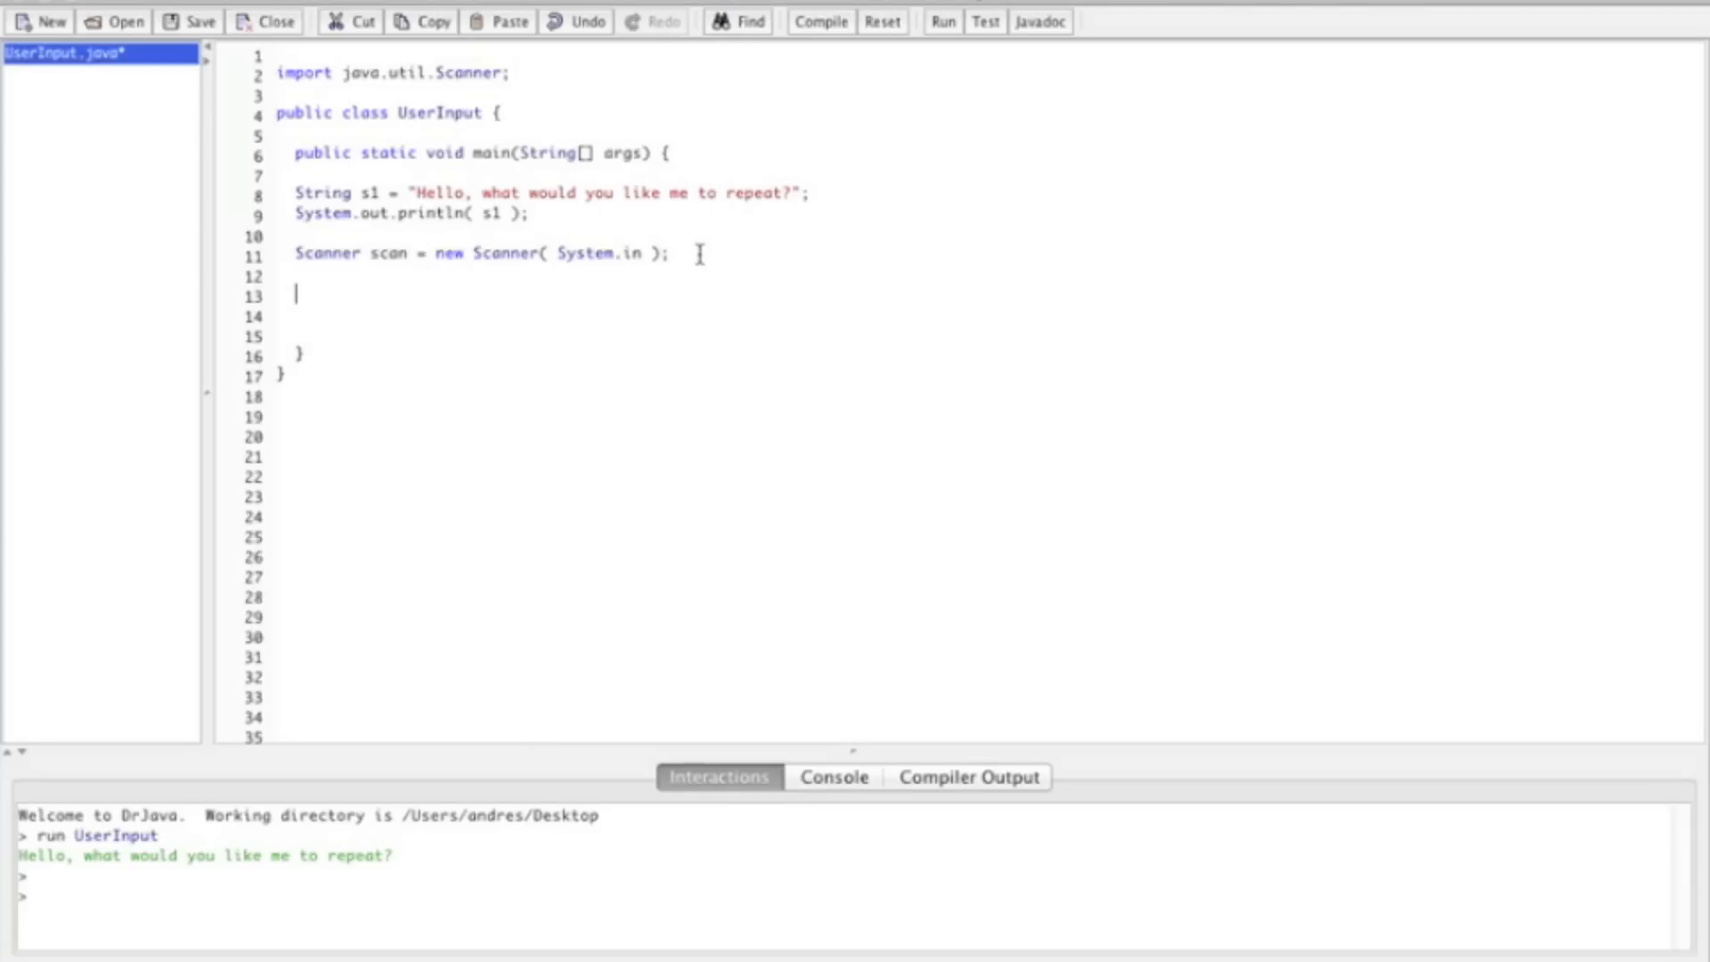
{"action": "mouse_move", "coordinate": [597, 175]}
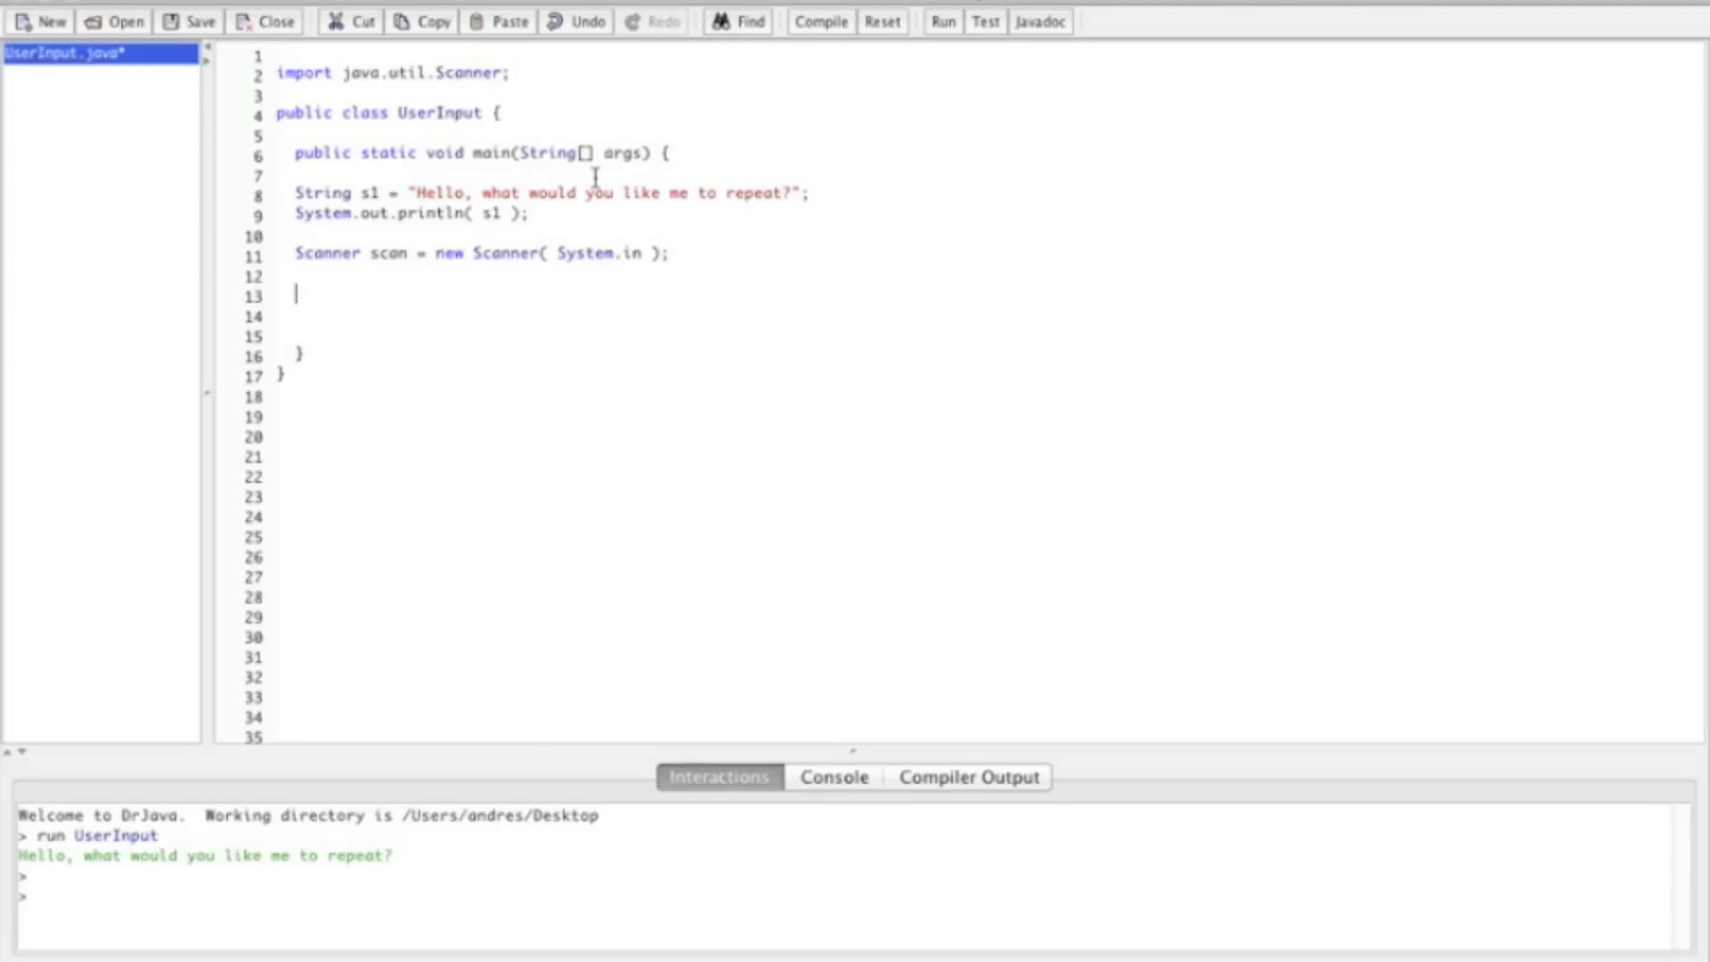
{"action": "mouse_move", "coordinate": [753, 200]}
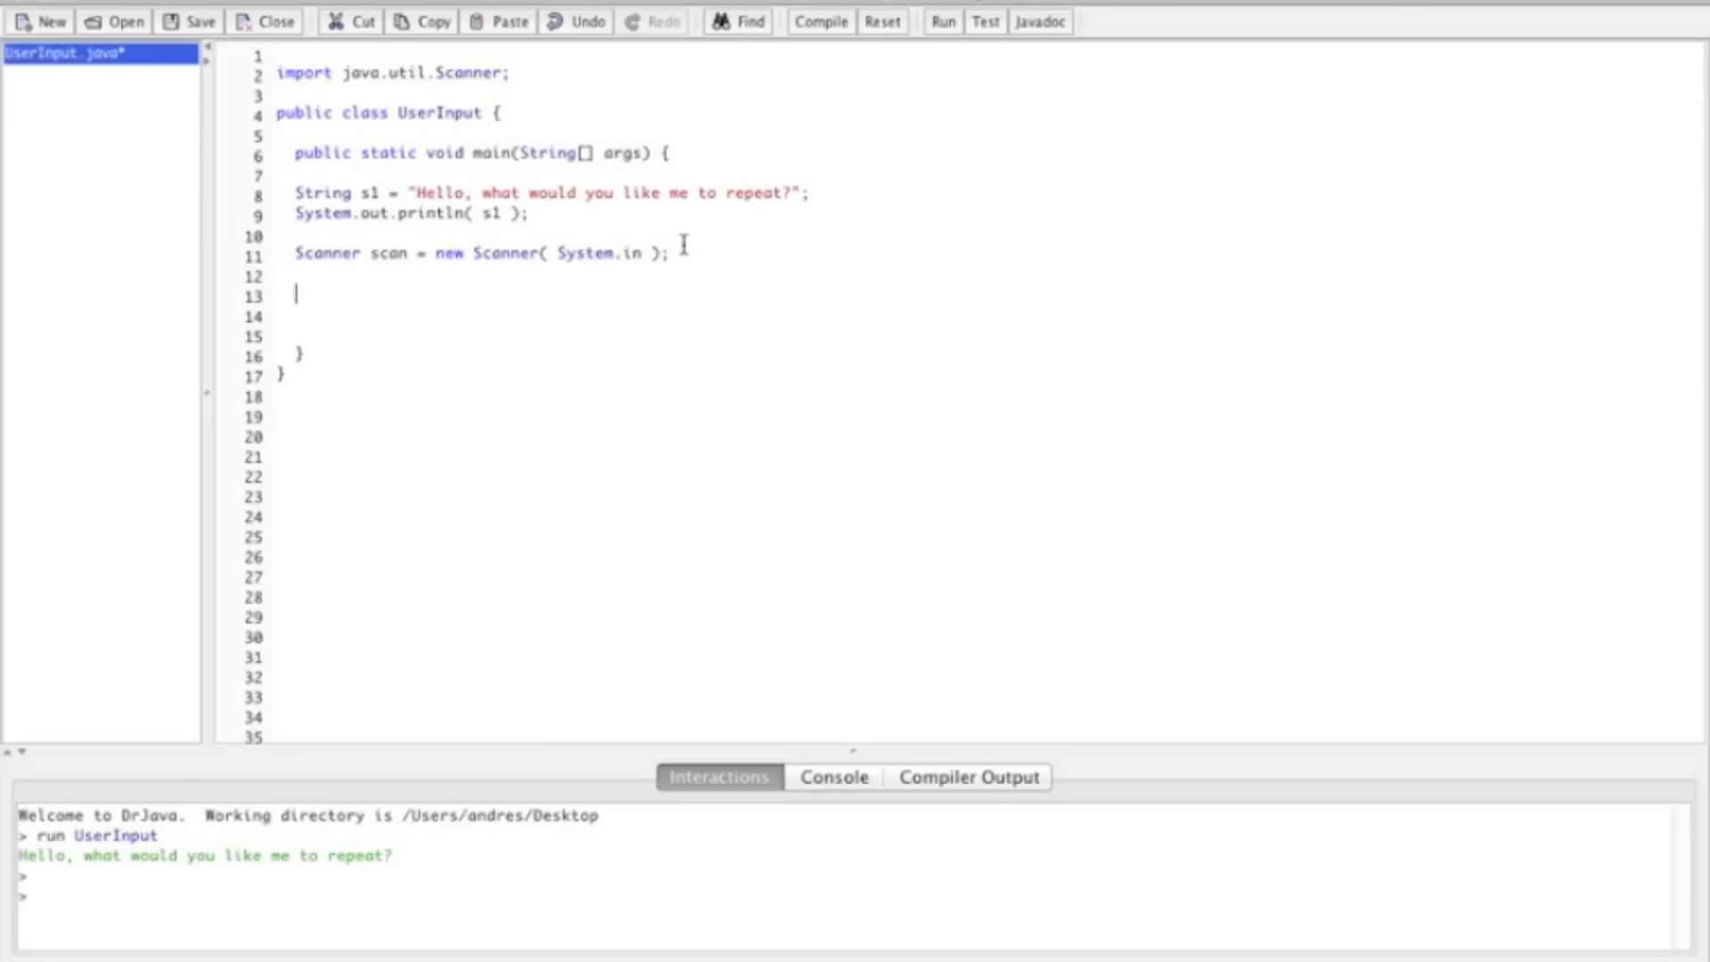
Declare String input = scan.nextLine( ); on line 13 of main.
{"action": "type", "text": "String"}
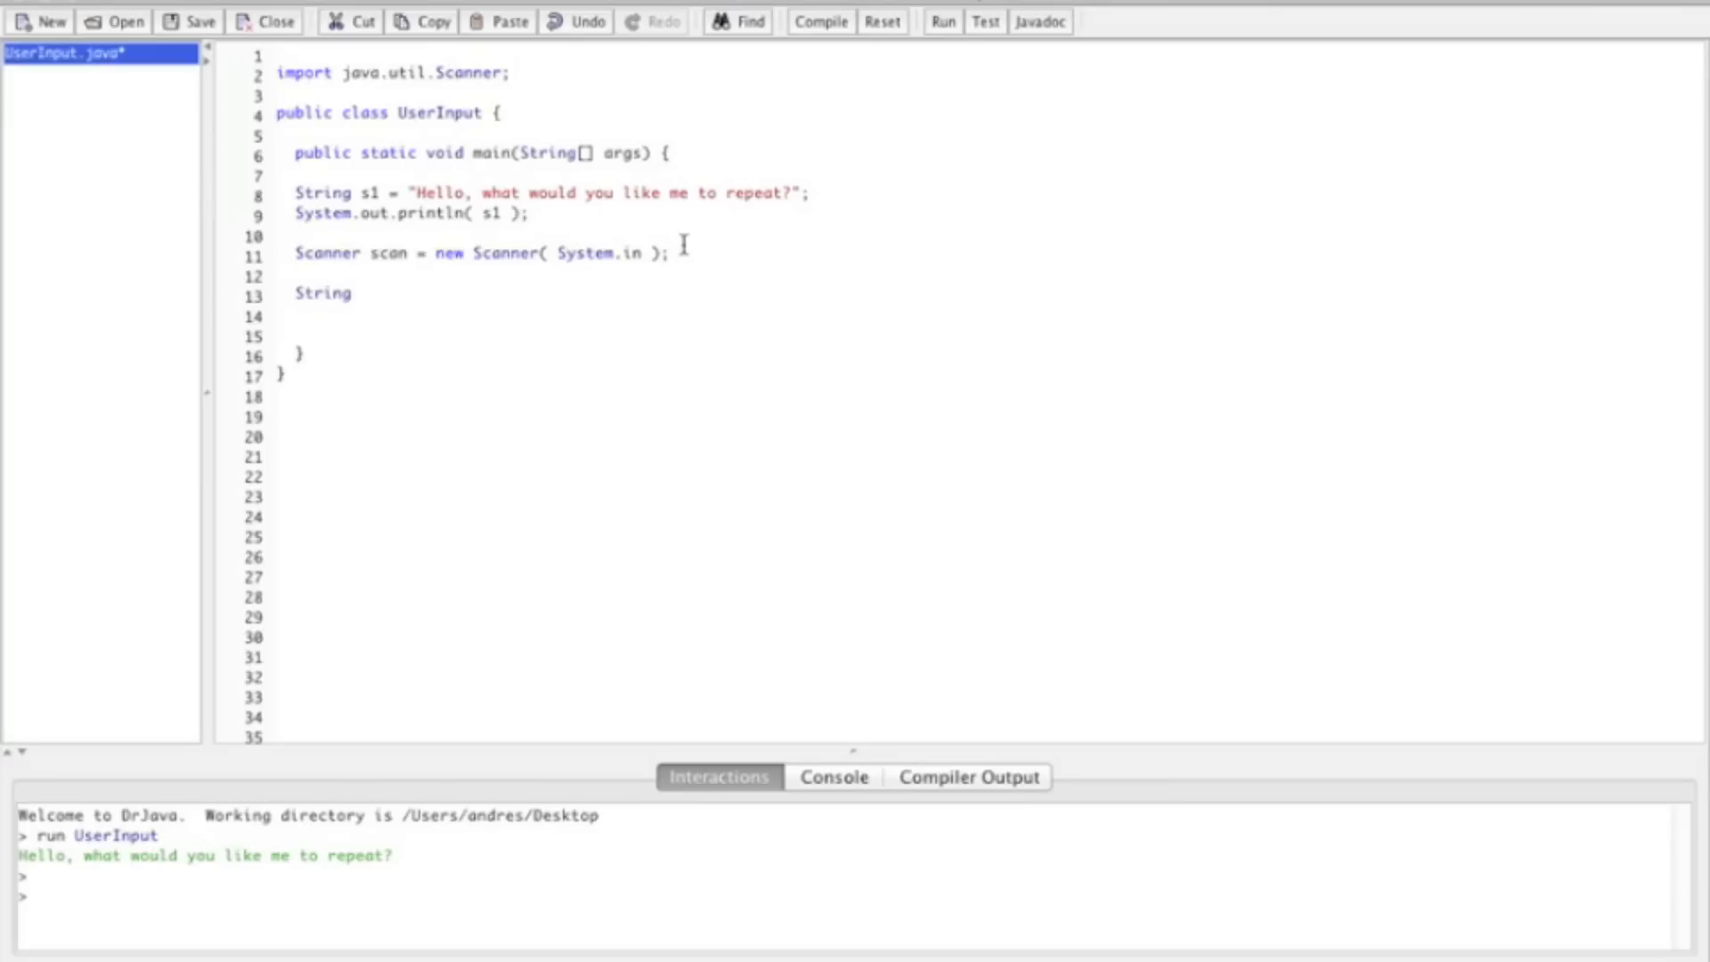
{"action": "type", "text": "input"}
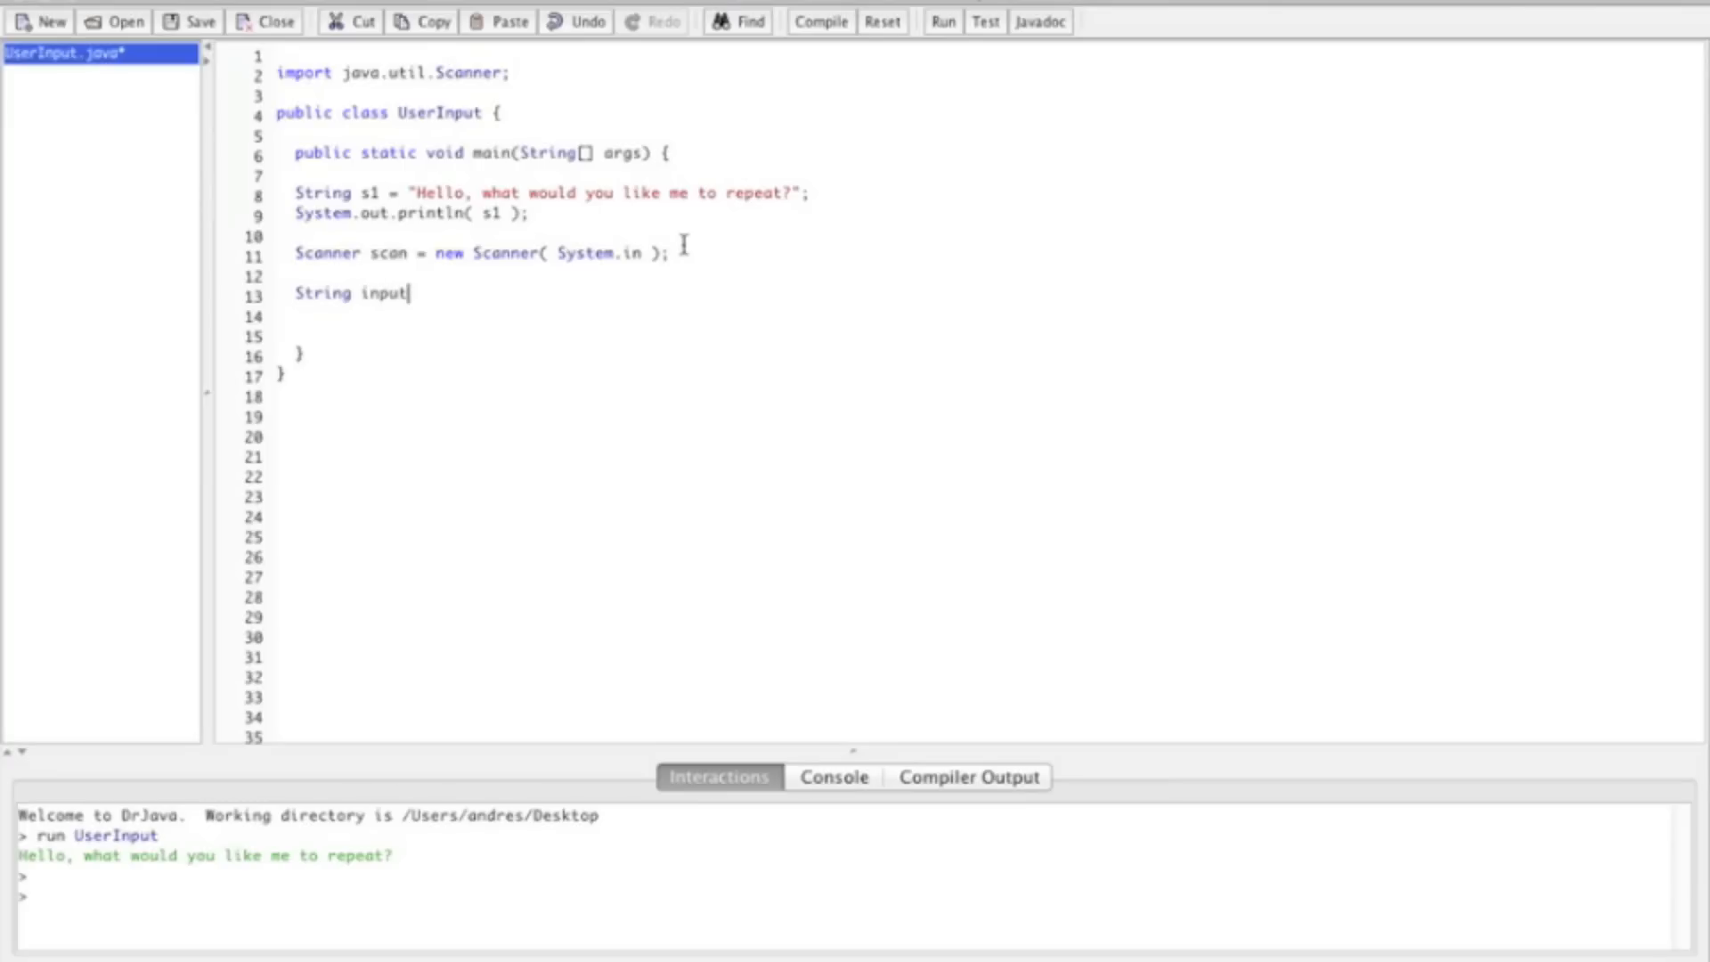
{"action": "type", "text": "="}
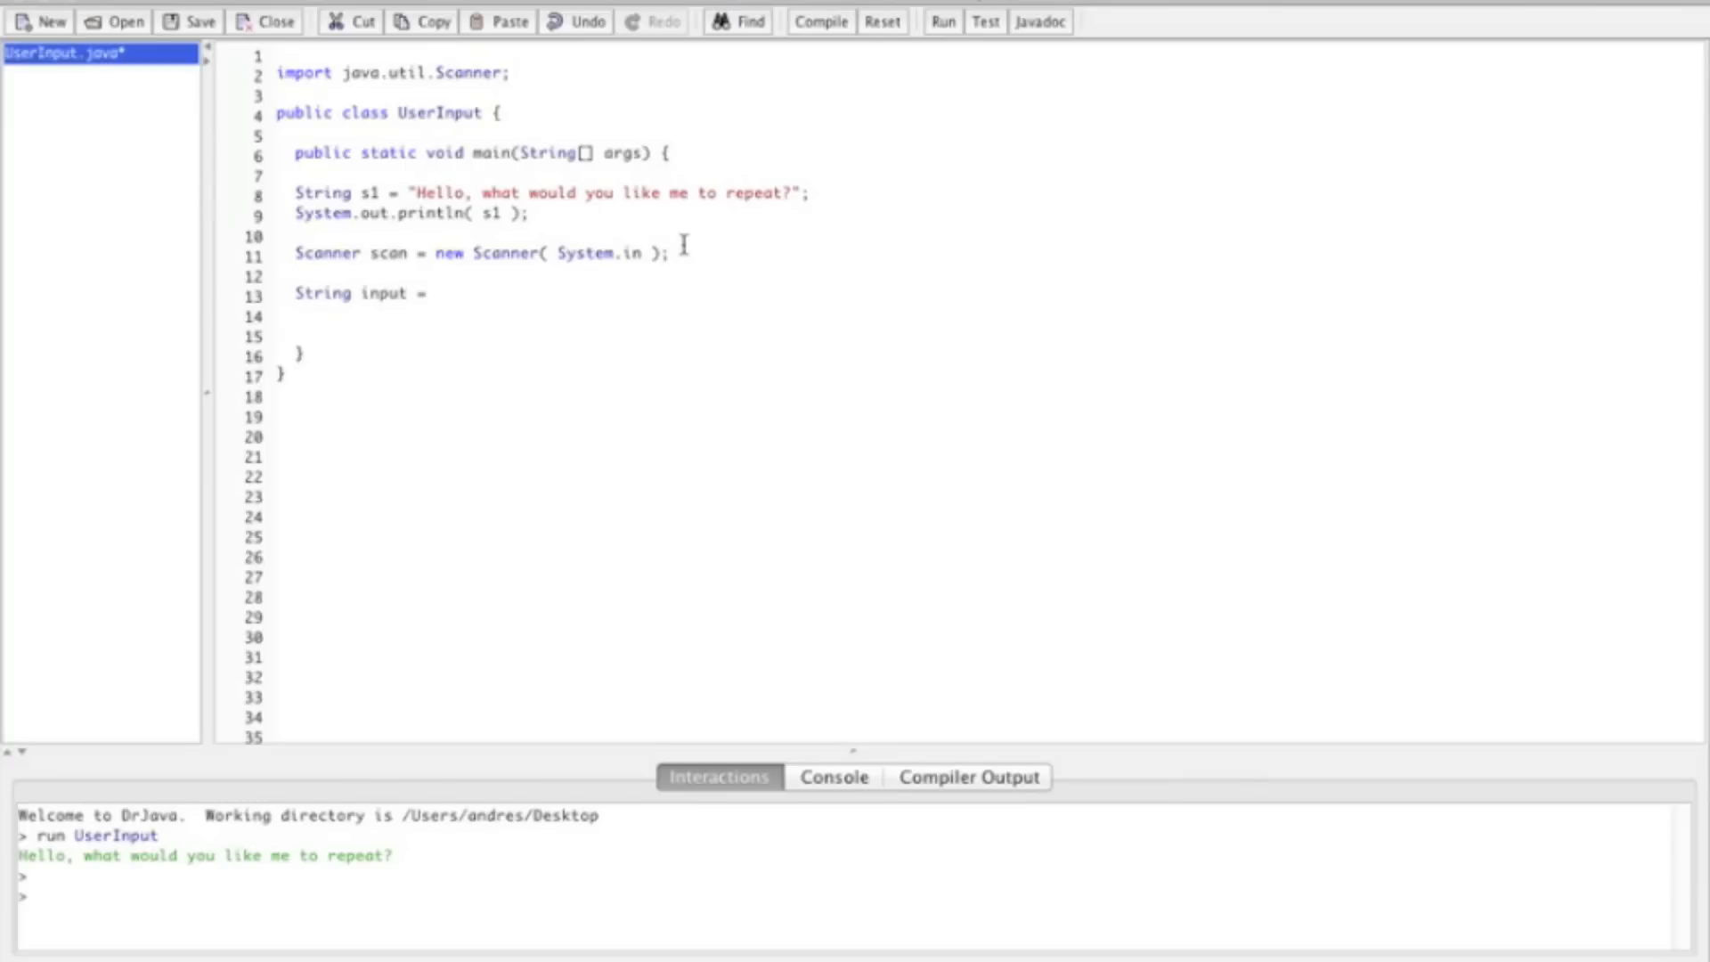
{"action": "type", "text": "sca"}
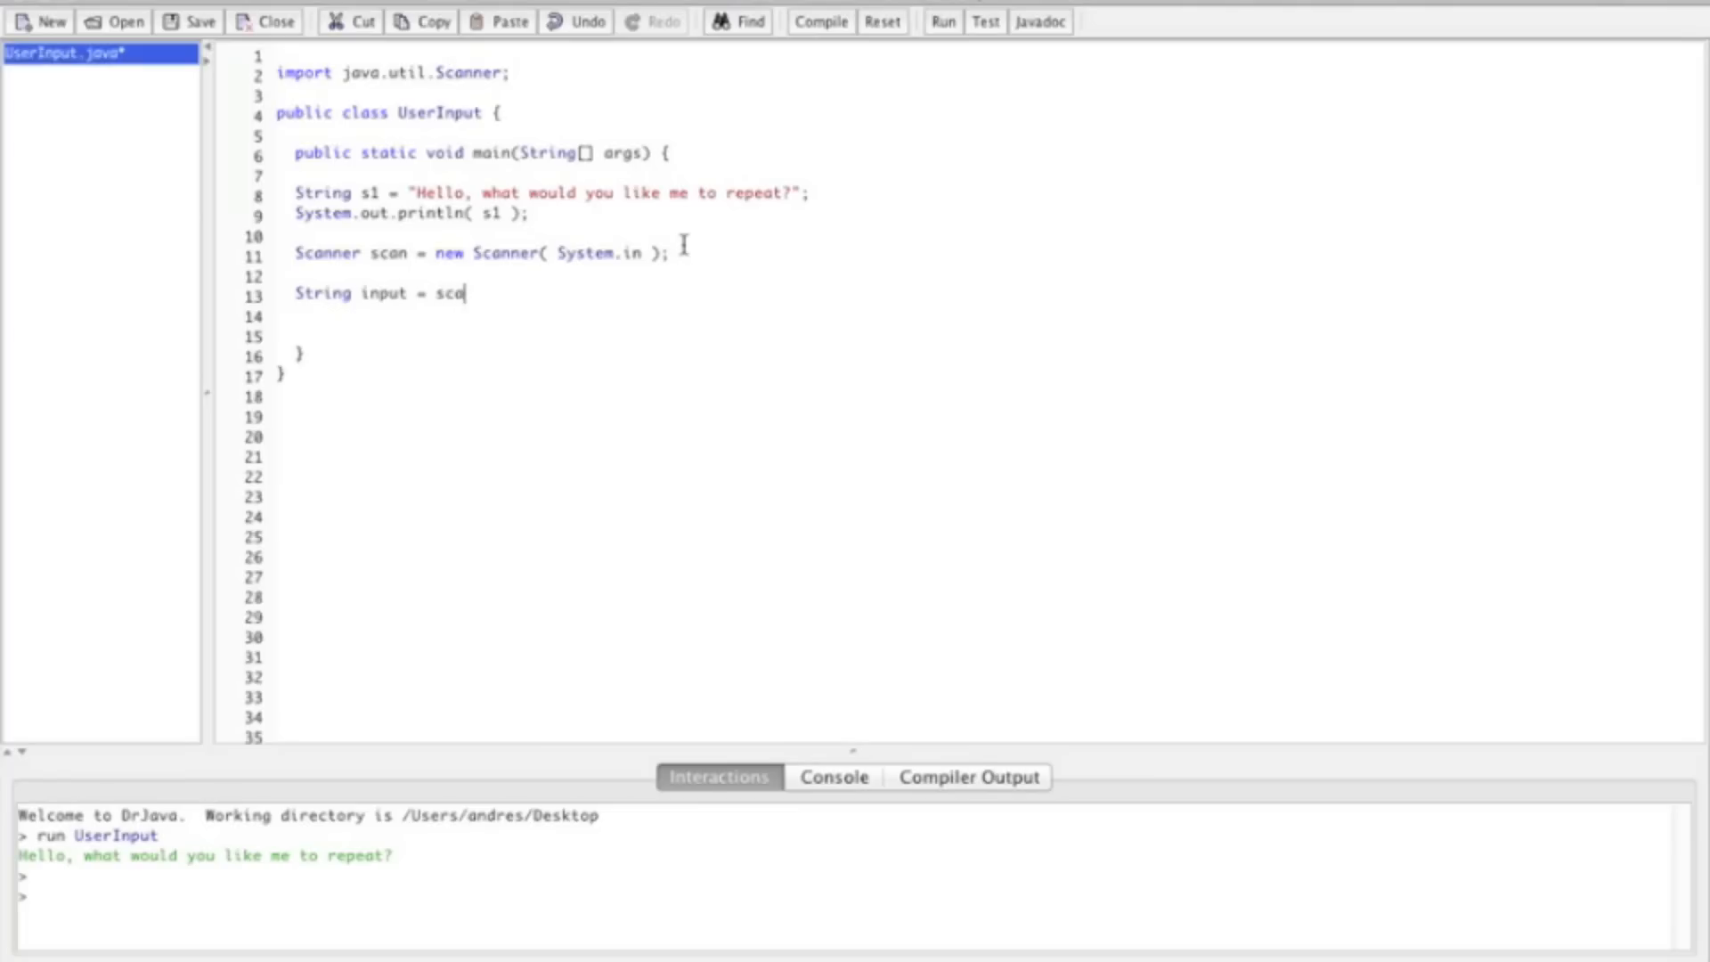
{"action": "type", "text": ".nex"}
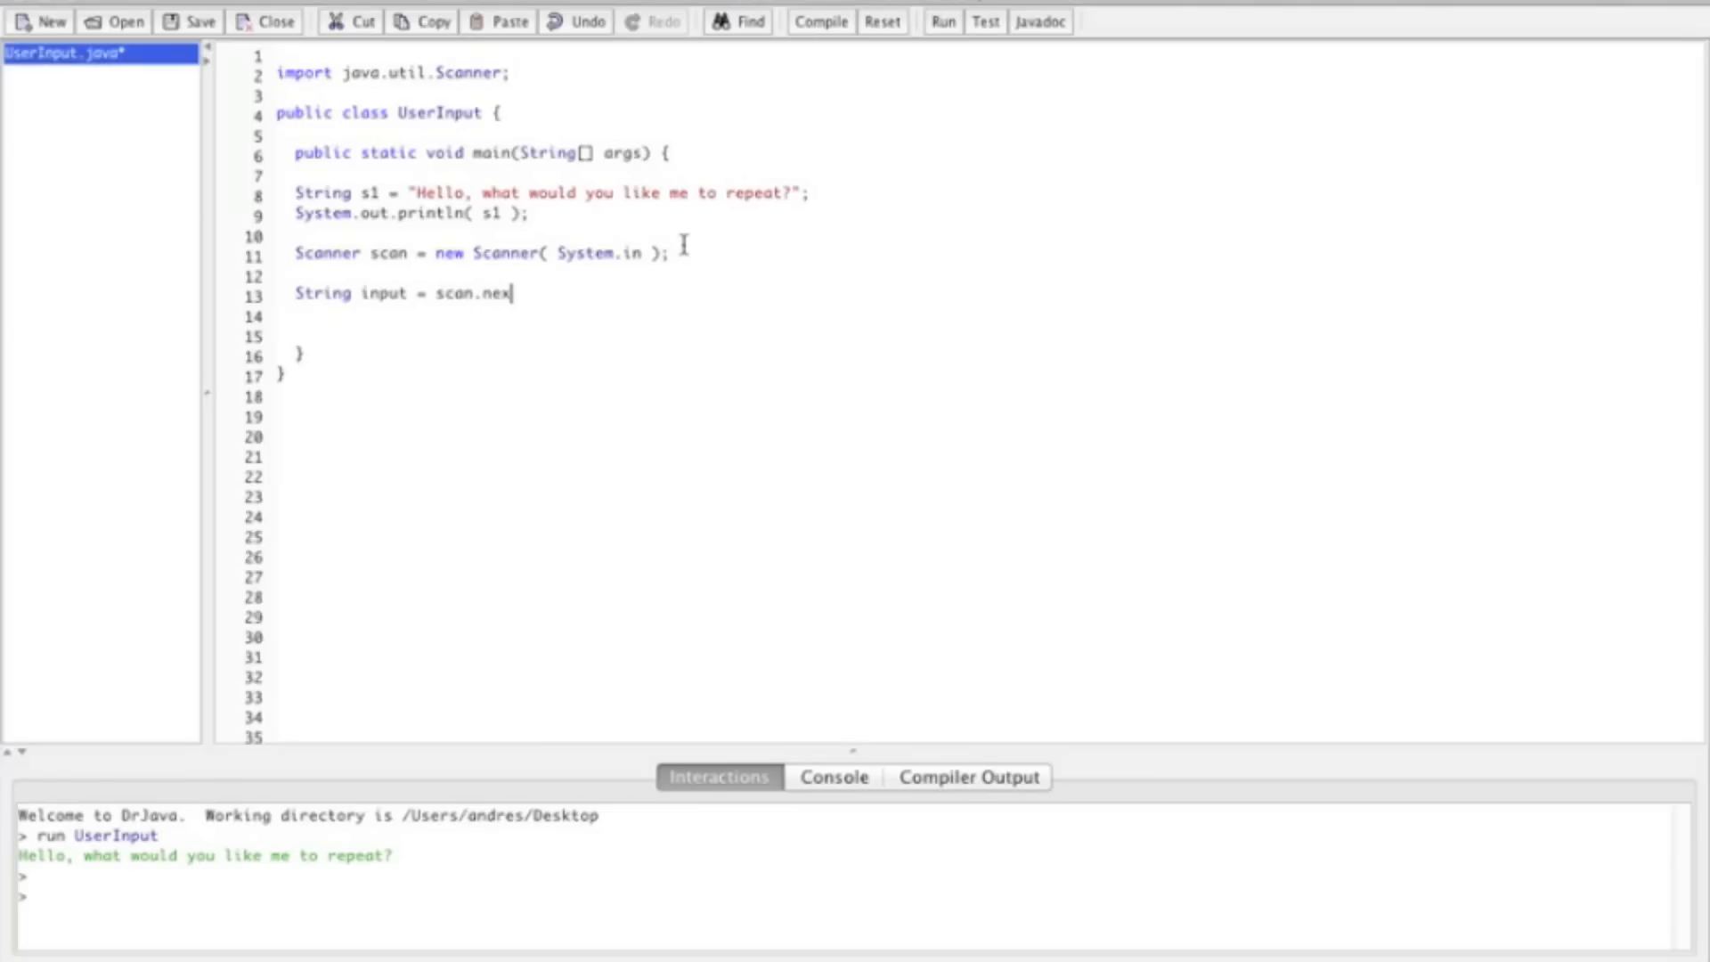
{"action": "type", "text": "tL"}
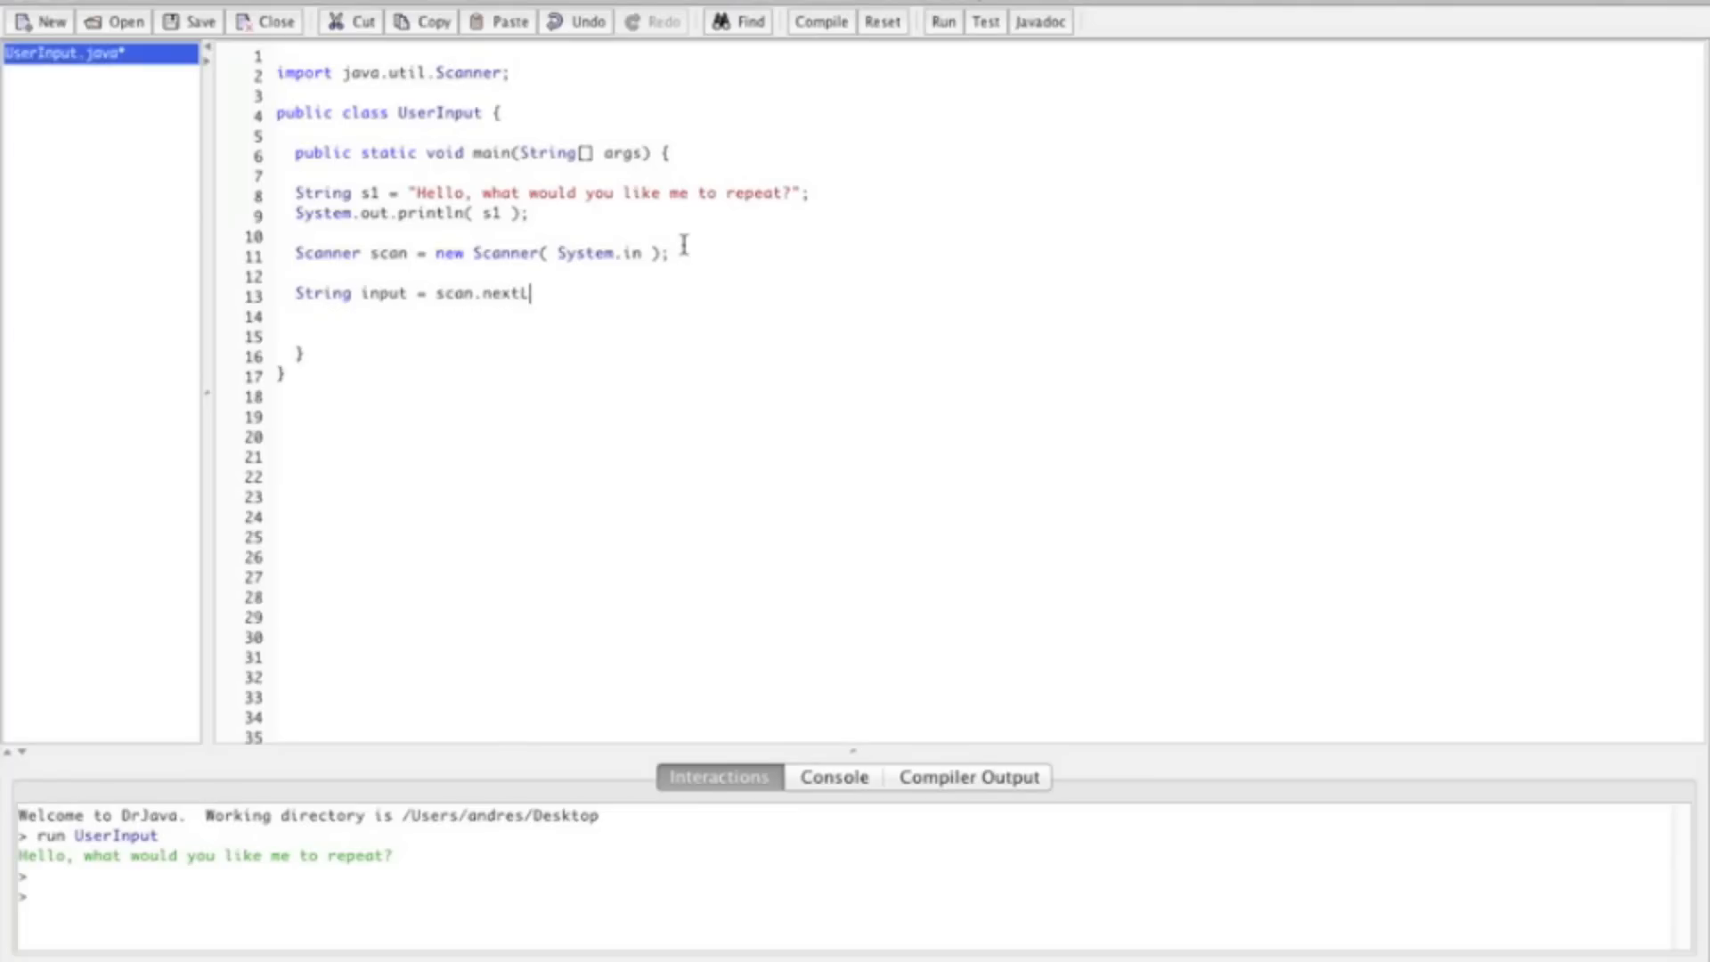
{"action": "type", "text": "ine( )"}
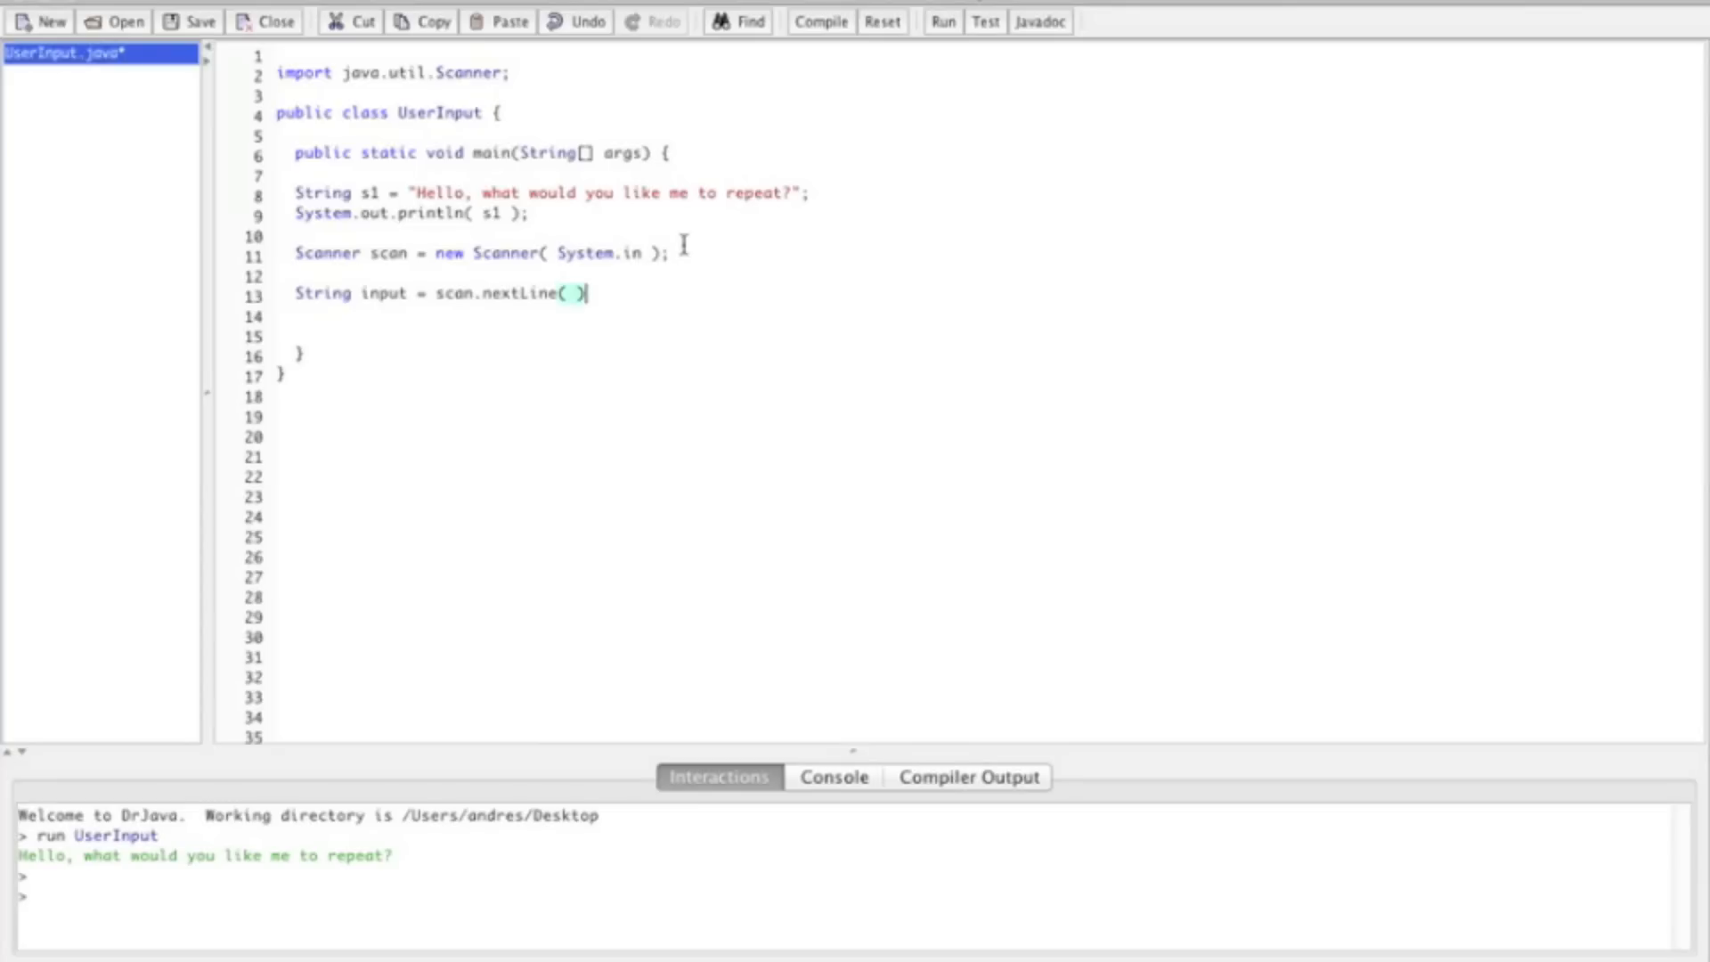
{"action": "type", "text": ";"}
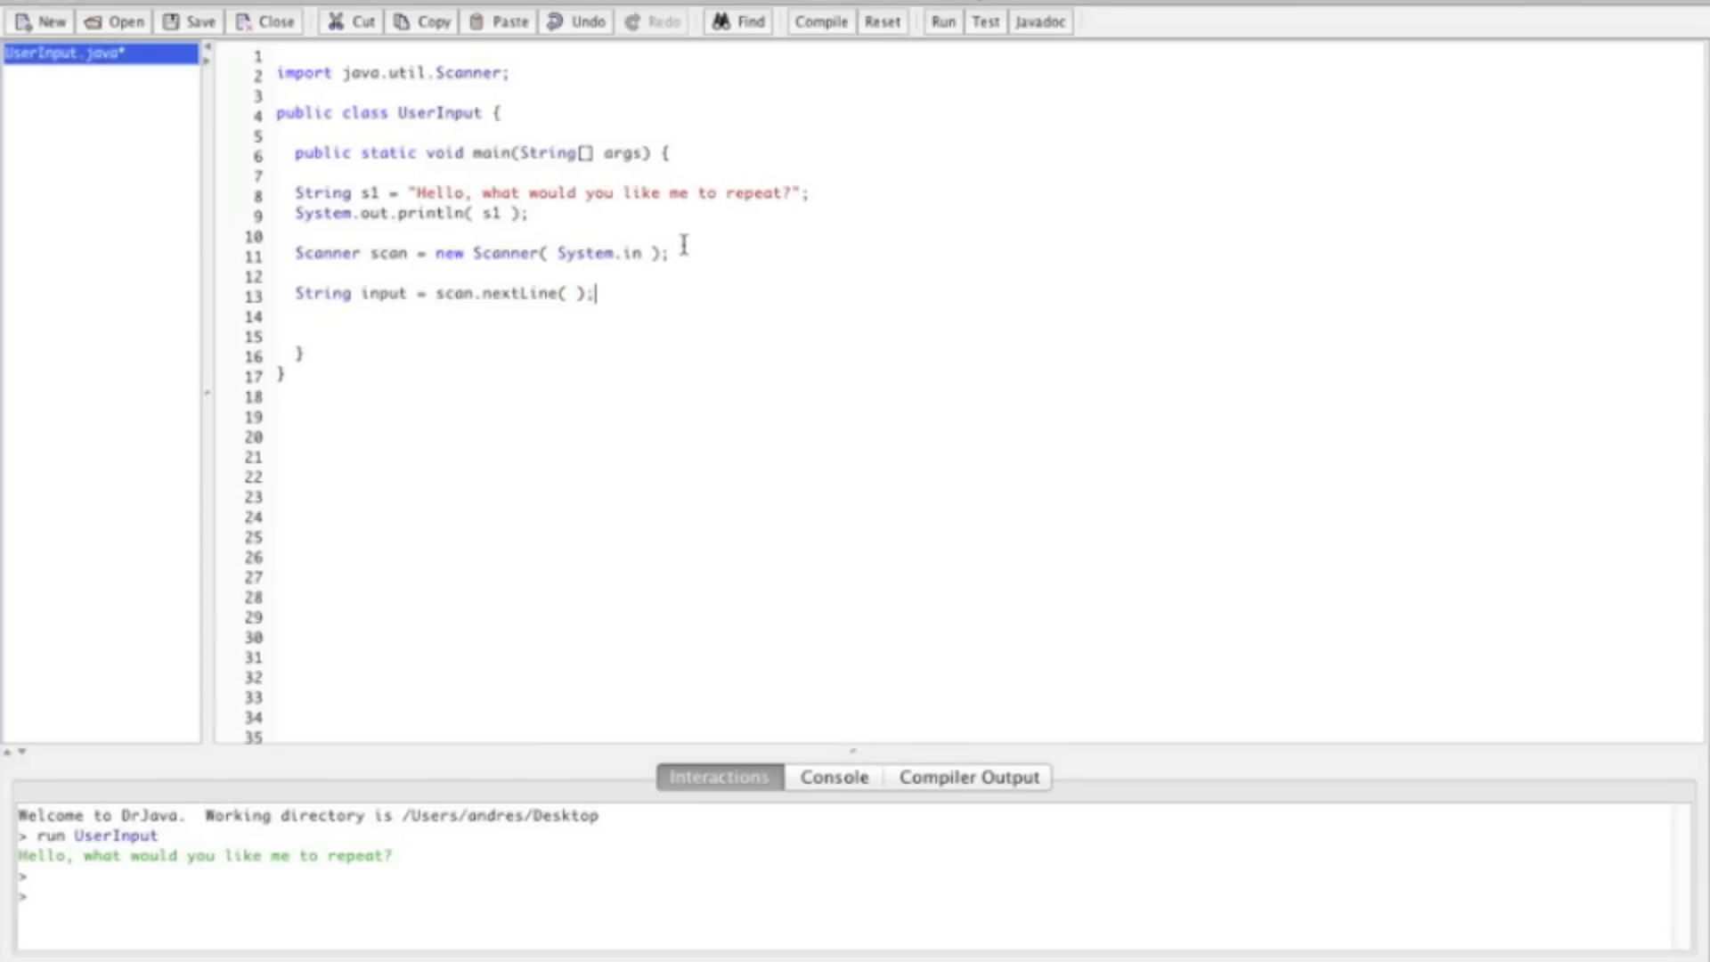
{"action": "mouse_move", "coordinate": [426, 270]}
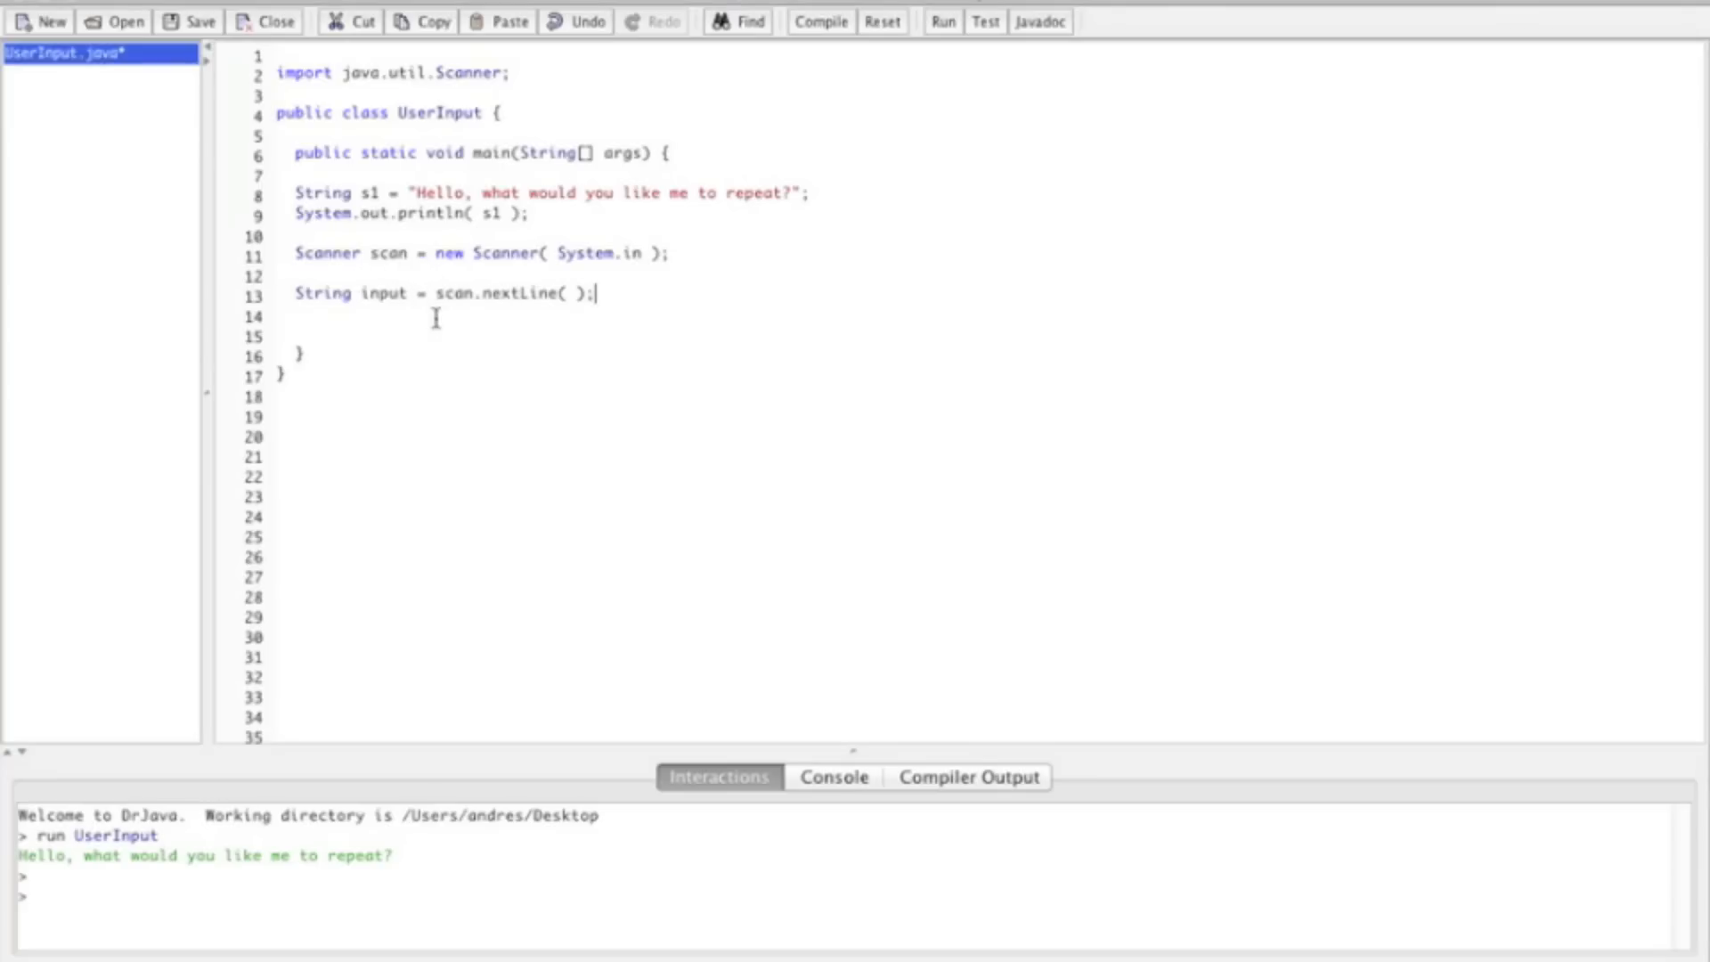
{"action": "mouse_move", "coordinate": [379, 293]}
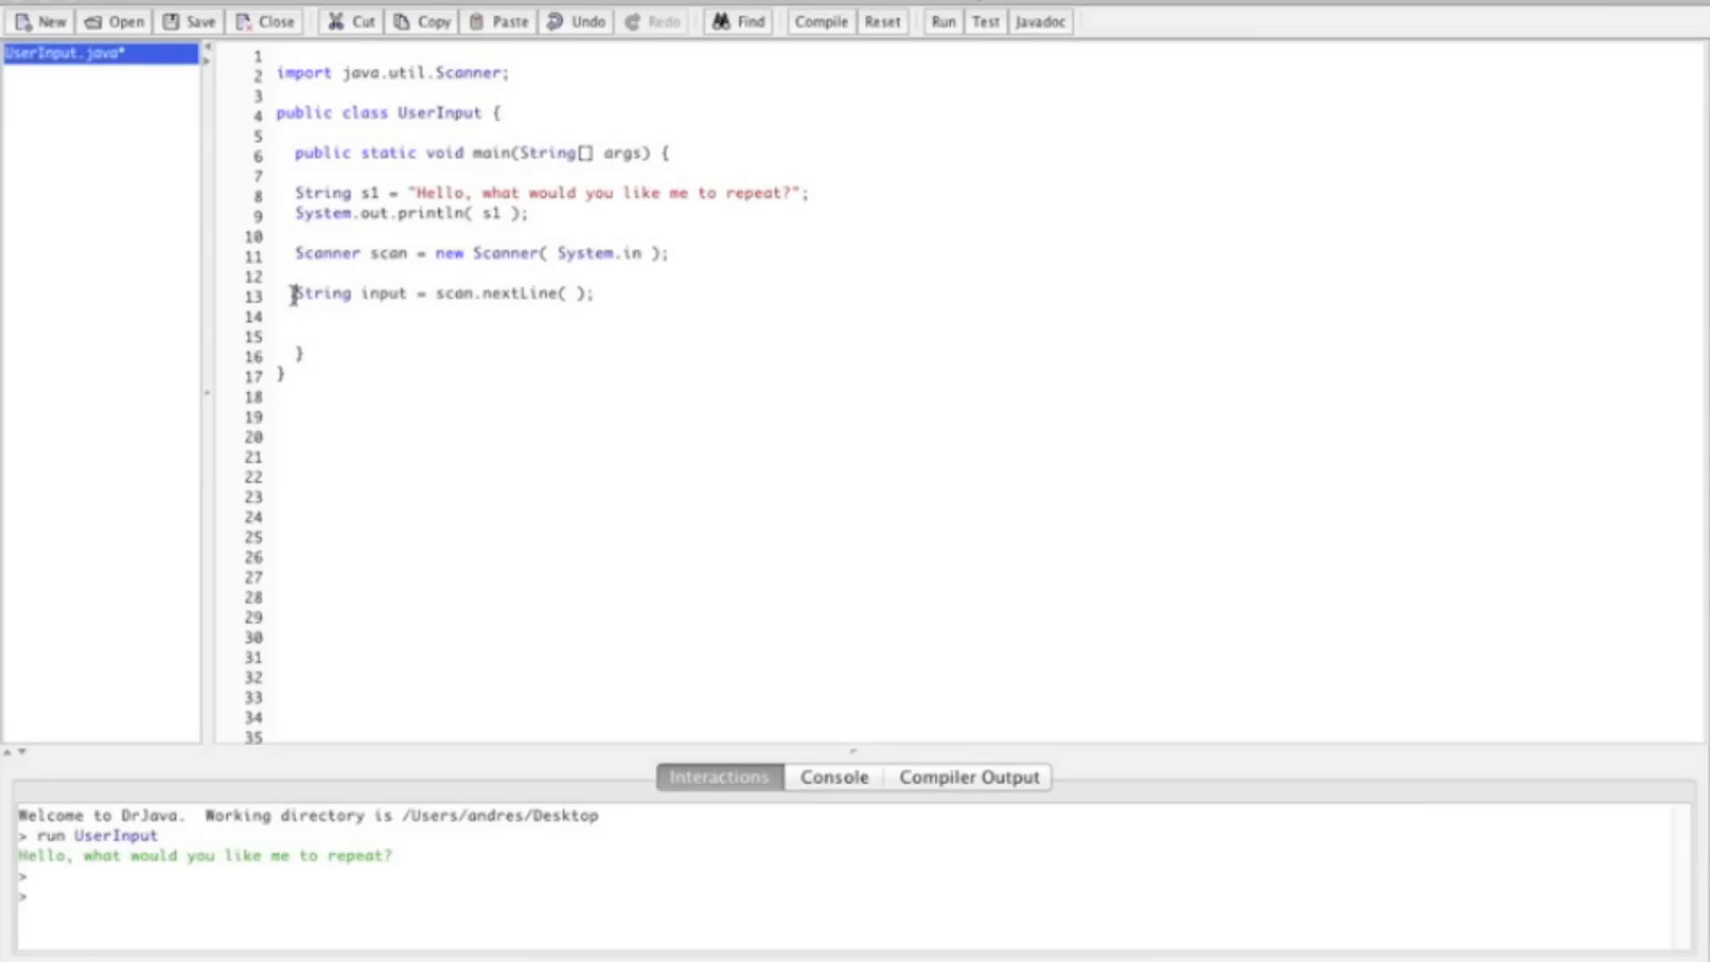
Comment out the input line with //, then compile and run UserInput.
{"action": "type", "text": "//"}
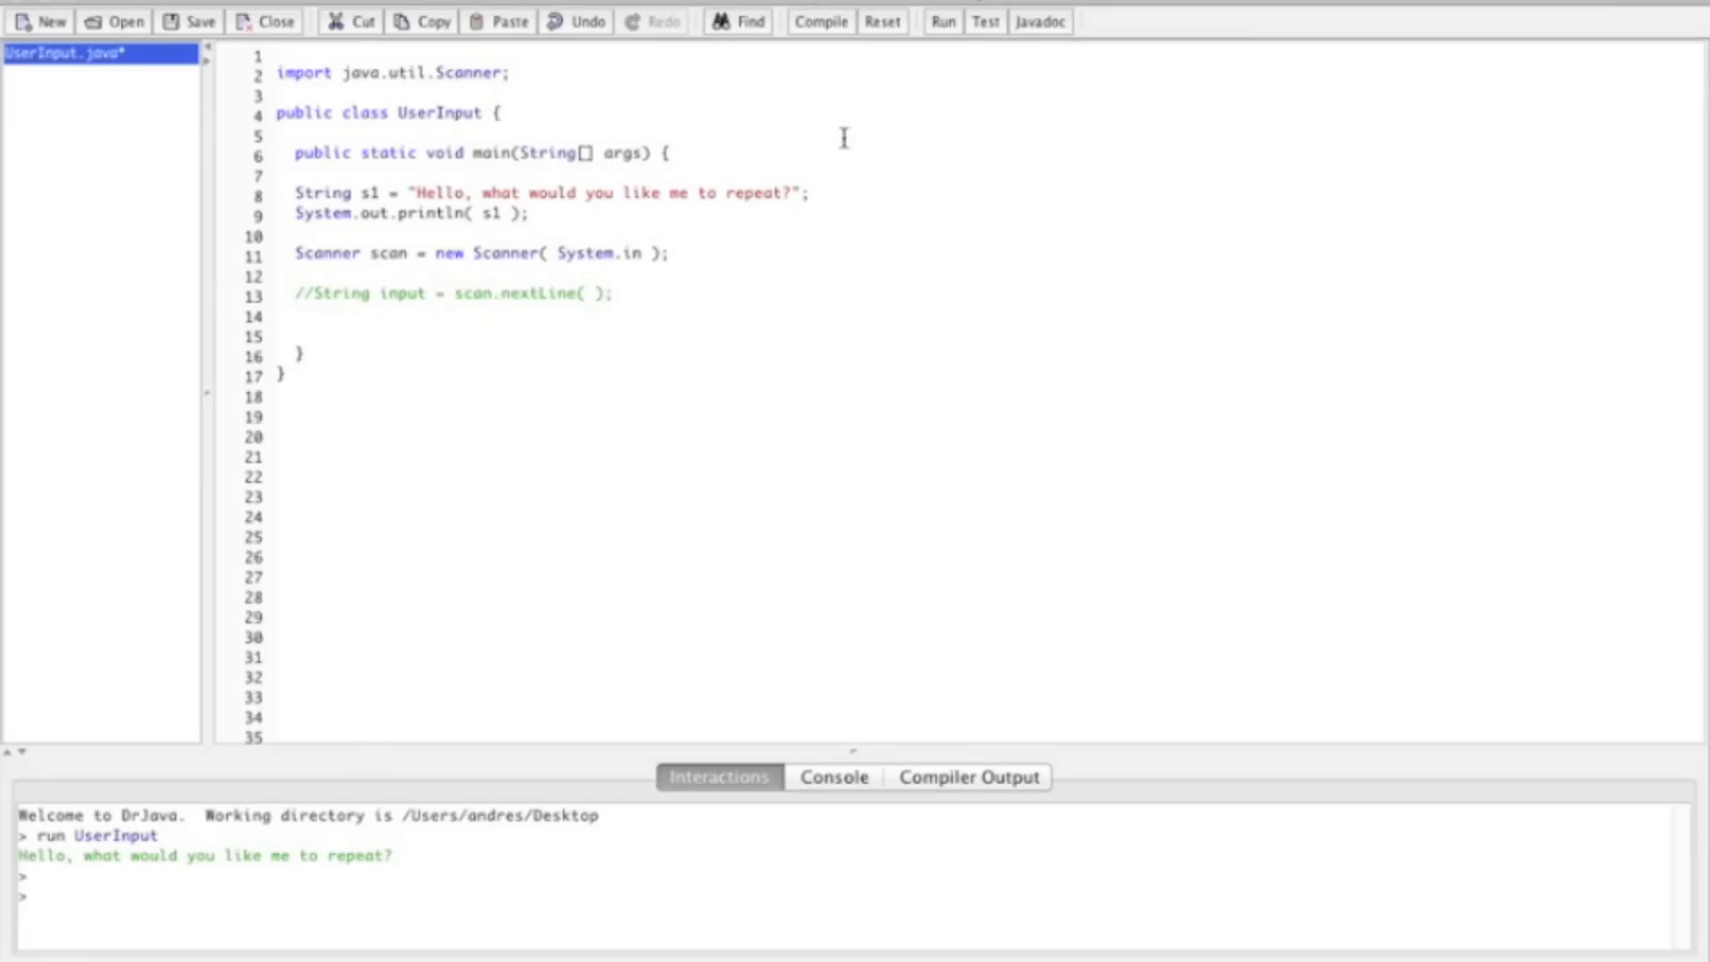
{"action": "left_click", "coordinate": [819, 21]}
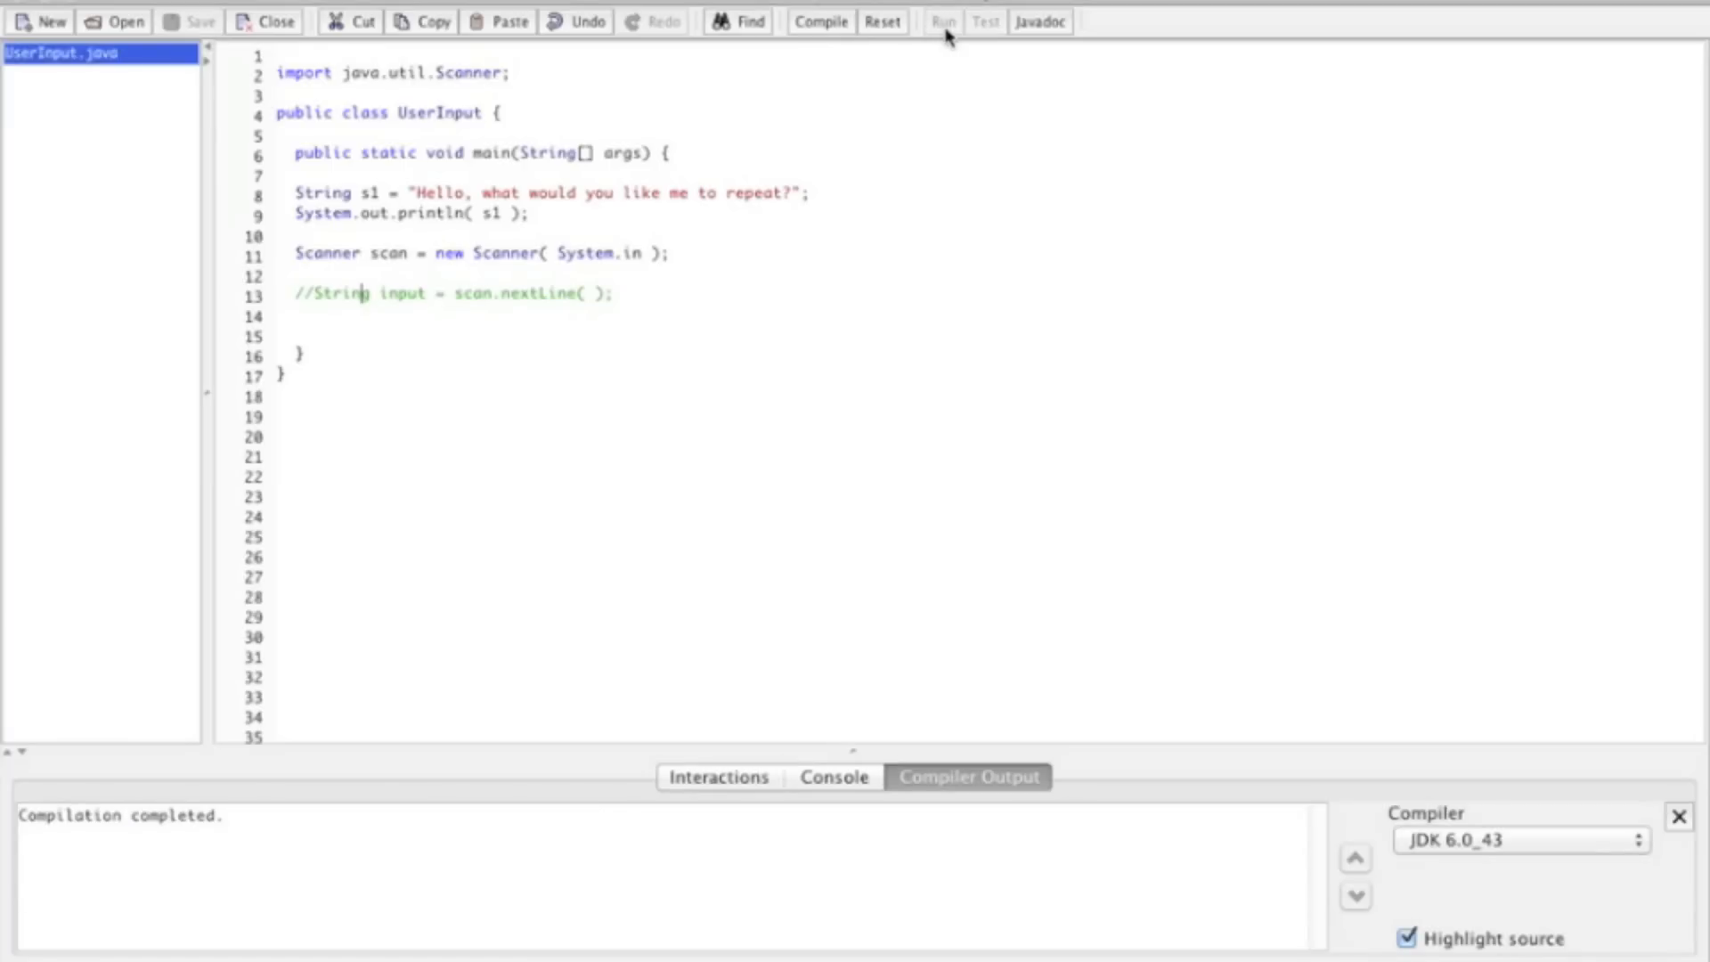
{"action": "left_click", "coordinate": [940, 21]}
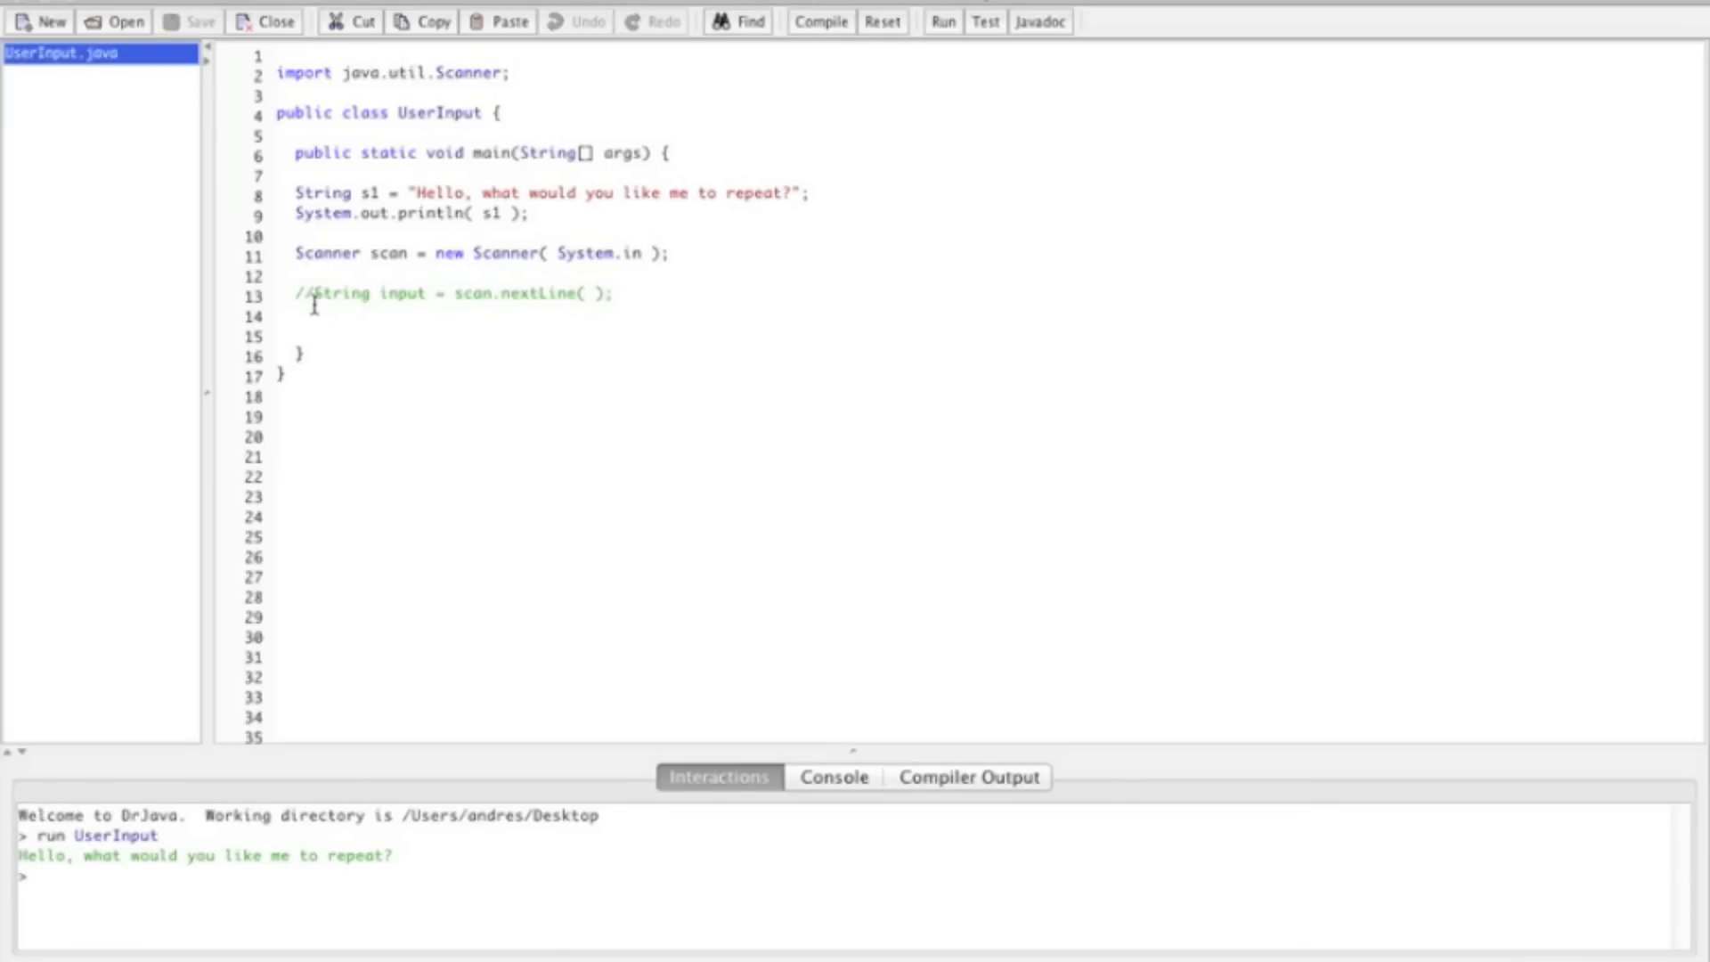
{"action": "mouse_move", "coordinate": [567, 263]}
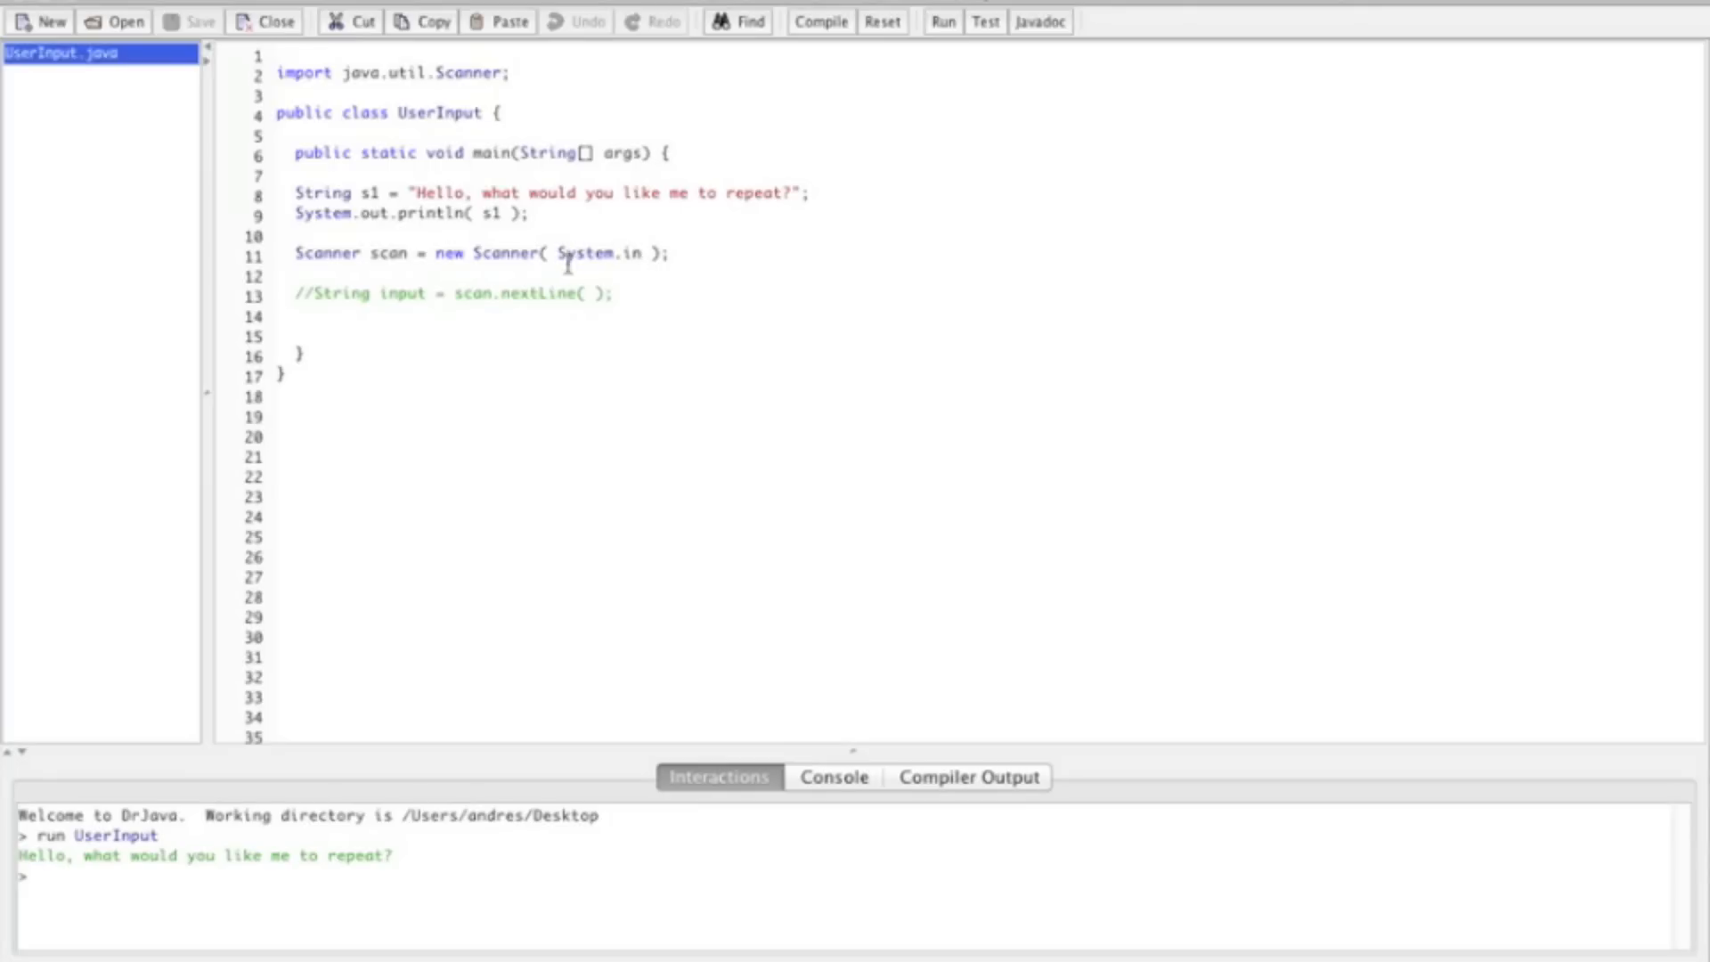
Restore the nextLine line, then recompile and run UserInput.
{"action": "left_click", "coordinate": [316, 292]}
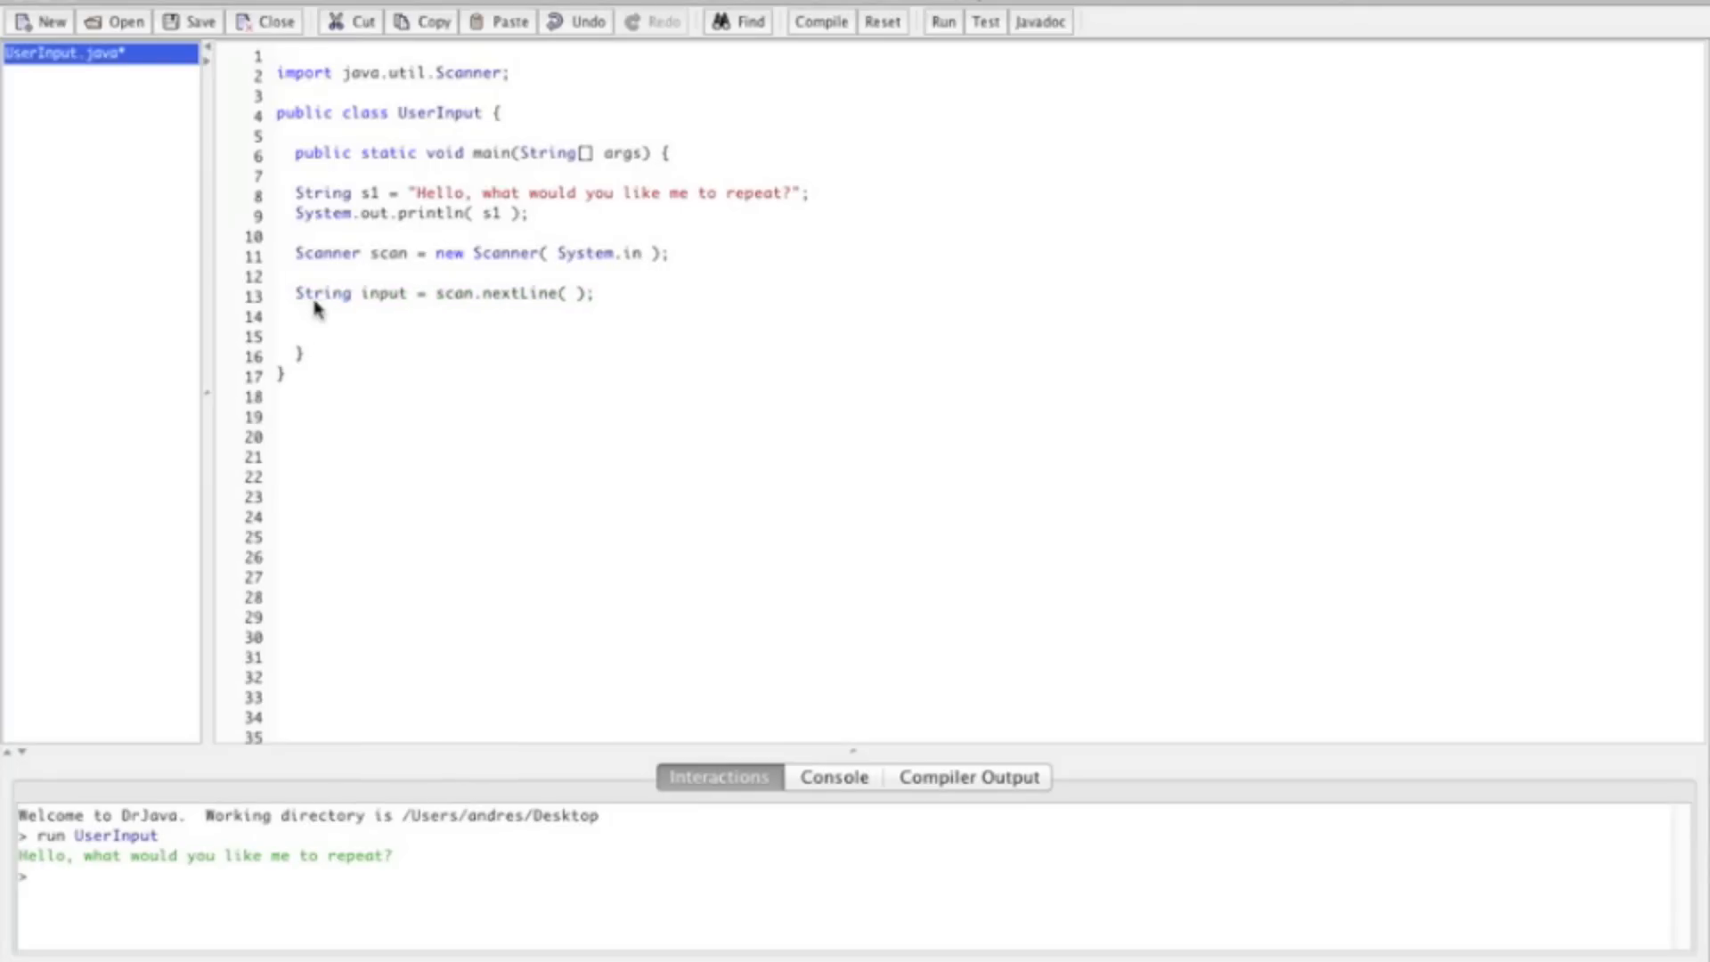
{"action": "left_click", "coordinate": [820, 21]}
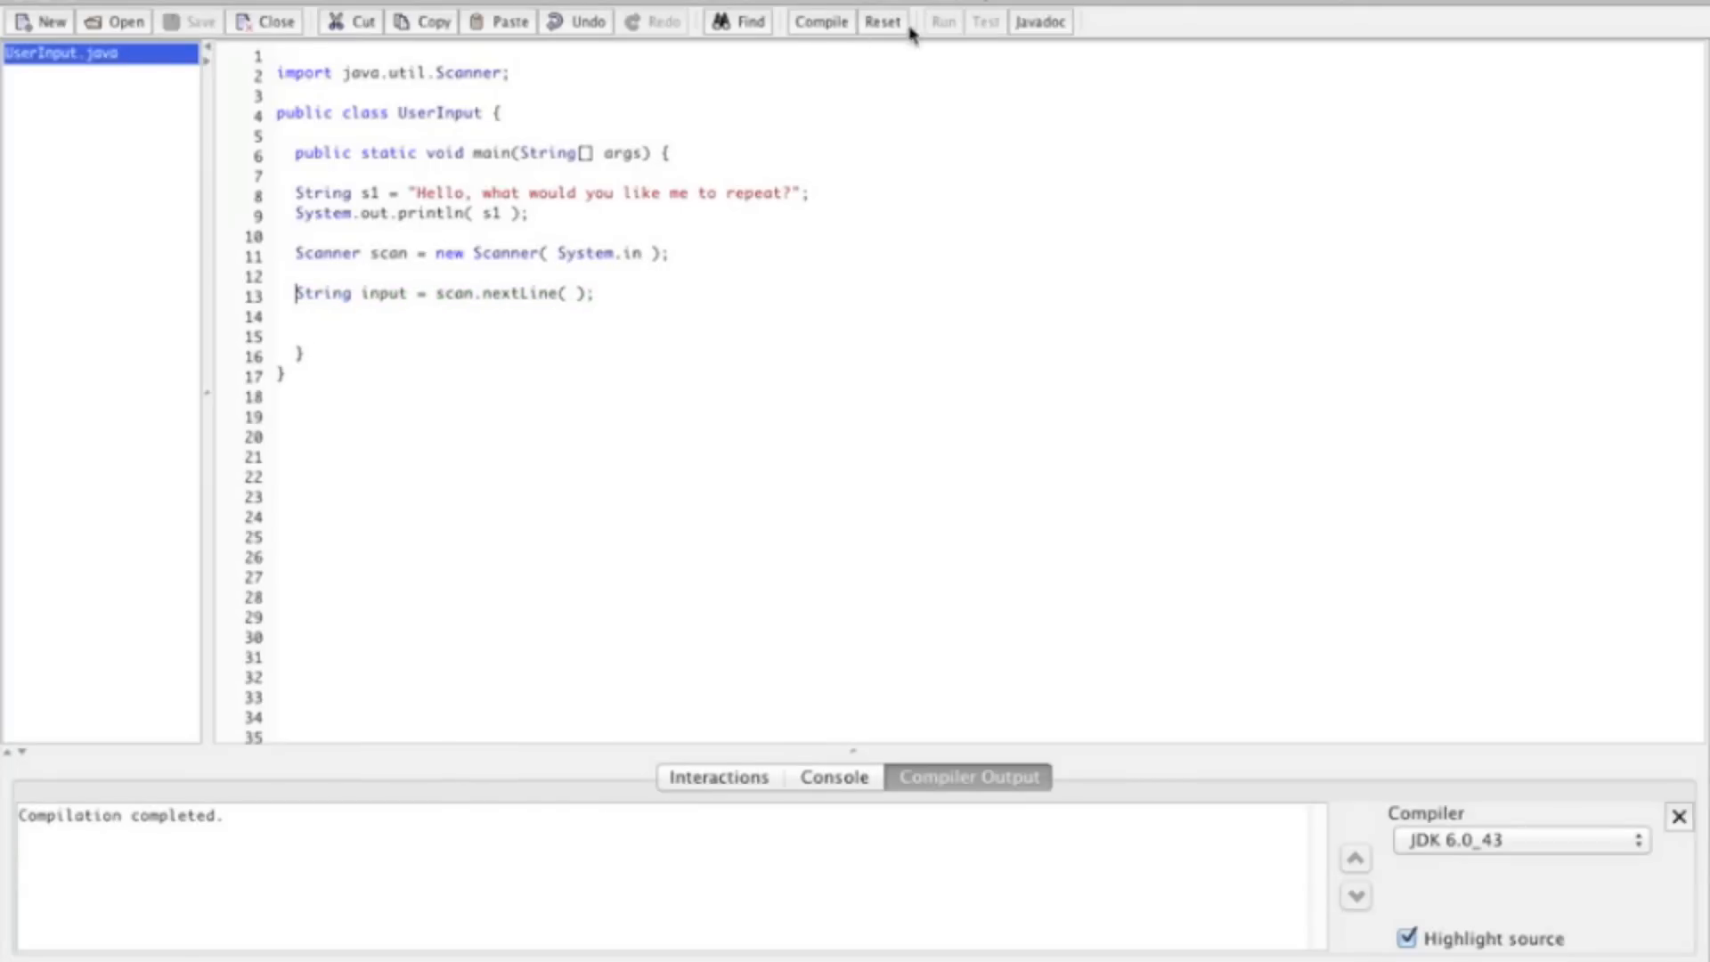
{"action": "left_click", "coordinate": [941, 21]}
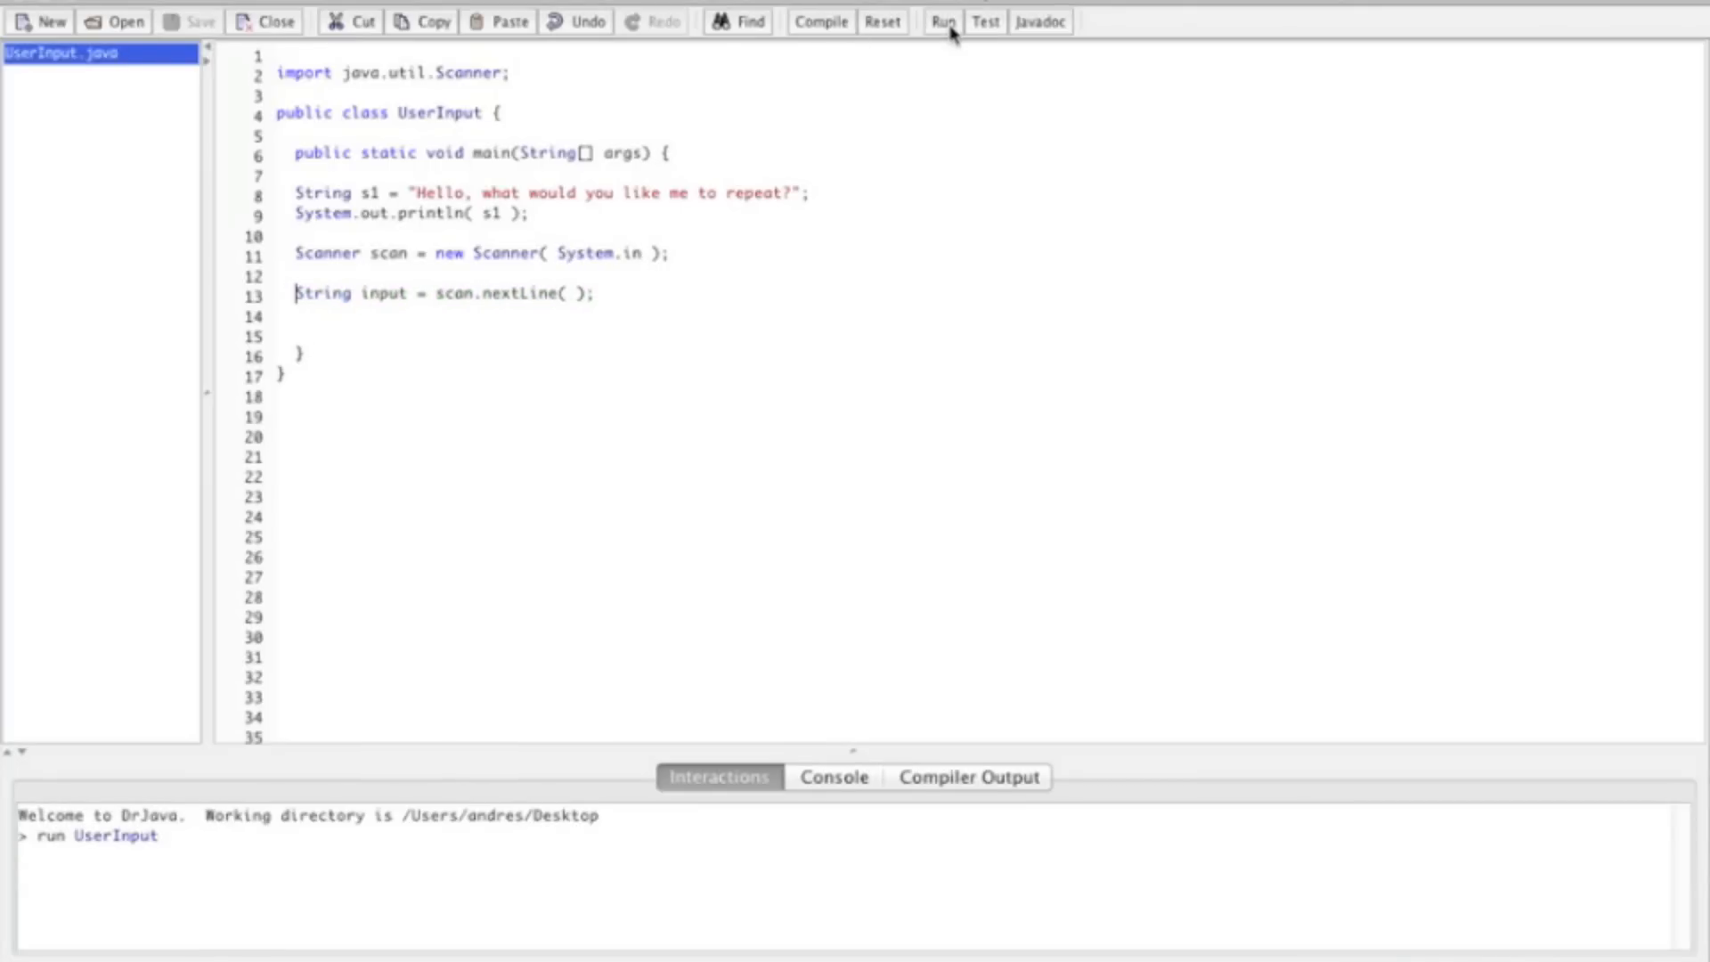
{"action": "left_click", "coordinate": [941, 20]}
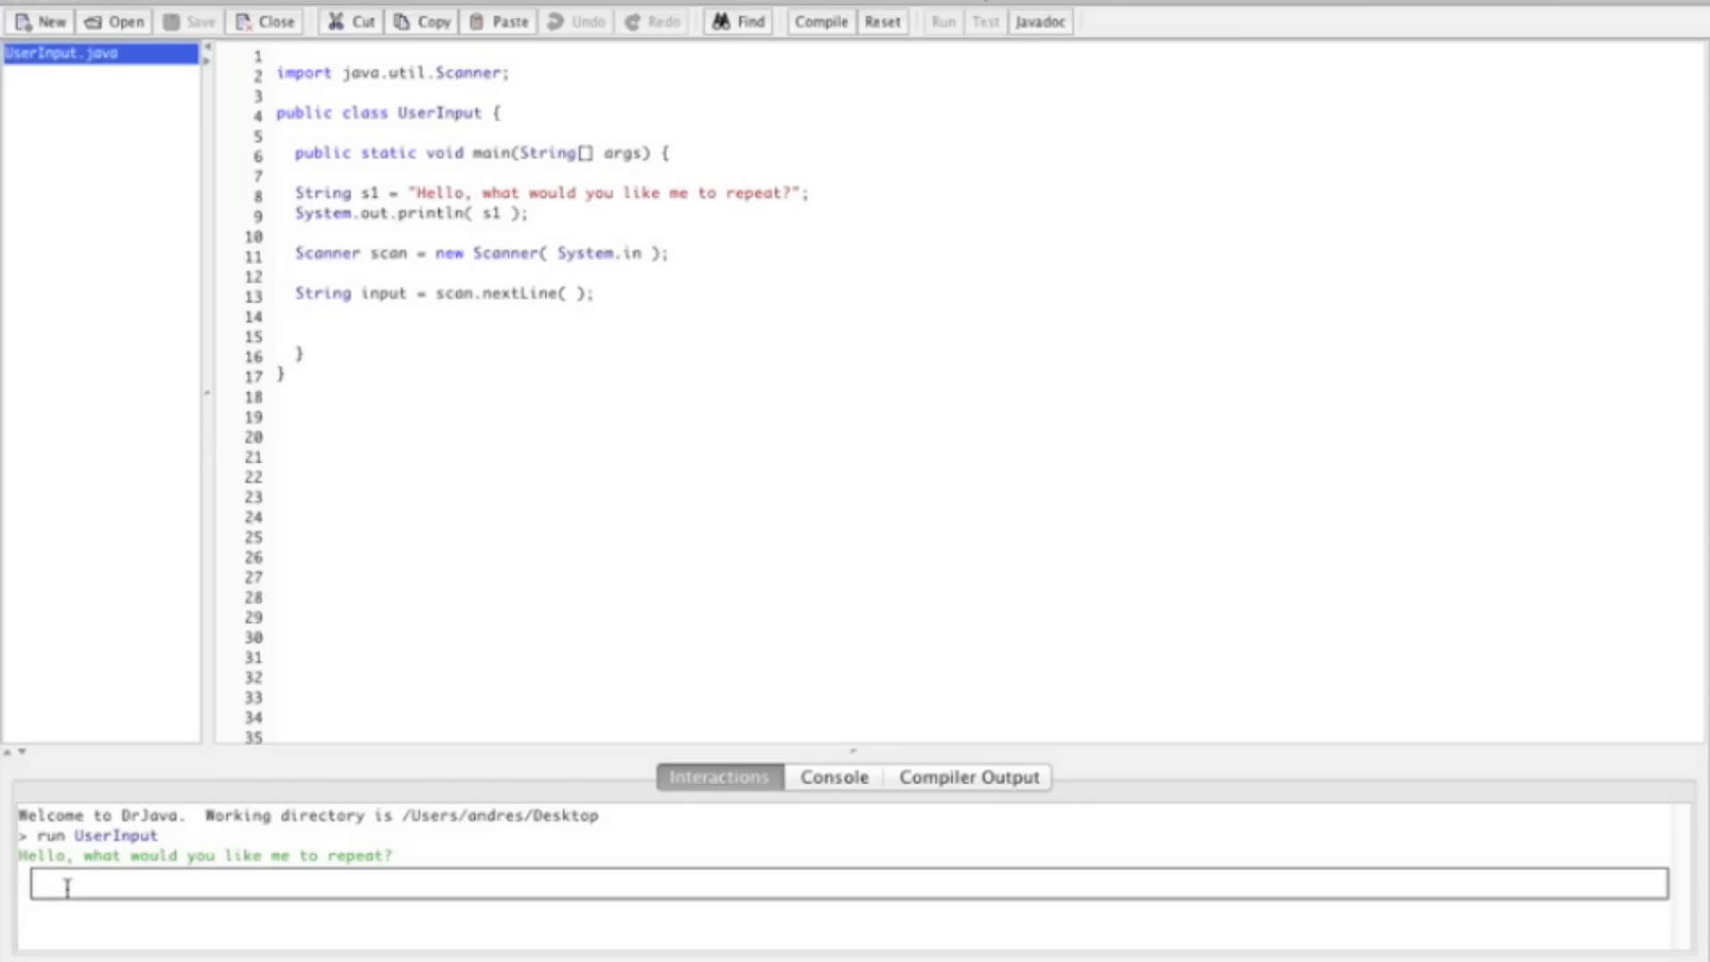
Enter 'The wind is very strong today.' at the program's prompt.
{"action": "type", "text": "The"}
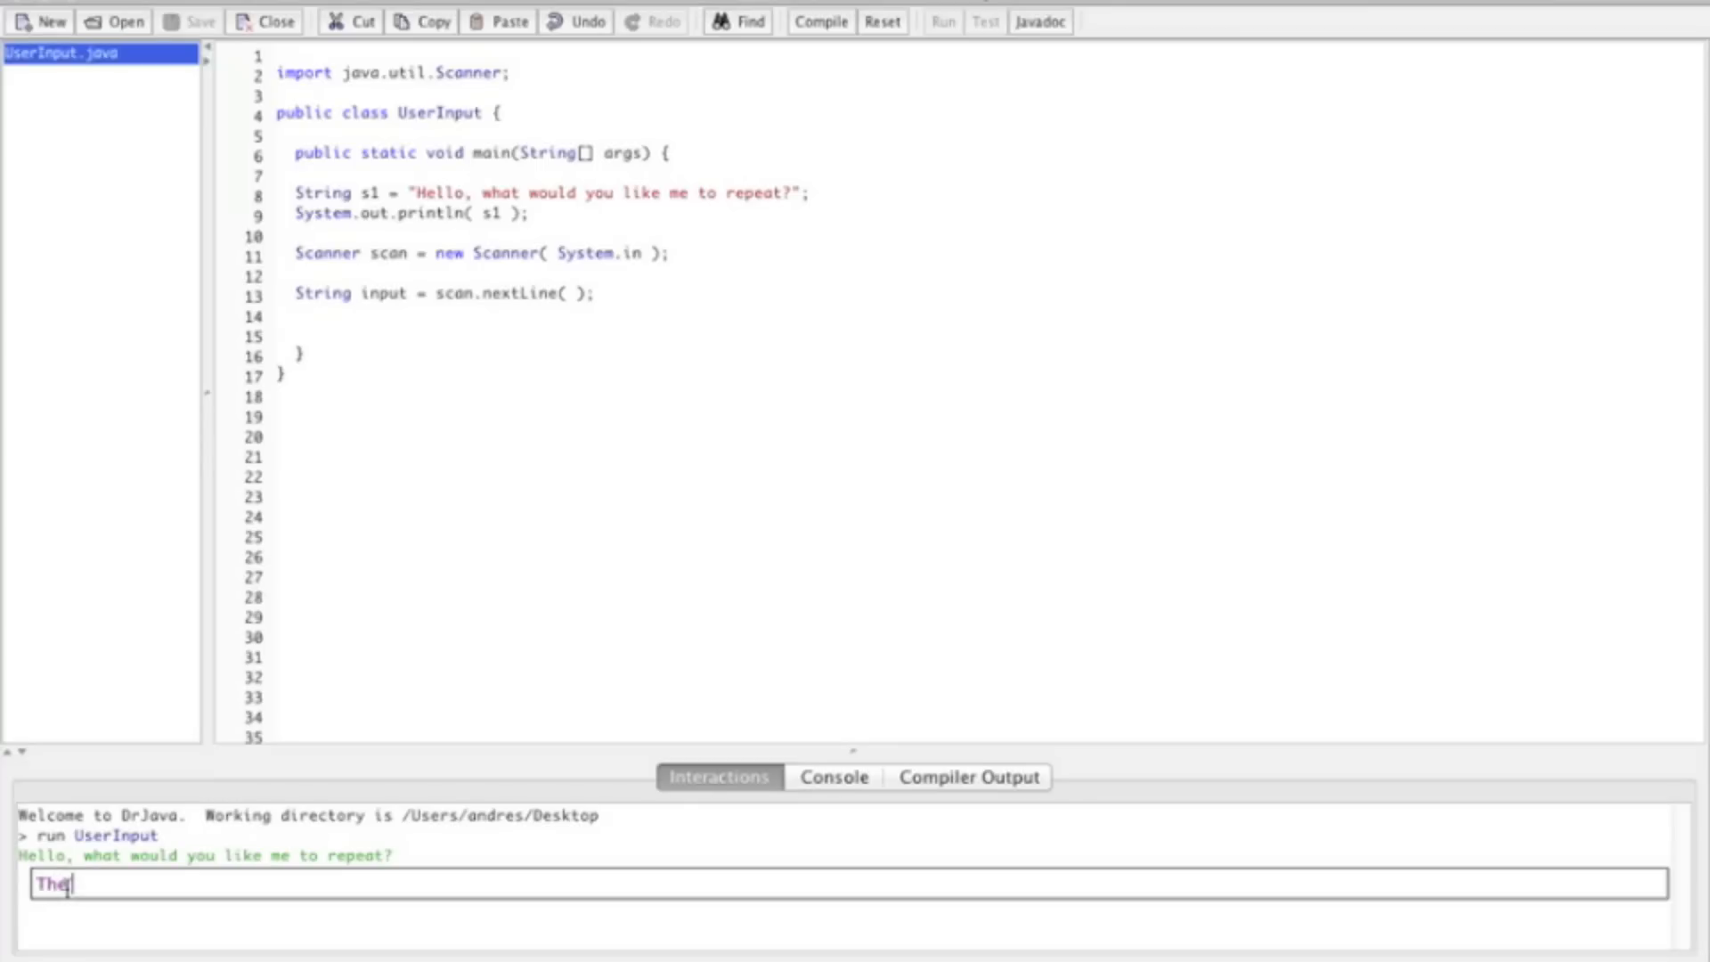
{"action": "type", "text": "wind i"}
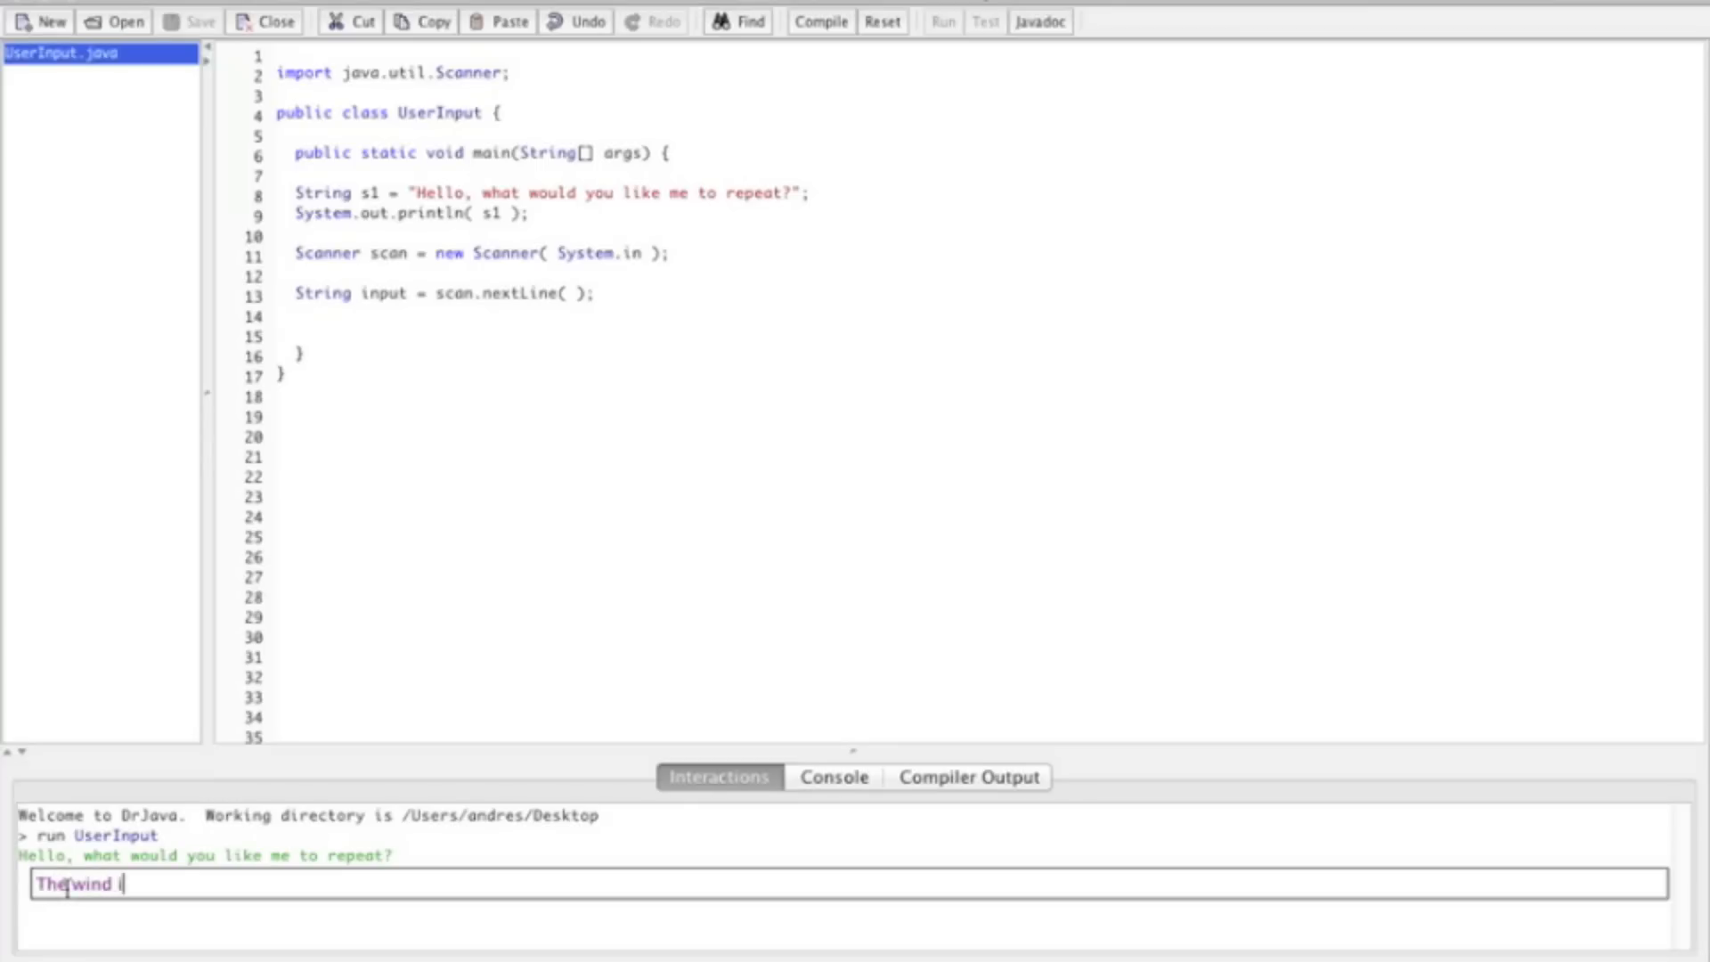
{"action": "type", "text": "is very strong to"}
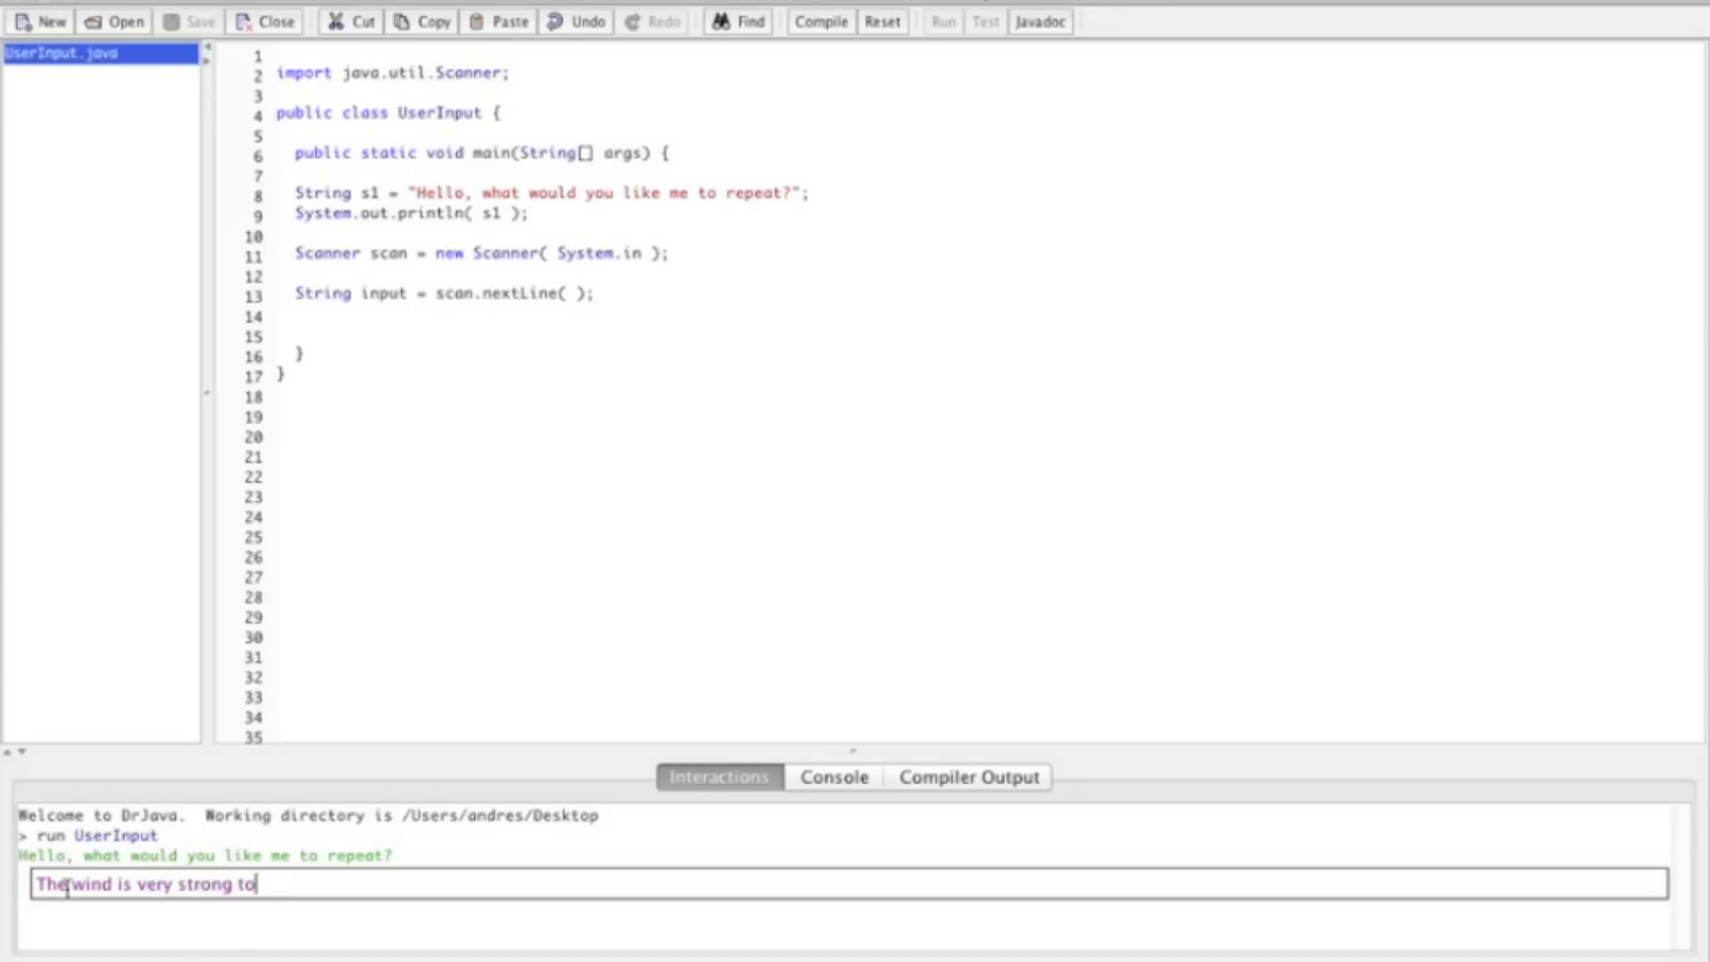
{"action": "type", "text": "day"}
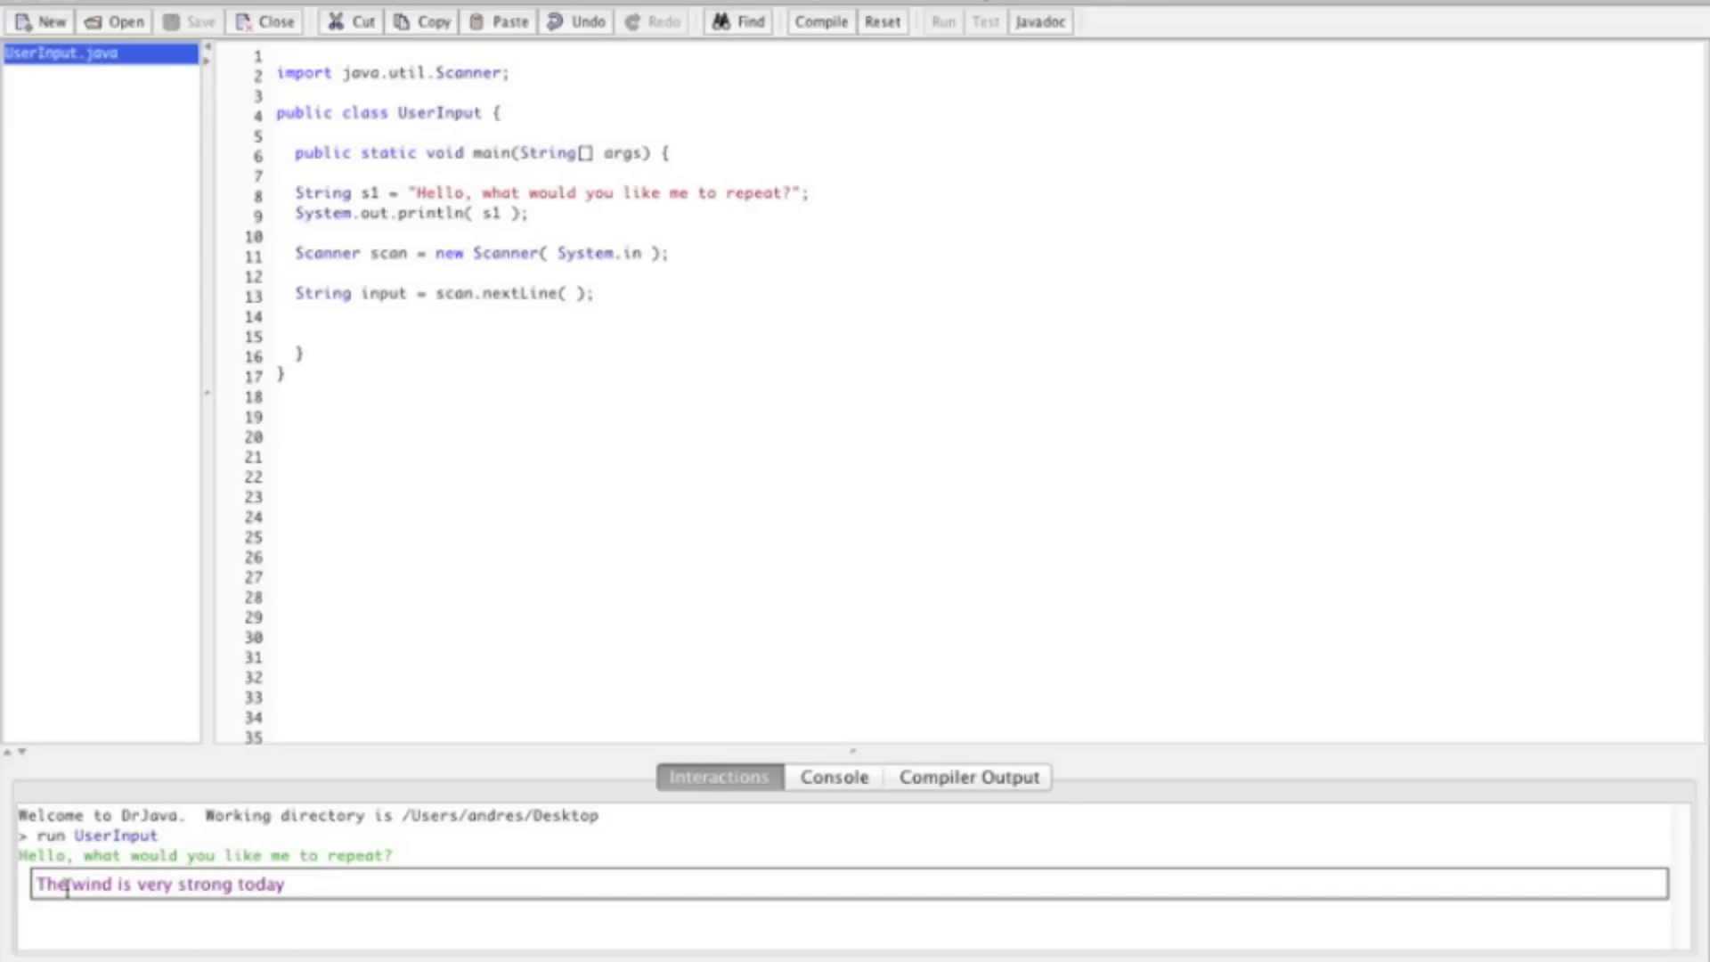
{"action": "key", "text": "Return"}
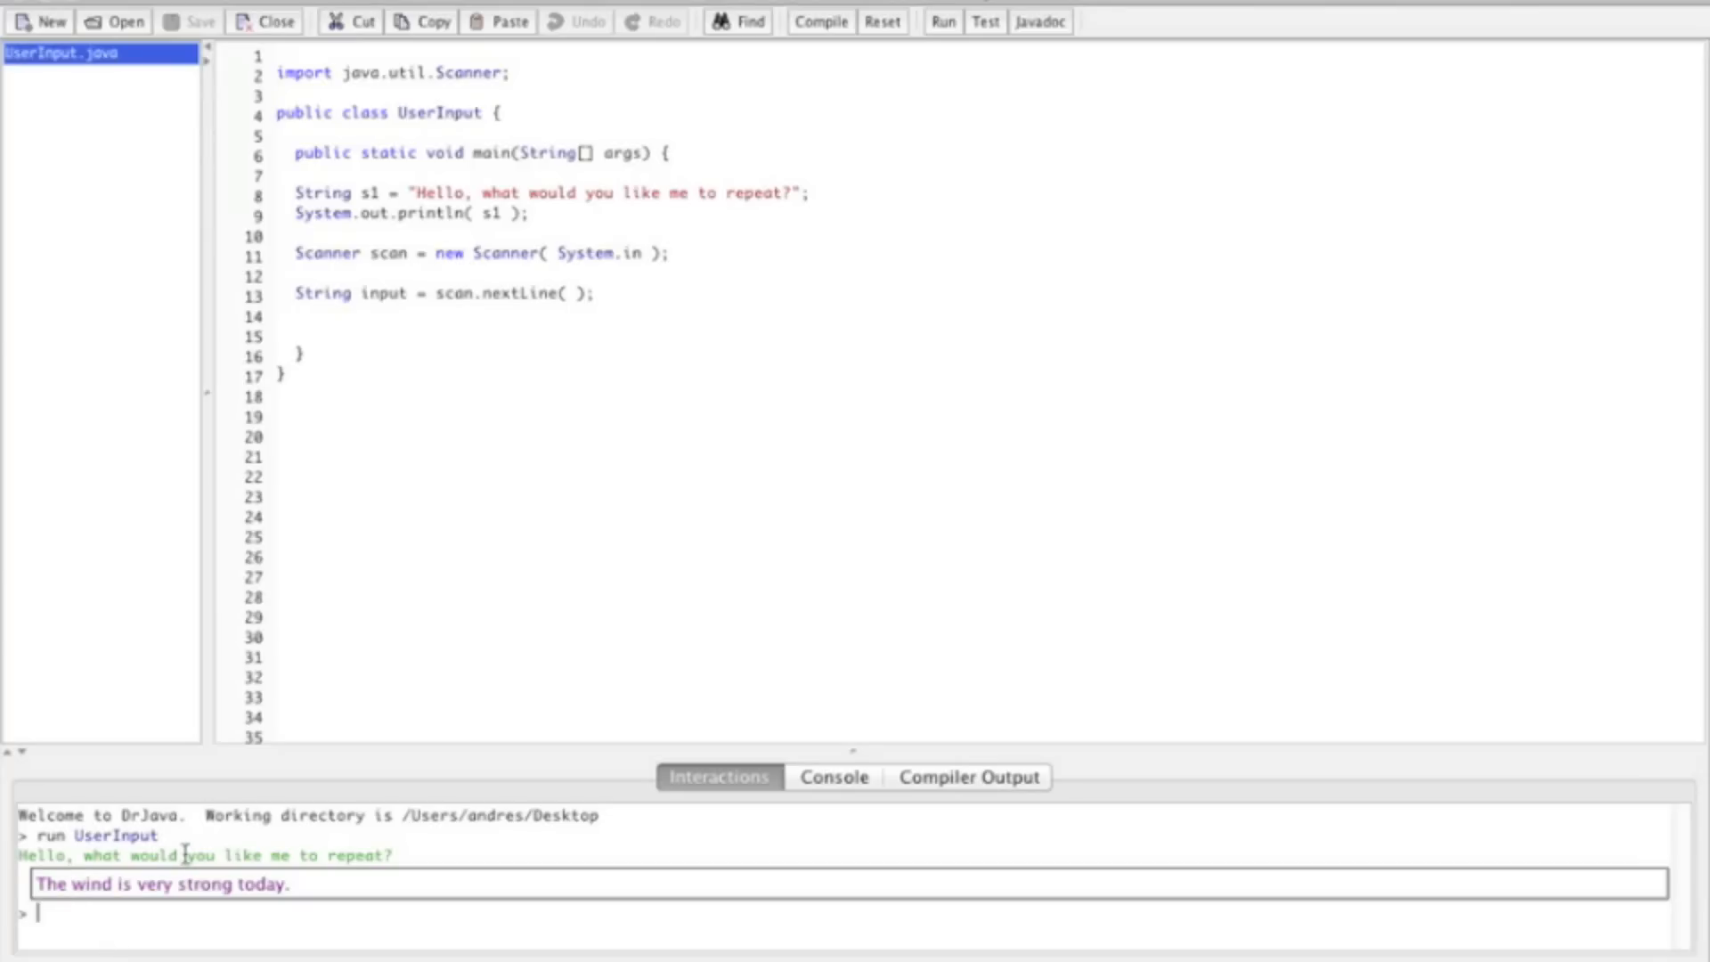
{"action": "mouse_move", "coordinate": [515, 295]}
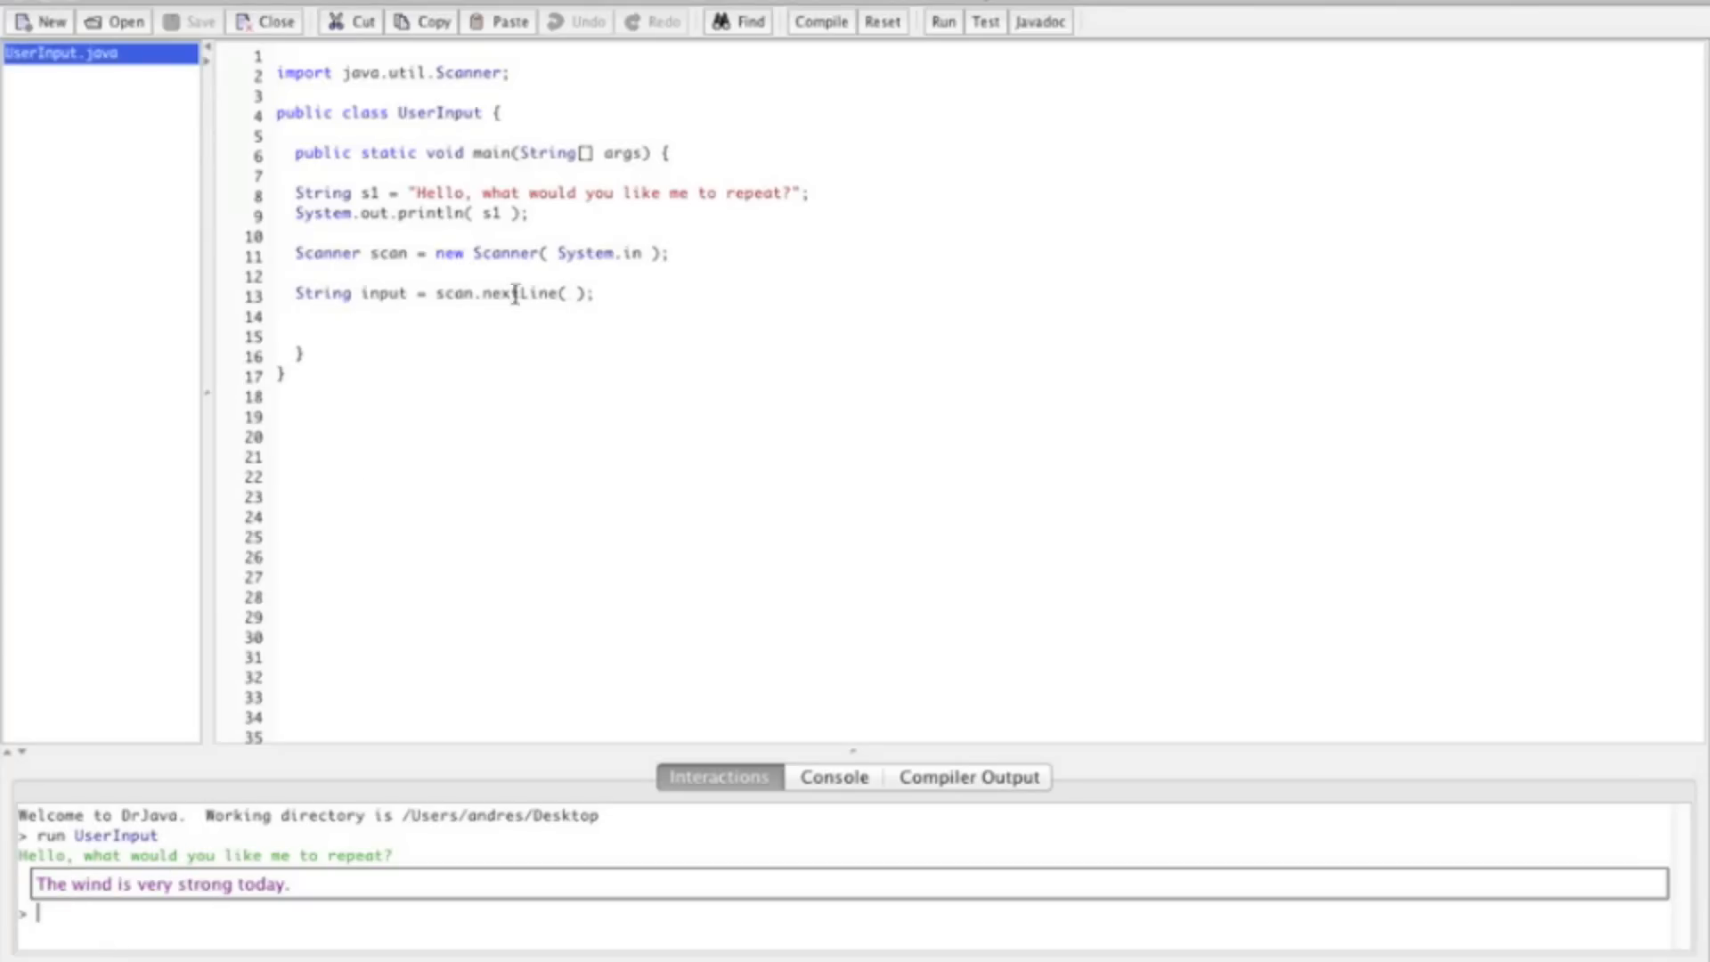
{"action": "mouse_move", "coordinate": [608, 294]}
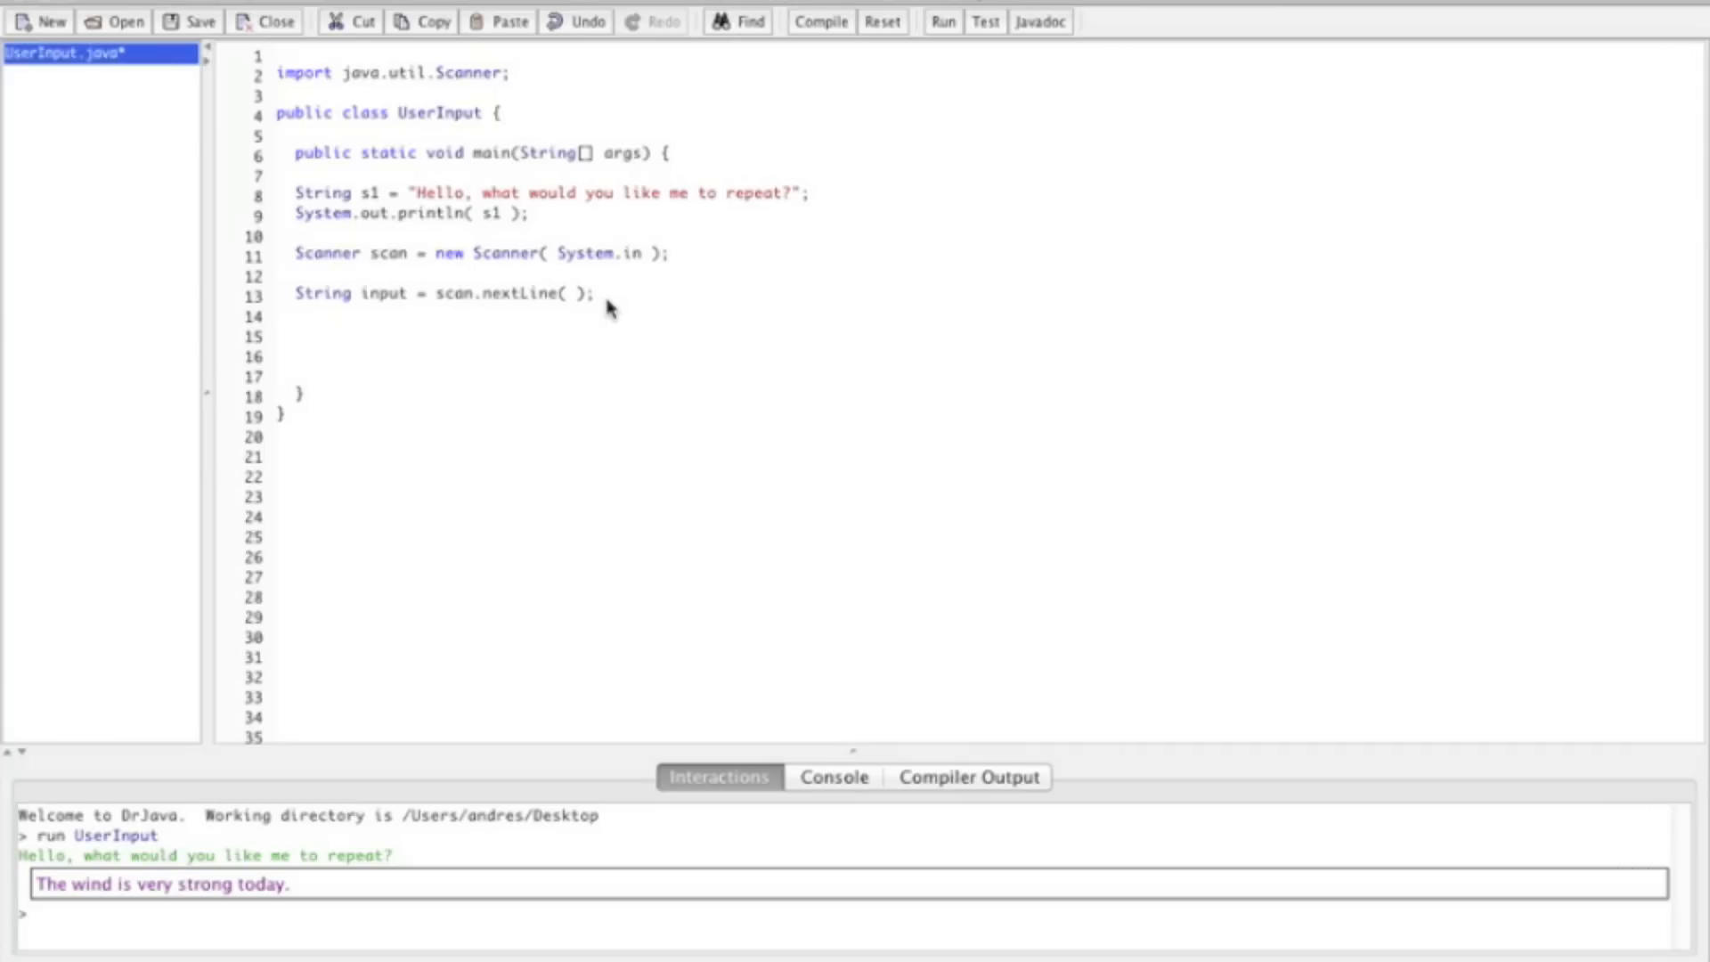
{"action": "mouse_move", "coordinate": [769, 356]}
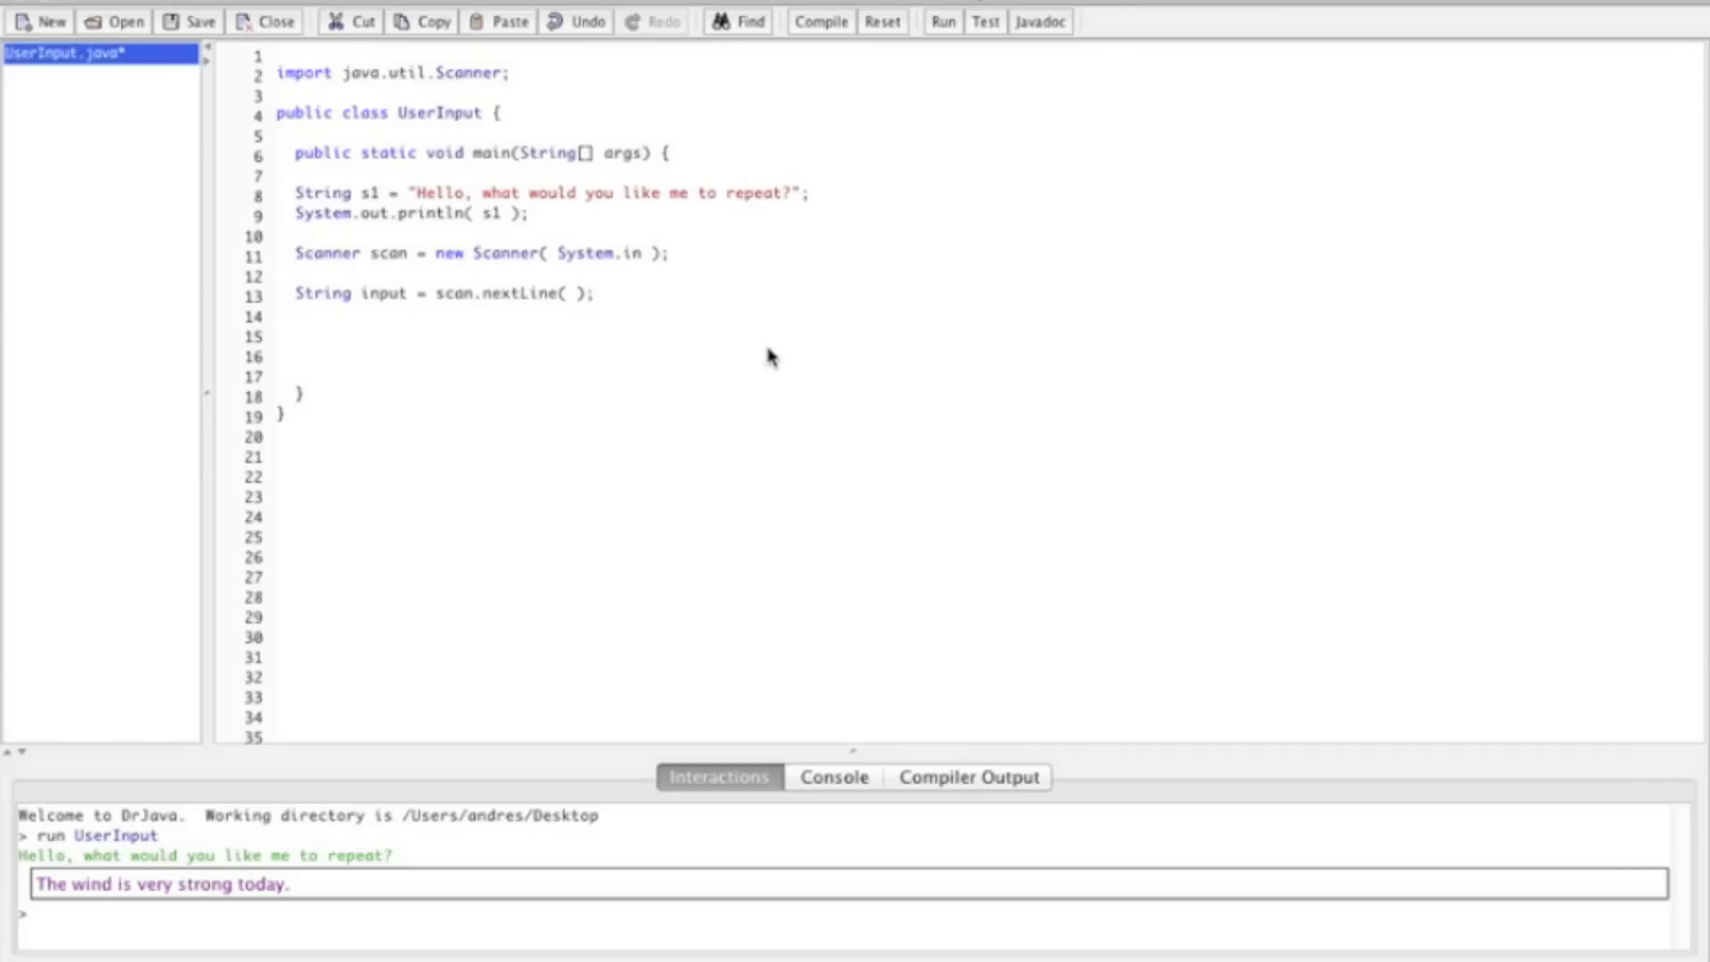
{"action": "mouse_move", "coordinate": [521, 321]}
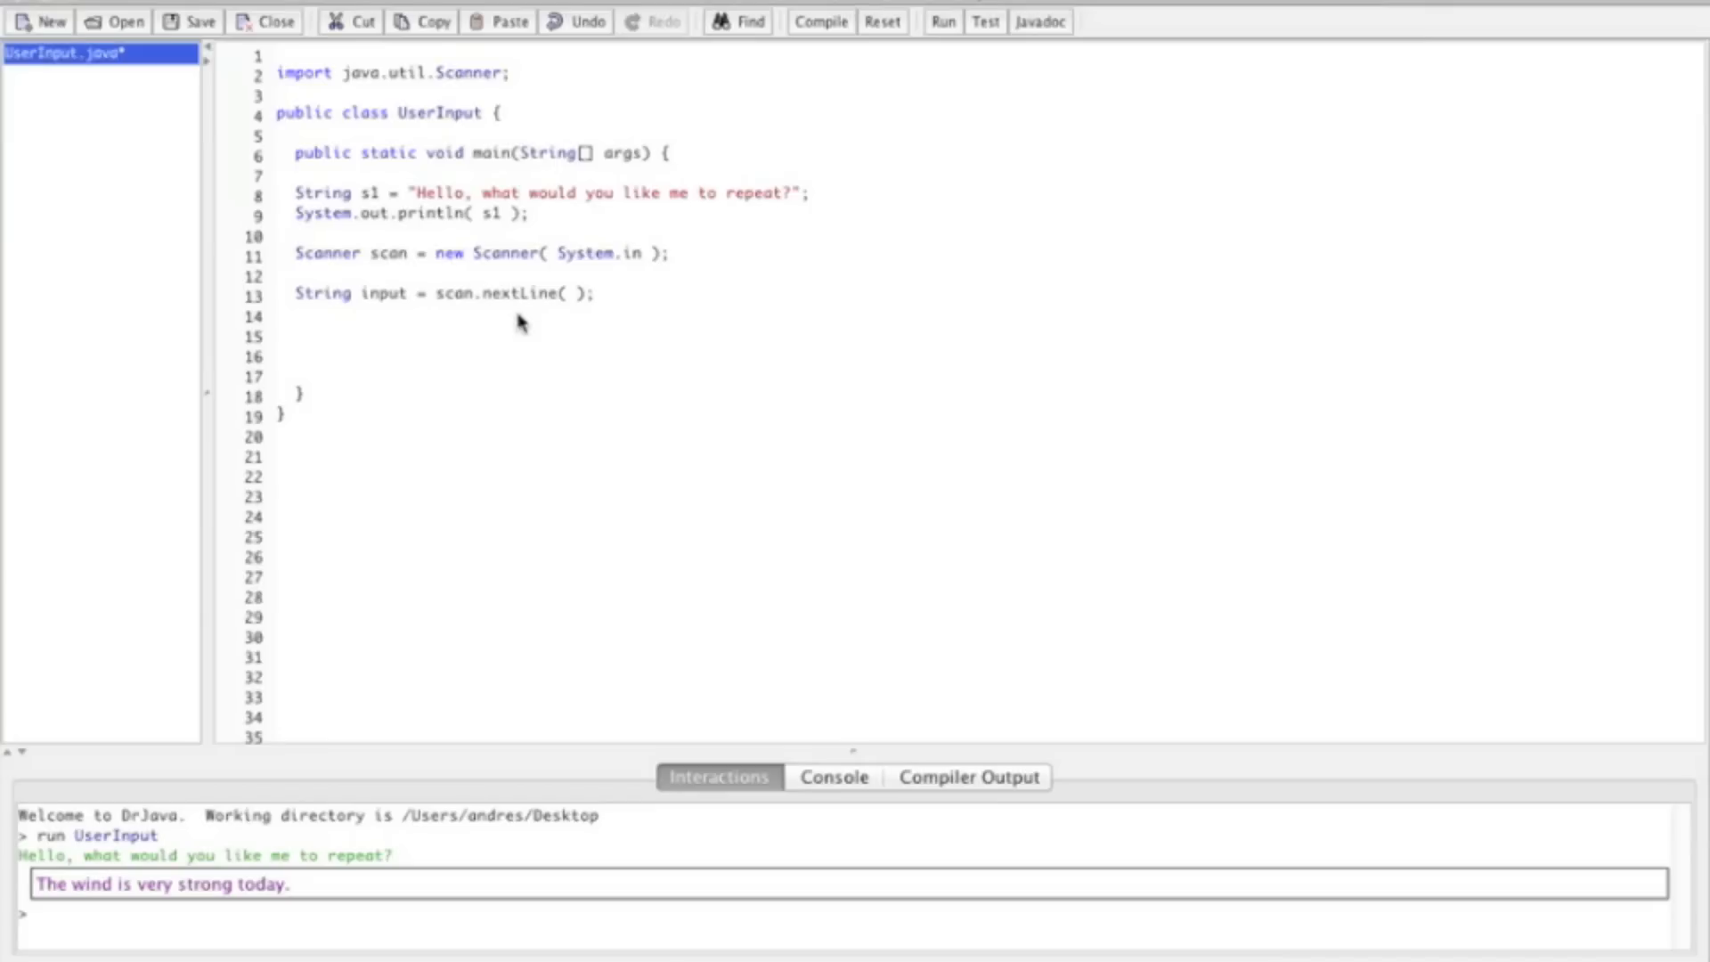
Add System.out.println( input ); on line 15 to echo the entered line.
{"action": "type", "text": "Sytem"}
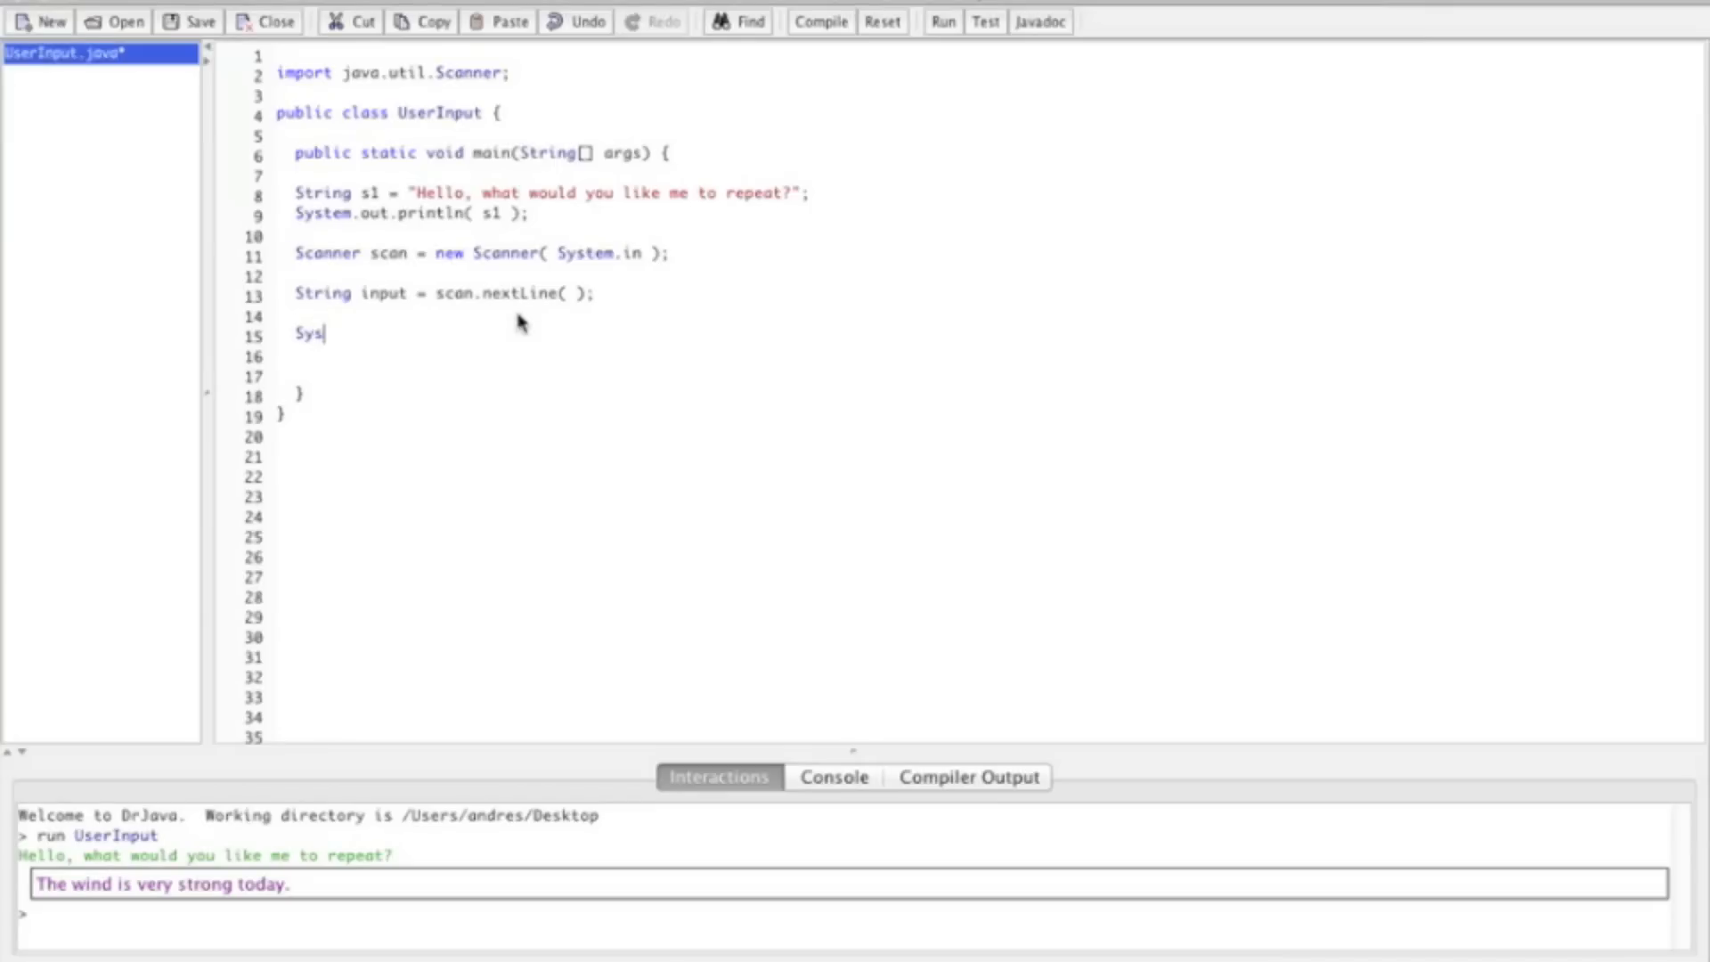
{"action": "type", "text": "tem"}
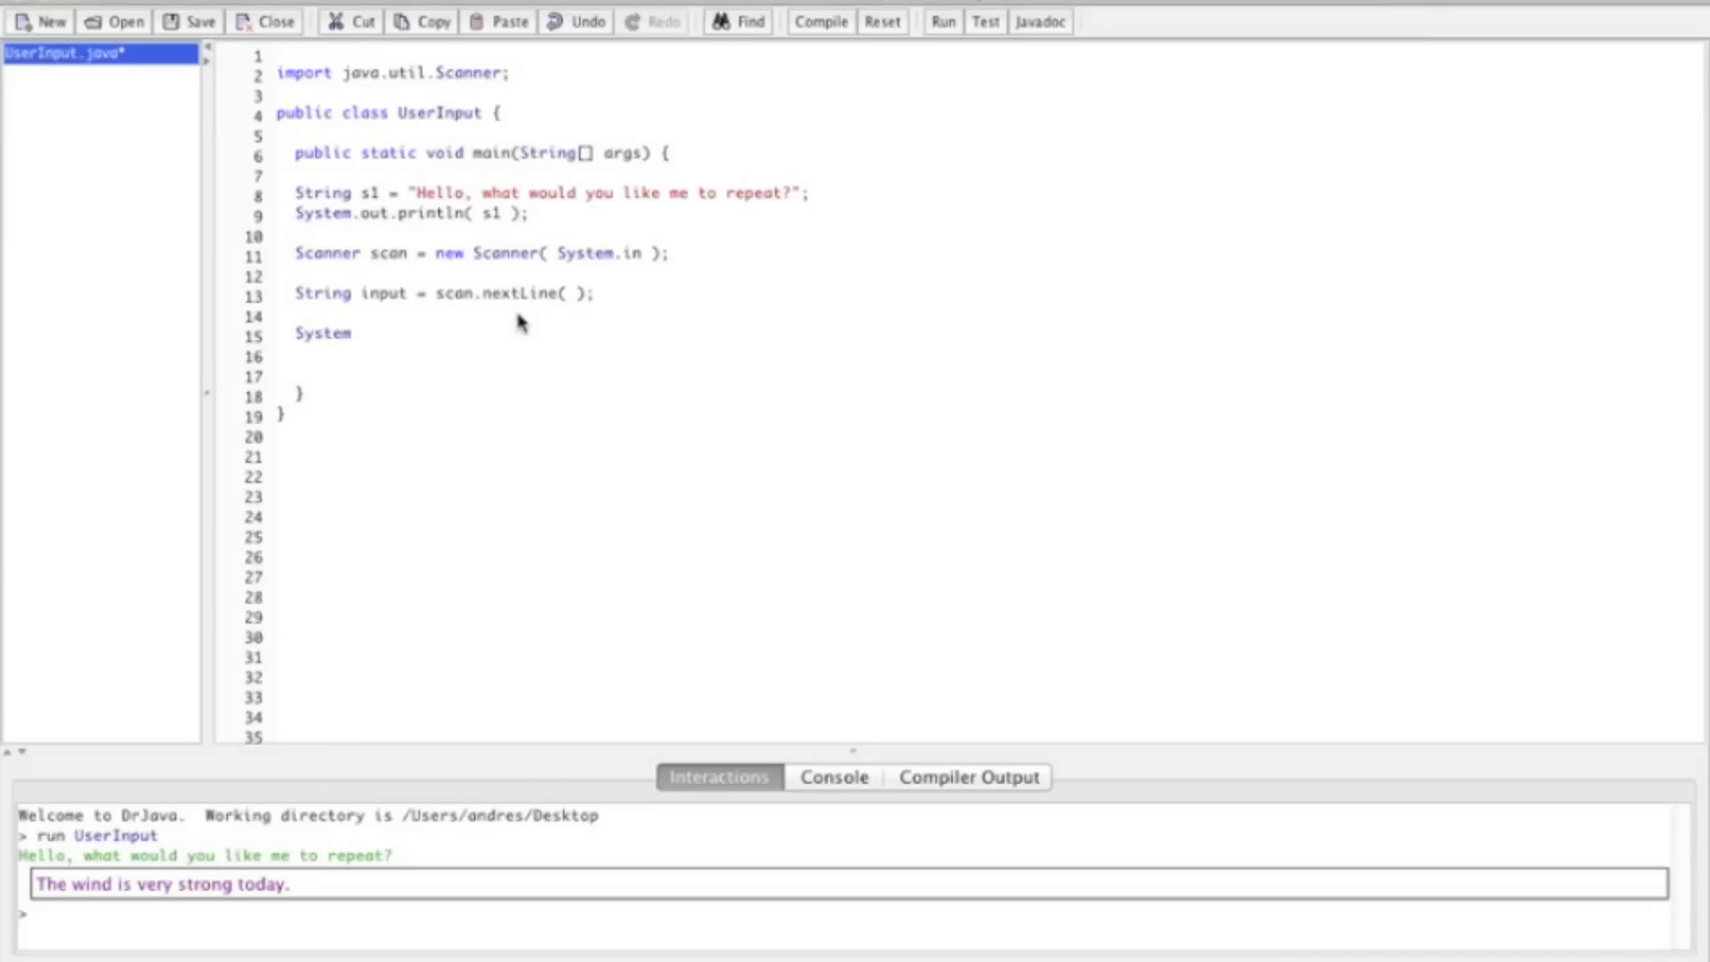
{"action": "type", "text": ".out."}
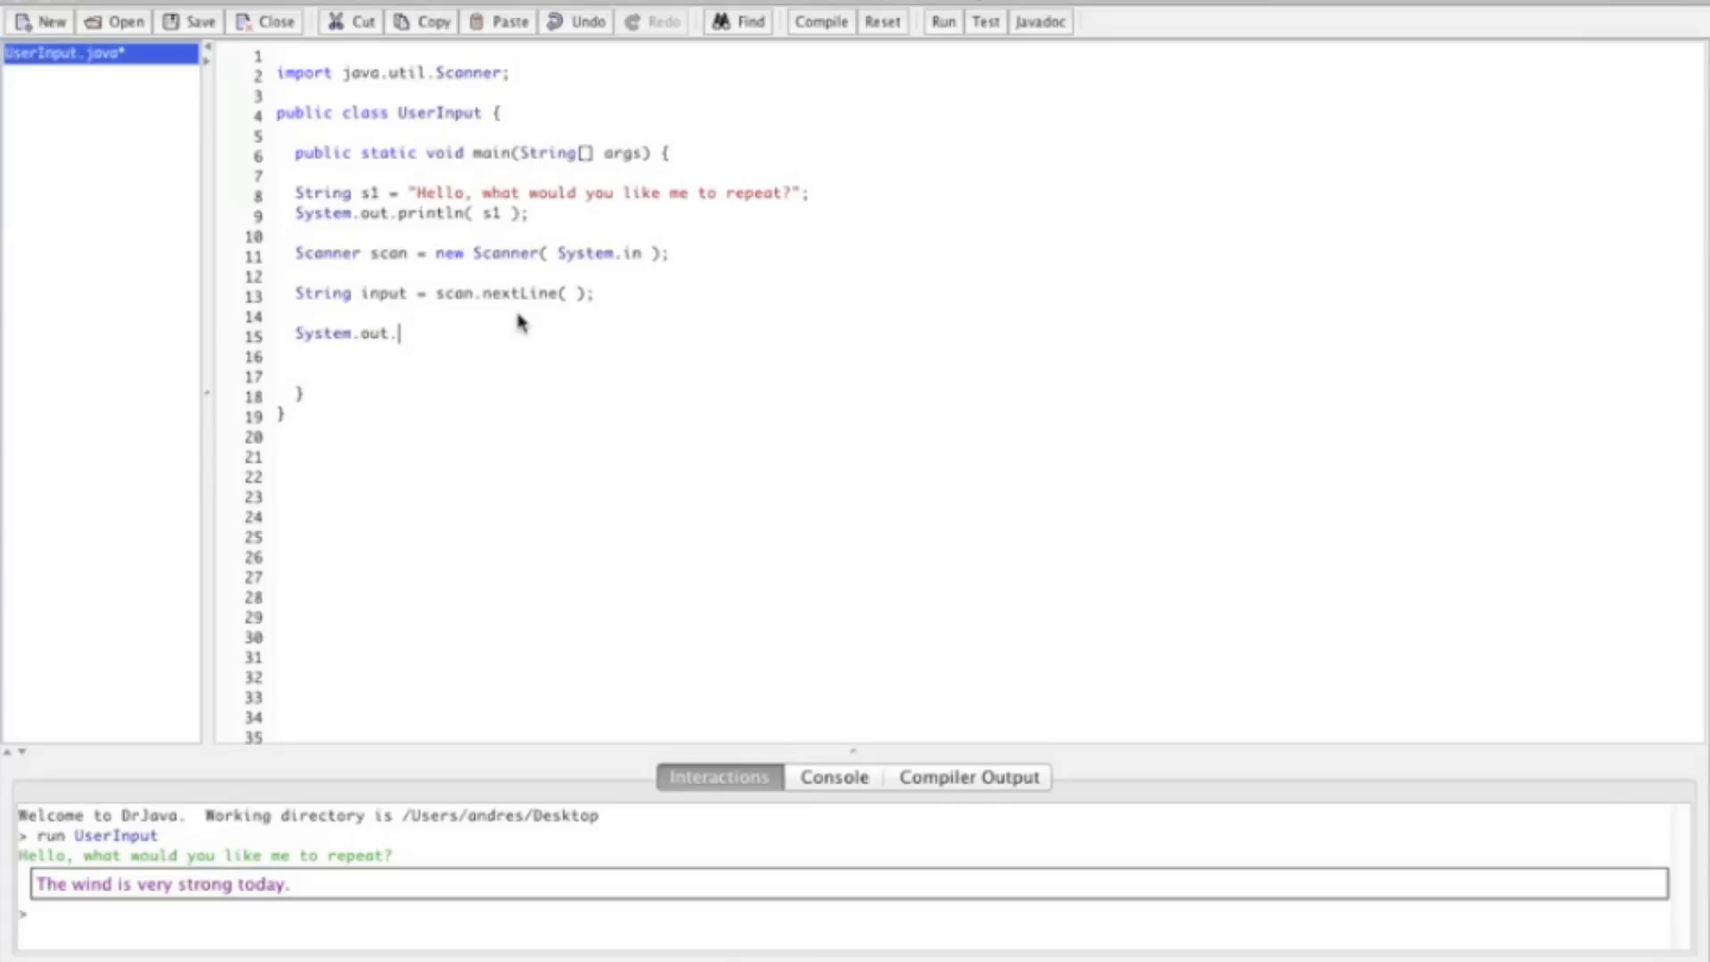
{"action": "type", "text": "print"}
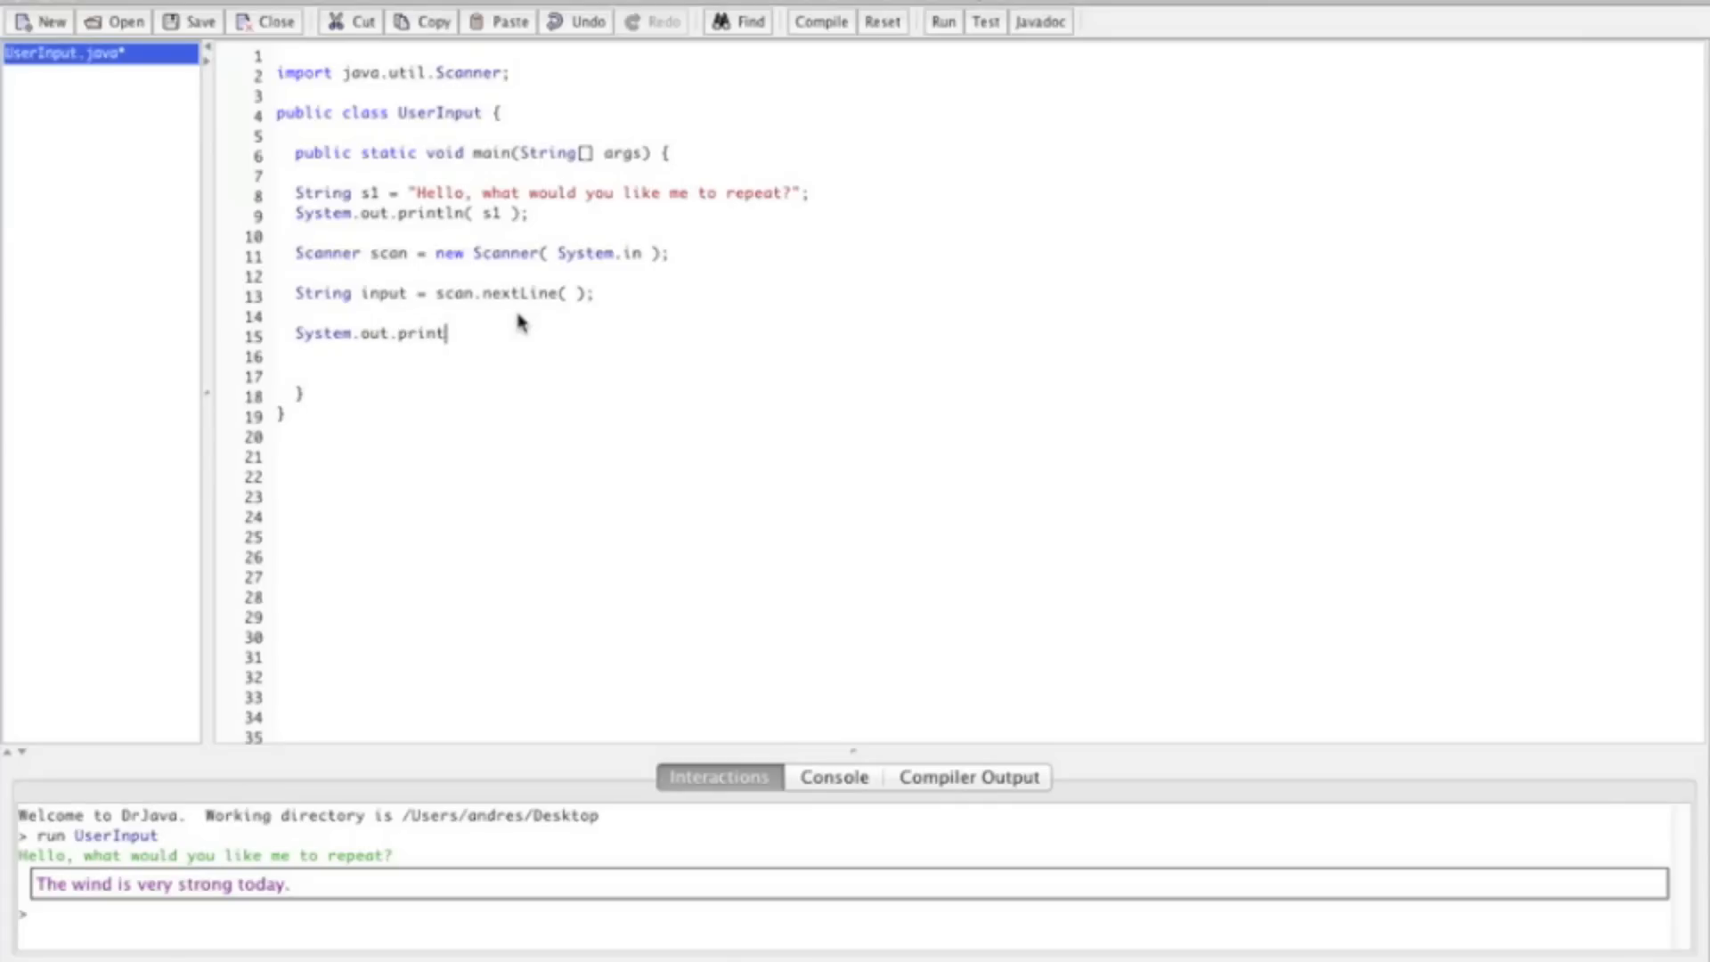
{"action": "type", "text": "ln("}
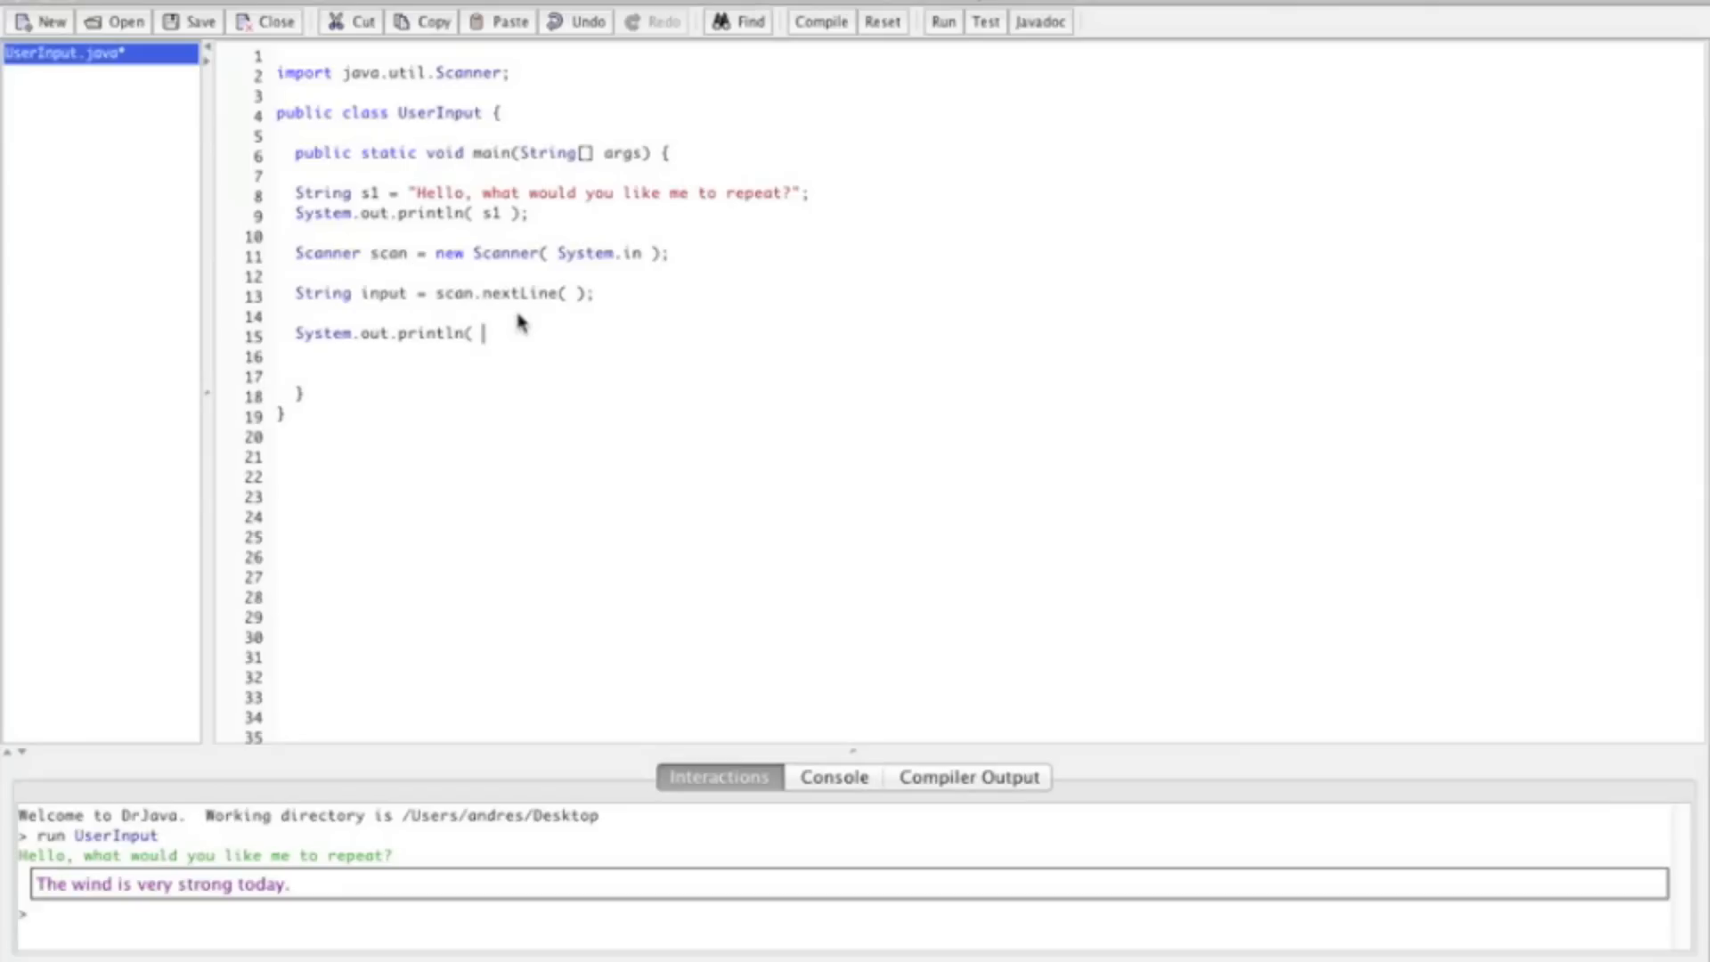
{"action": "type", "text": "in"}
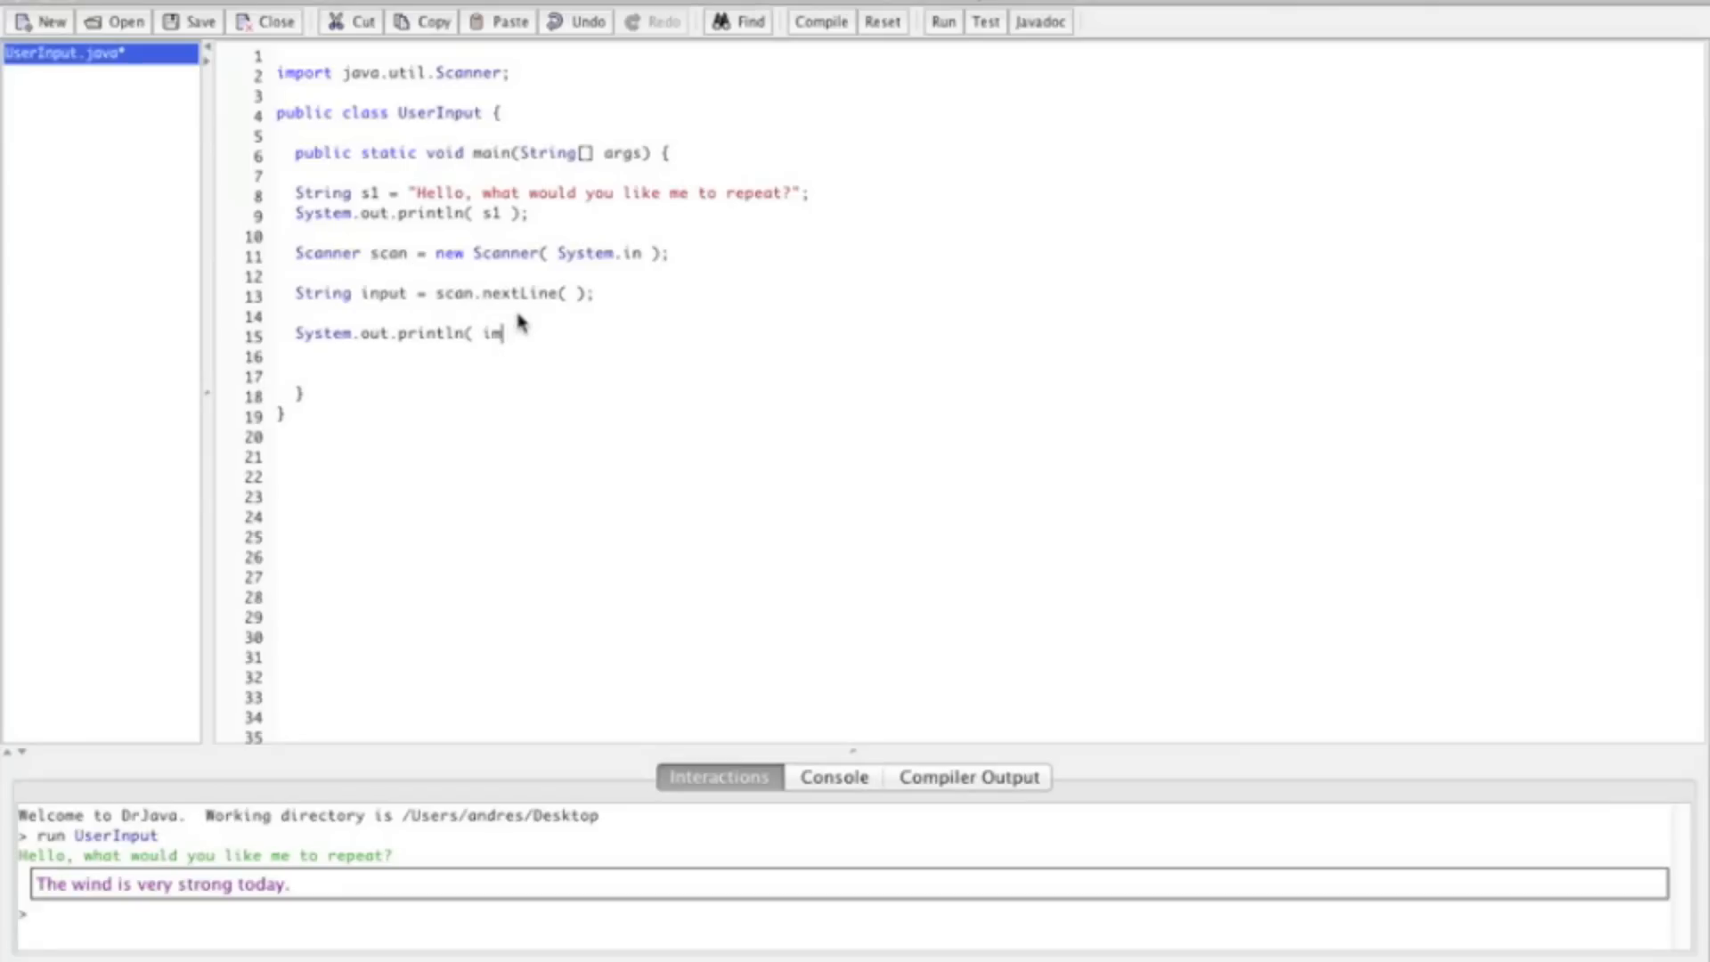
{"action": "type", "text": "input );"}
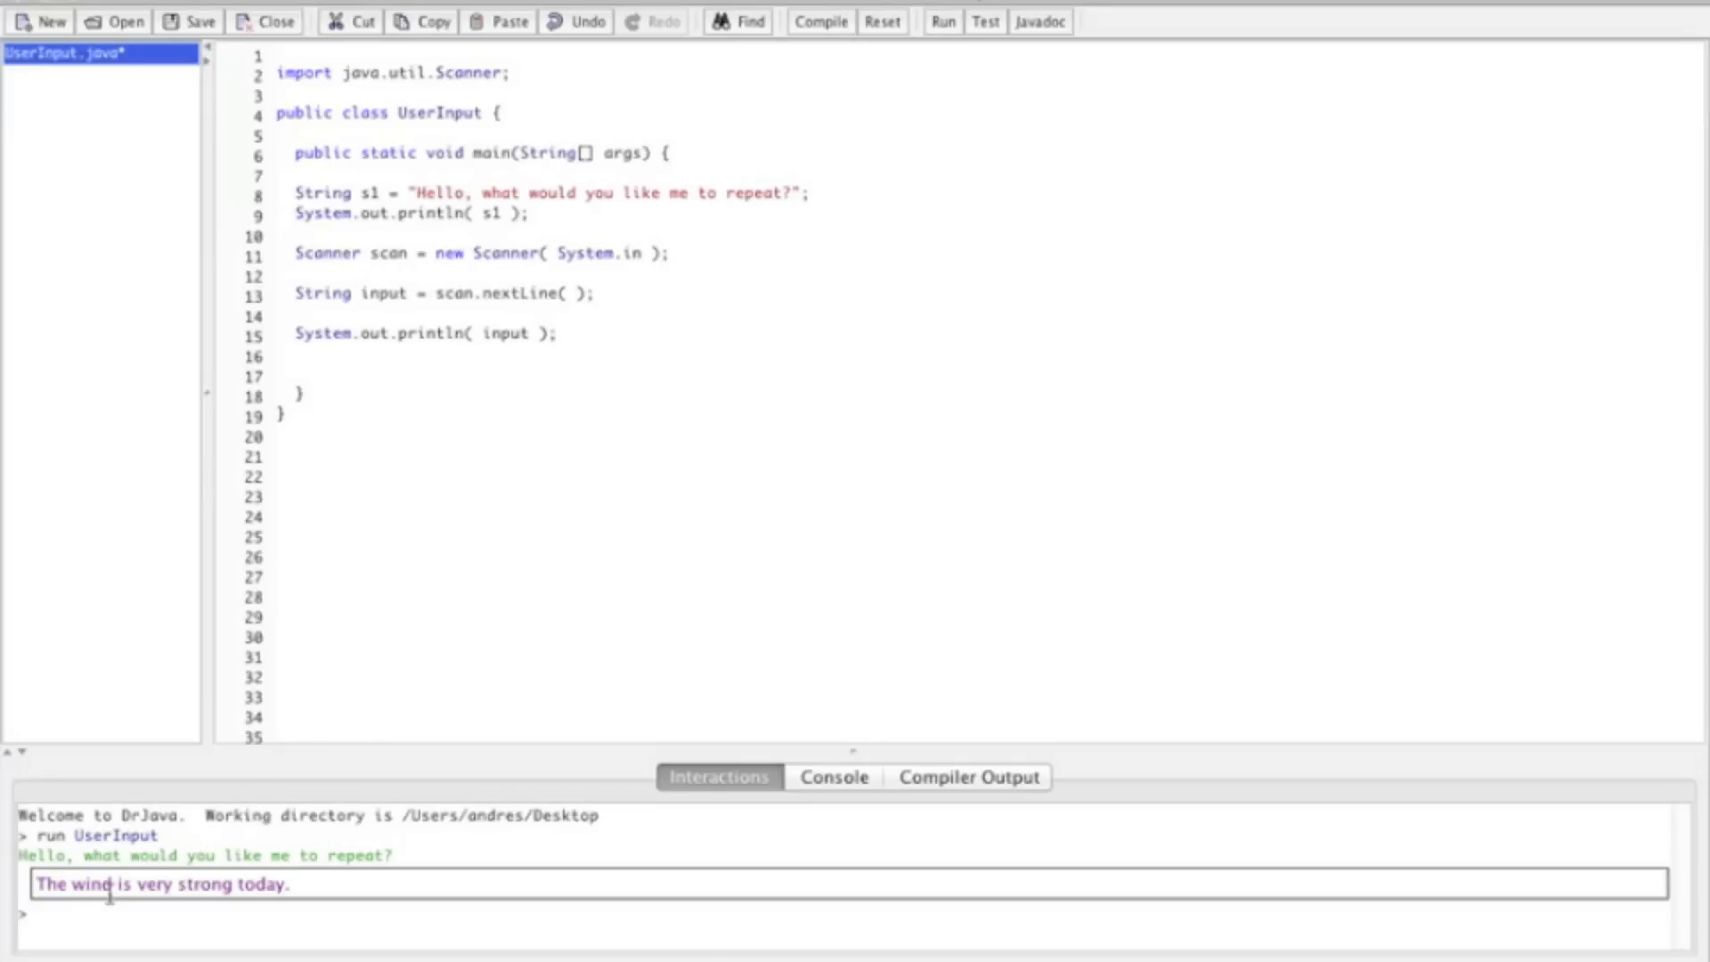
{"action": "mouse_move", "coordinate": [791, 418]}
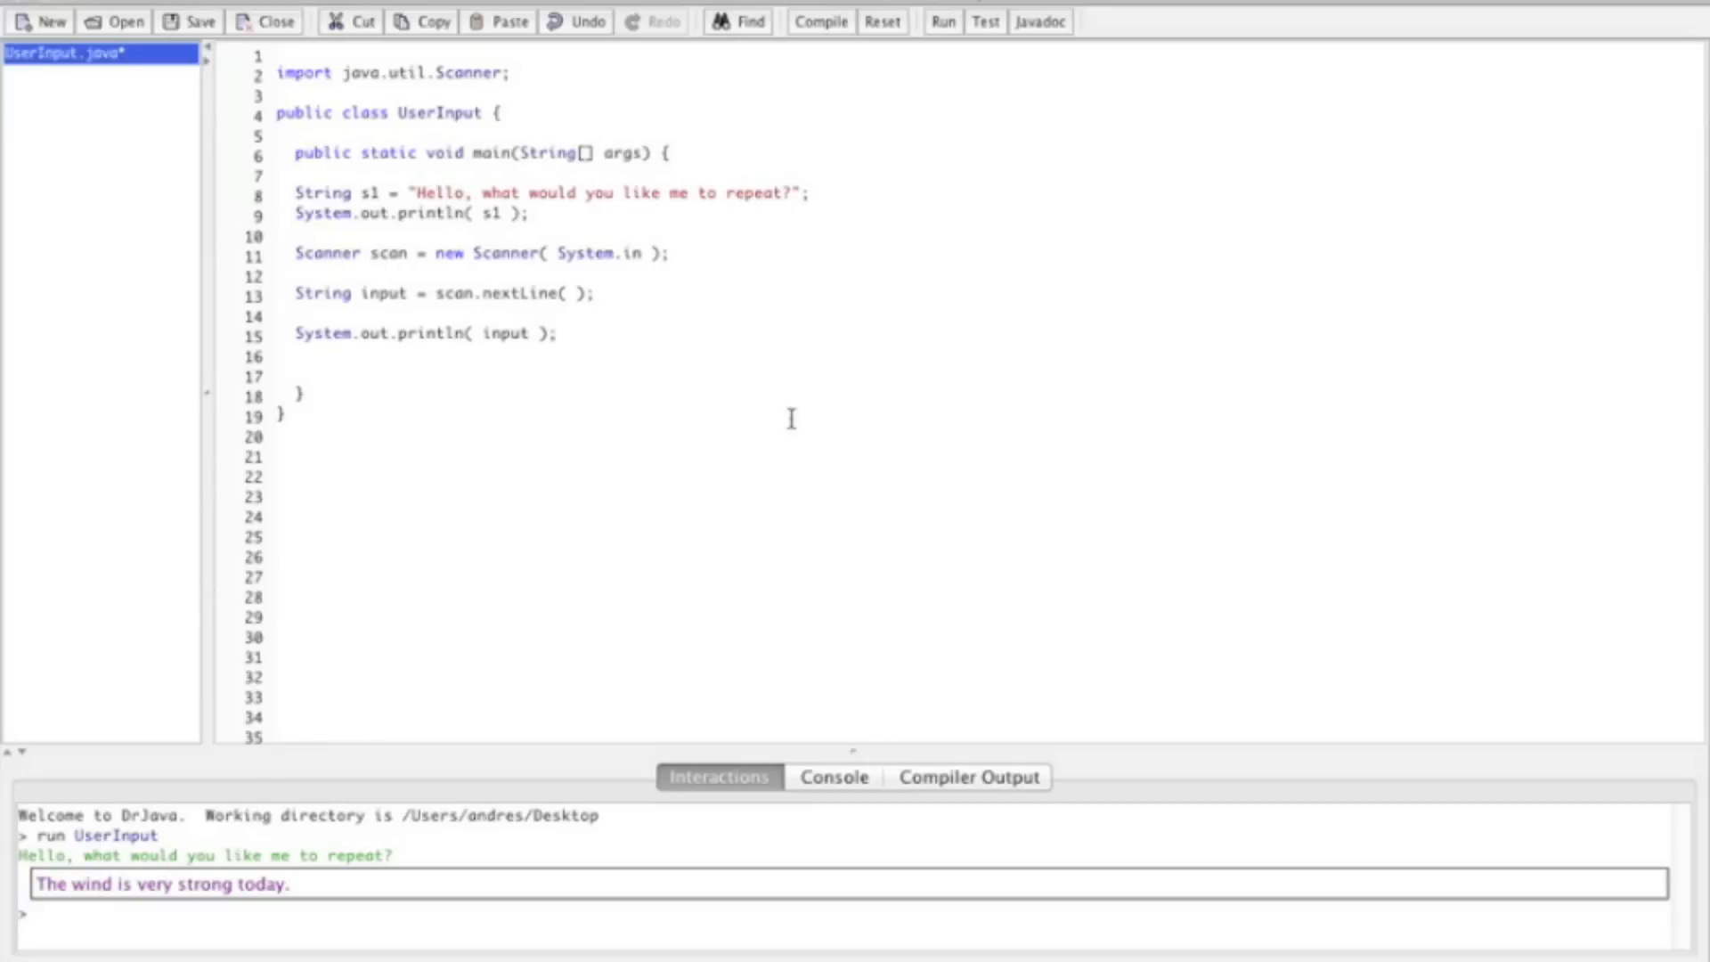
{"action": "mouse_move", "coordinate": [442, 451]}
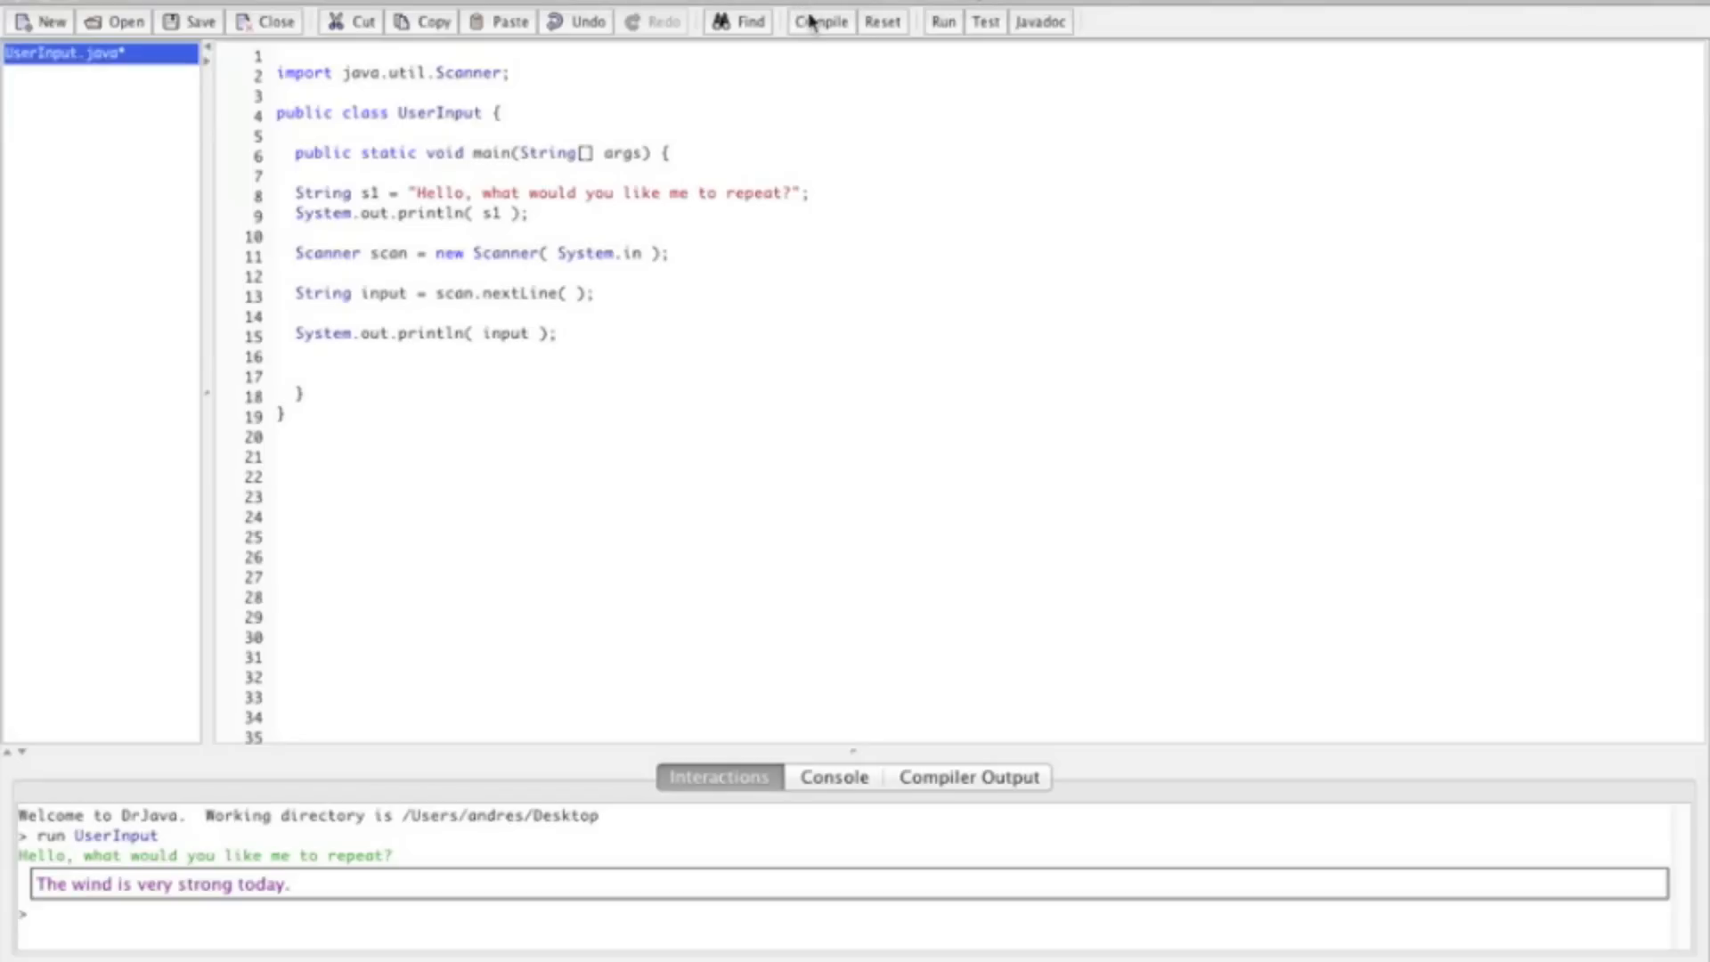
Compile and run UserInput, then enter "I'm a liar" so it is echoed back.
{"action": "left_click", "coordinate": [821, 20]}
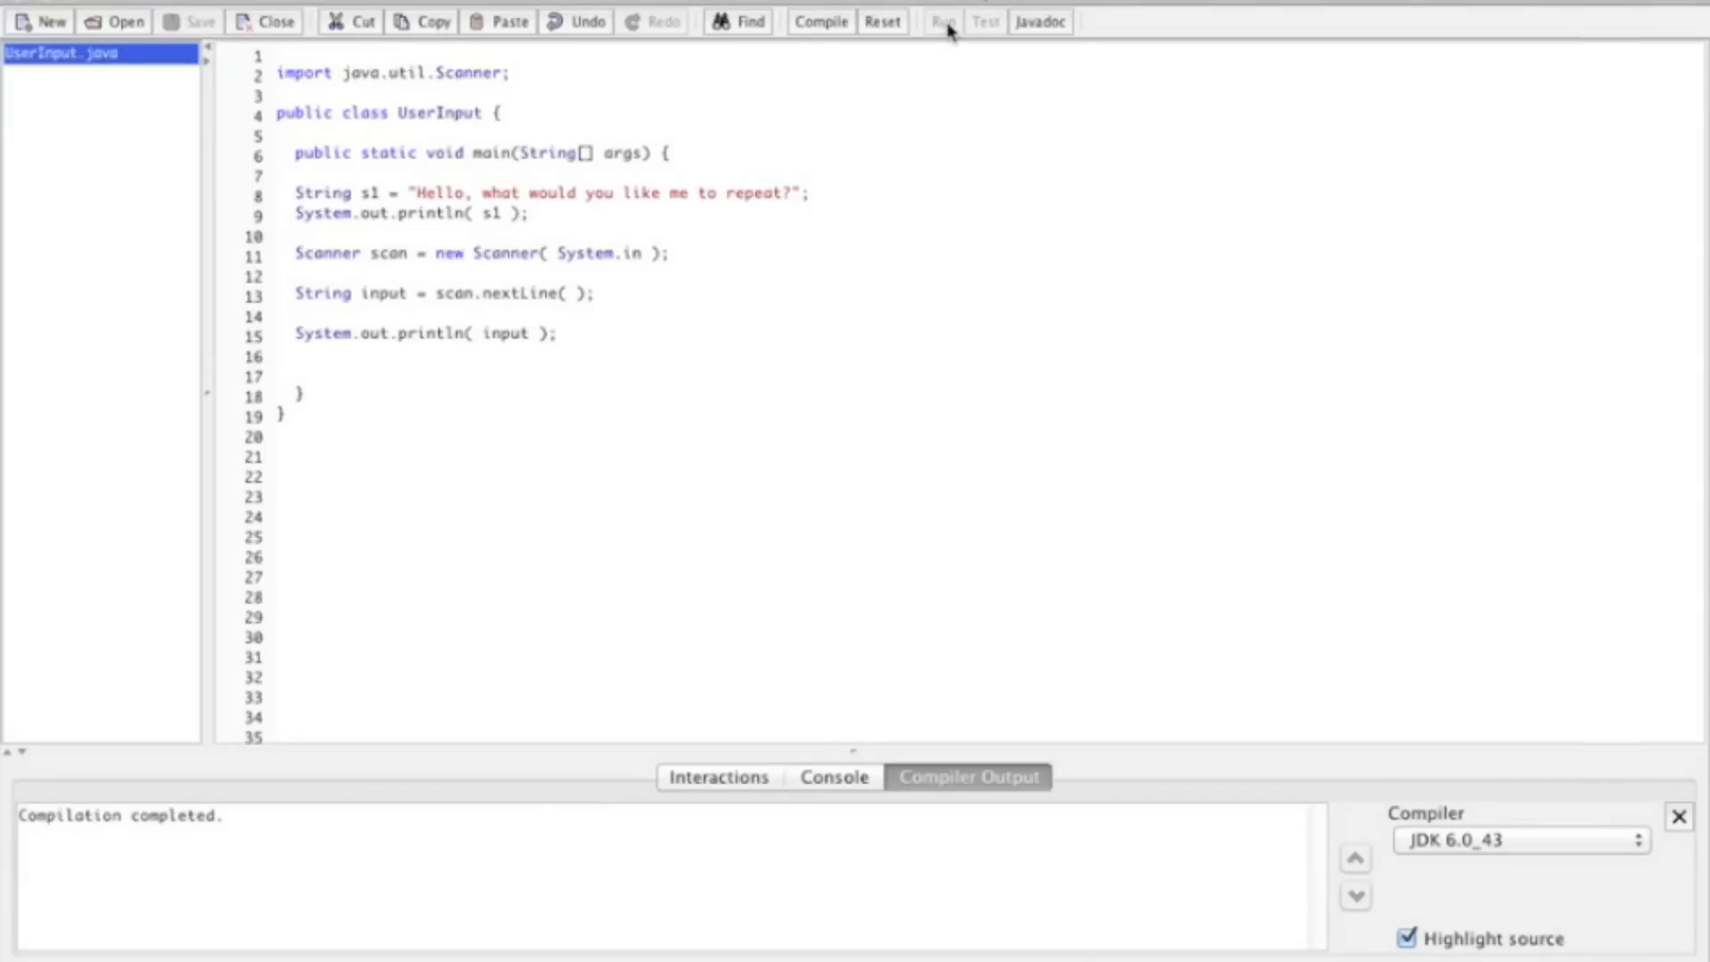
{"action": "left_click", "coordinate": [940, 21]}
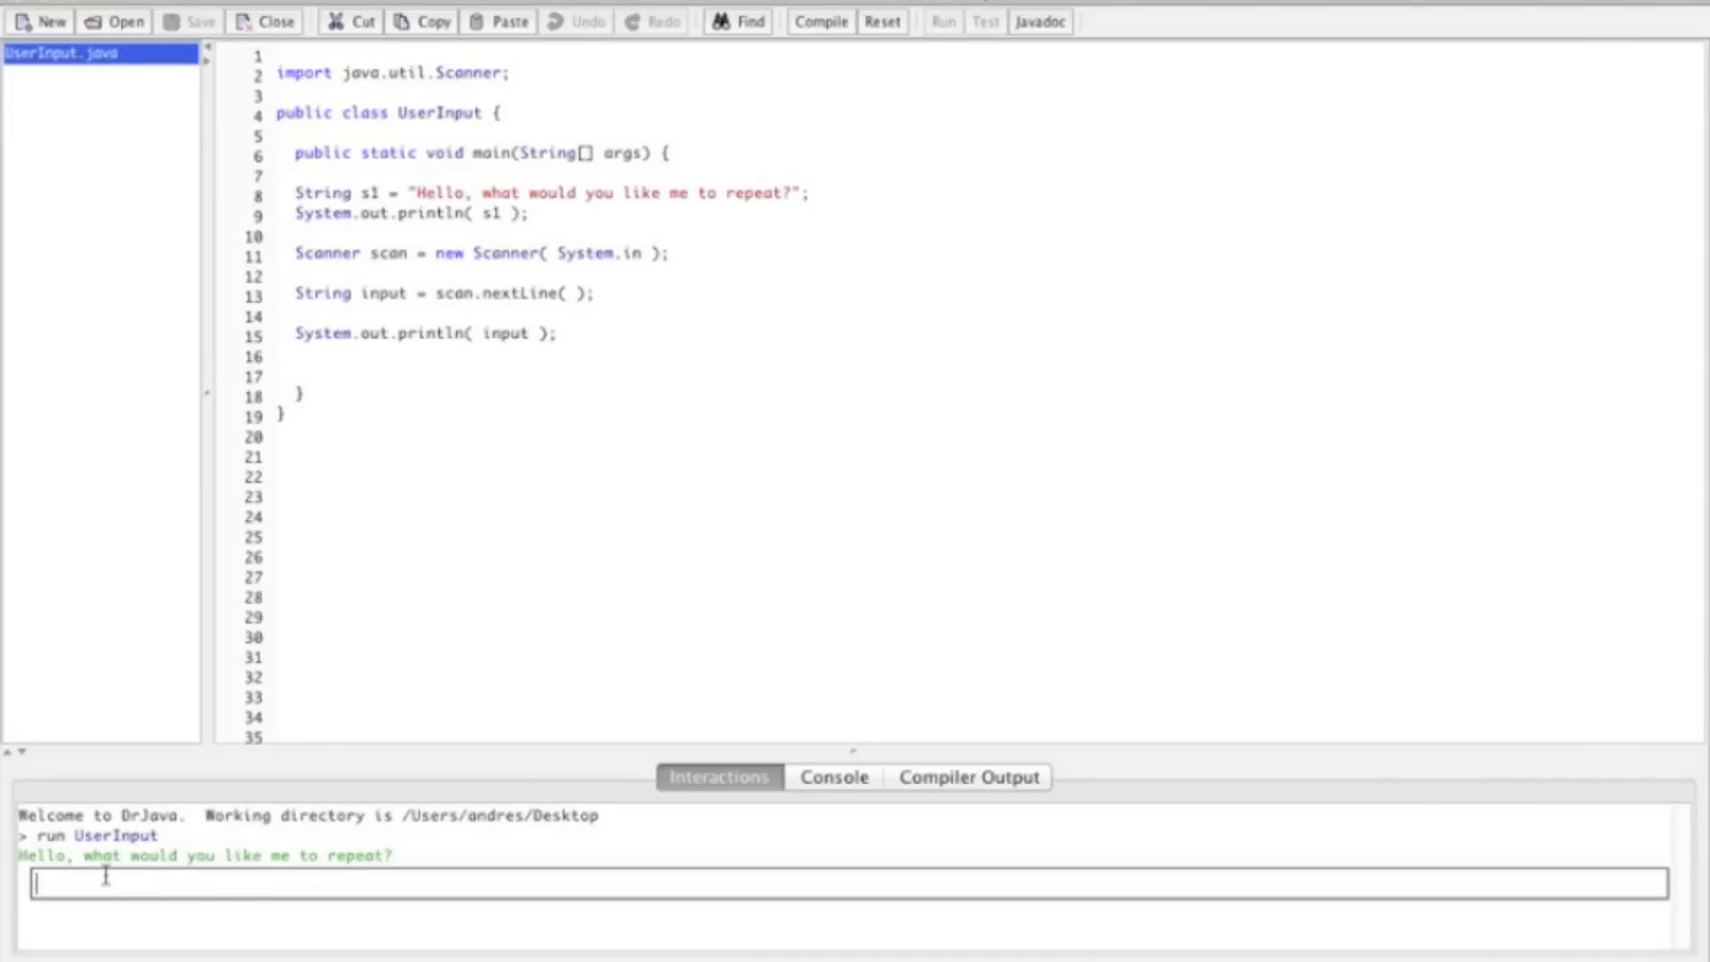
{"action": "mouse_move", "coordinate": [246, 862]}
{"action": "type", "text": "I"}
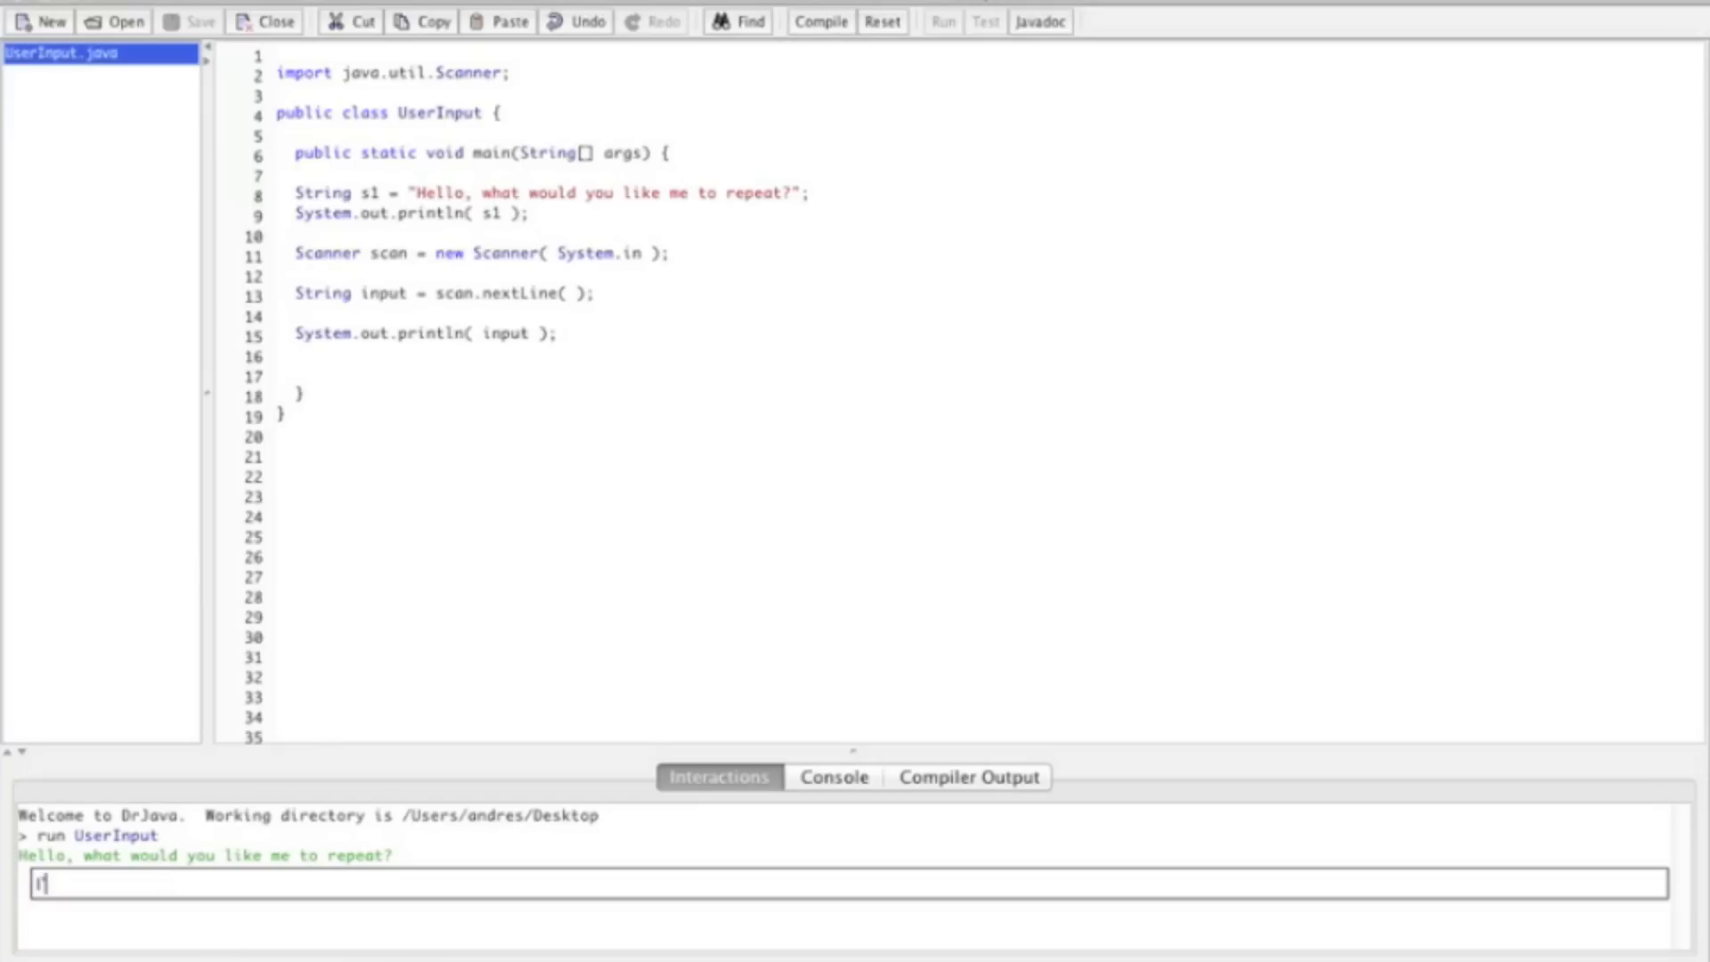
{"action": "type", "text": "'m a liar"}
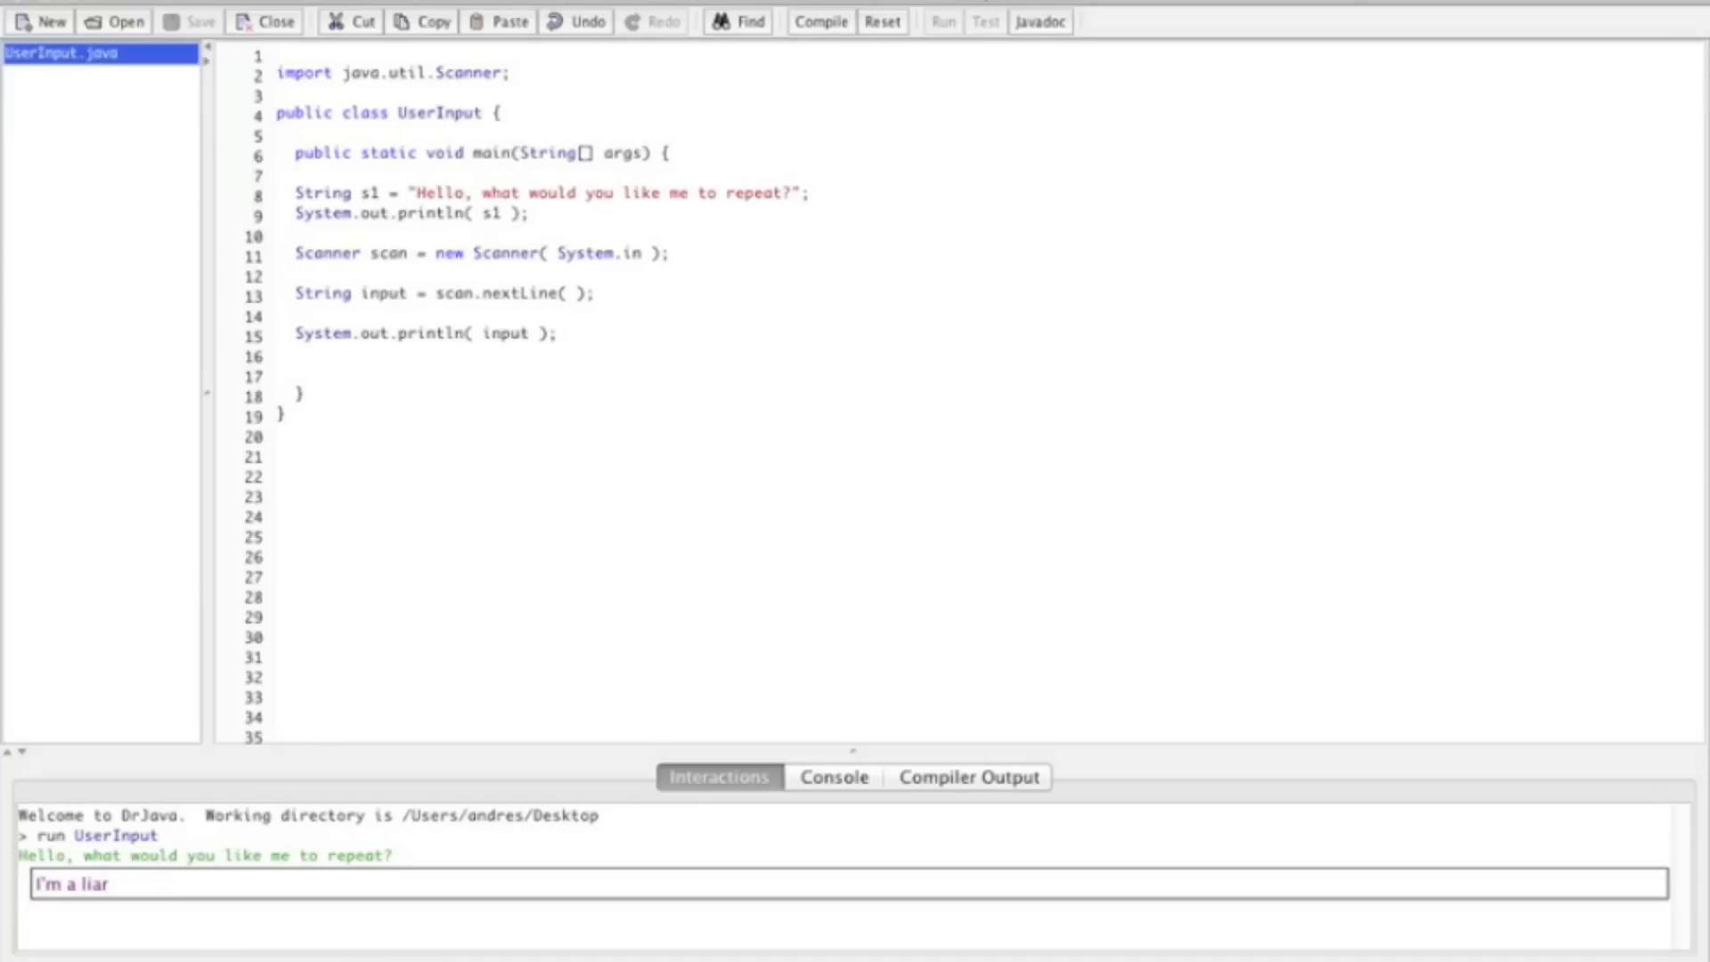
{"action": "key", "text": "Return"}
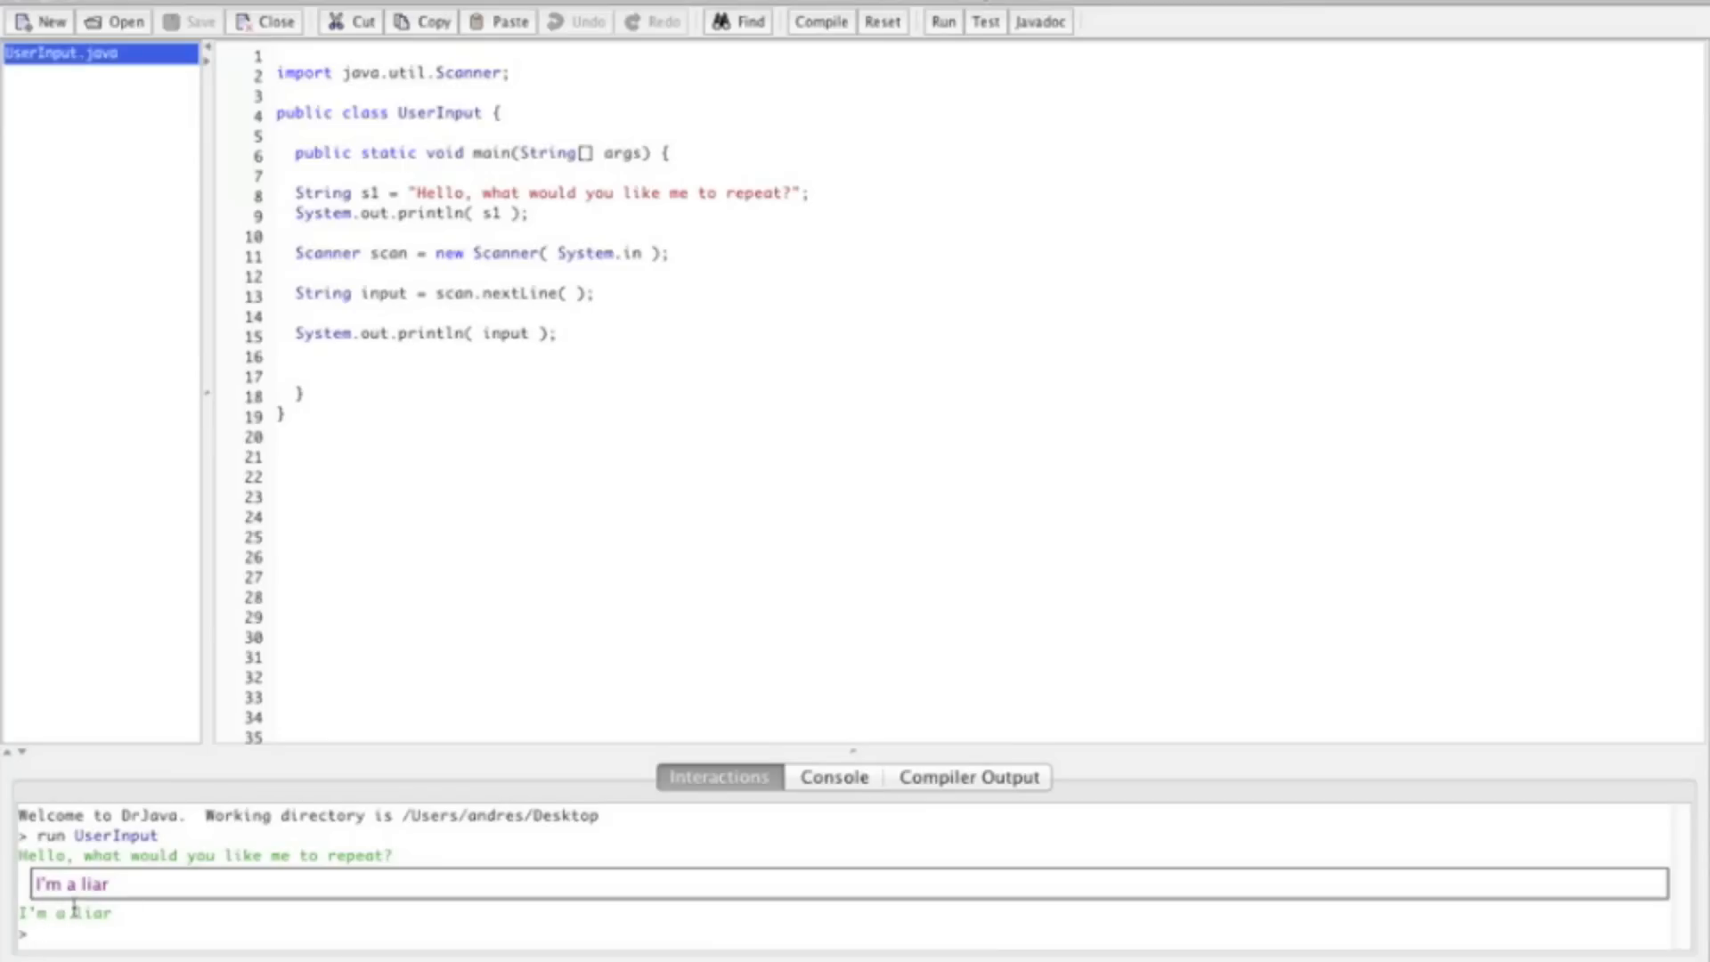
{"action": "mouse_move", "coordinate": [241, 882]}
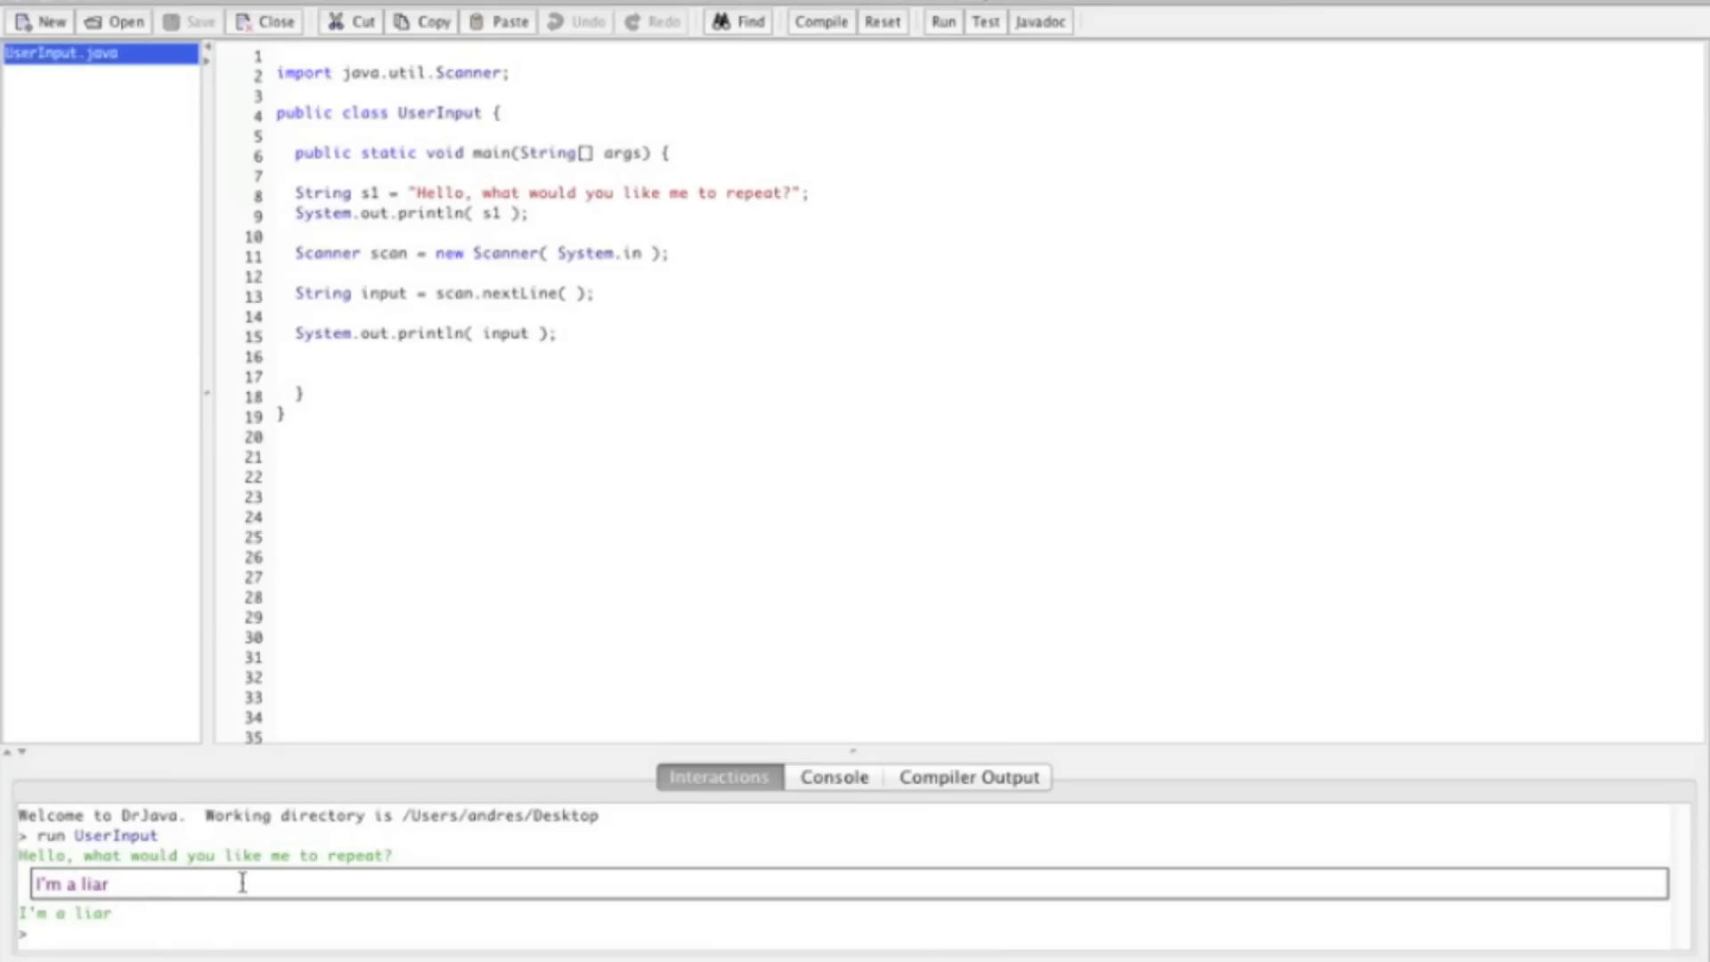
{"action": "mouse_move", "coordinate": [574, 302]}
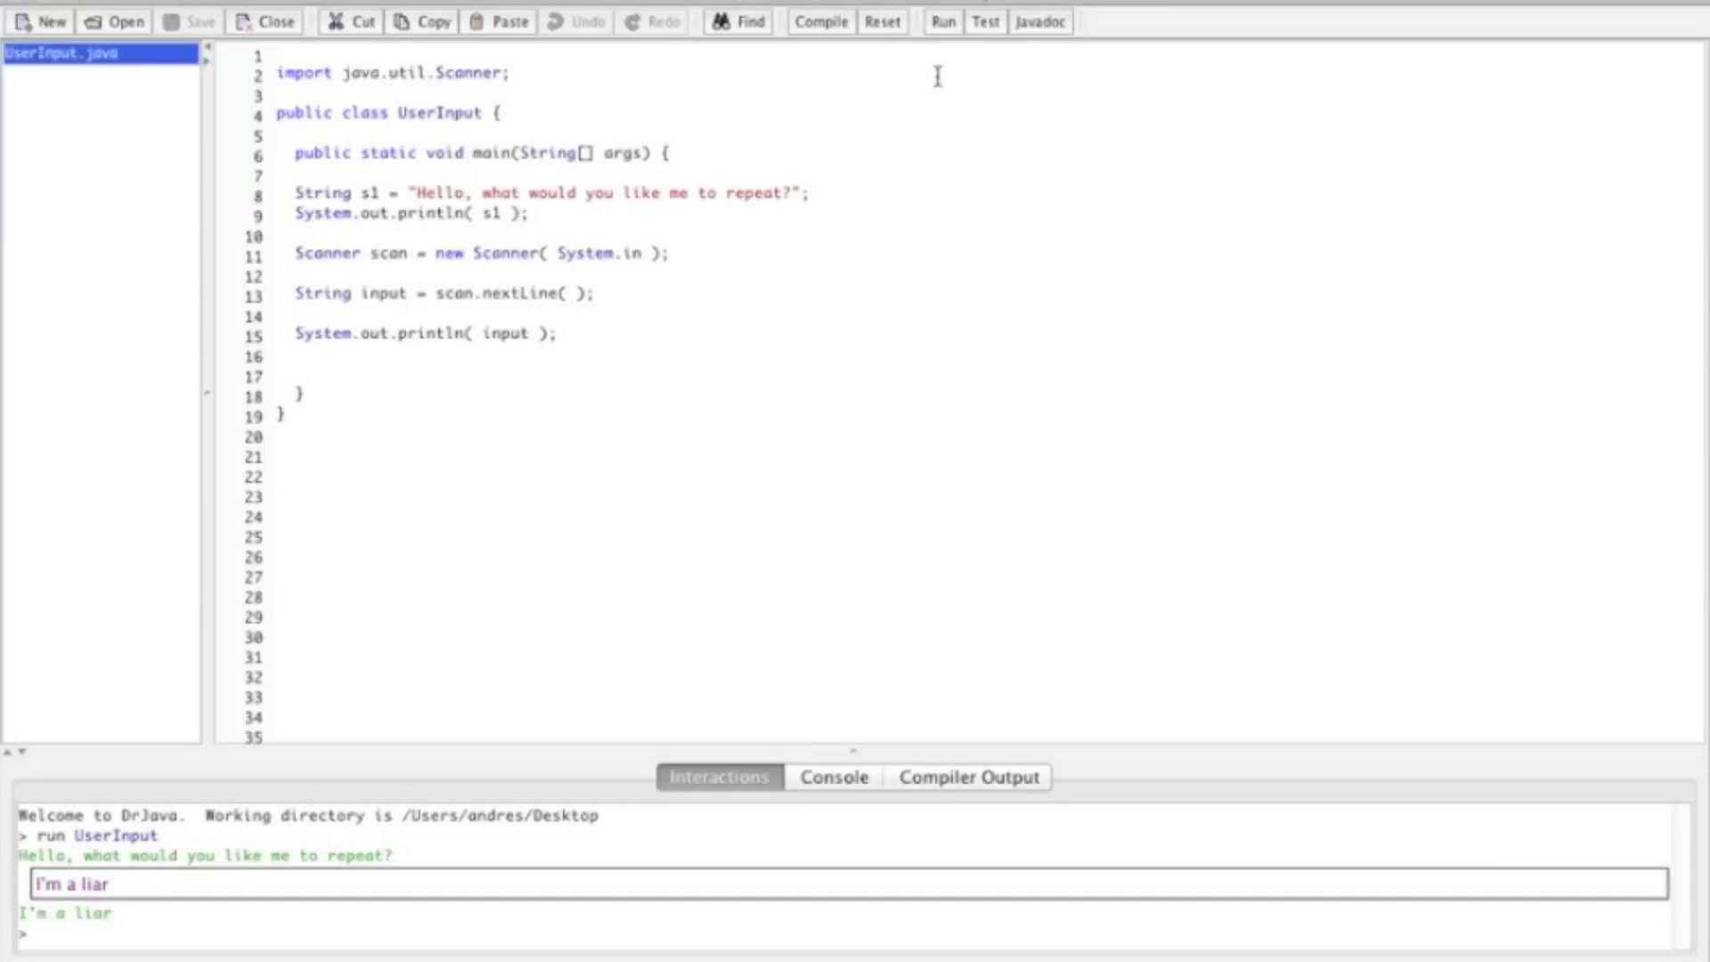
{"action": "mouse_move", "coordinate": [574, 372]}
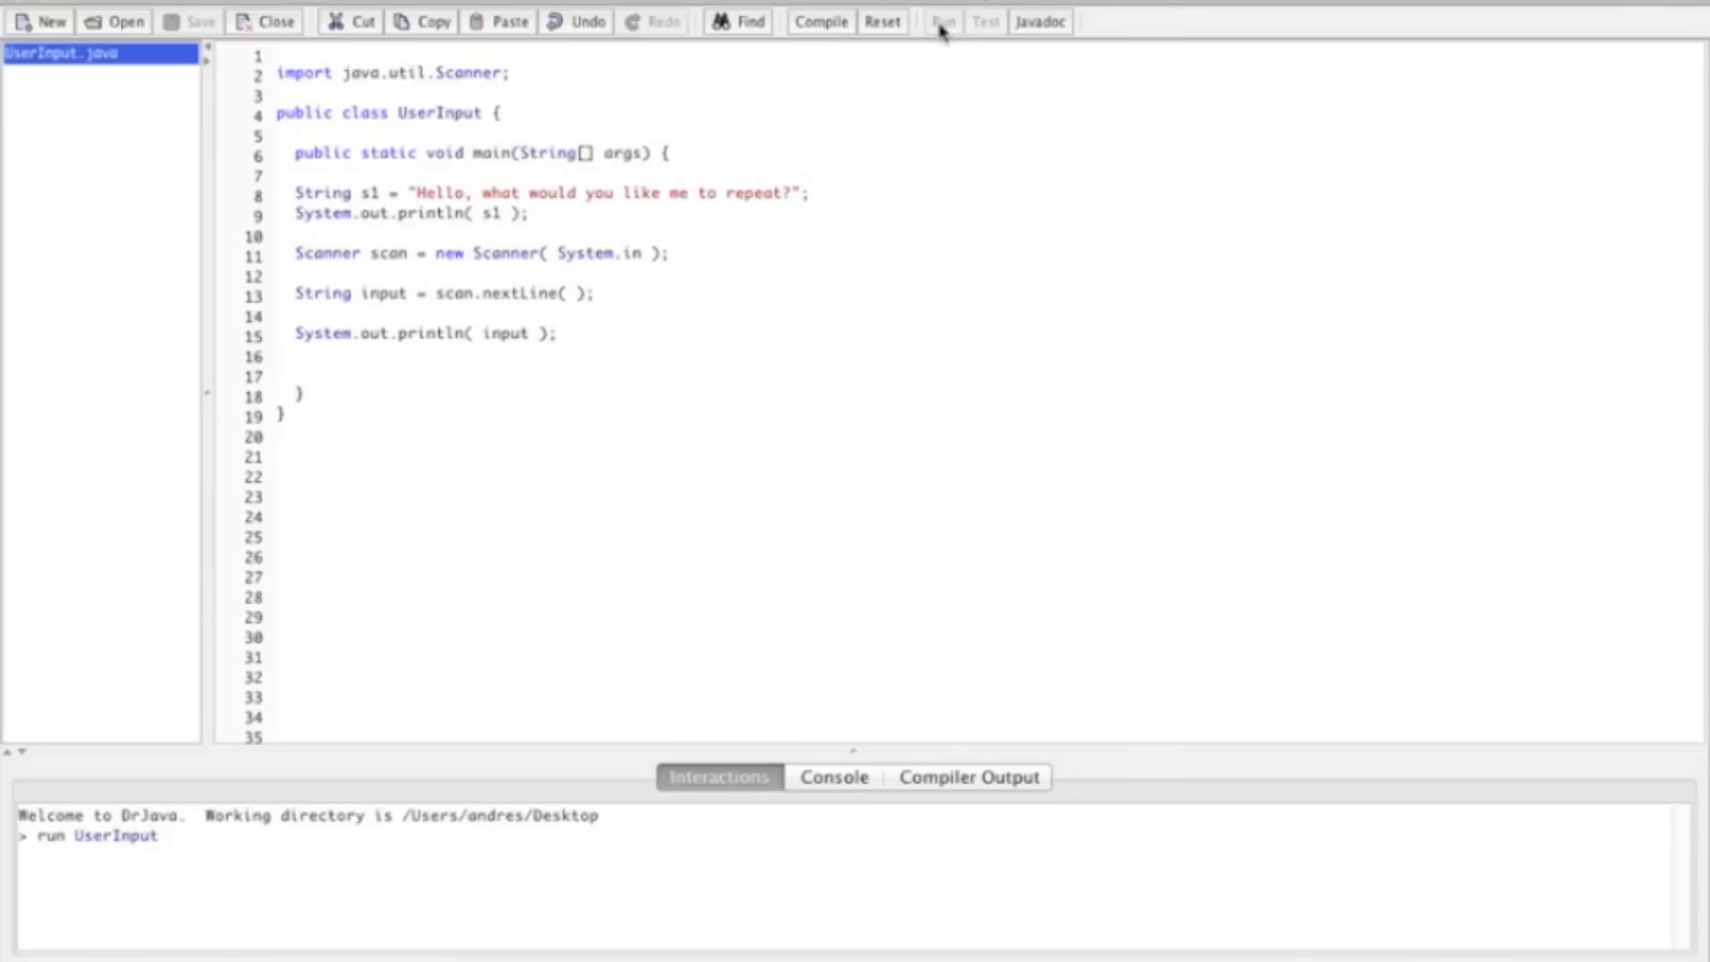
Run UserInput again and submit the line "567 8,!" at the Interactions prompt.
{"action": "left_click", "coordinate": [941, 20]}
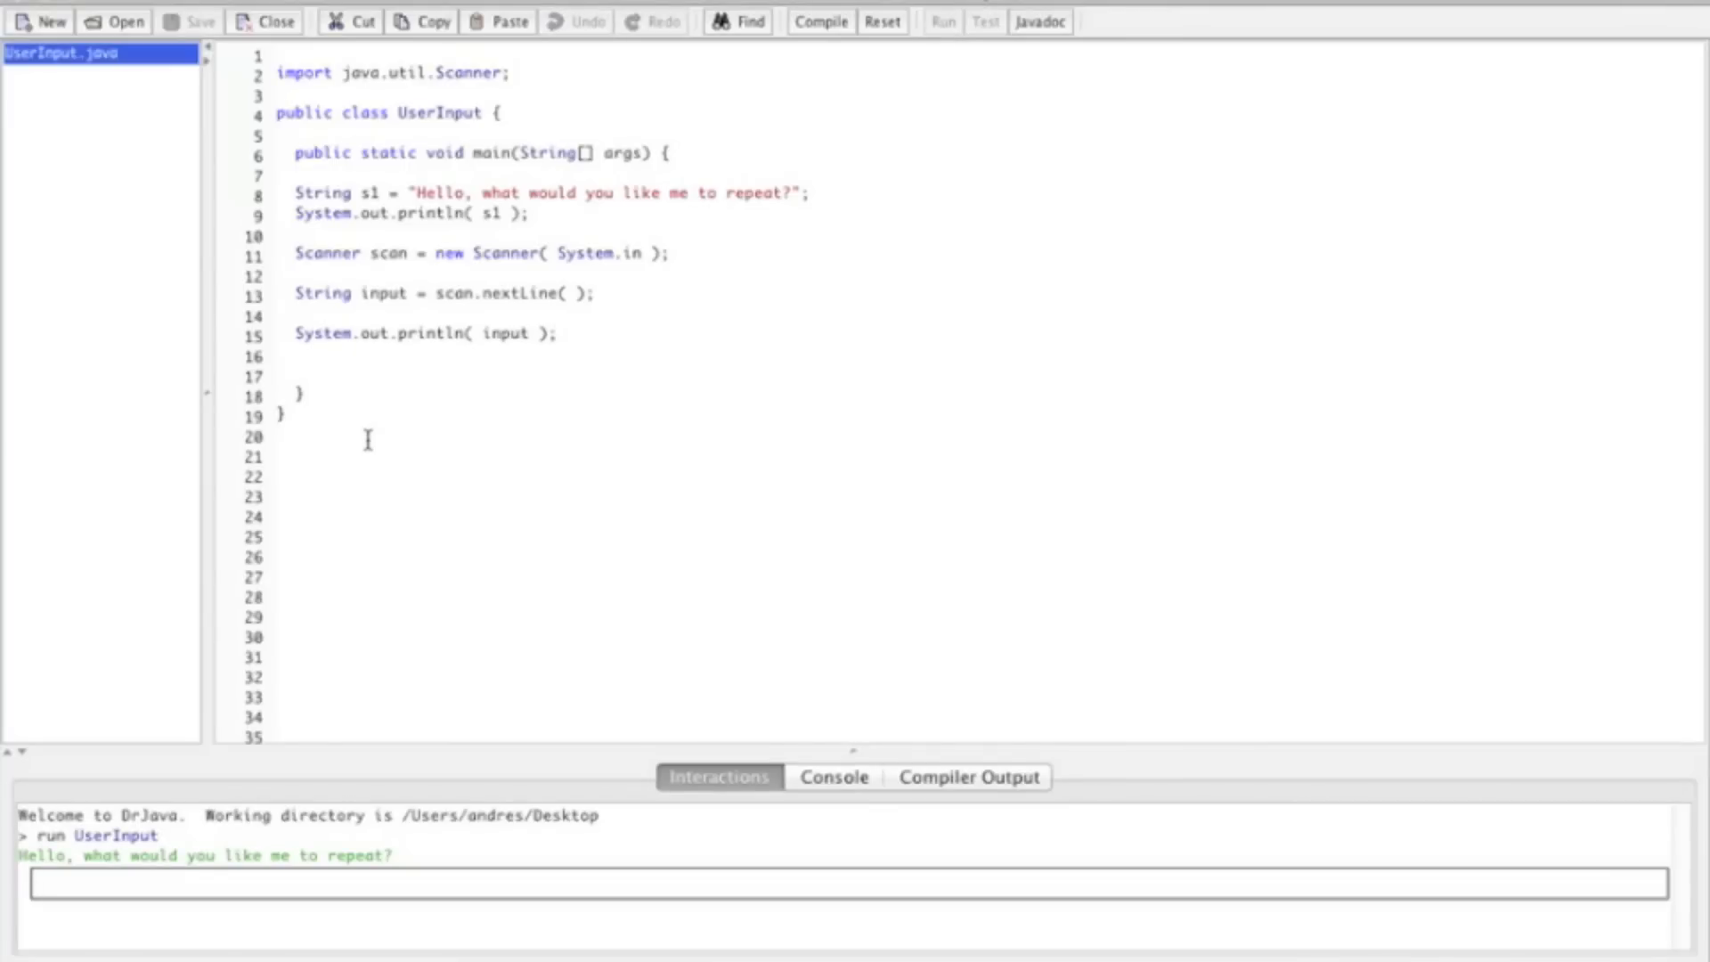
{"action": "type", "text": "567"}
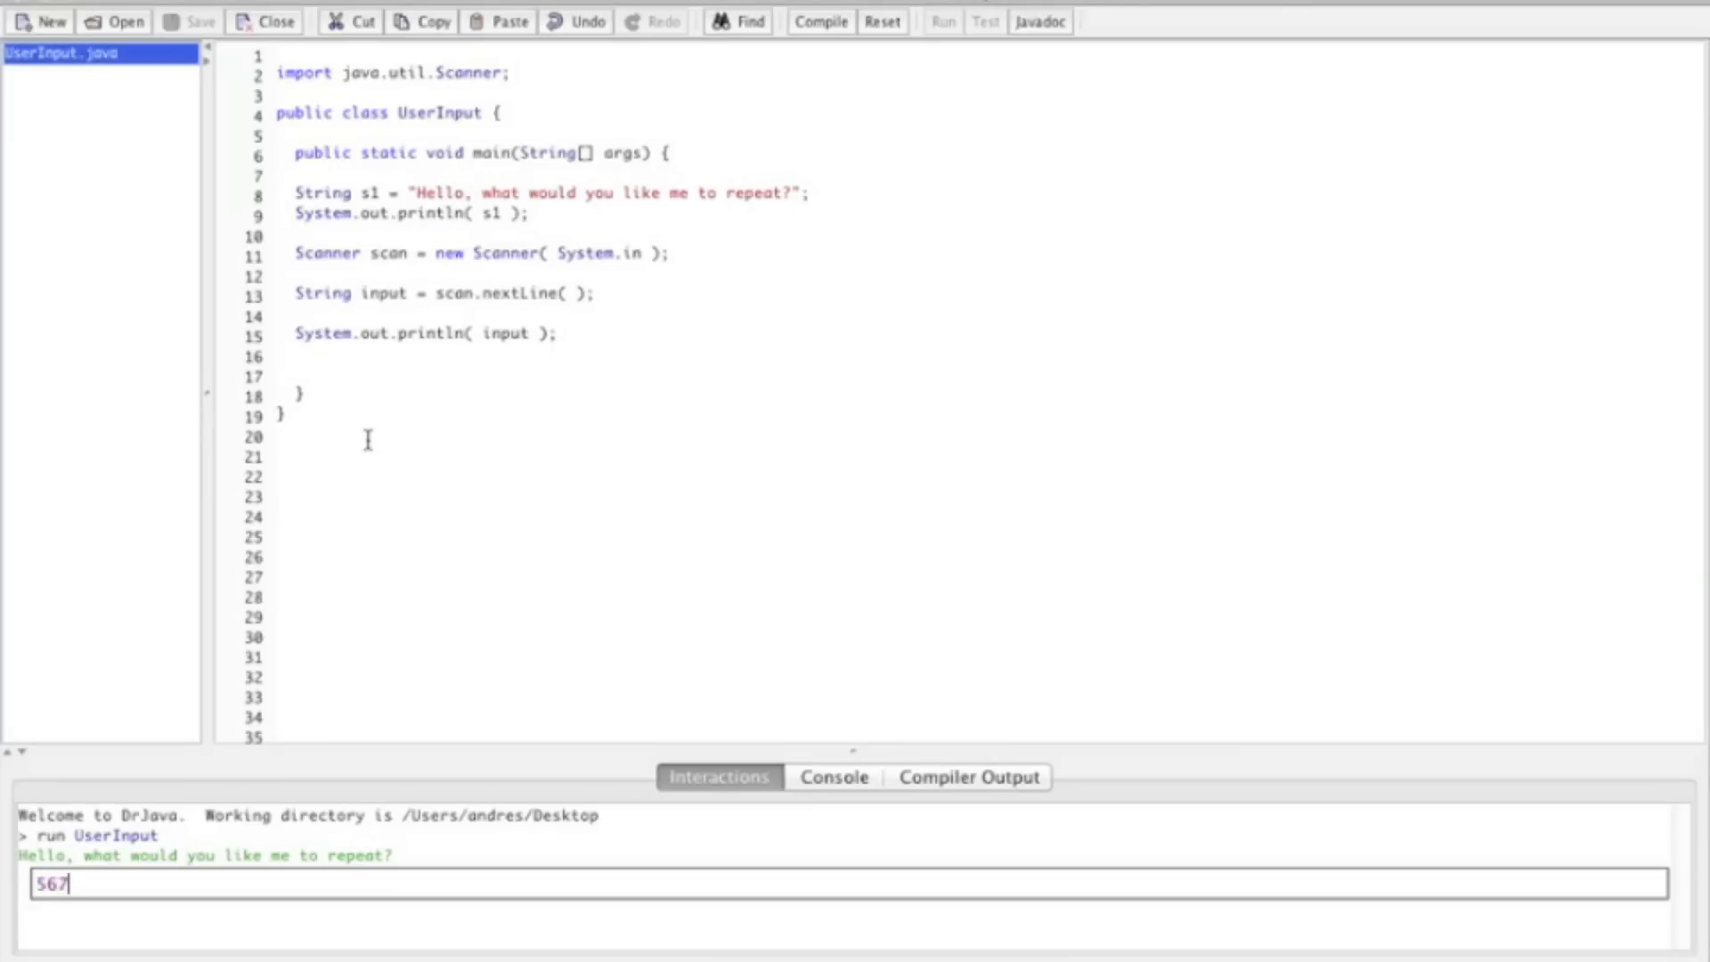
{"action": "type", "text": "8"}
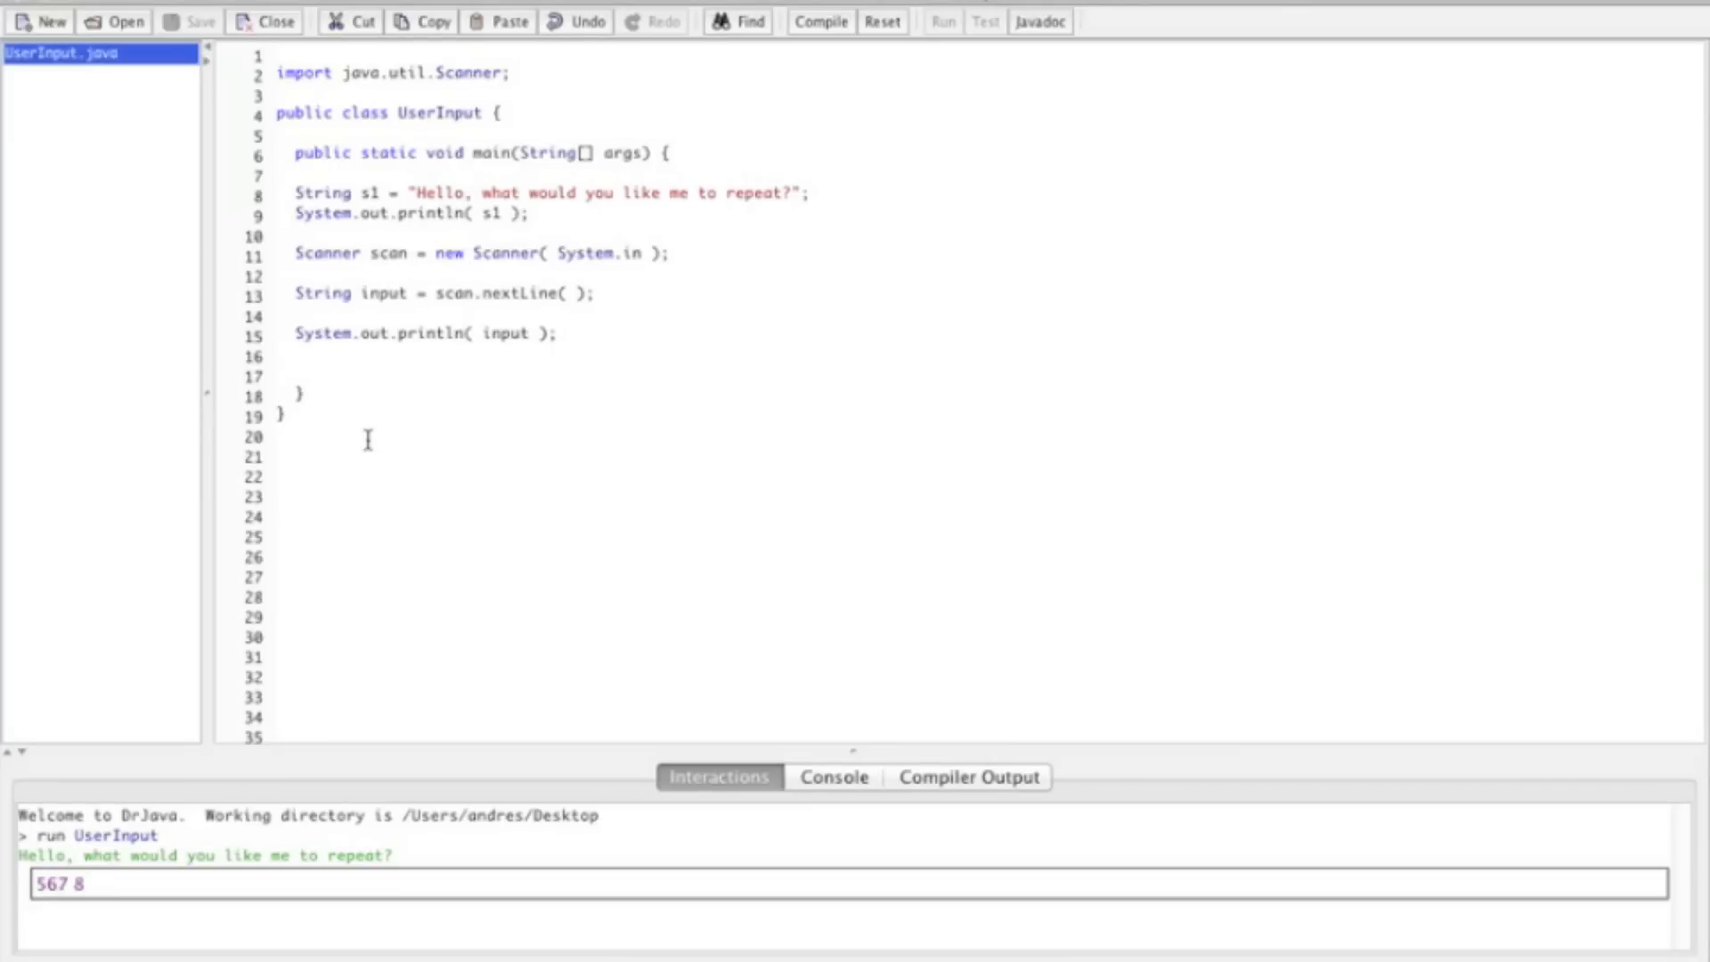
{"action": "type", "text": ","}
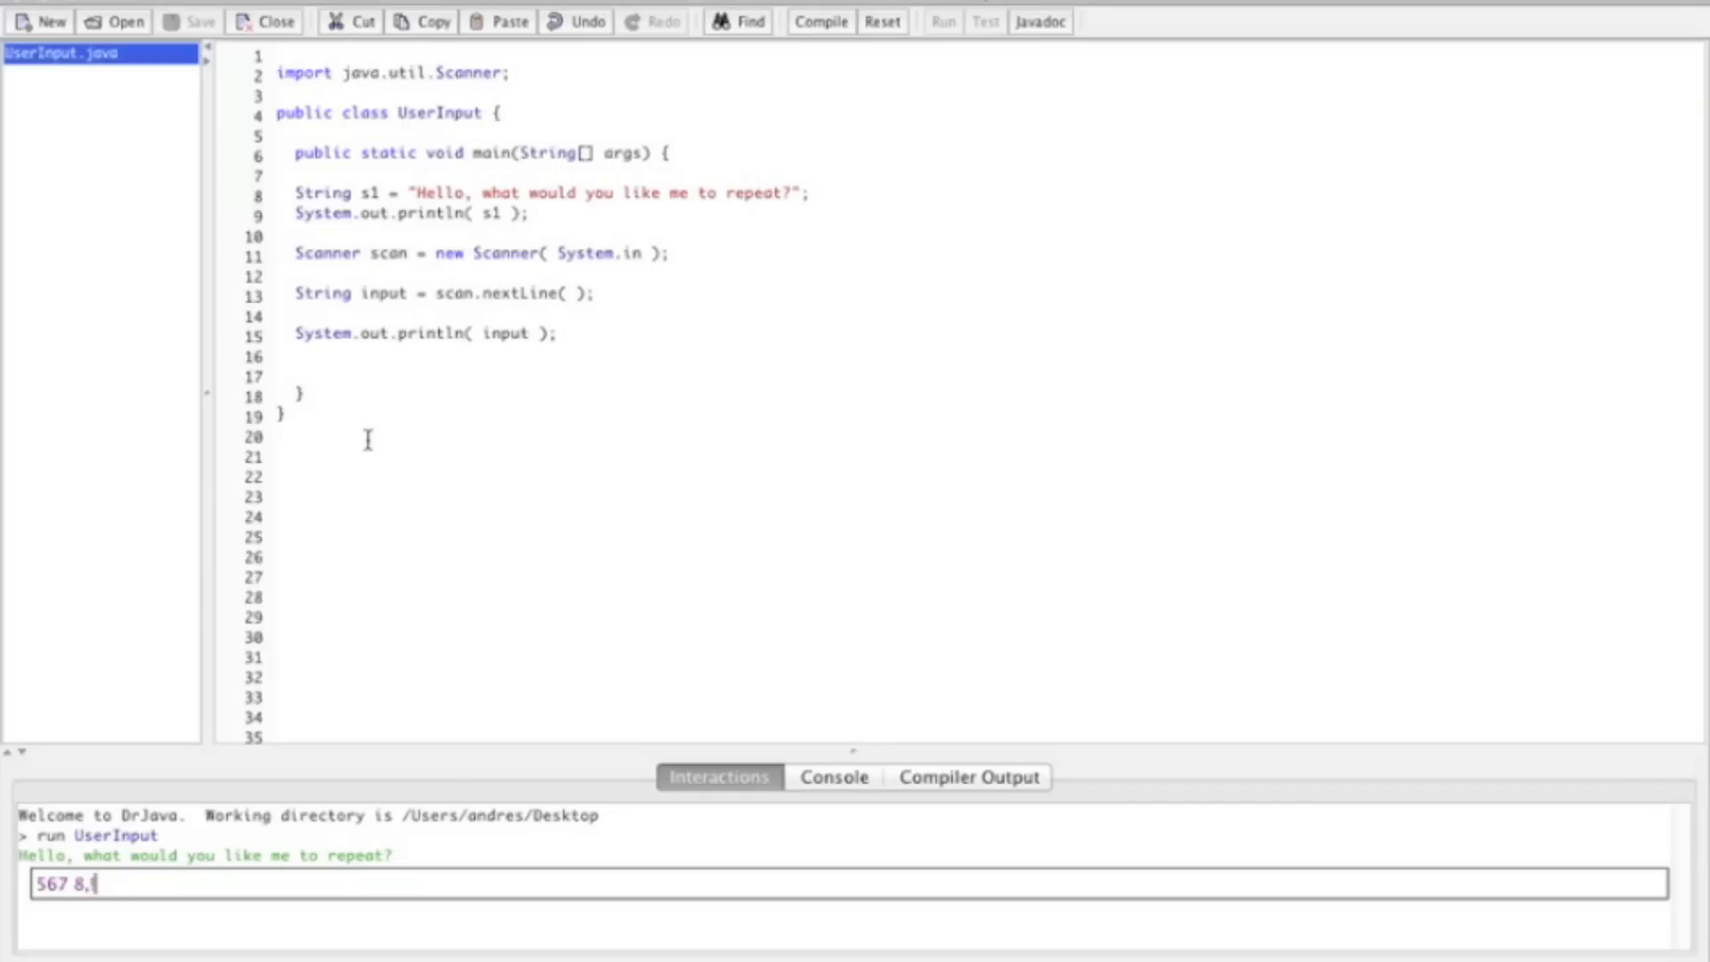
{"action": "key", "text": "Return"}
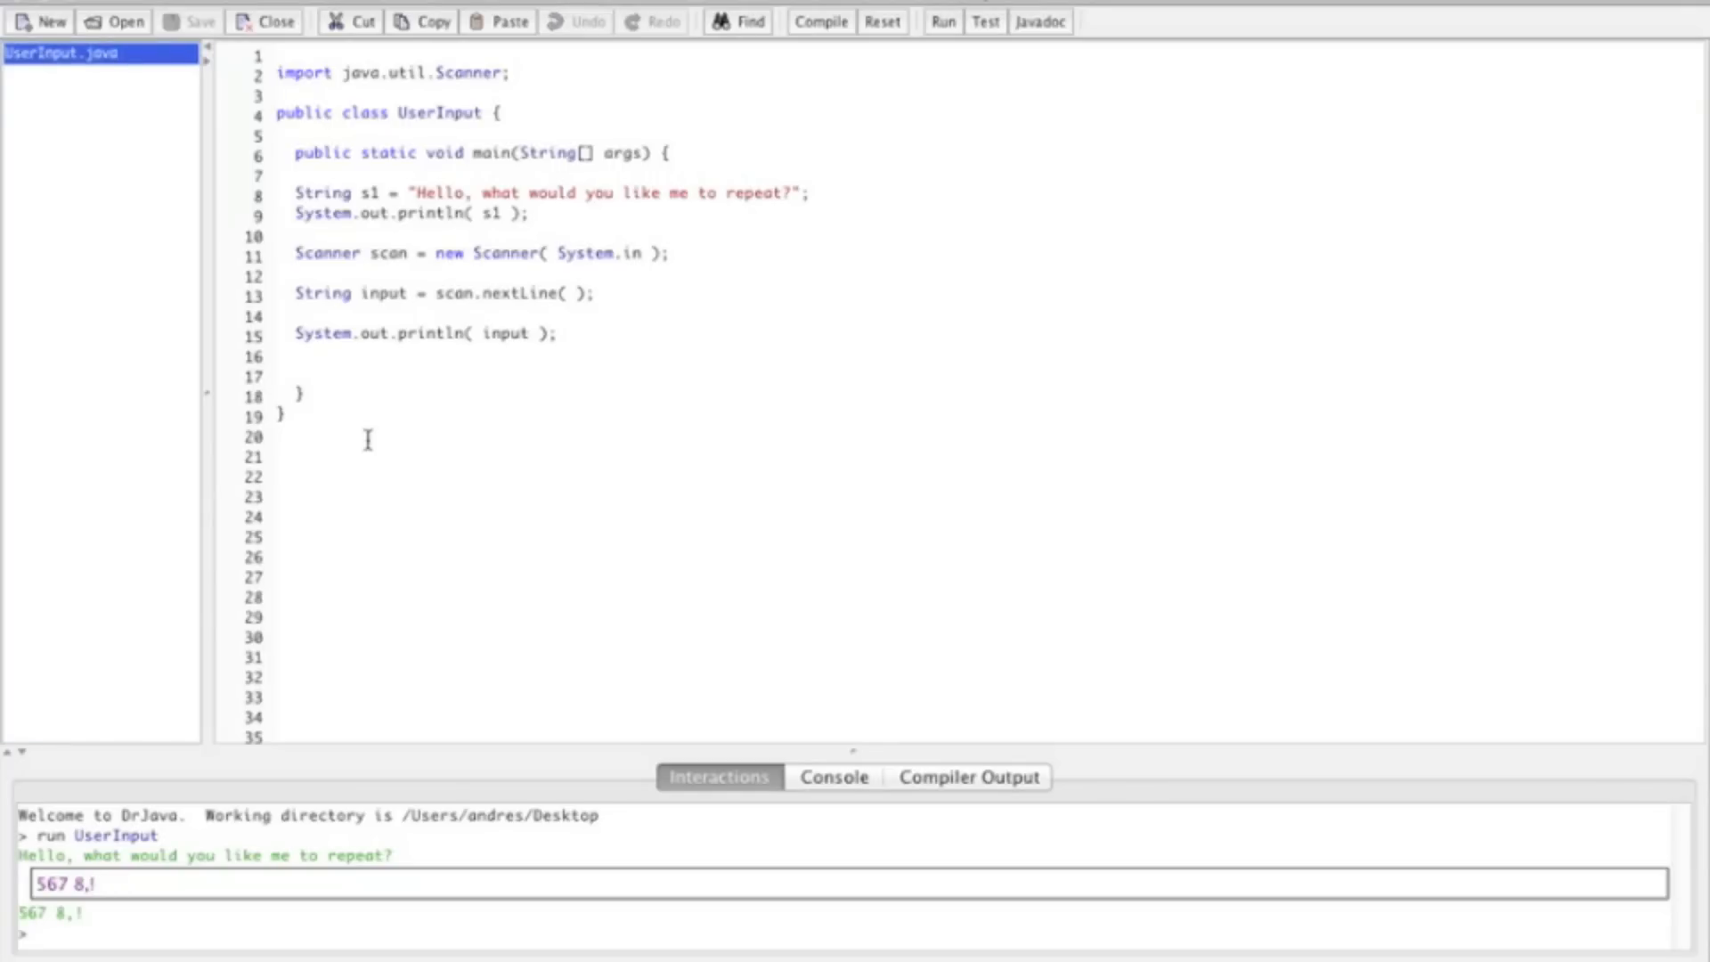
{"action": "mouse_move", "coordinate": [359, 790]}
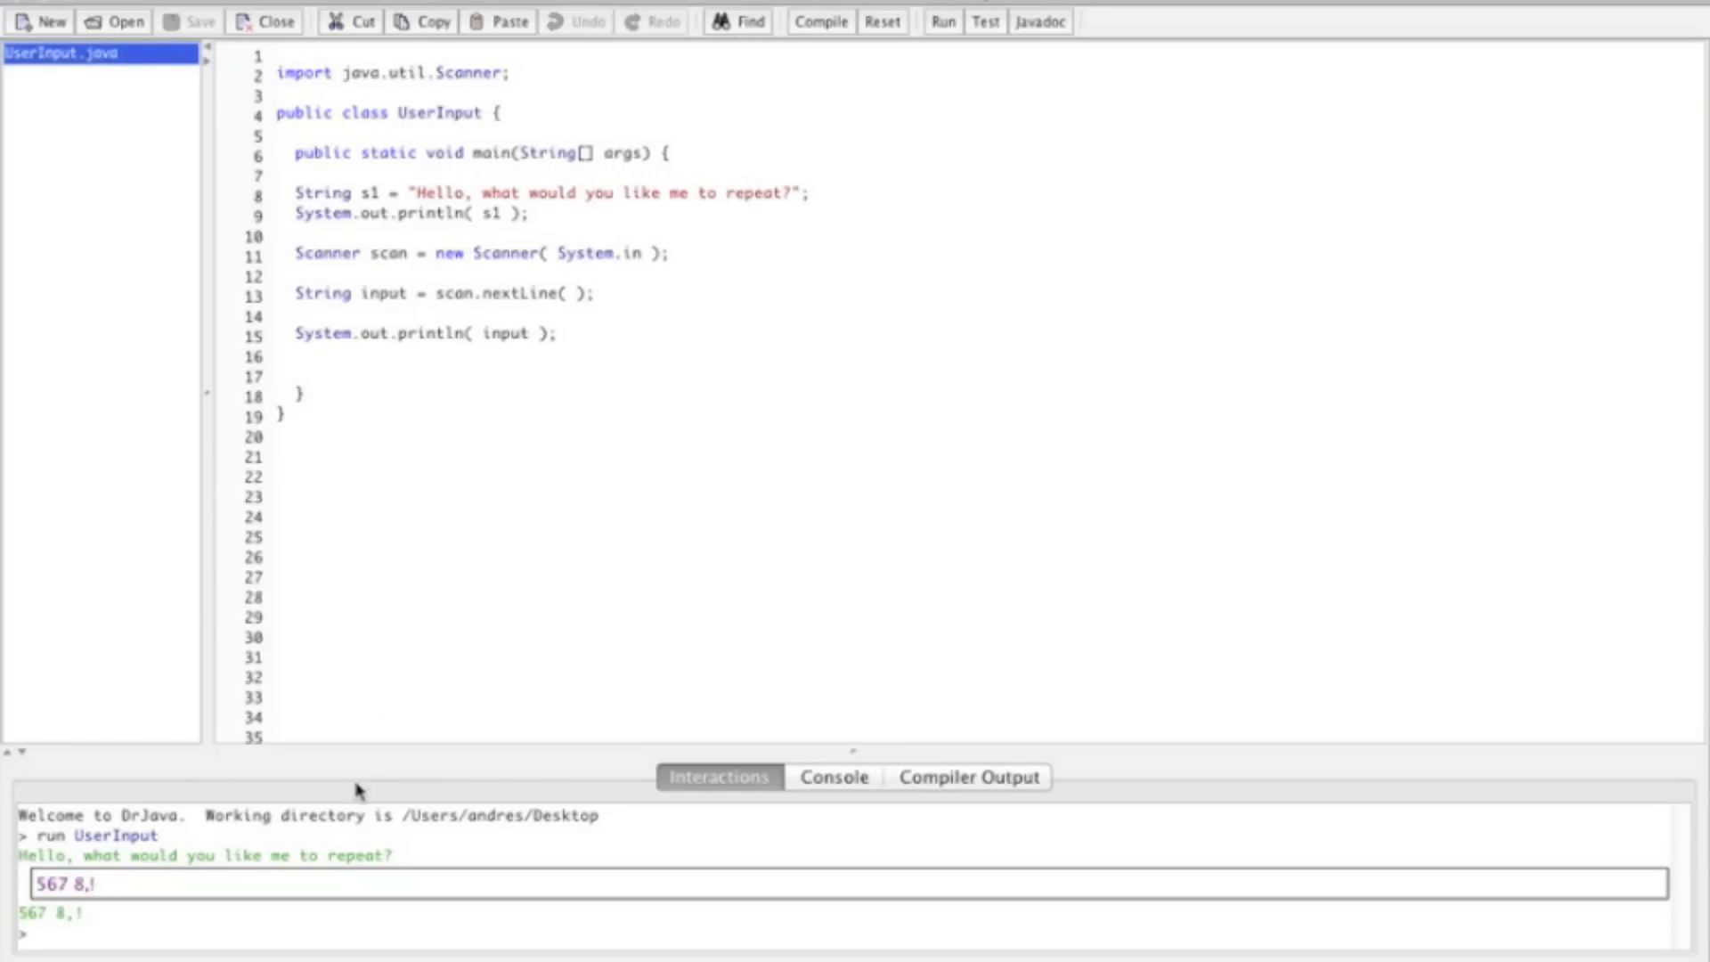
{"action": "mouse_move", "coordinate": [589, 316]}
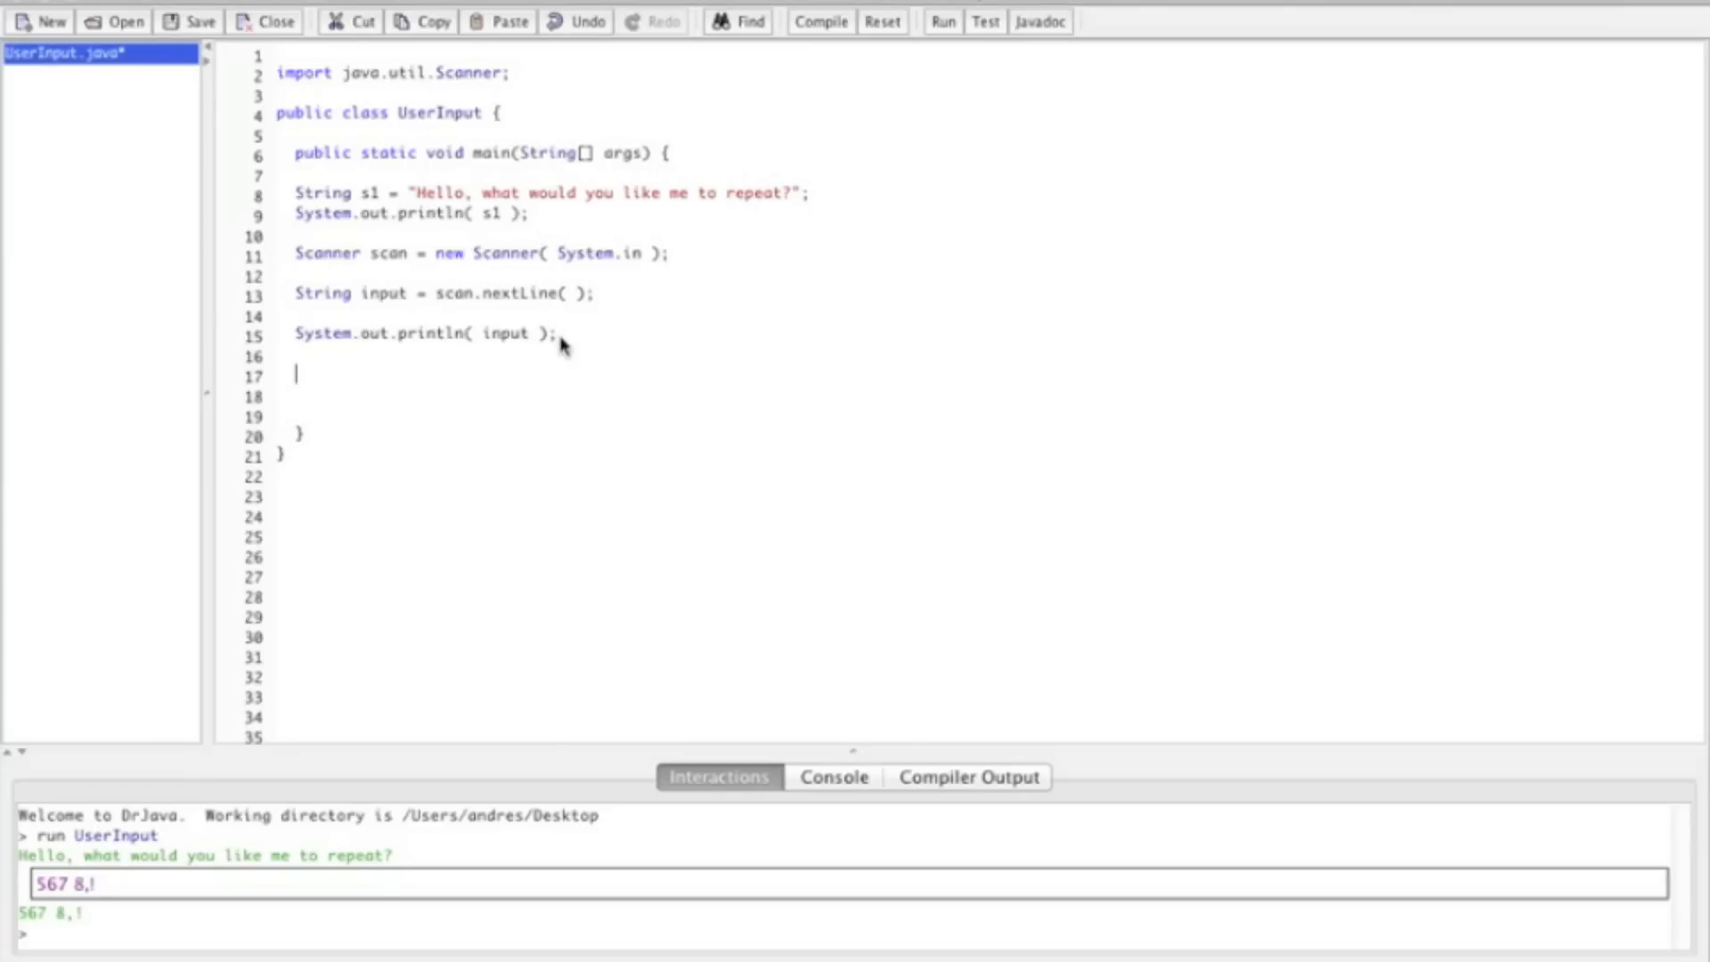
Add System.out.println( input/2 ) on line 17 and compile, hitting the String,int operator error.
{"action": "type", "text": "input"}
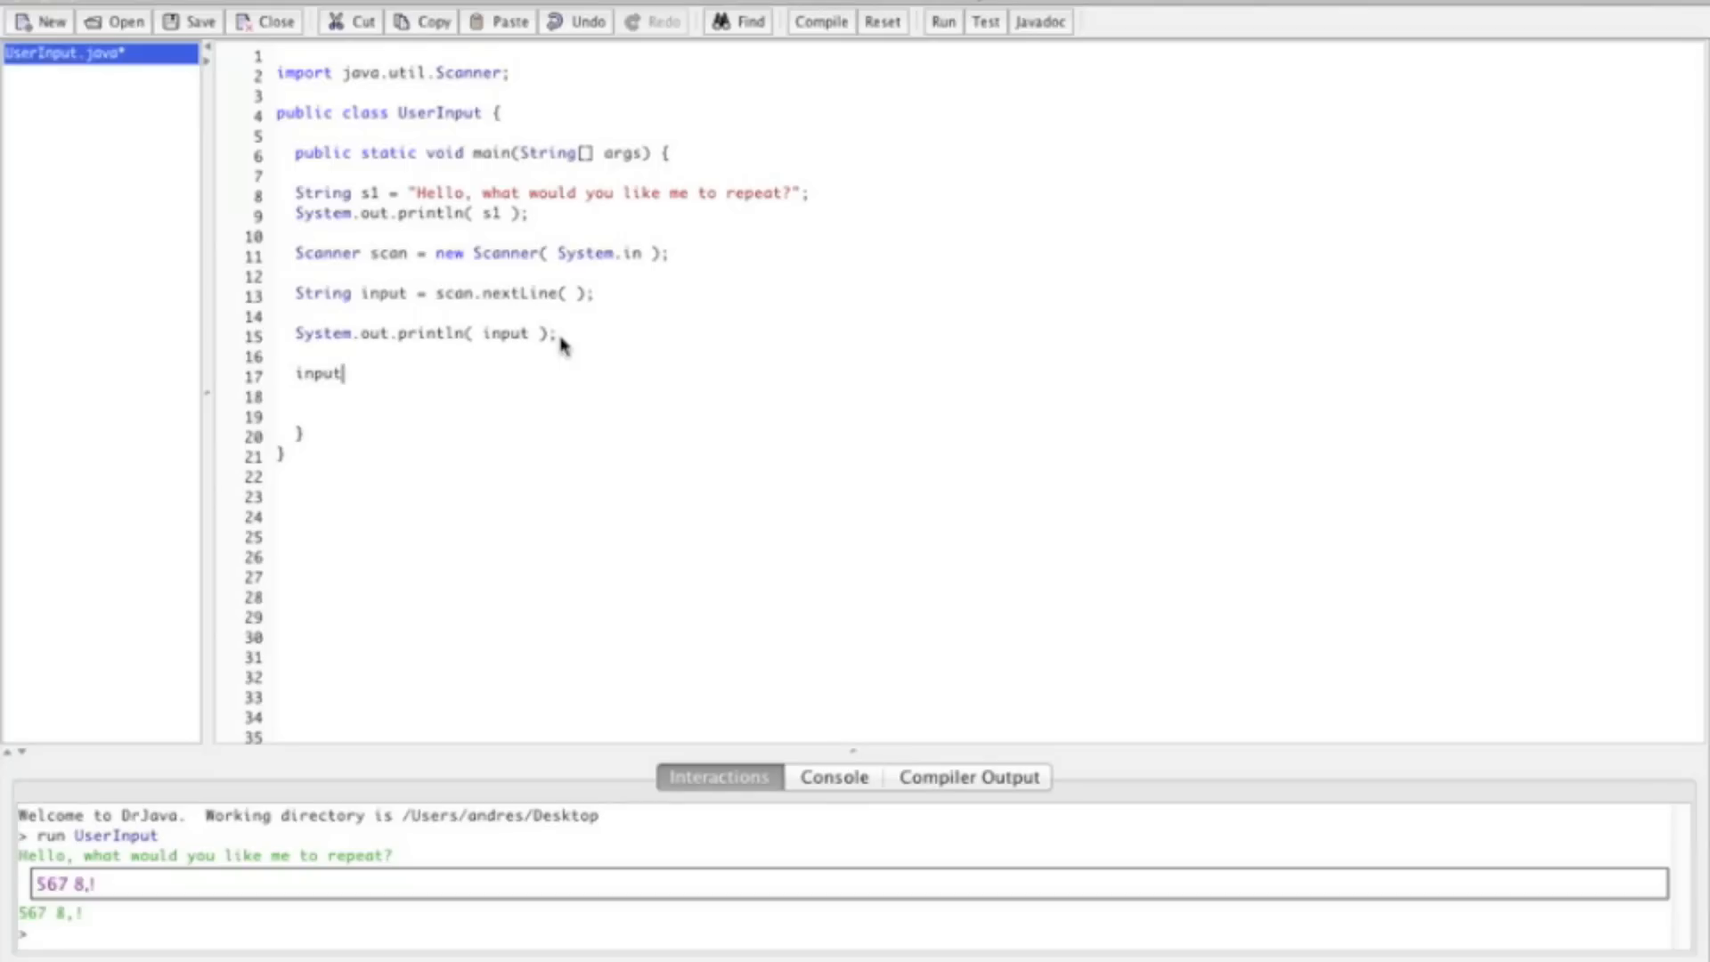
{"action": "type", "text": "/2;"}
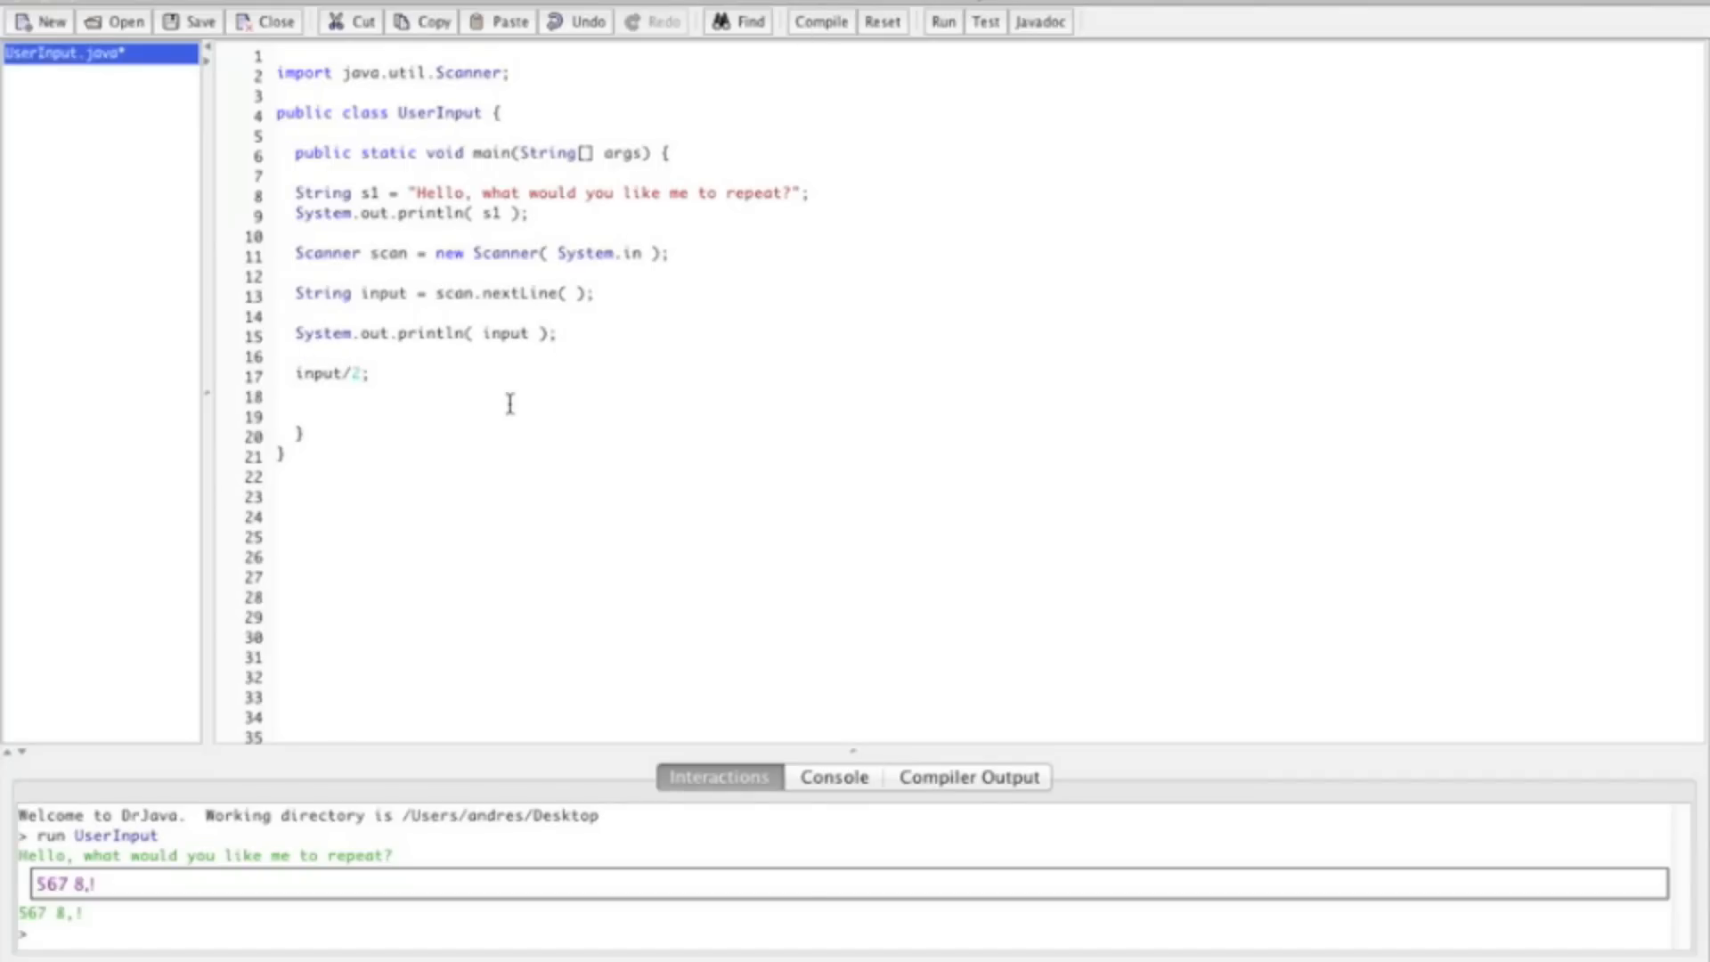
{"action": "type", "text": "int"}
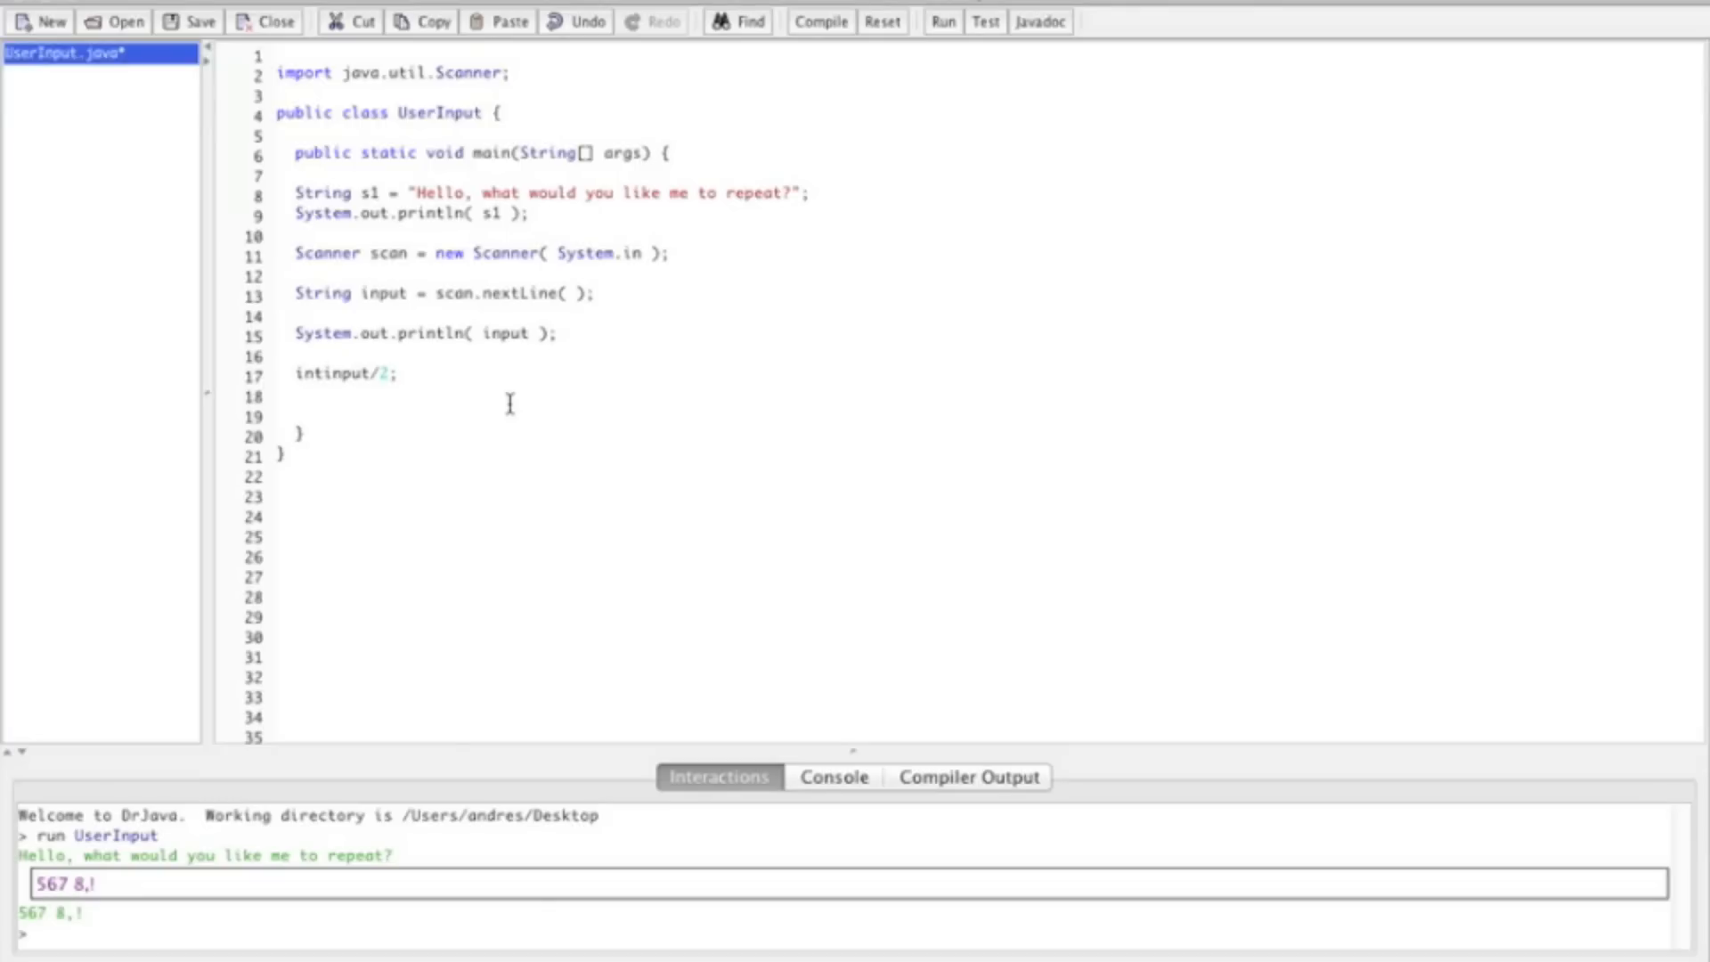
{"action": "left_click", "coordinate": [294, 373]}
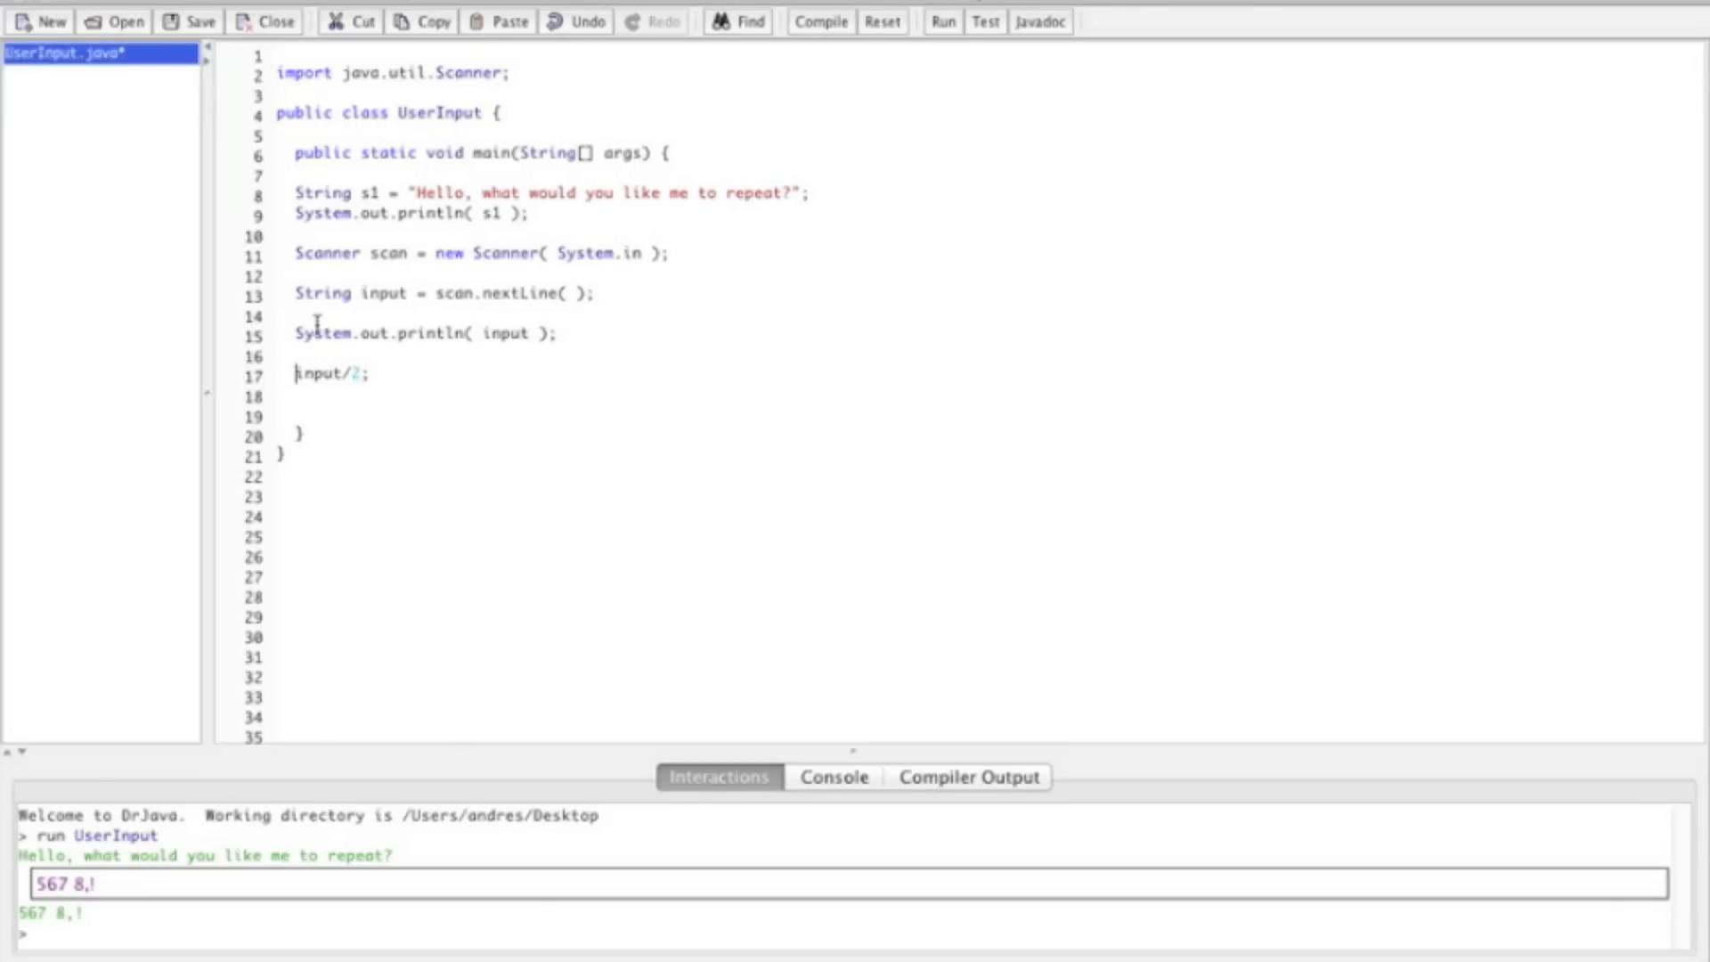
{"action": "double_click", "coordinate": [378, 334]}
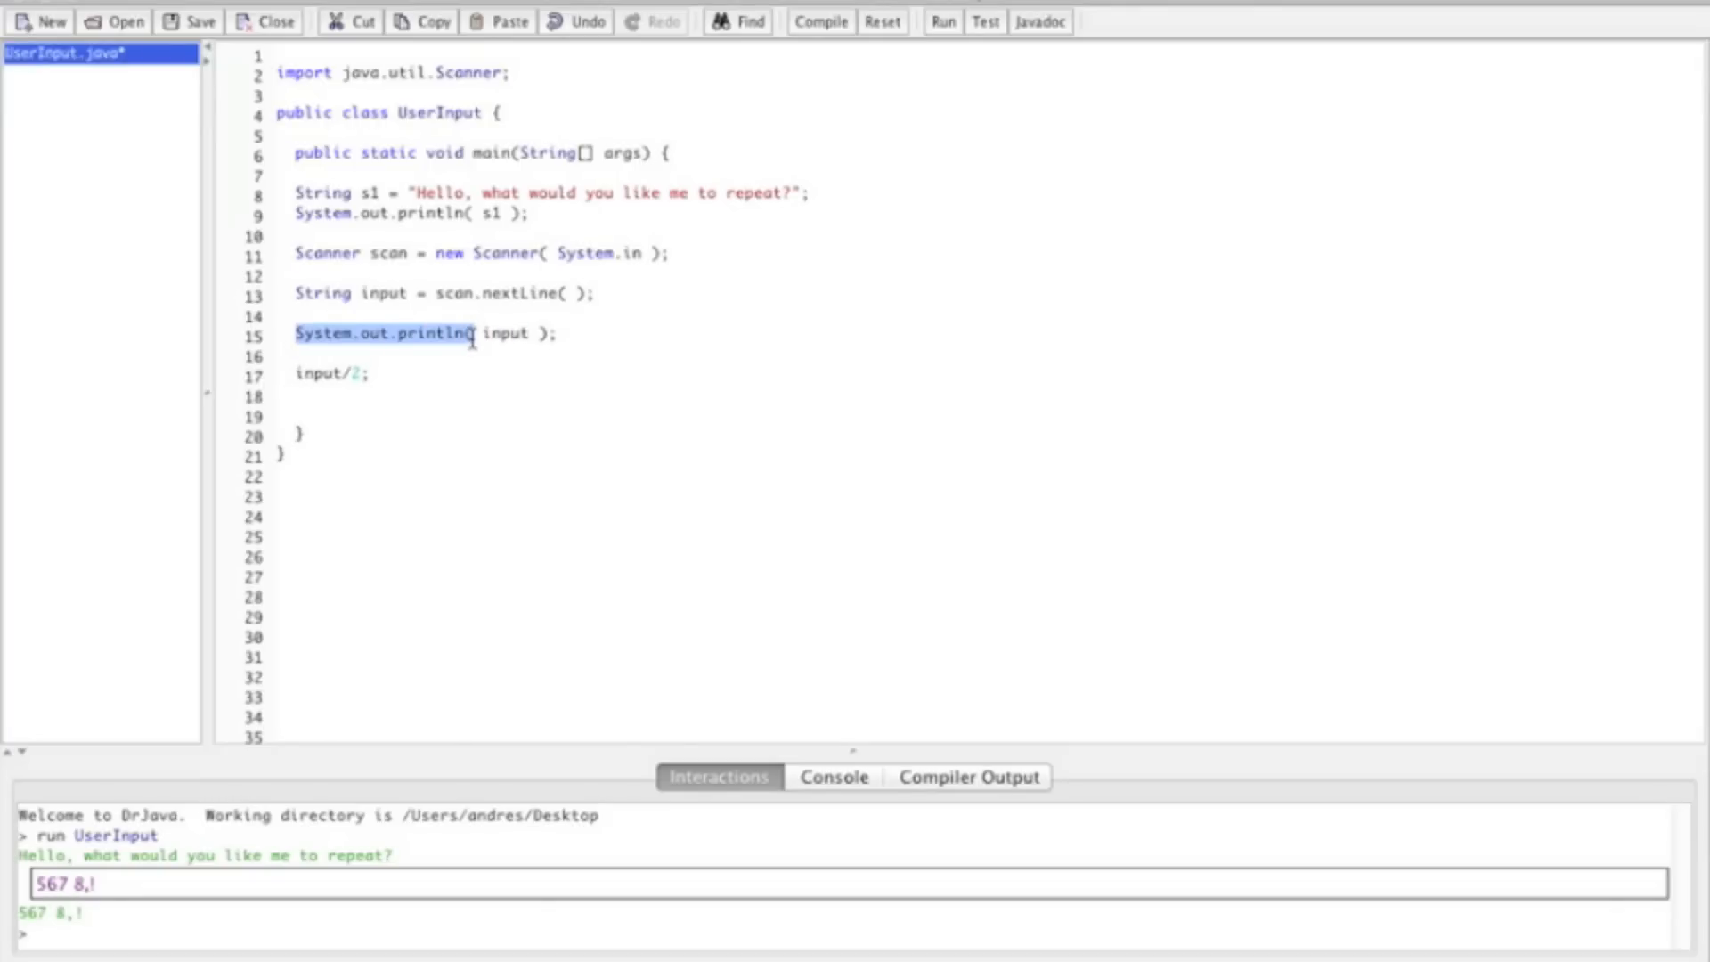
{"action": "left_click", "coordinate": [306, 373]}
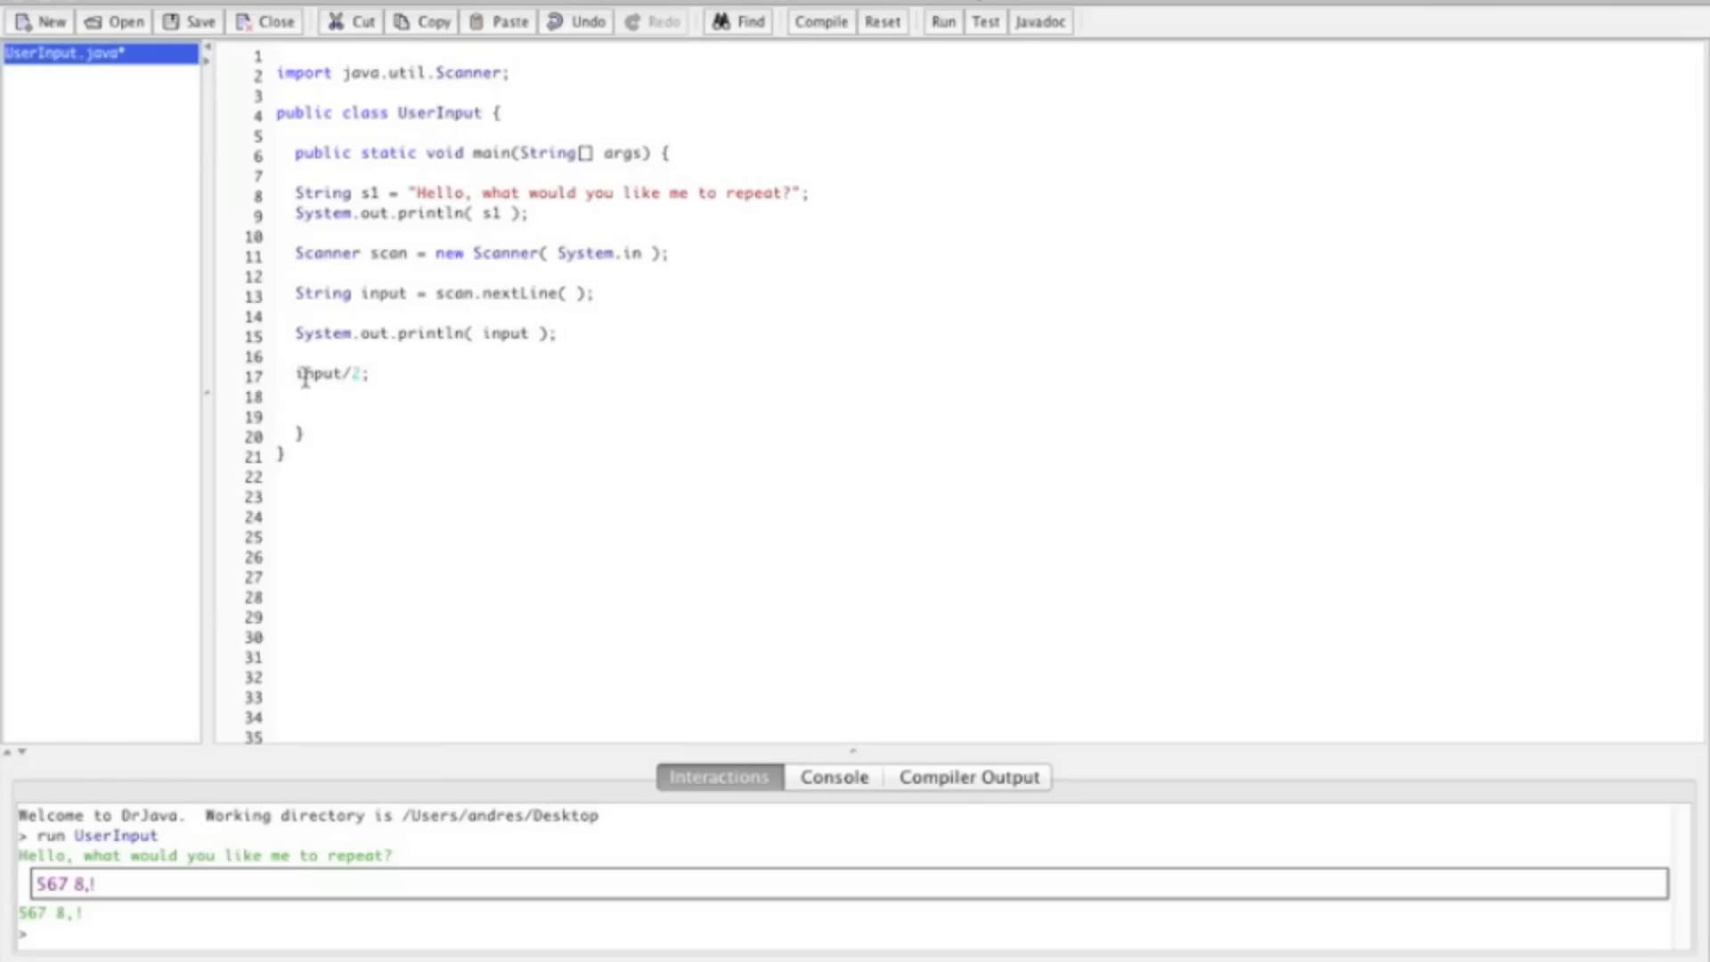
{"action": "type", "text": "System.out.println("}
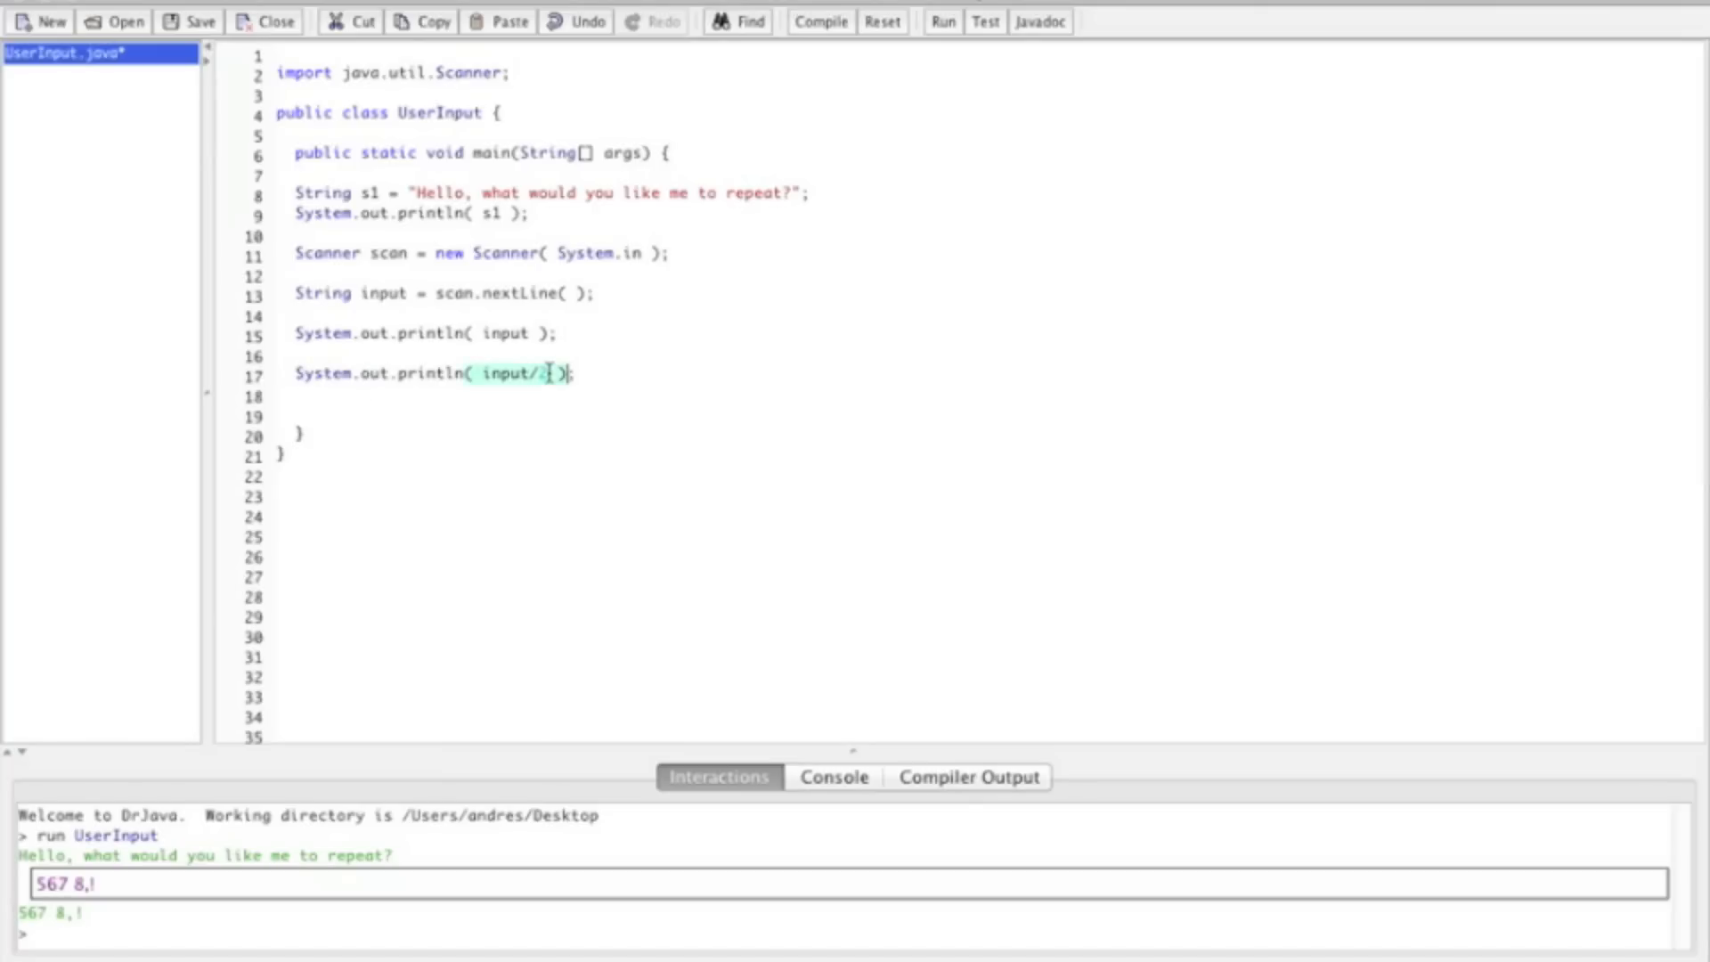
{"action": "left_click", "coordinate": [821, 21]}
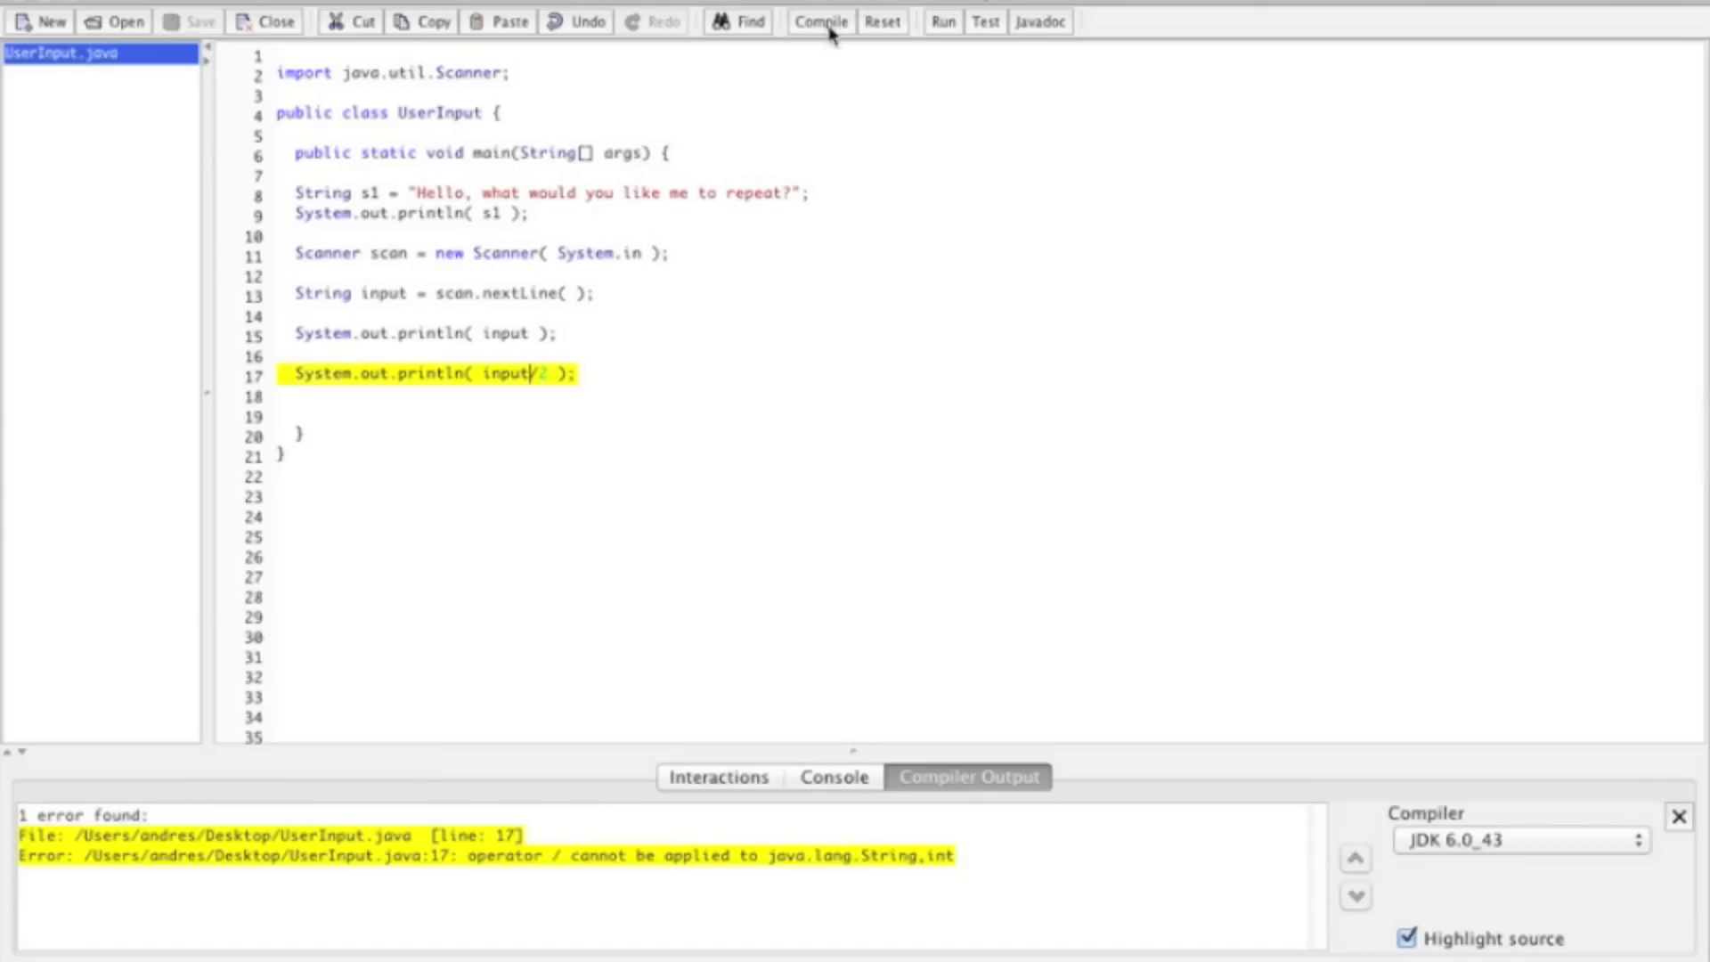
{"action": "mouse_move", "coordinate": [535, 846]}
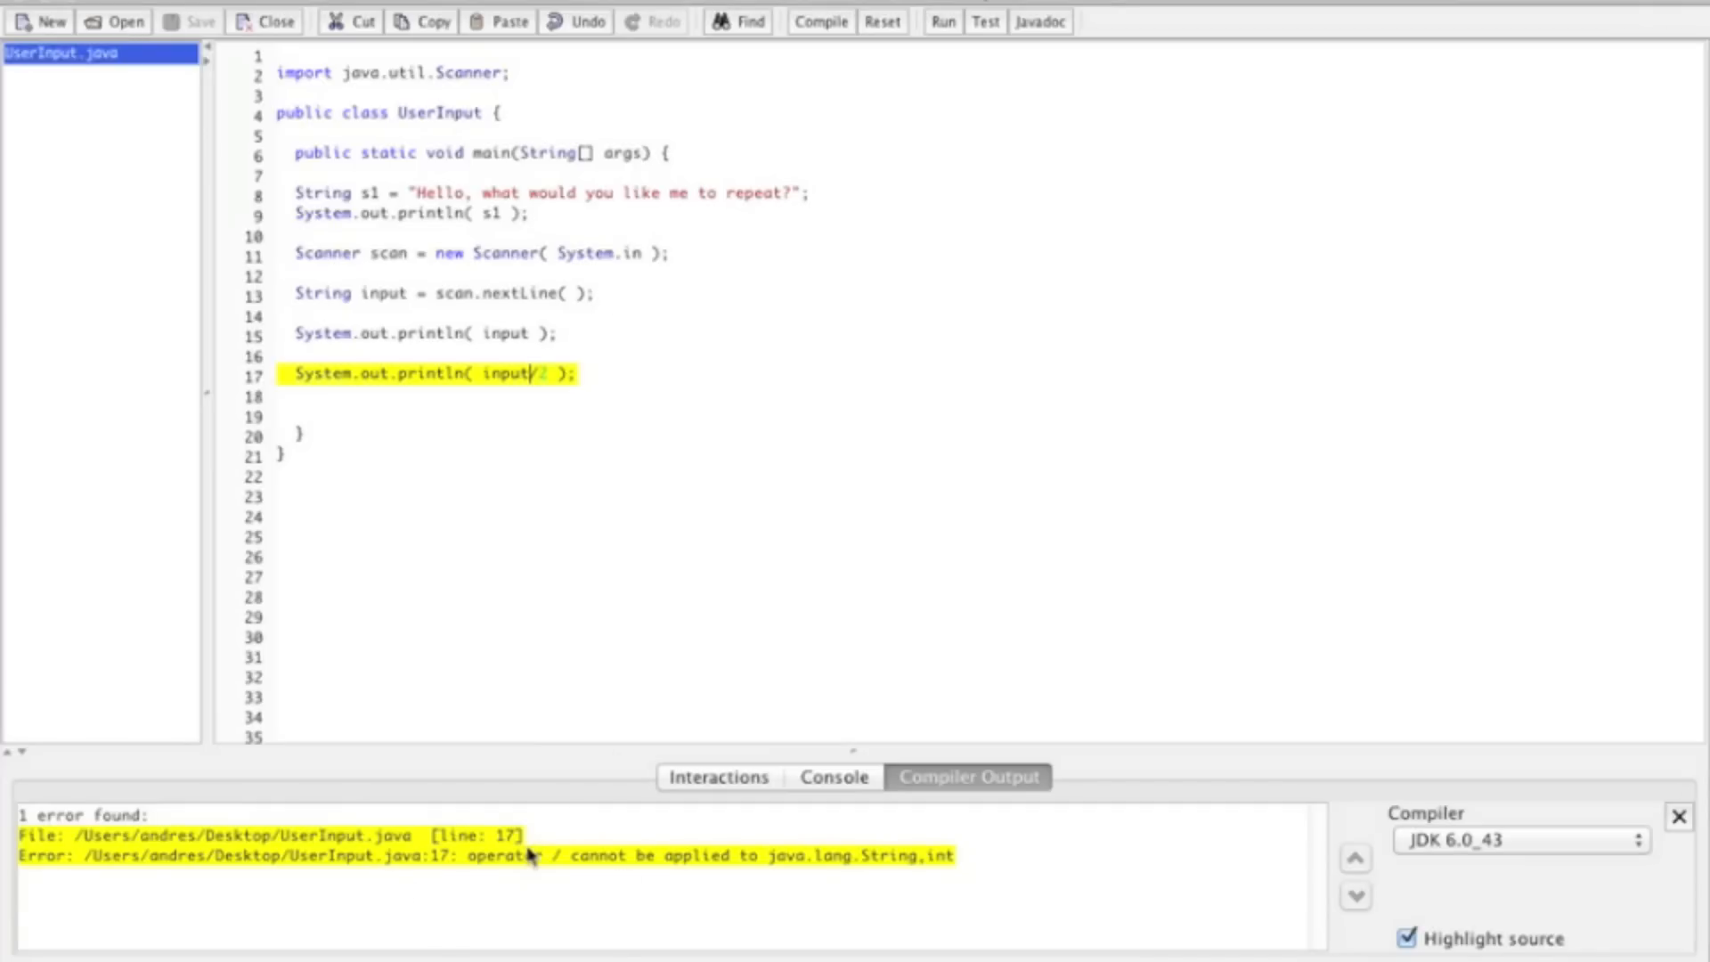
{"action": "mouse_move", "coordinate": [646, 684]}
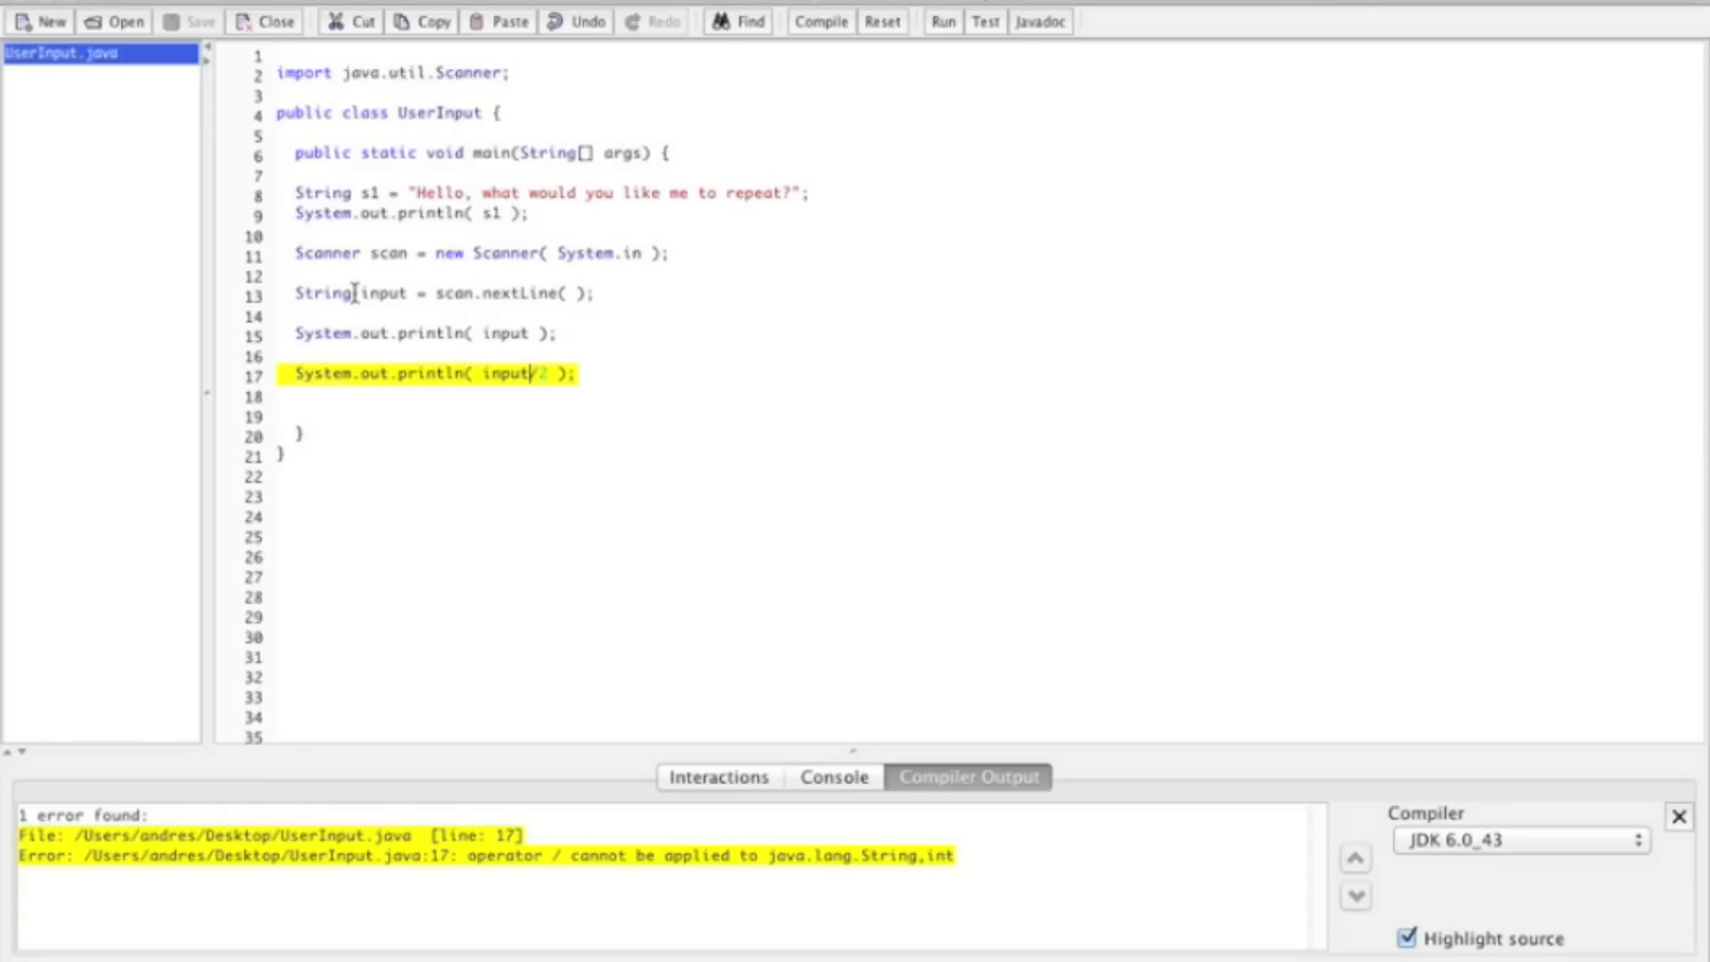
Change line 13 to int input = scan.nextInt( ), compile, and enter Dog as input.
{"action": "type", "text": "int"}
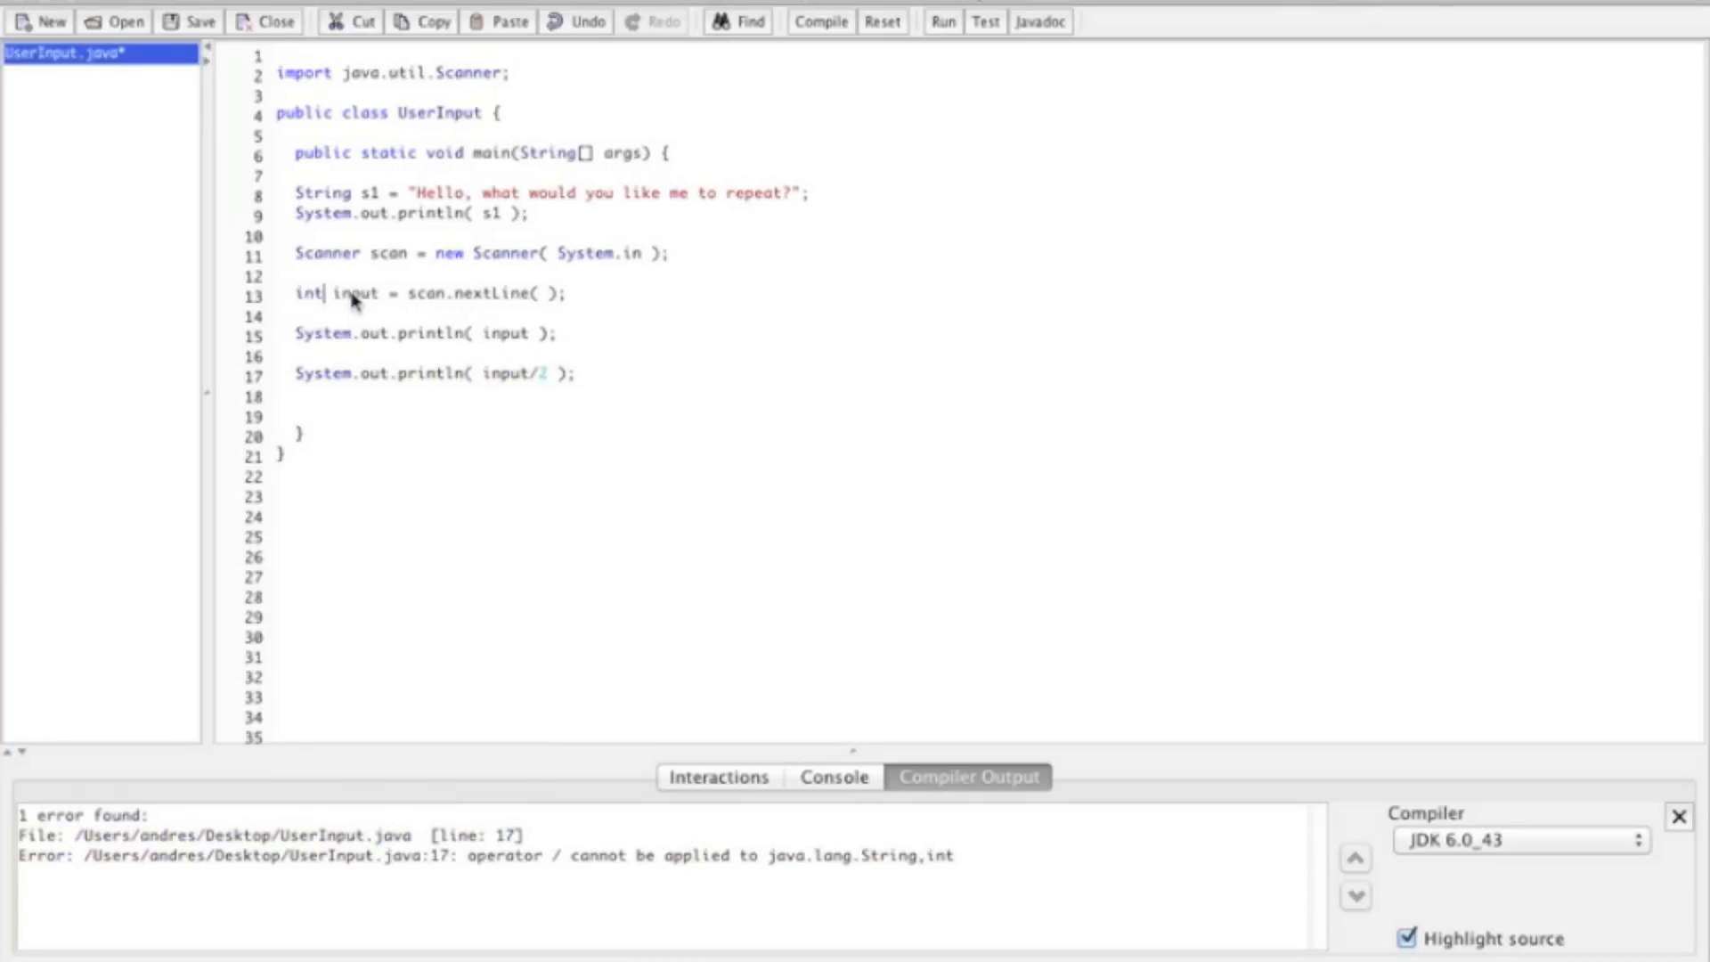
{"action": "left_click", "coordinate": [820, 21]}
{"action": "type", "text": "I"}
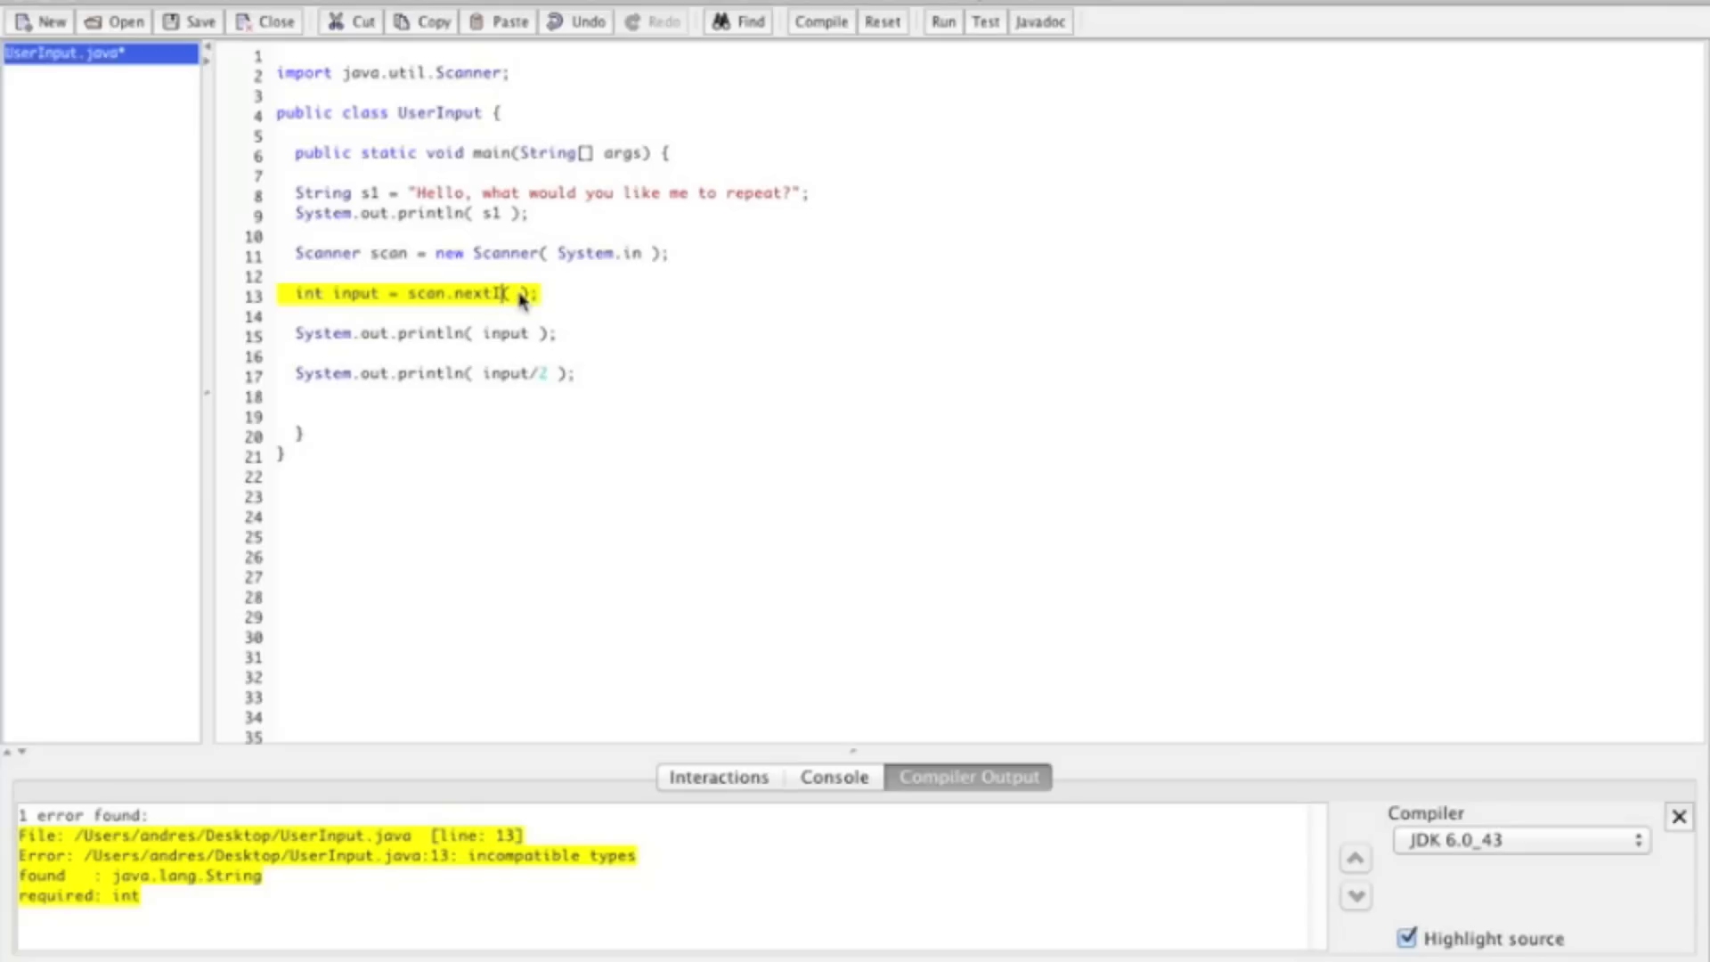
{"action": "left_click", "coordinate": [820, 20]}
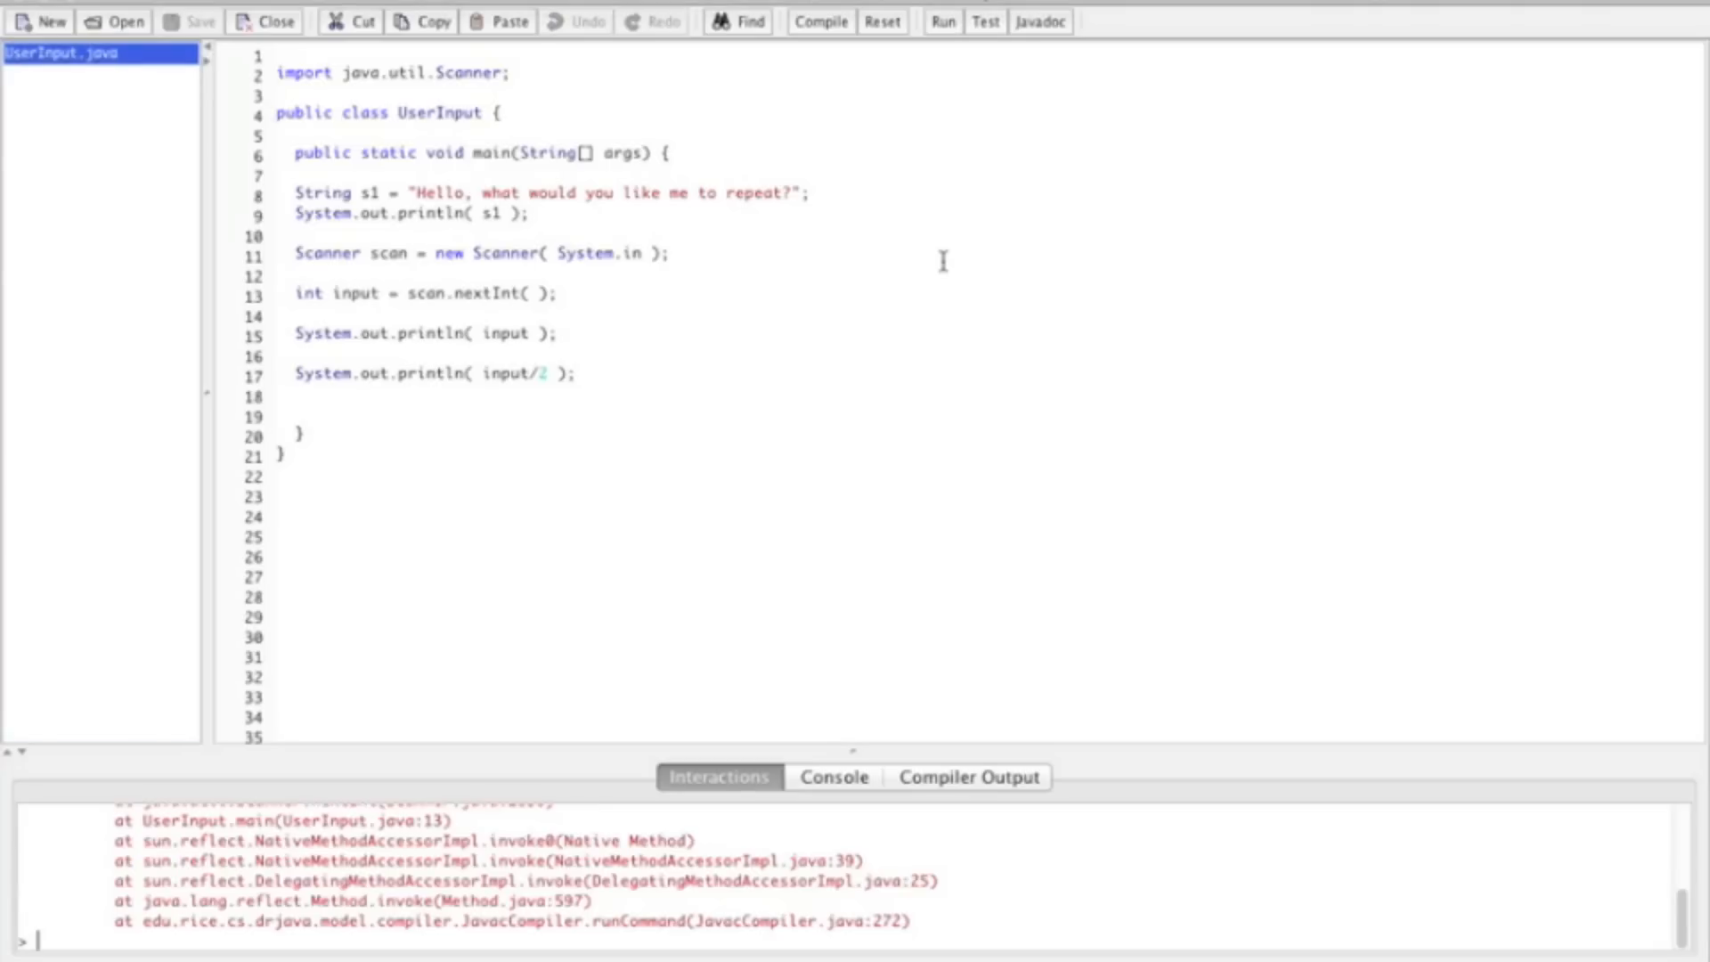
{"action": "type", "text": "Dog"}
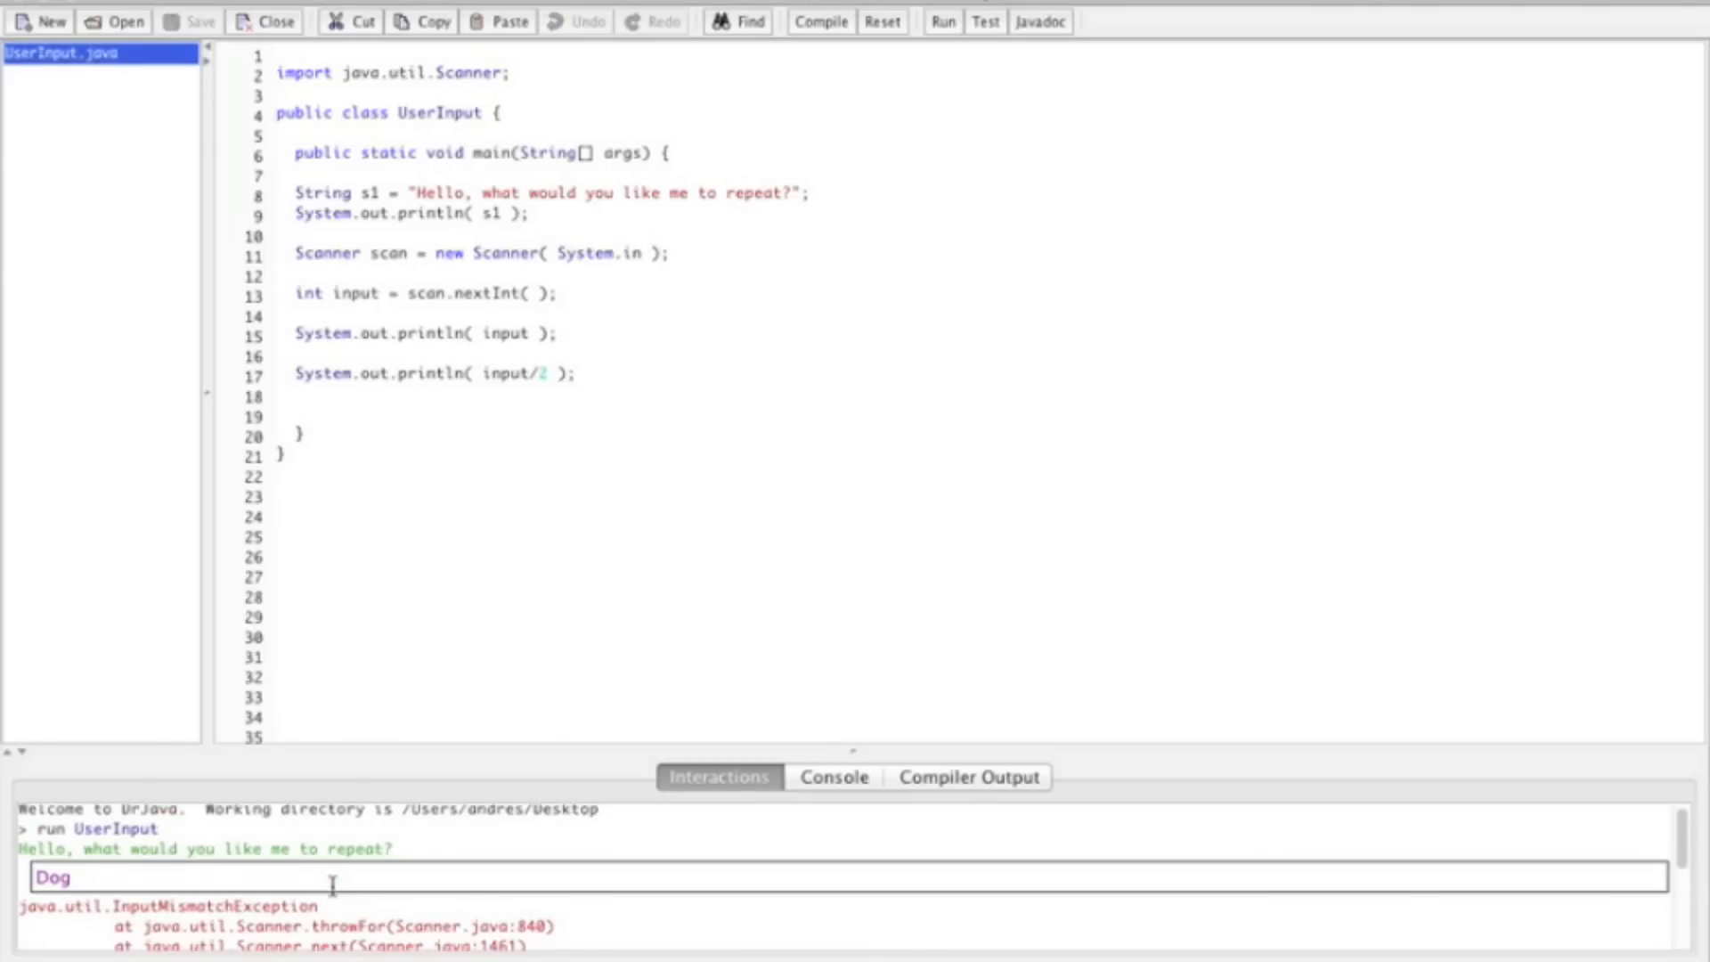
{"action": "mouse_move", "coordinate": [897, 175]}
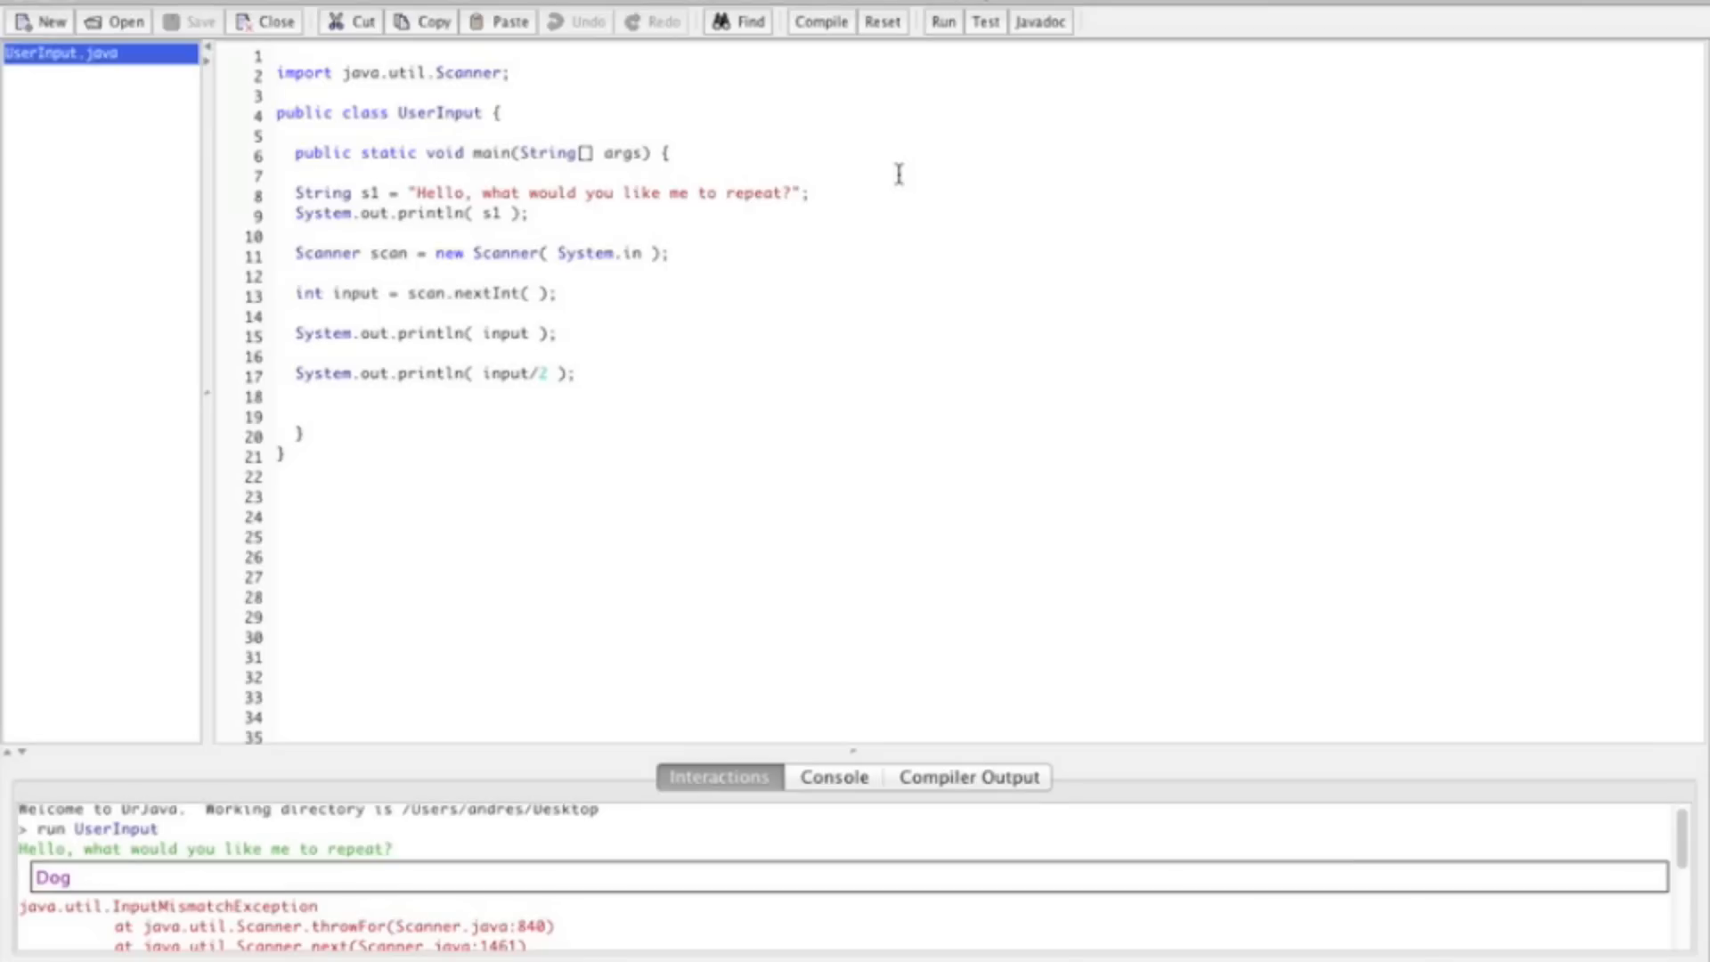
{"action": "mouse_move", "coordinate": [394, 302]}
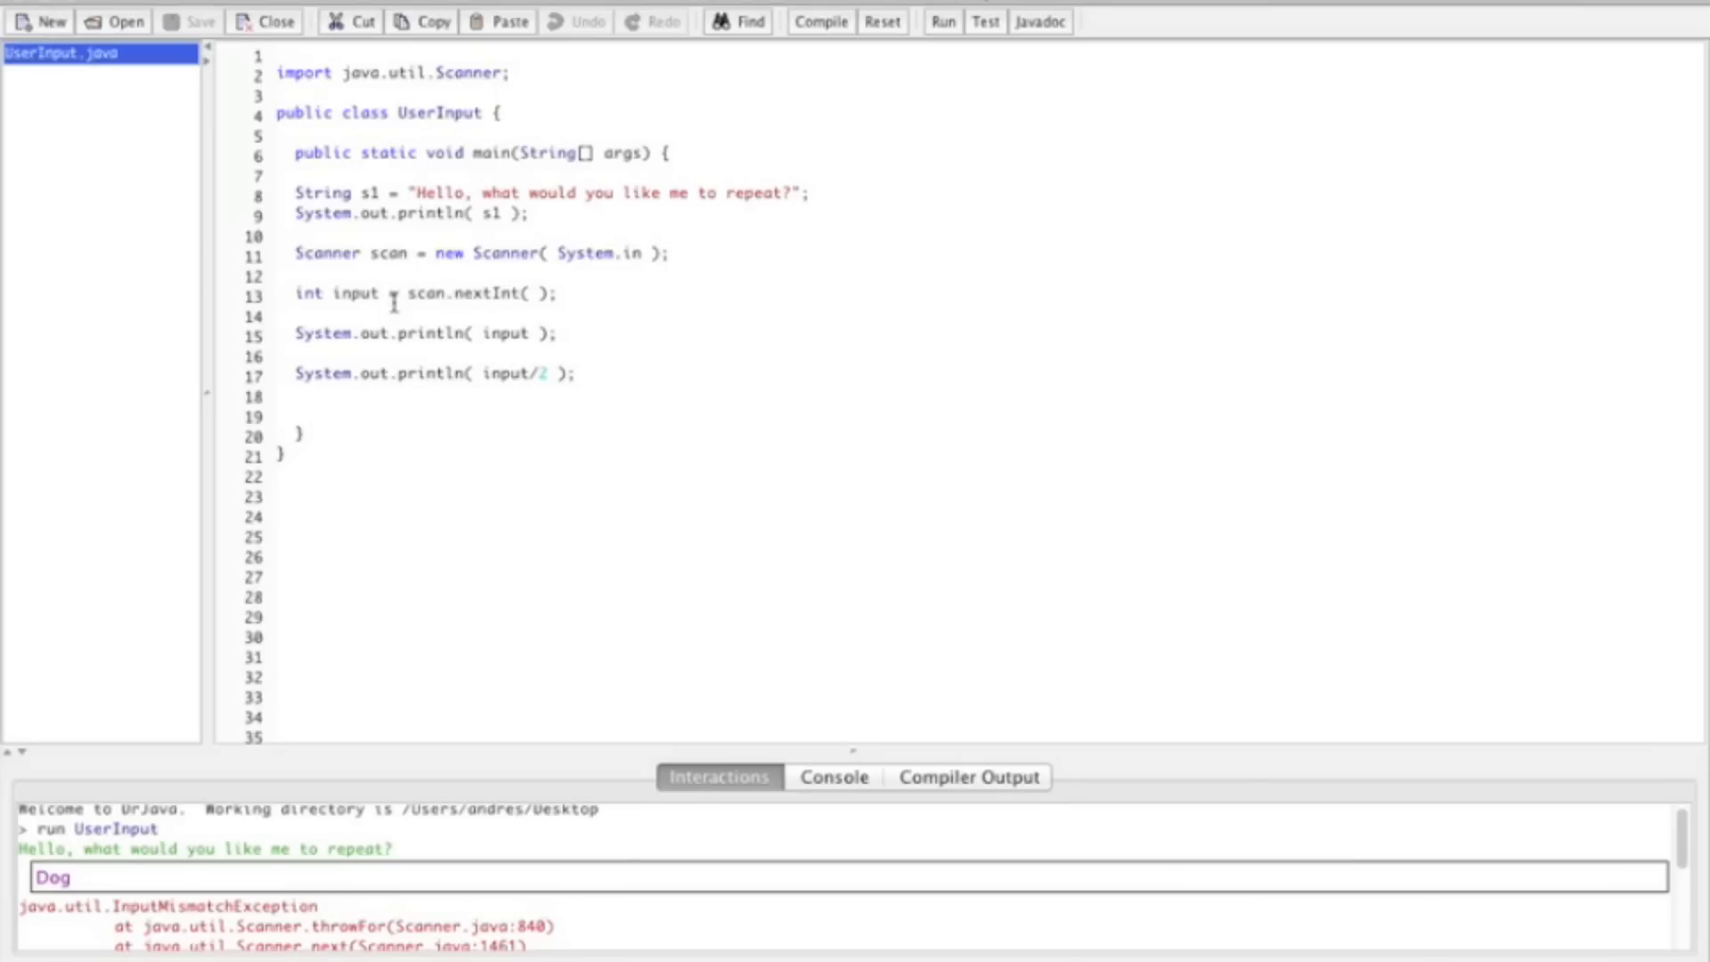
Compile and run UserInput, entering 10 at the Interactions prompt.
{"action": "left_click", "coordinate": [819, 21]}
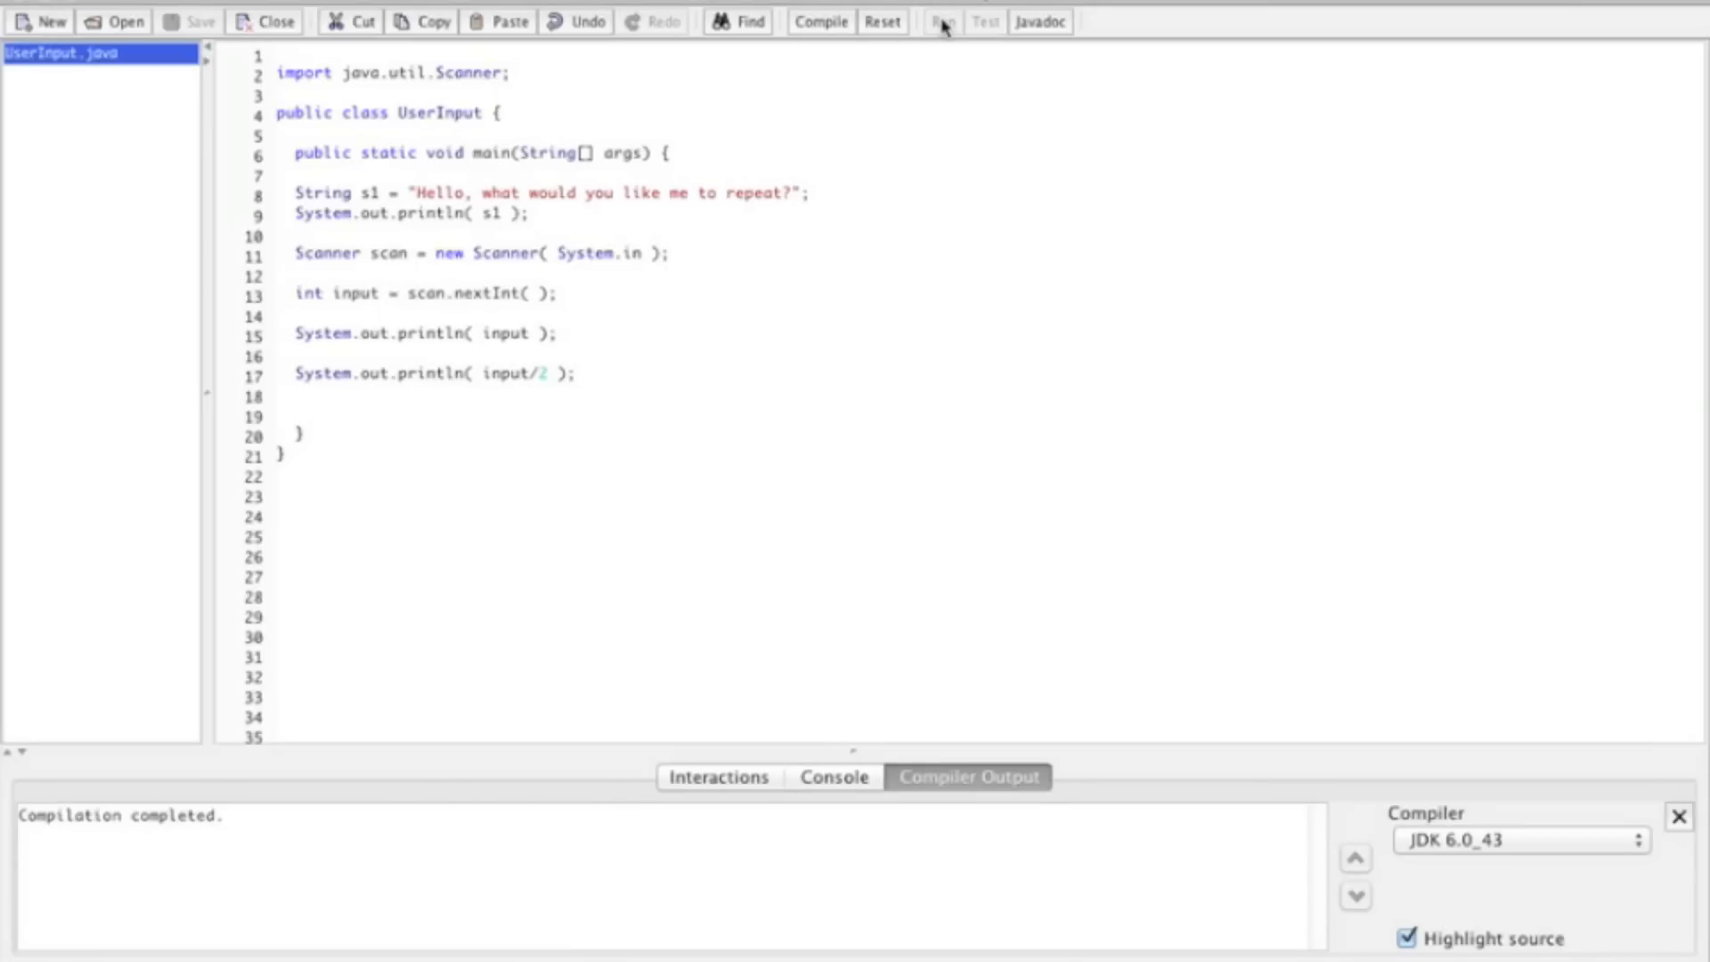
{"action": "left_click", "coordinate": [941, 20]}
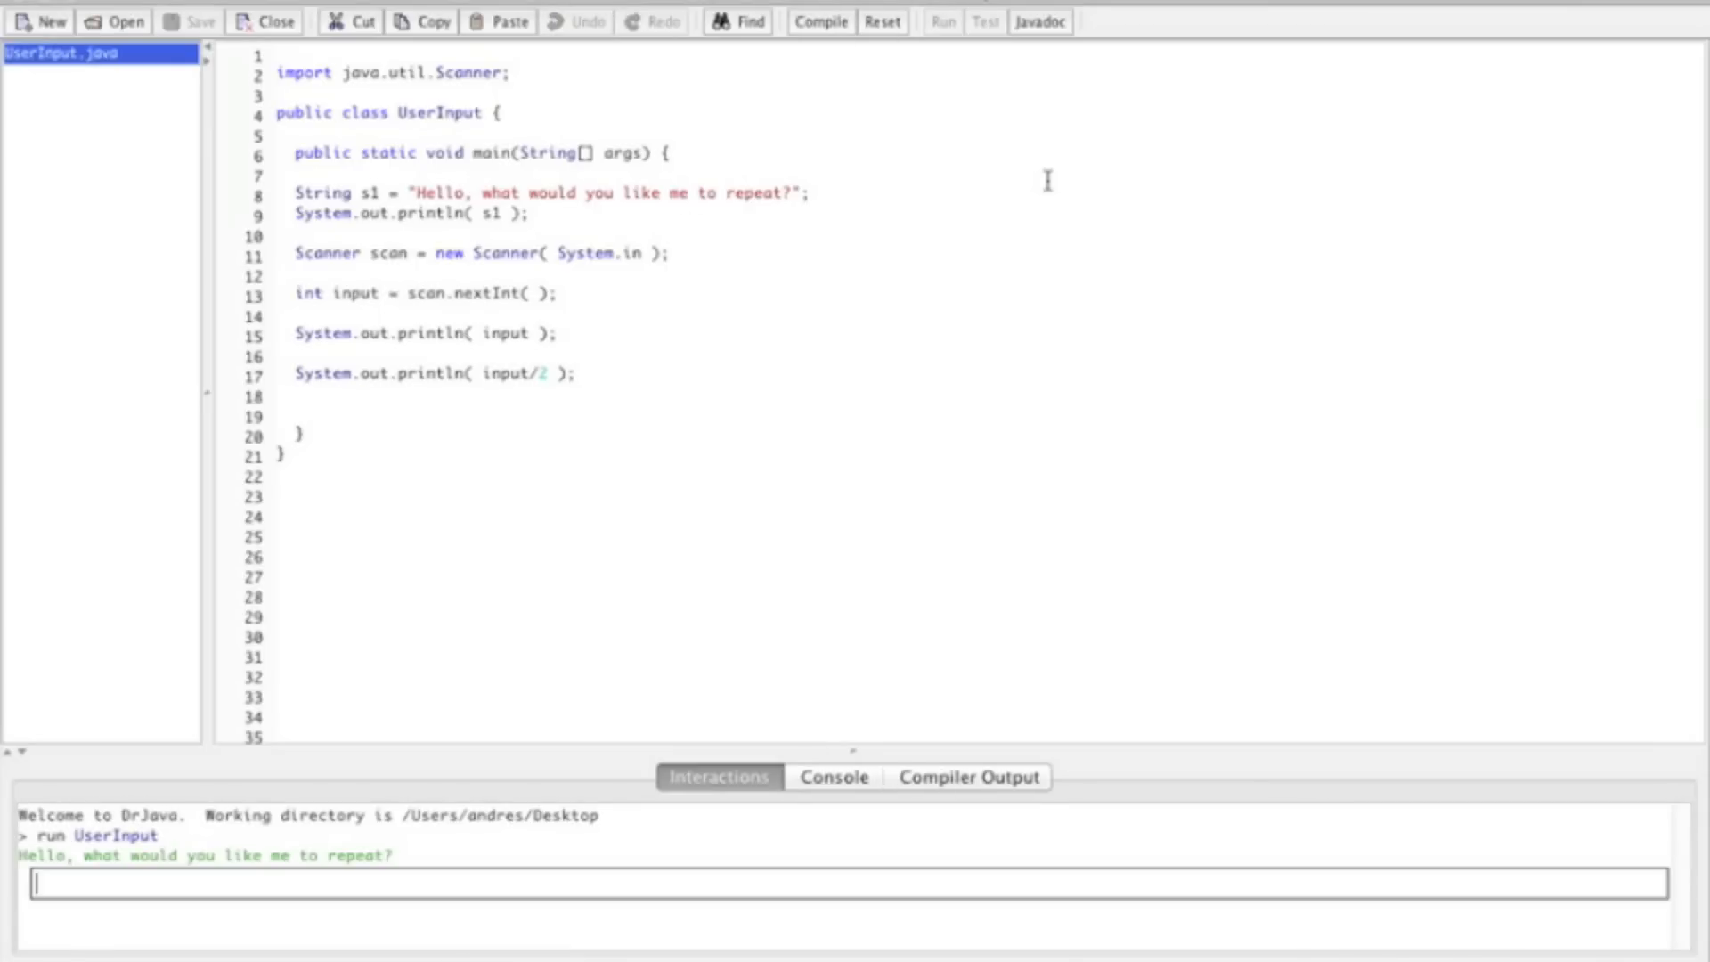
{"action": "type", "text": "10"}
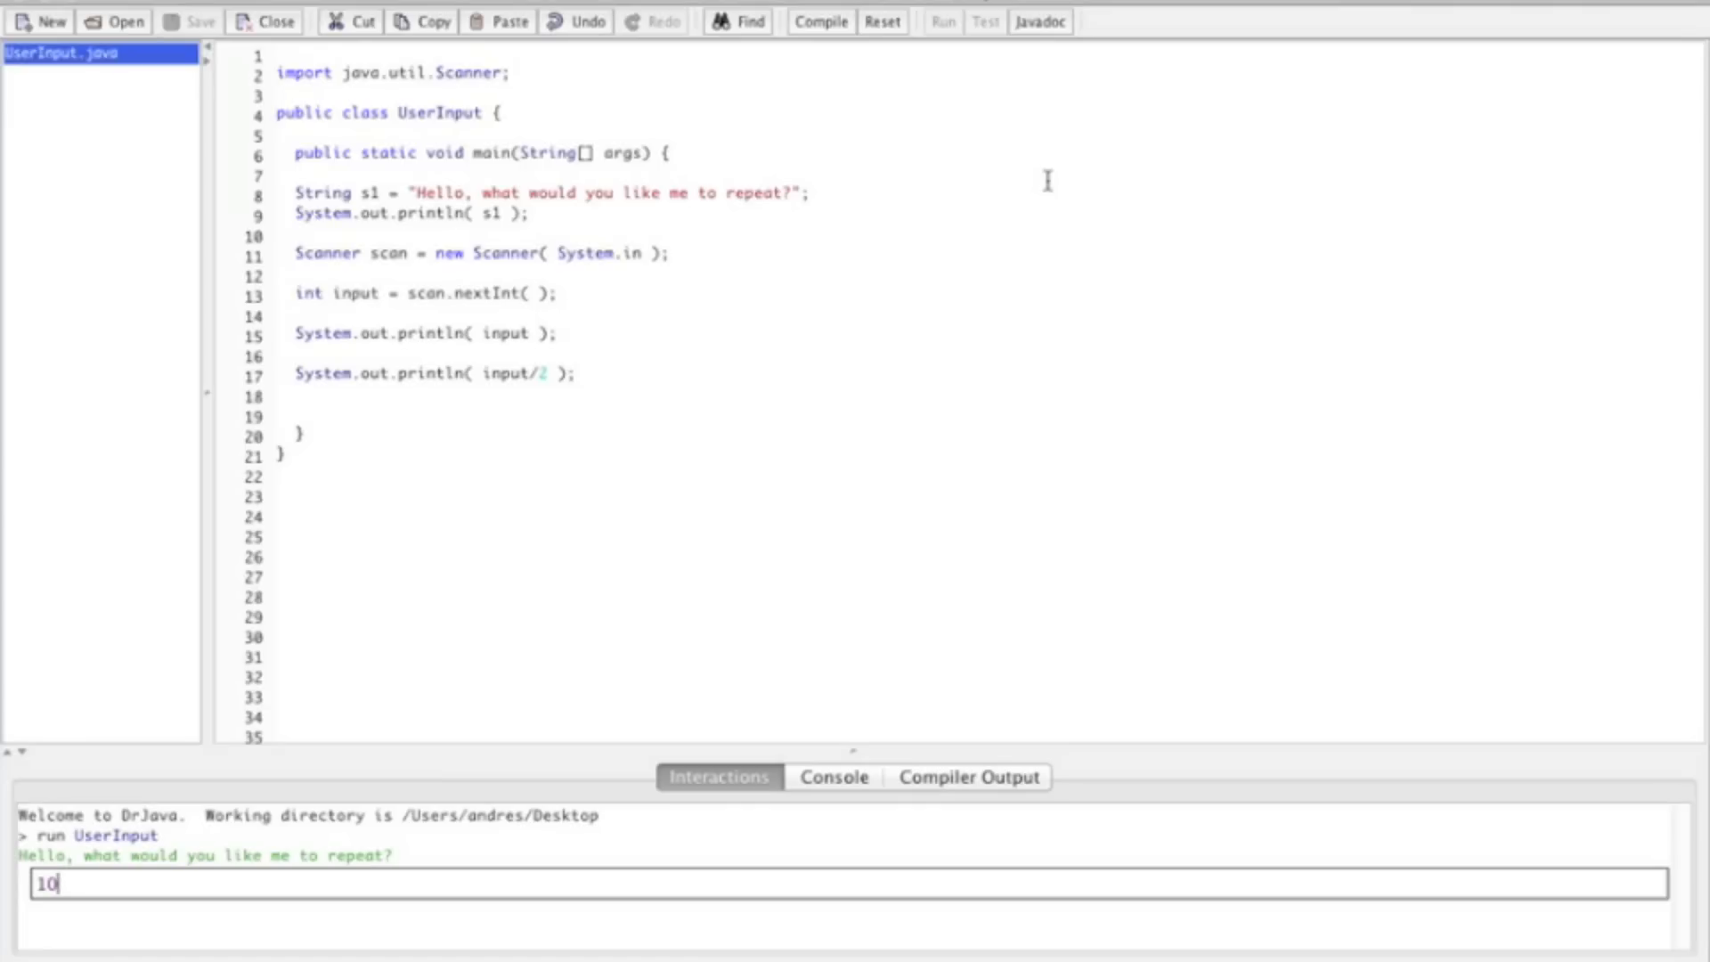
{"action": "mouse_move", "coordinate": [1028, 246]}
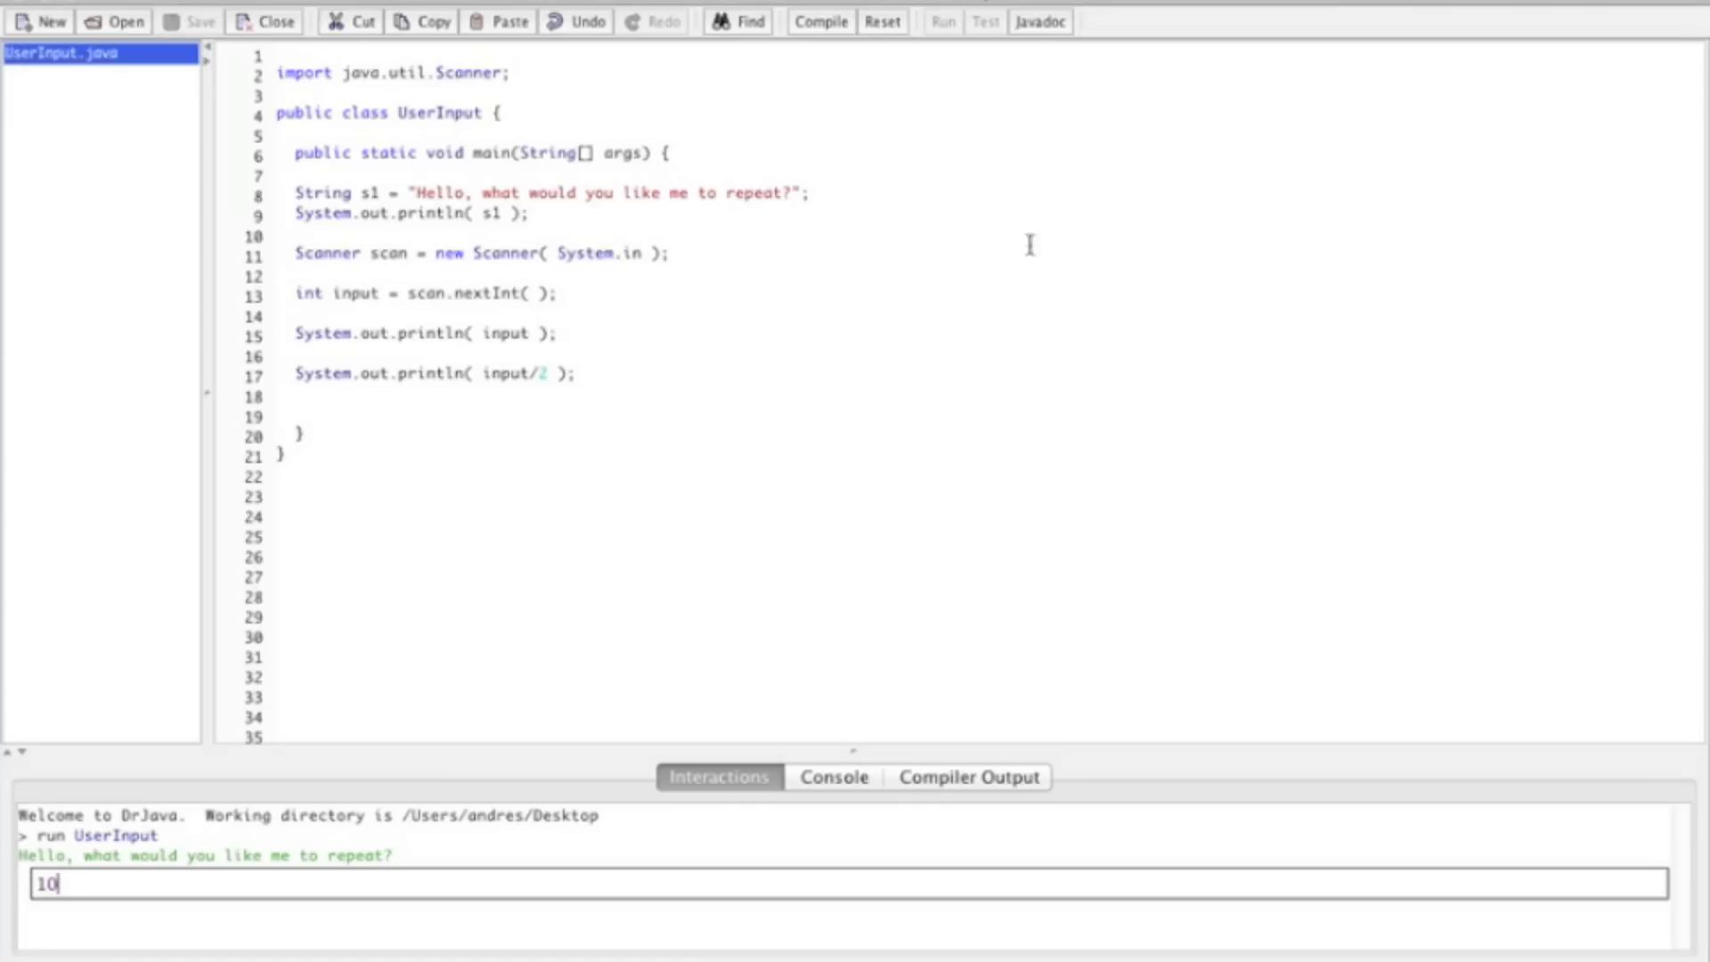
{"action": "mouse_move", "coordinate": [486, 344]}
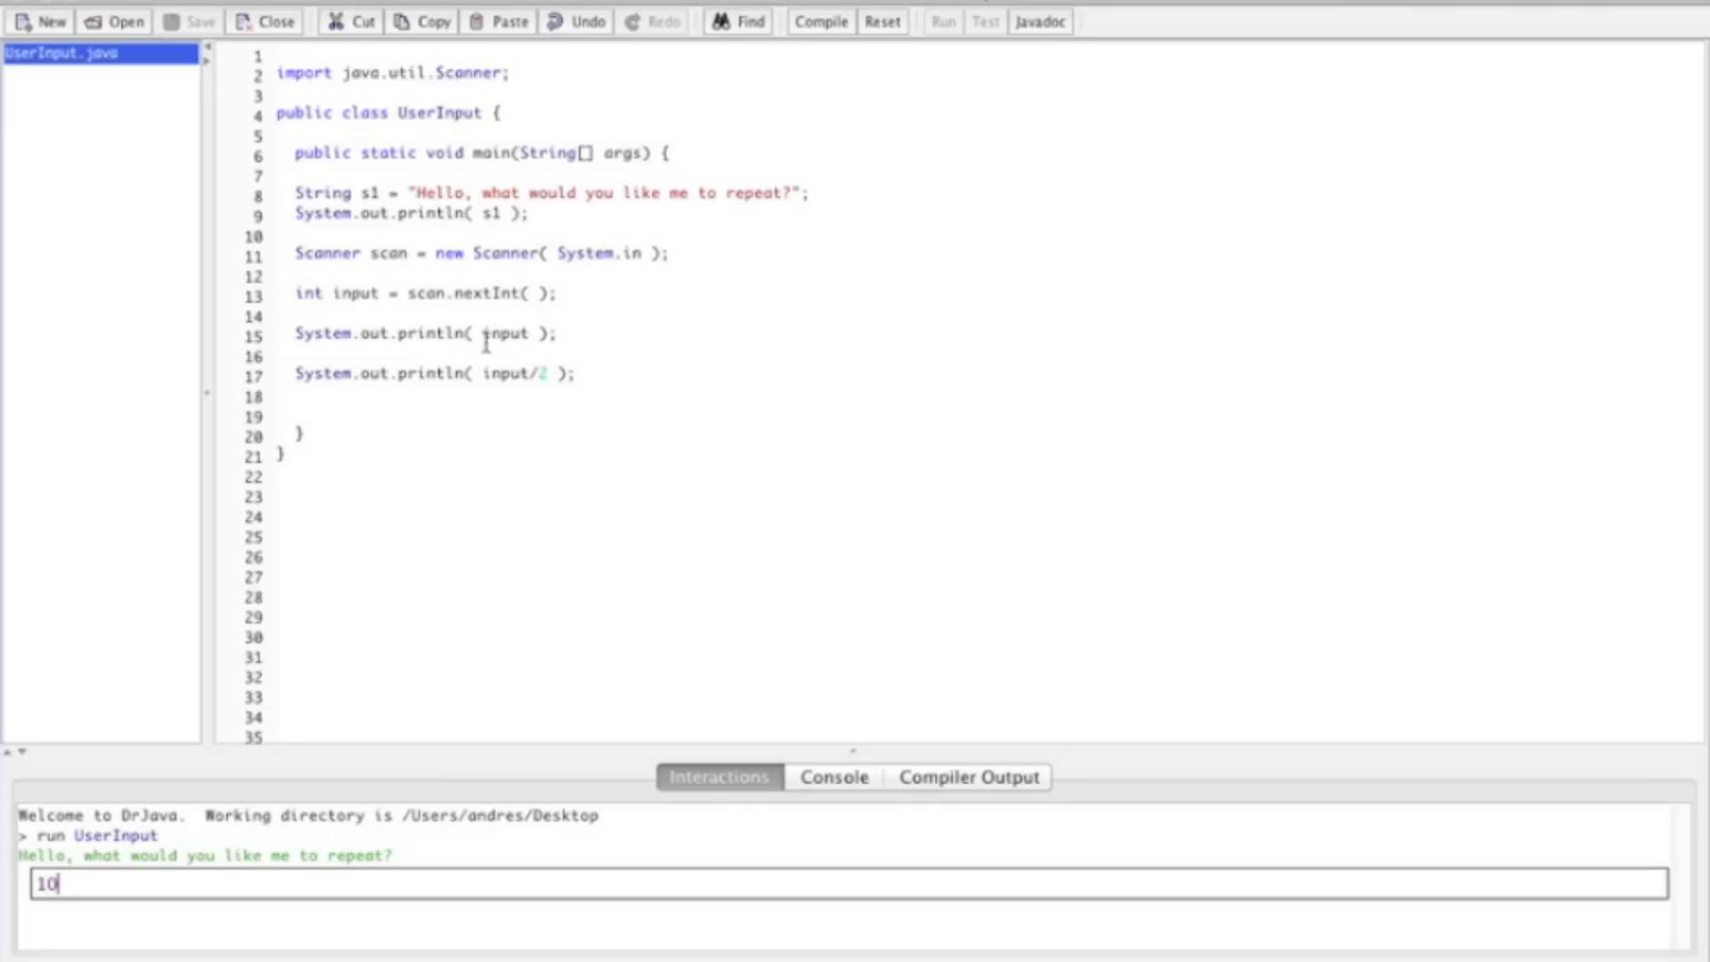
{"action": "mouse_move", "coordinate": [521, 393]}
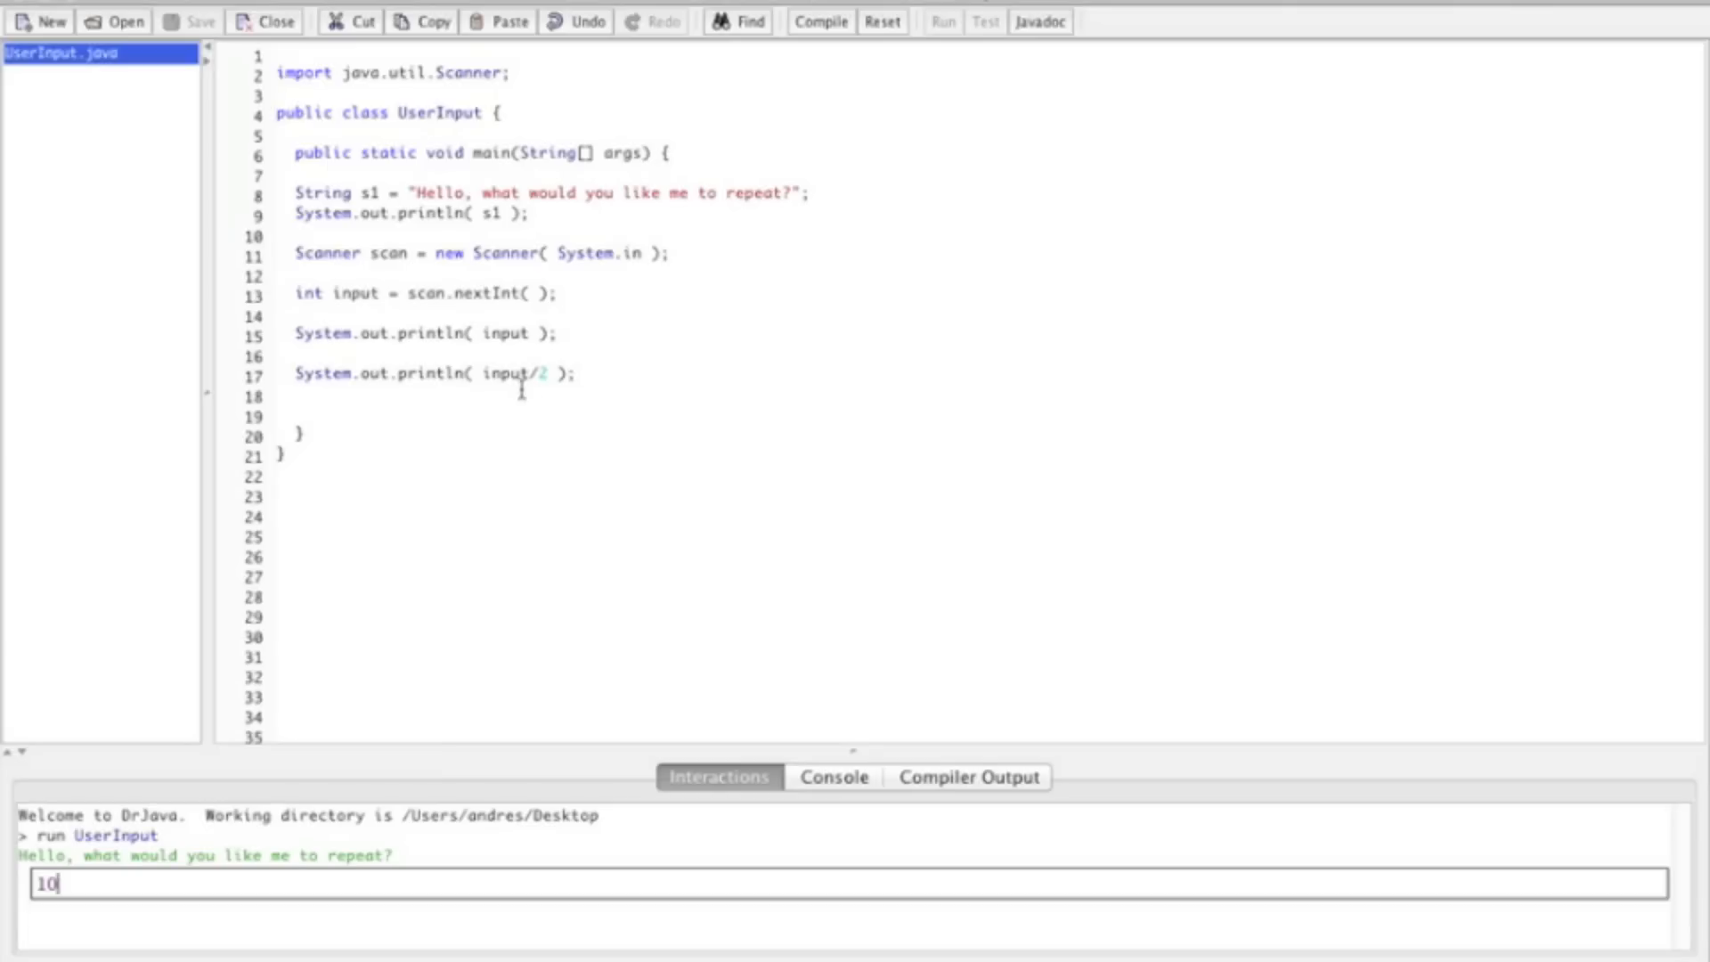